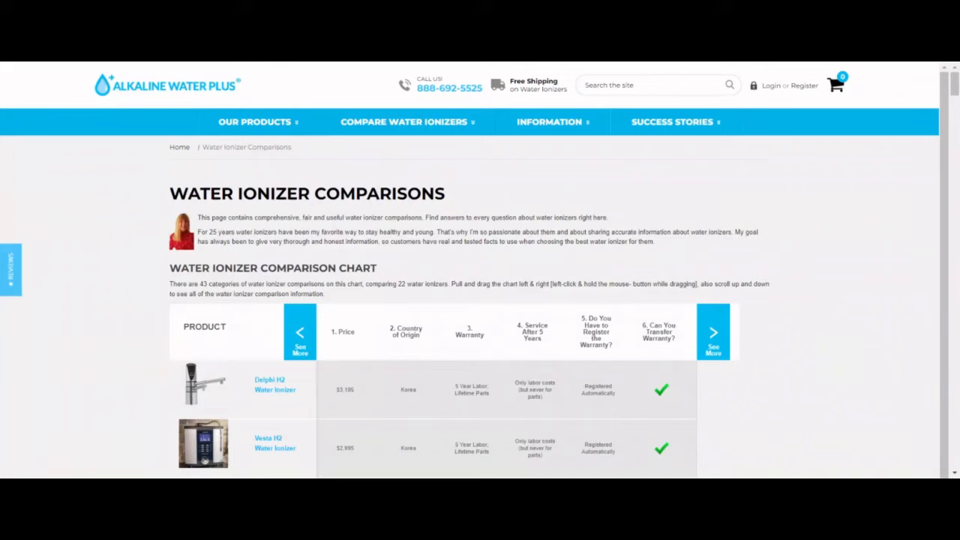
pyautogui.moveTo(552, 468)
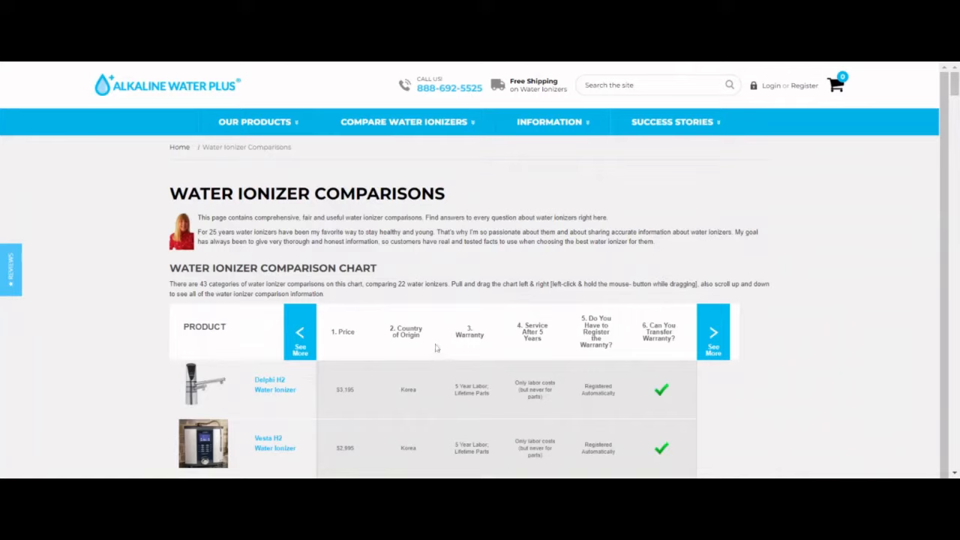
pyautogui.moveTo(438, 348)
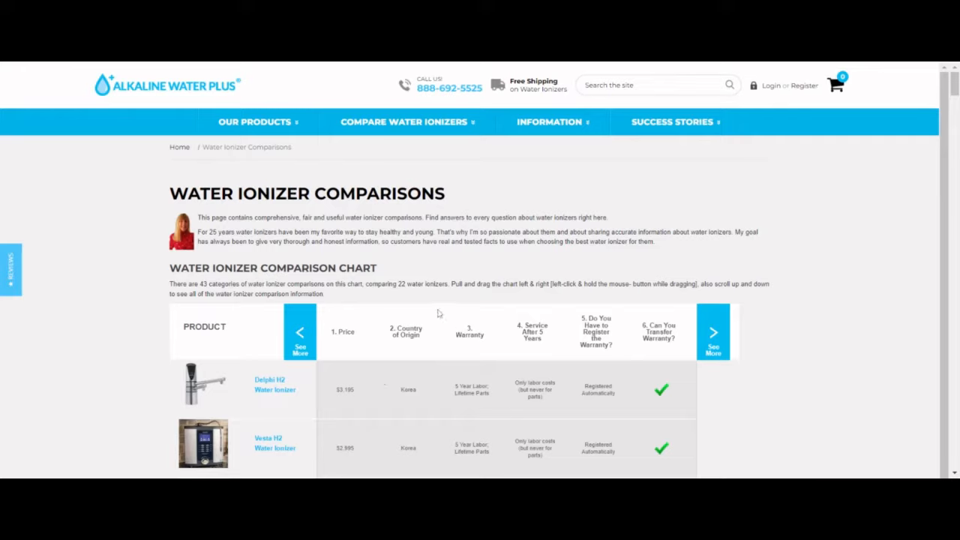
pyautogui.moveTo(549, 121)
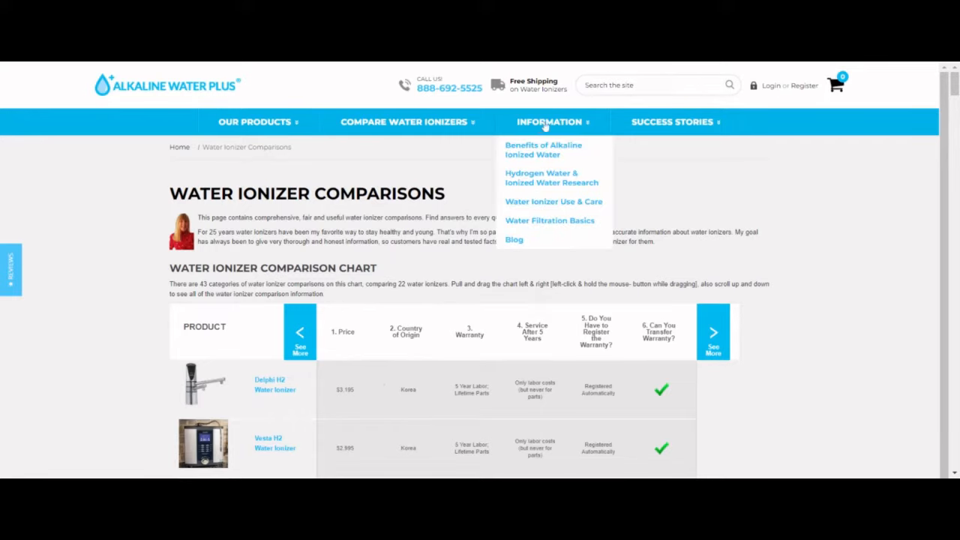
pyautogui.moveTo(516, 201)
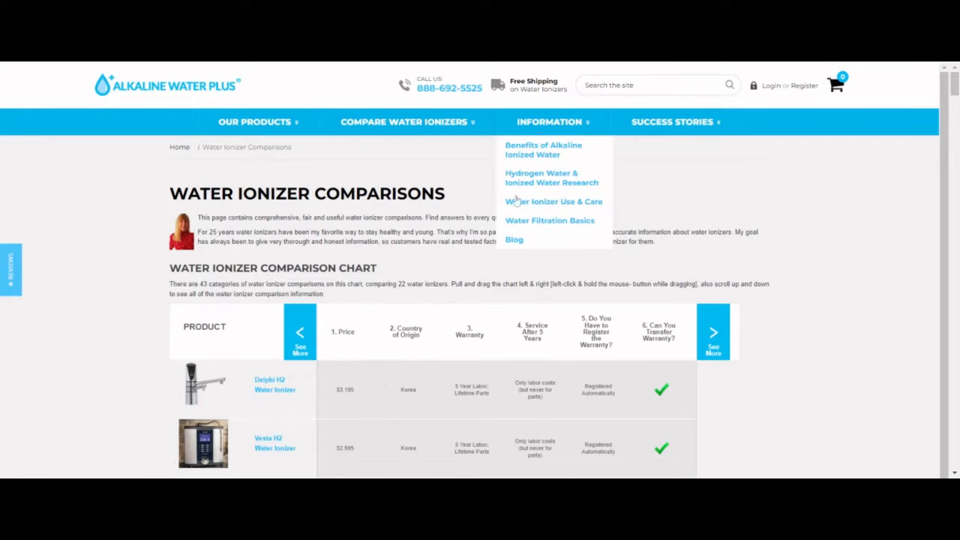
pyautogui.moveTo(548, 143)
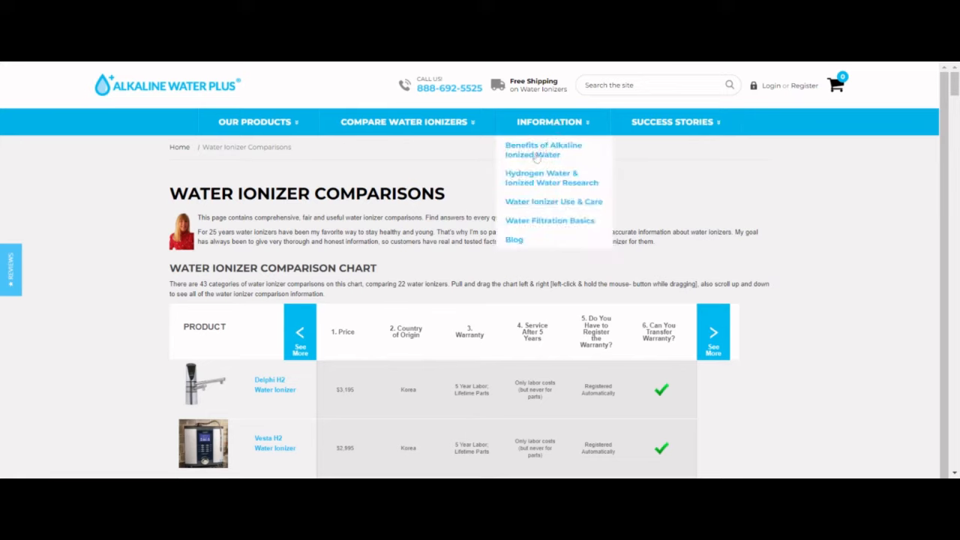
pyautogui.moveTo(541, 132)
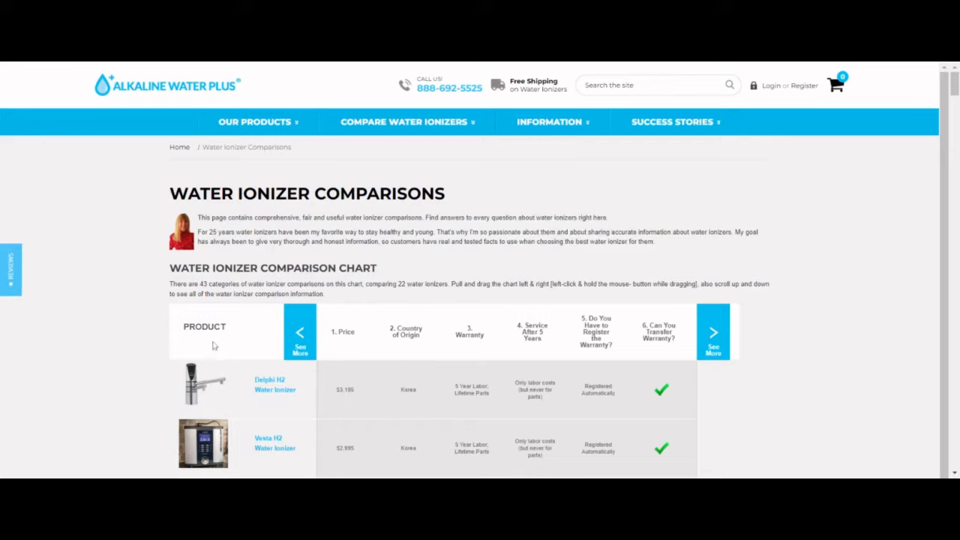
pyautogui.moveTo(366, 338)
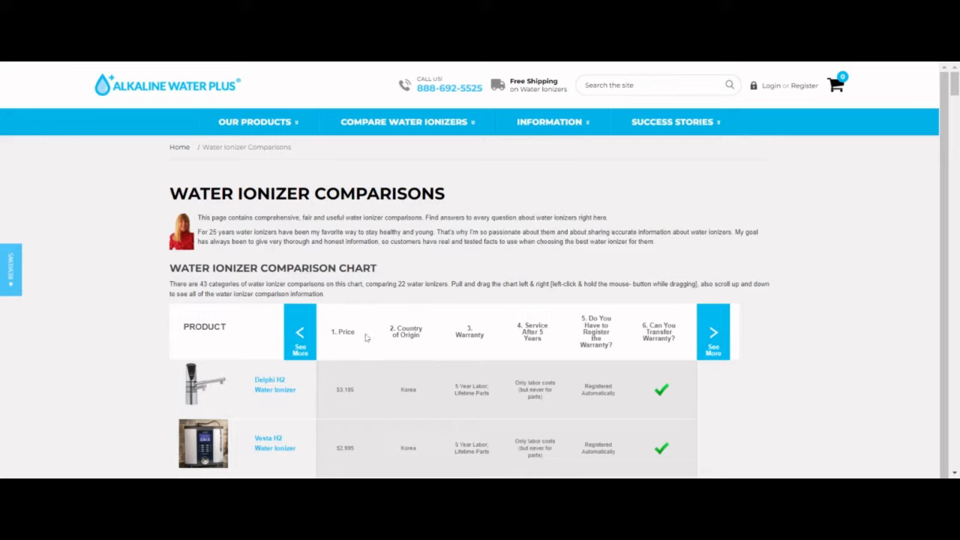
pyautogui.moveTo(381, 387)
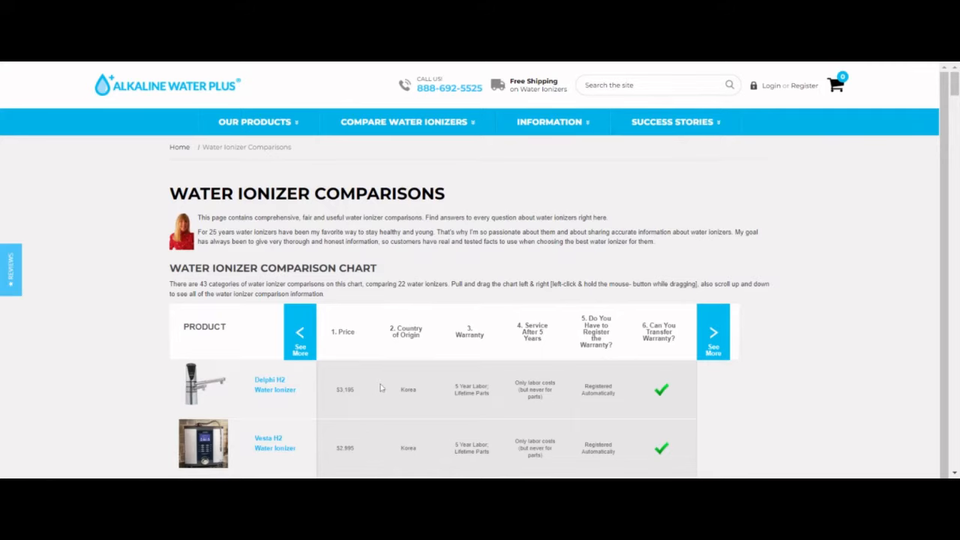
# Scroll down the comparison chart past the first ionizer rows toward the Kangen and Life Ionizer models.
pyautogui.scroll(-3)
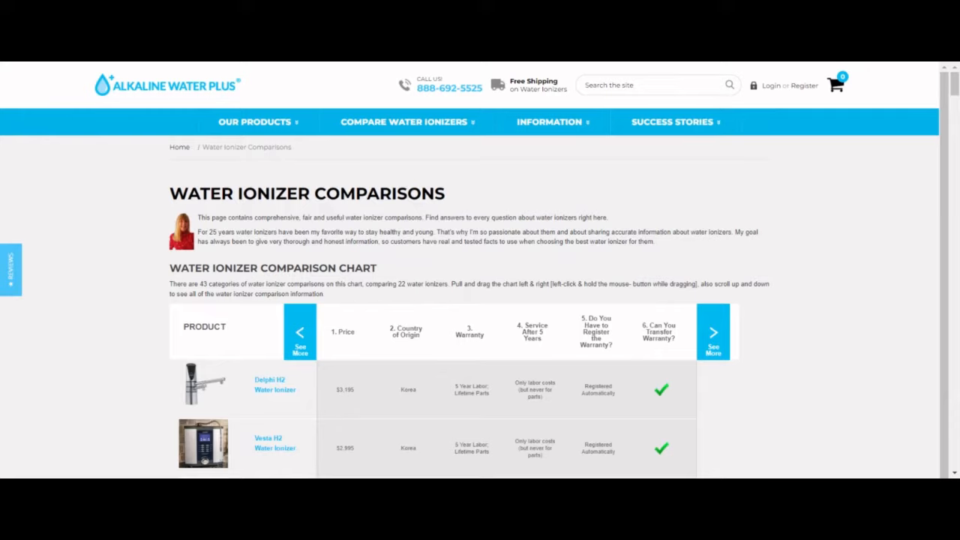
pyautogui.moveTo(352, 378)
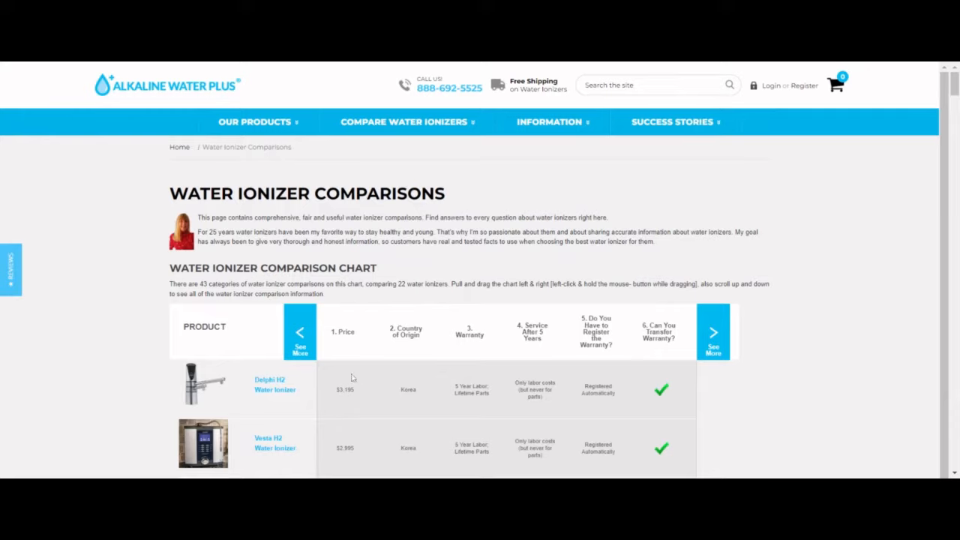
pyautogui.moveTo(554, 417)
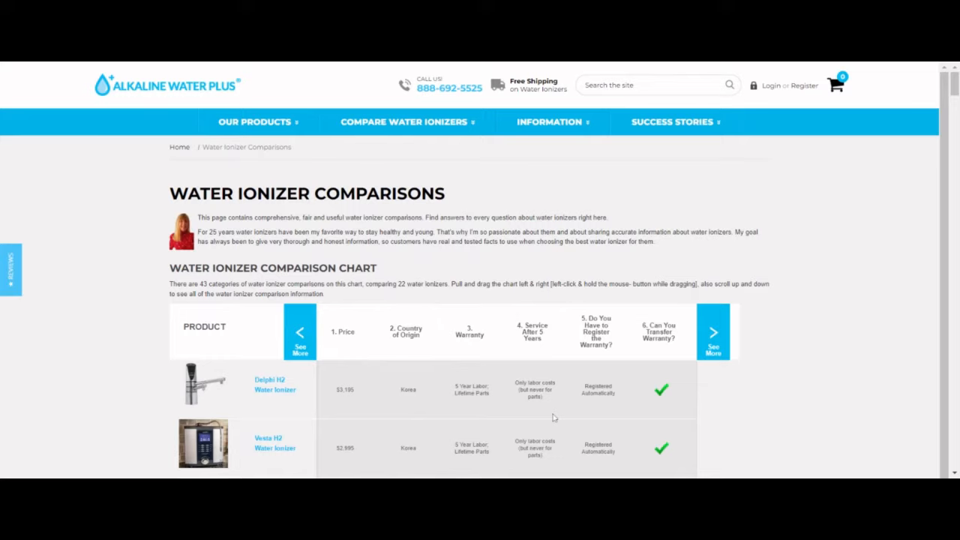
pyautogui.moveTo(417, 405)
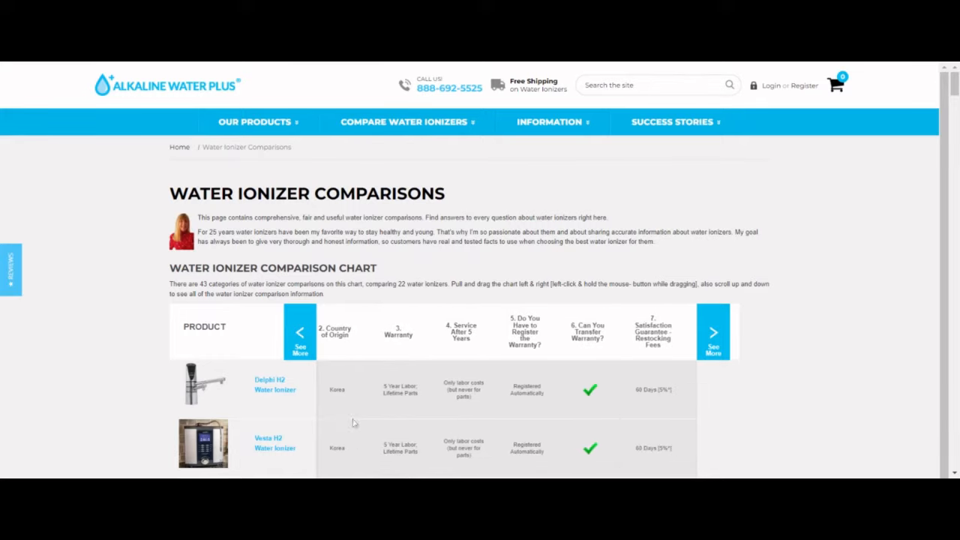
pyautogui.click(712, 333)
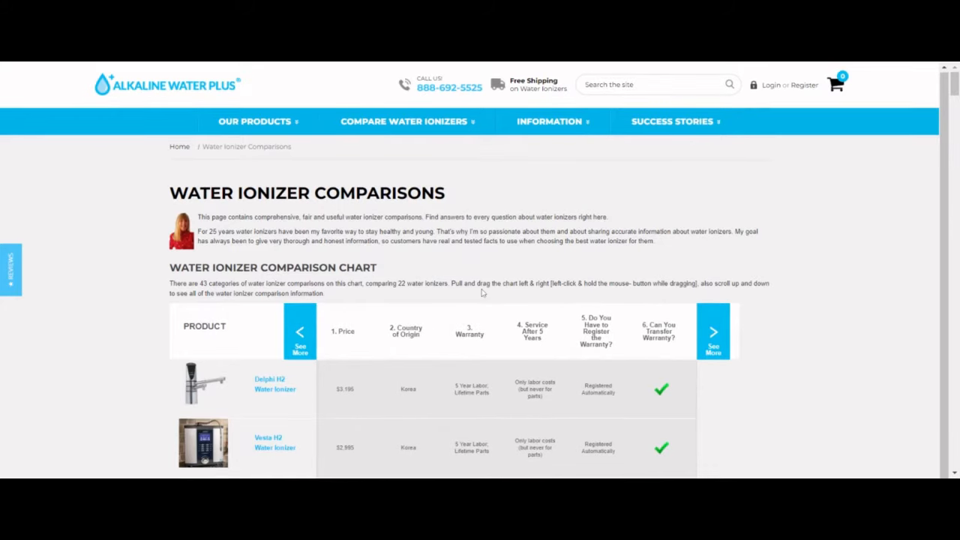
pyautogui.scroll(-3)
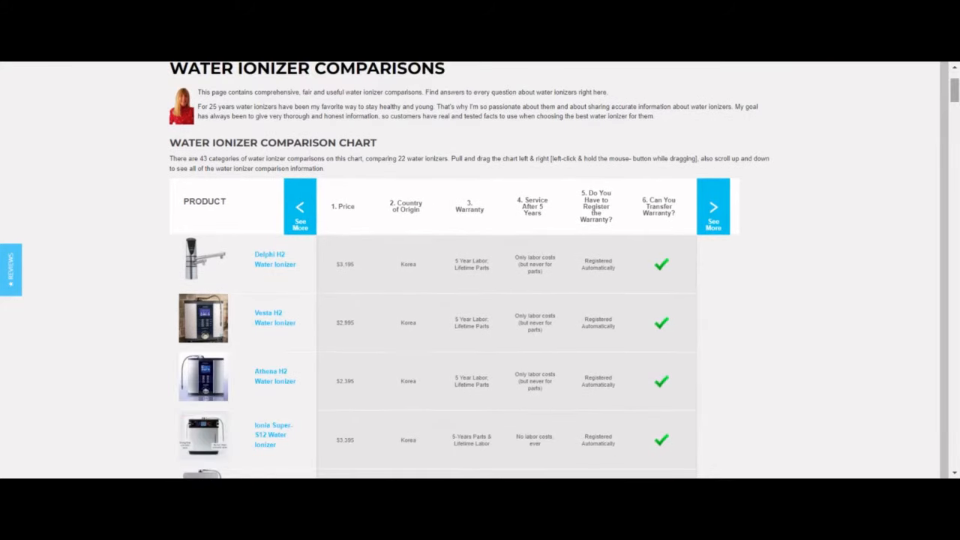
pyautogui.scroll(-3)
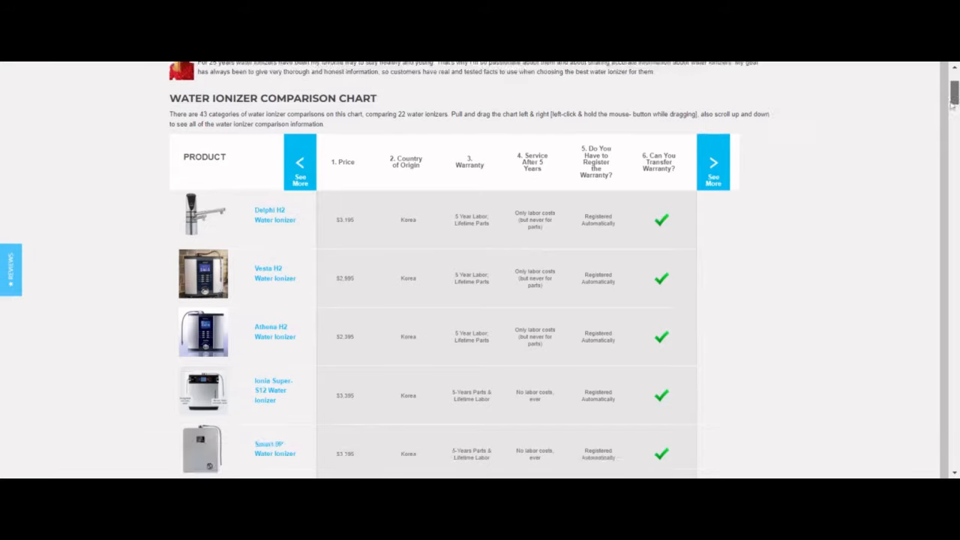
pyautogui.scroll(-3)
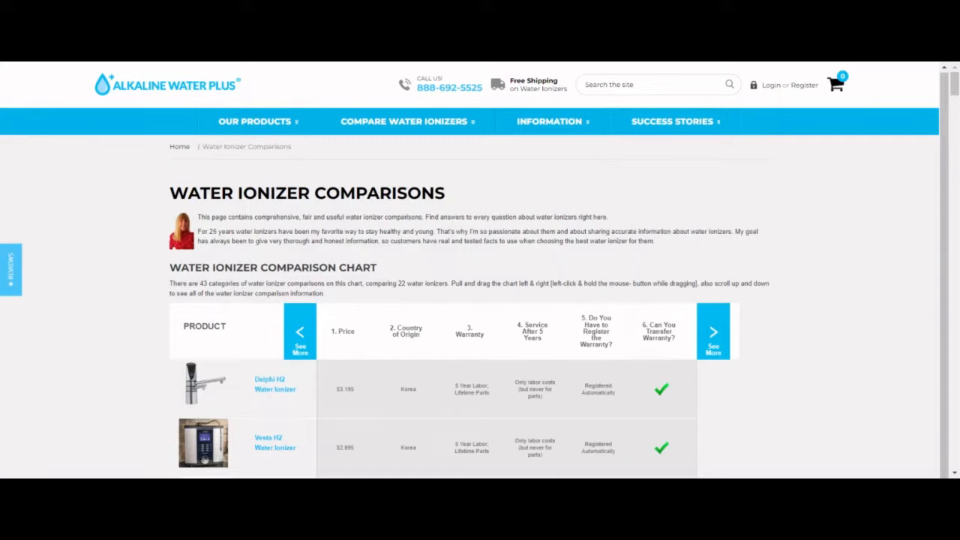
pyautogui.moveTo(353, 329)
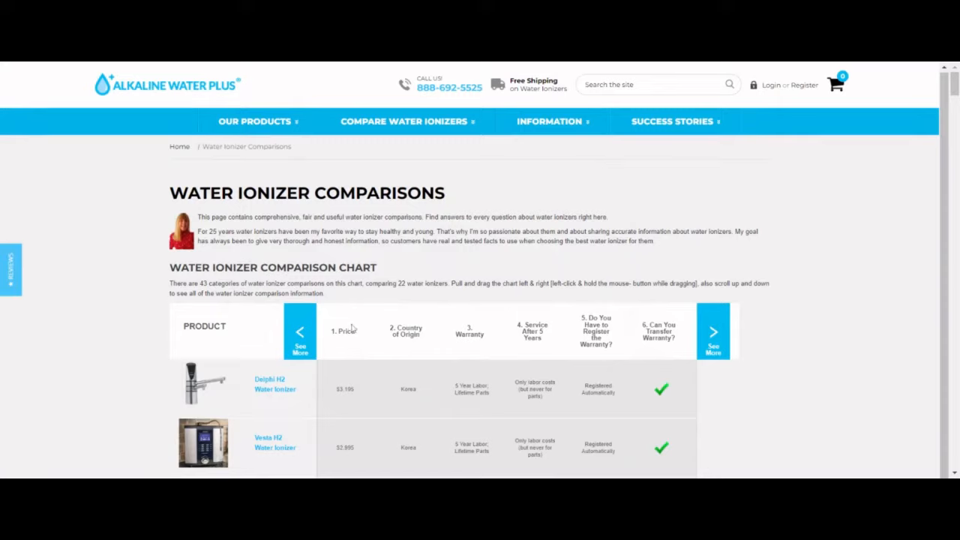
pyautogui.moveTo(348, 342)
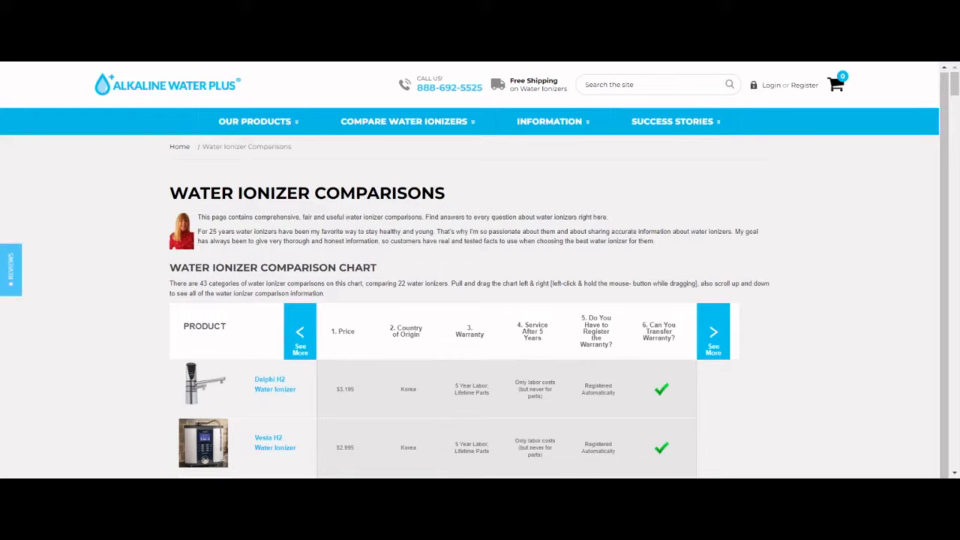
# Continue down to the second PRODUCT header and the Jupiter Athena row, then nudge back up.
pyautogui.scroll(-3)
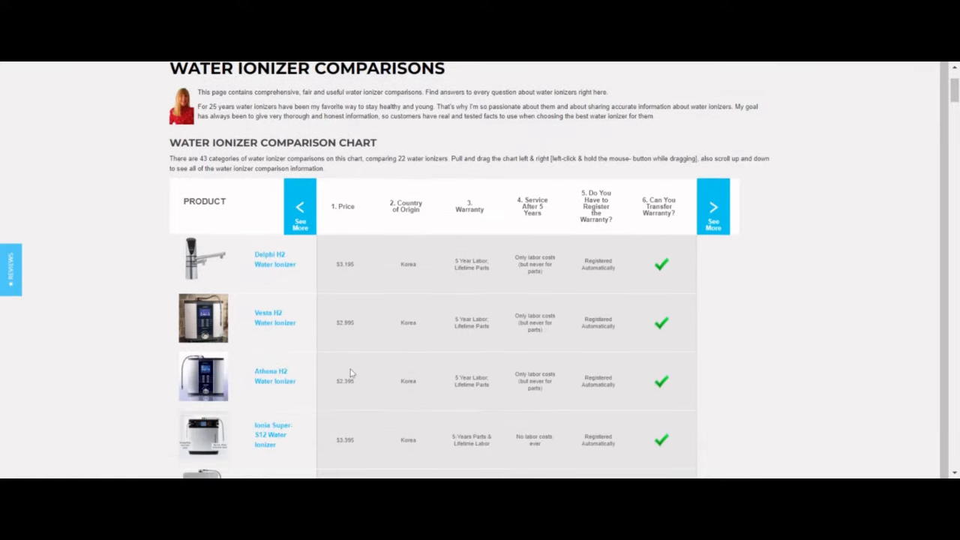
pyautogui.scroll(-3)
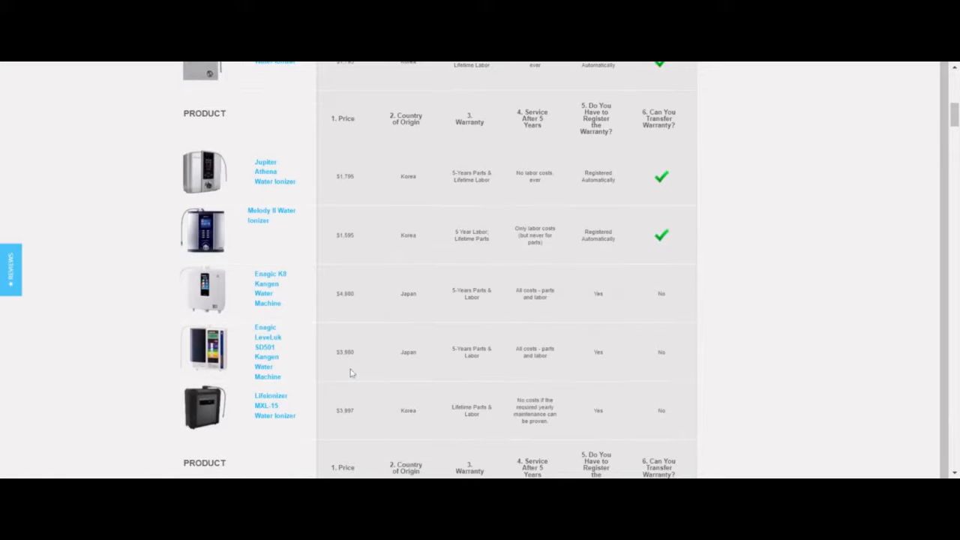
pyautogui.scroll(-3)
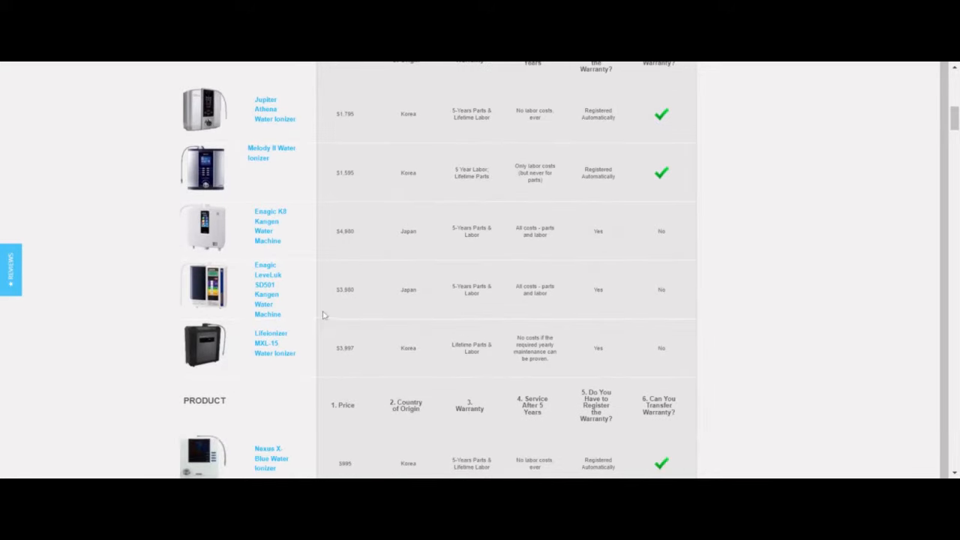
pyautogui.scroll(-3)
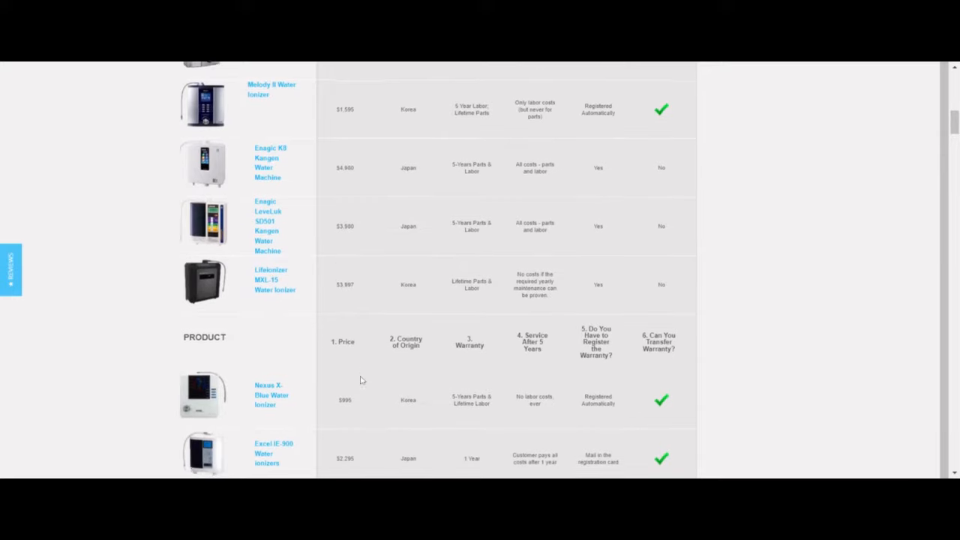
pyautogui.scroll(-3)
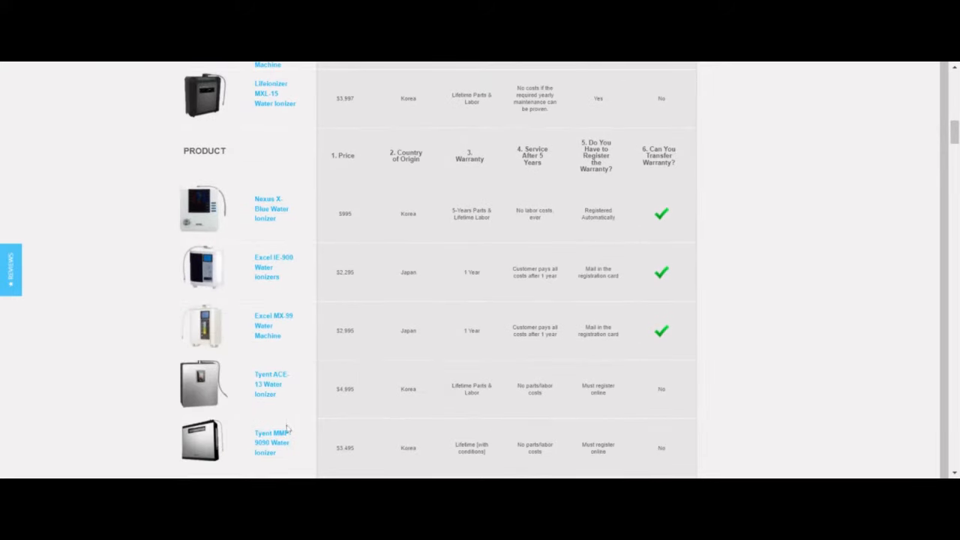
pyautogui.moveTo(367, 383)
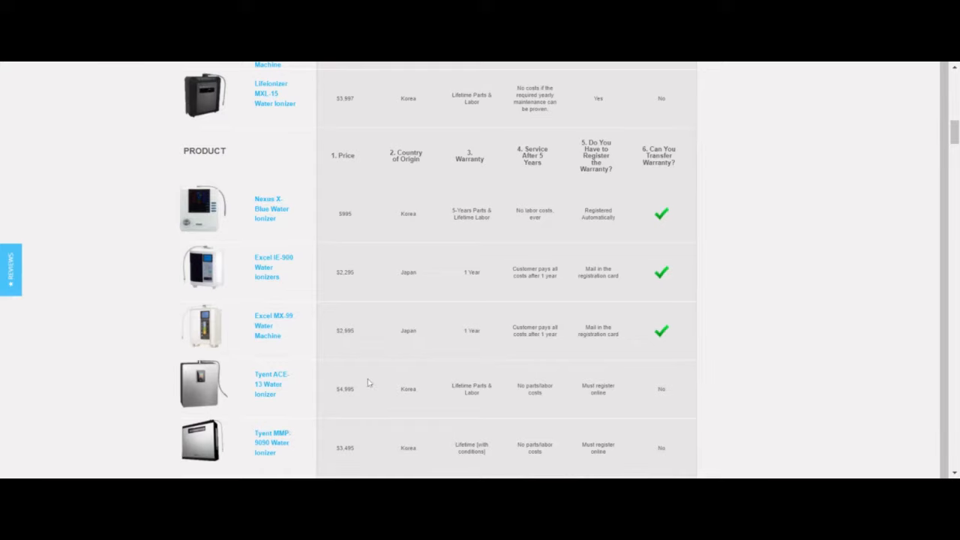
pyautogui.moveTo(358, 398)
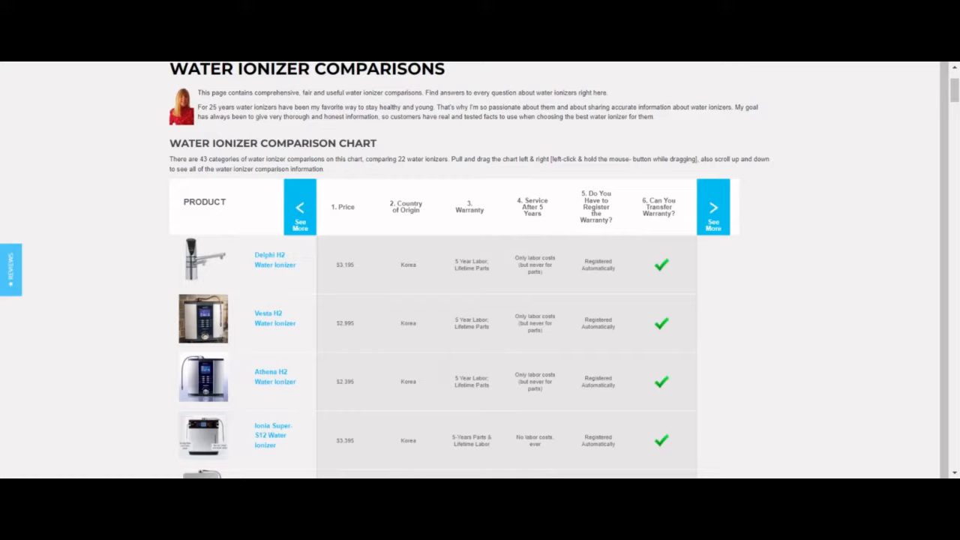
pyautogui.moveTo(327, 354)
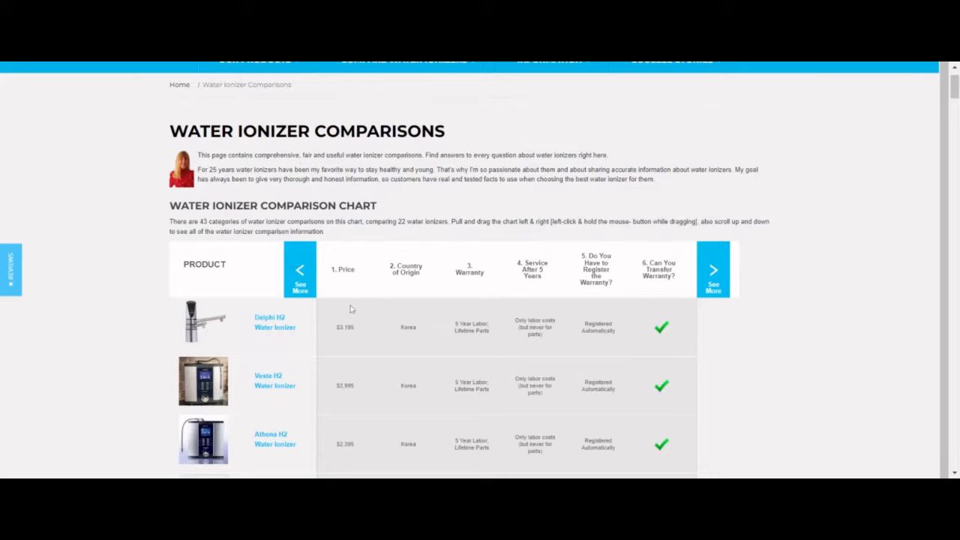
pyautogui.moveTo(354, 298)
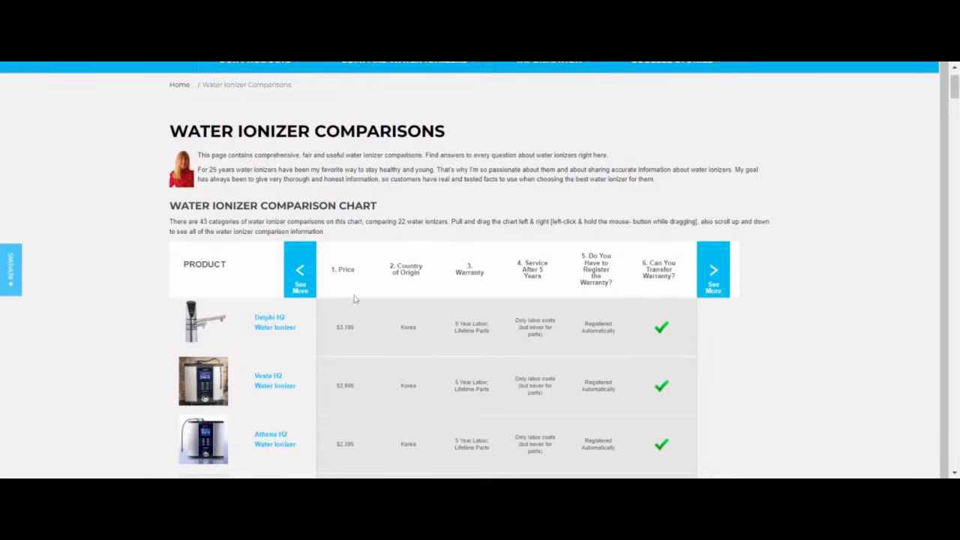
pyautogui.scroll(-3)
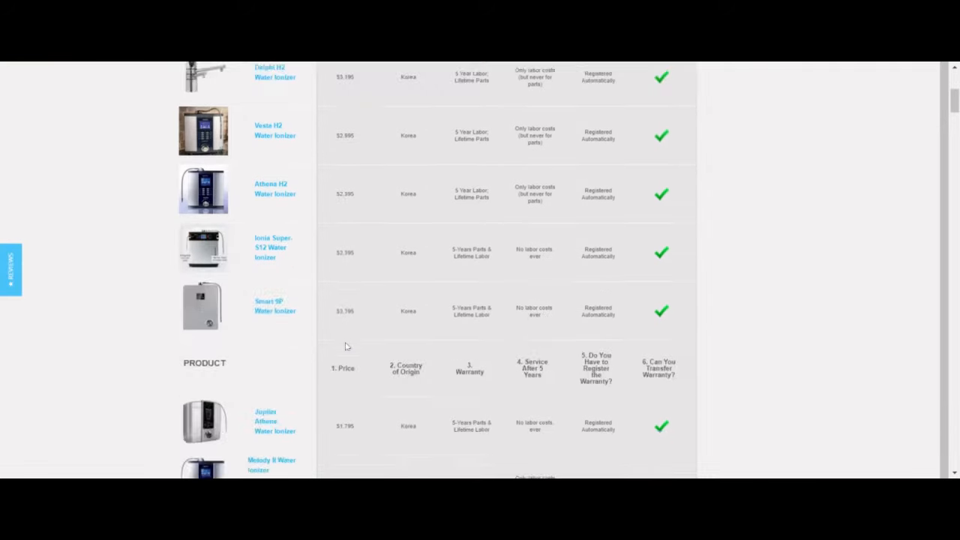
pyautogui.scroll(-3)
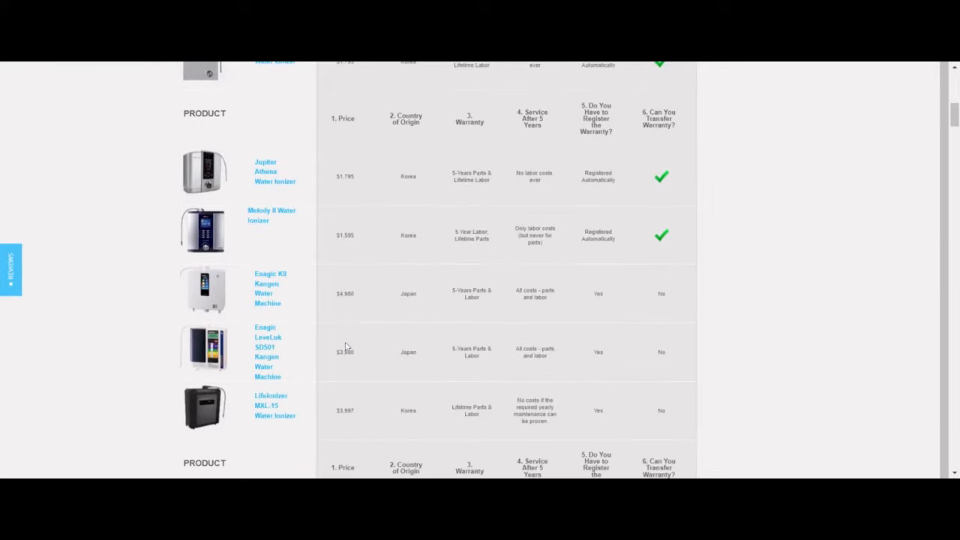
pyautogui.moveTo(262, 276)
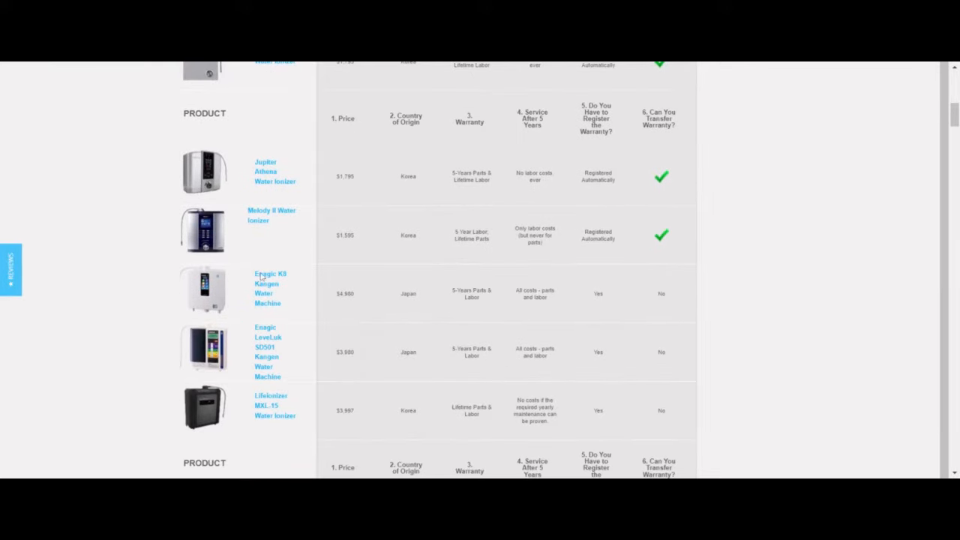
pyautogui.moveTo(343, 357)
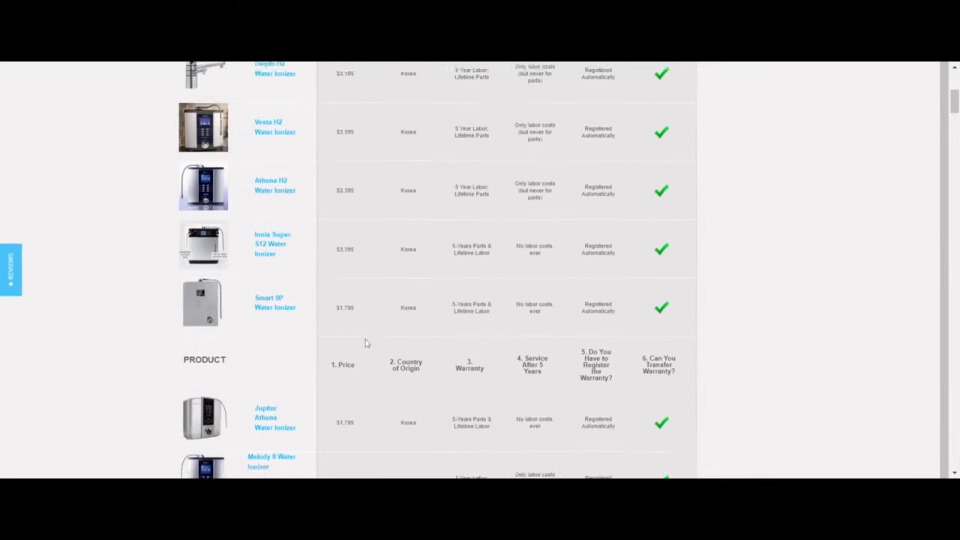
pyautogui.scroll(3)
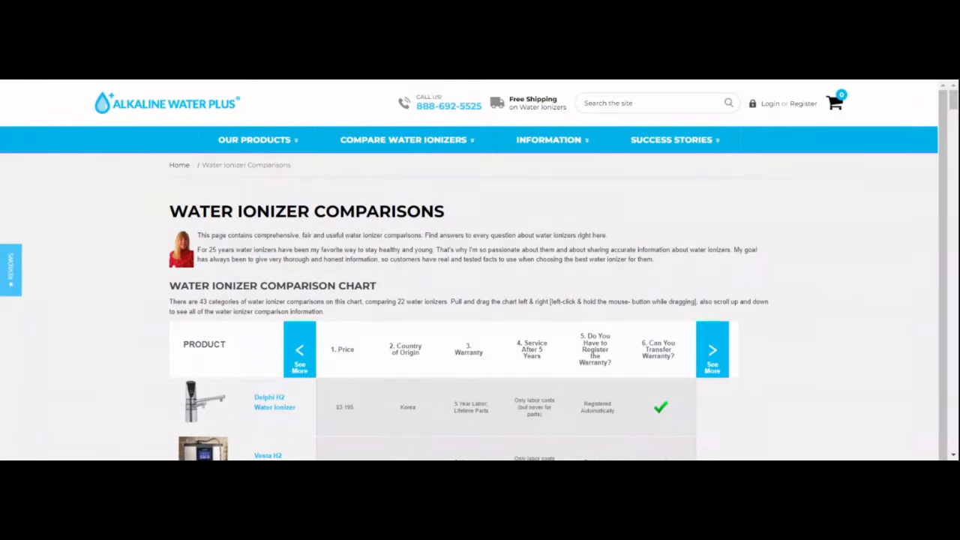
pyautogui.moveTo(344, 185)
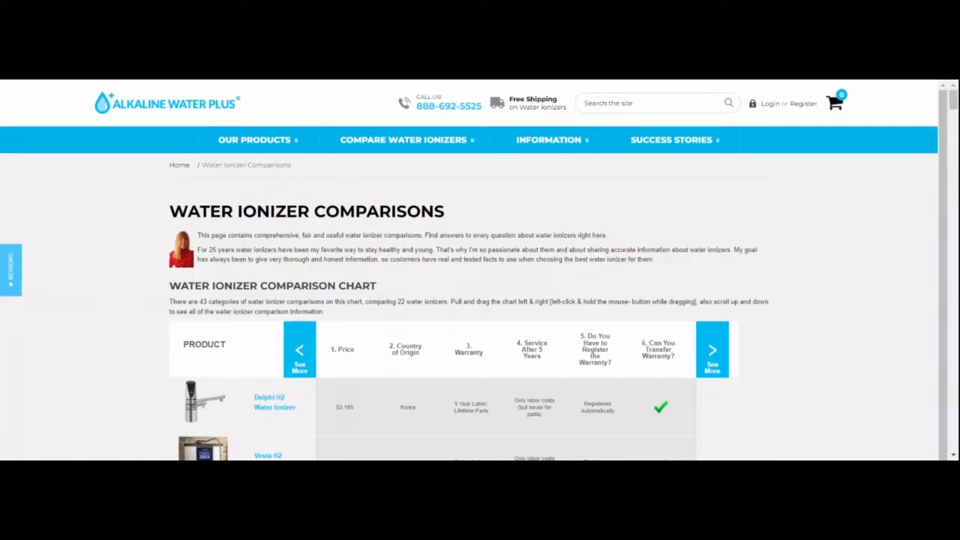
pyautogui.moveTo(375, 353)
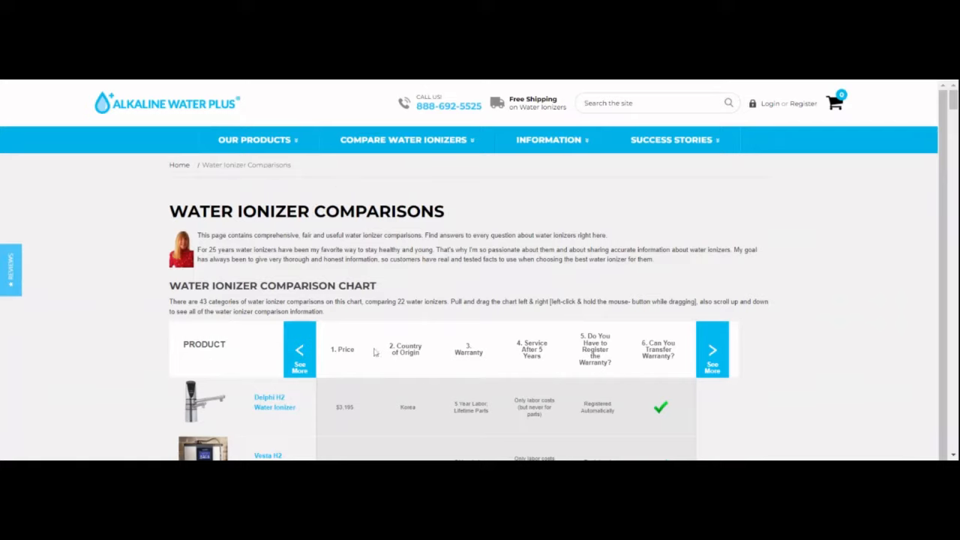
pyautogui.moveTo(411, 378)
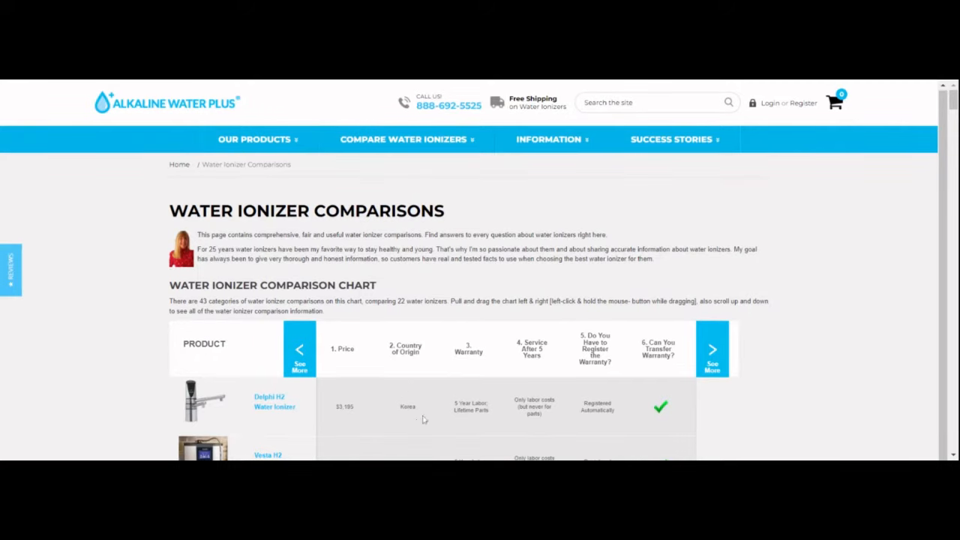
# Scroll through the Tyent, Chanson and Aqua Ionizer rows to read price, origin and warranty, then back up.
pyautogui.scroll(-3)
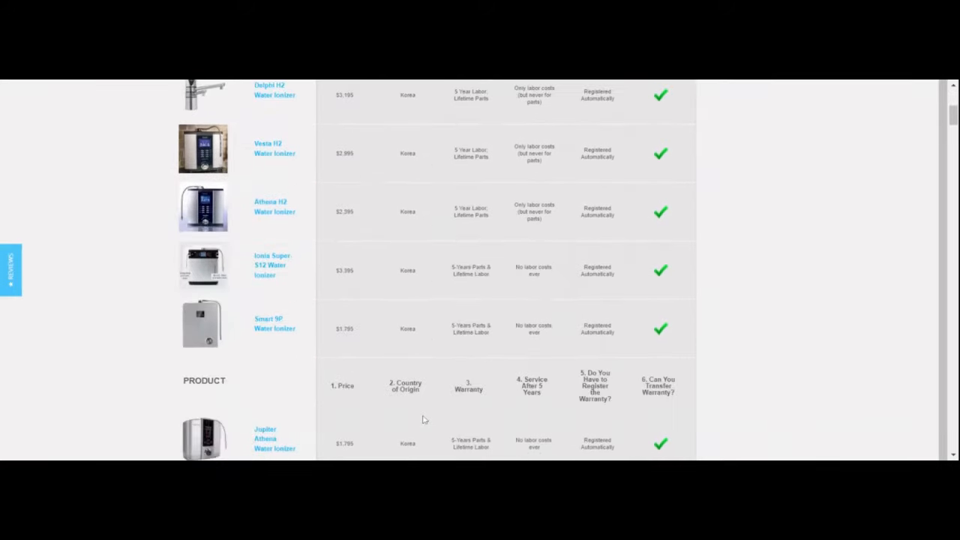
pyautogui.scroll(-3)
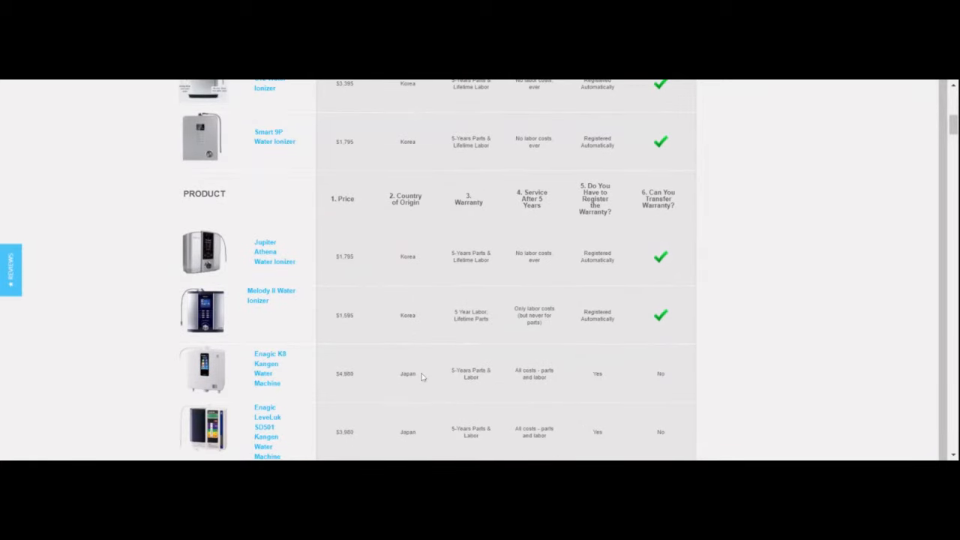
pyautogui.scroll(-3)
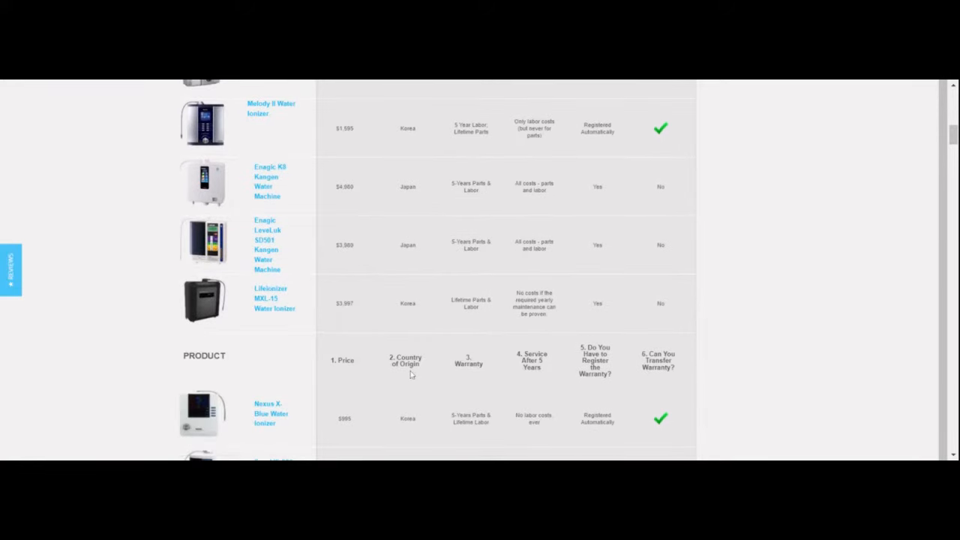
pyautogui.scroll(-3)
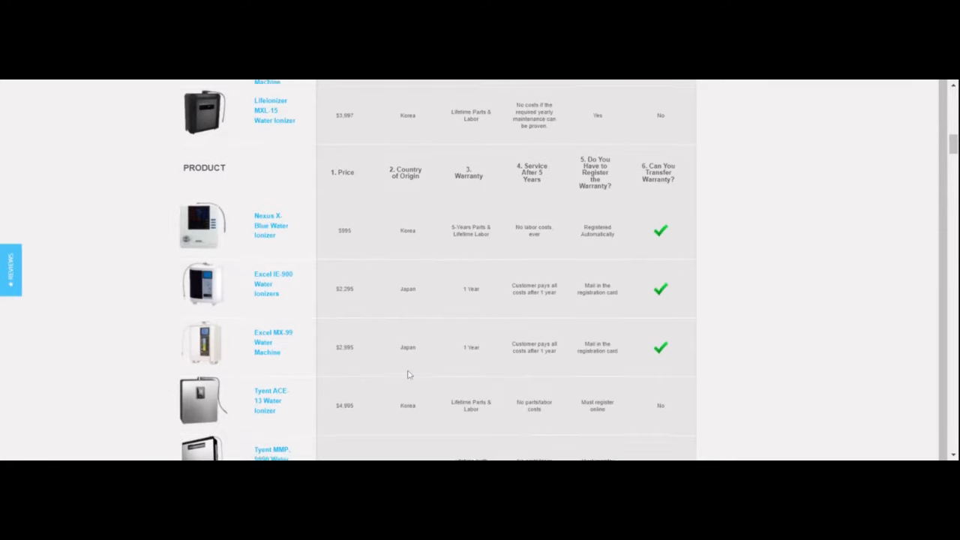
pyautogui.scroll(-3)
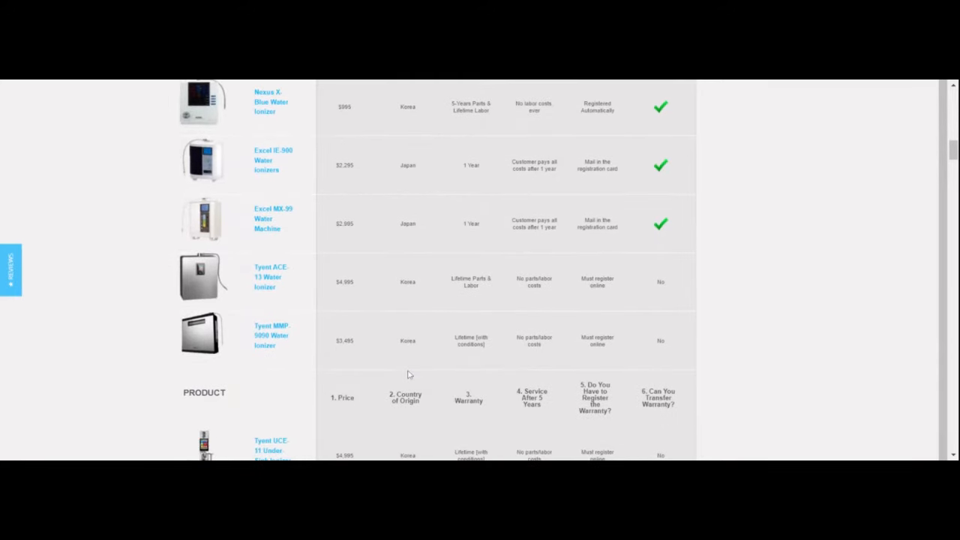
pyautogui.scroll(-3)
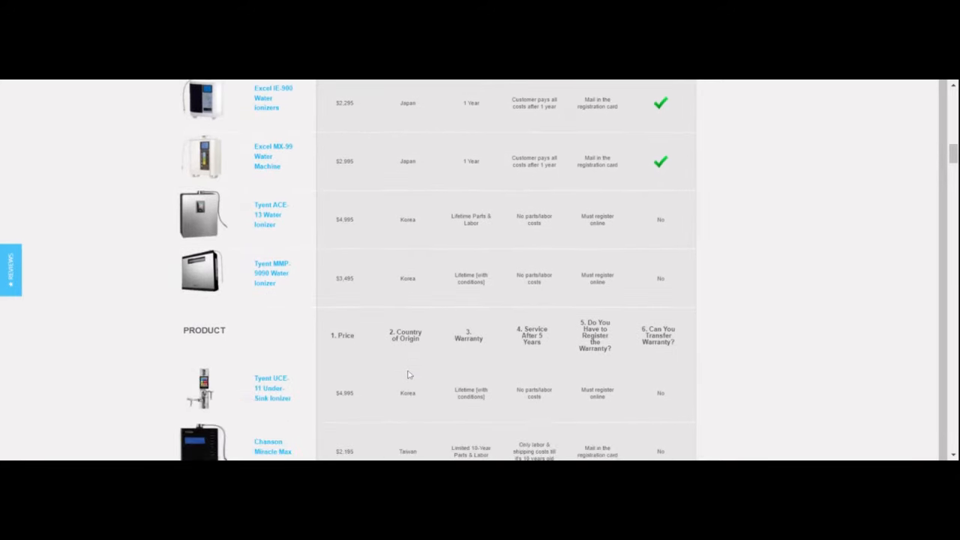
pyautogui.scroll(-3)
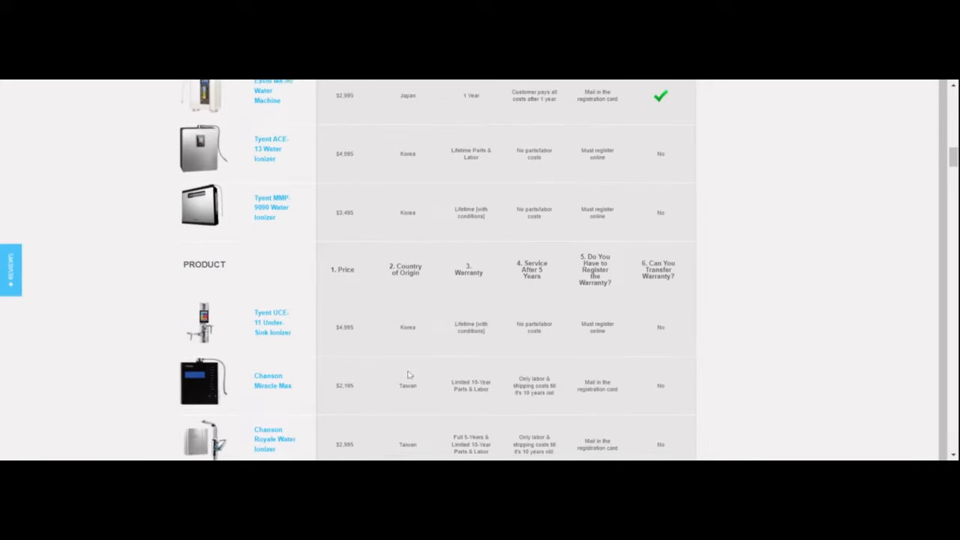
pyautogui.scroll(-3)
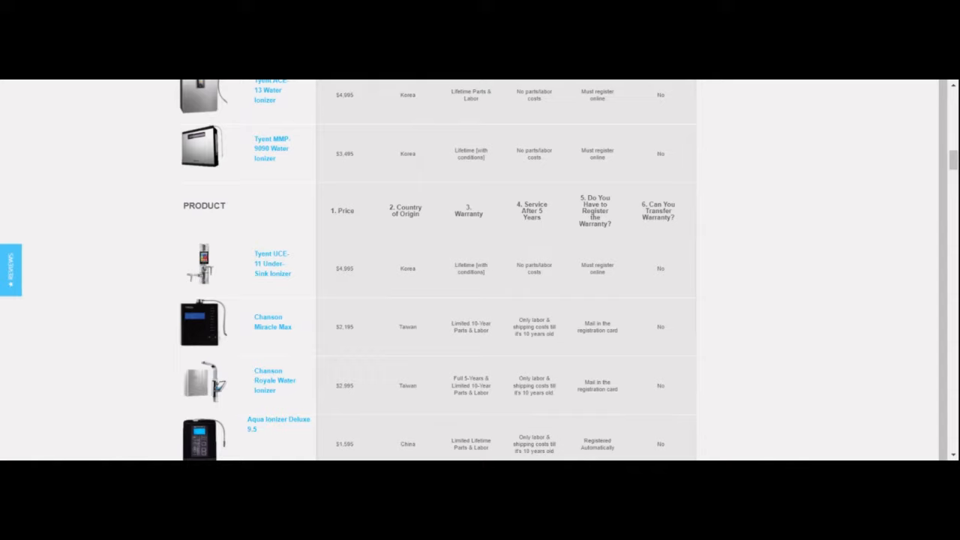
pyautogui.moveTo(414, 419)
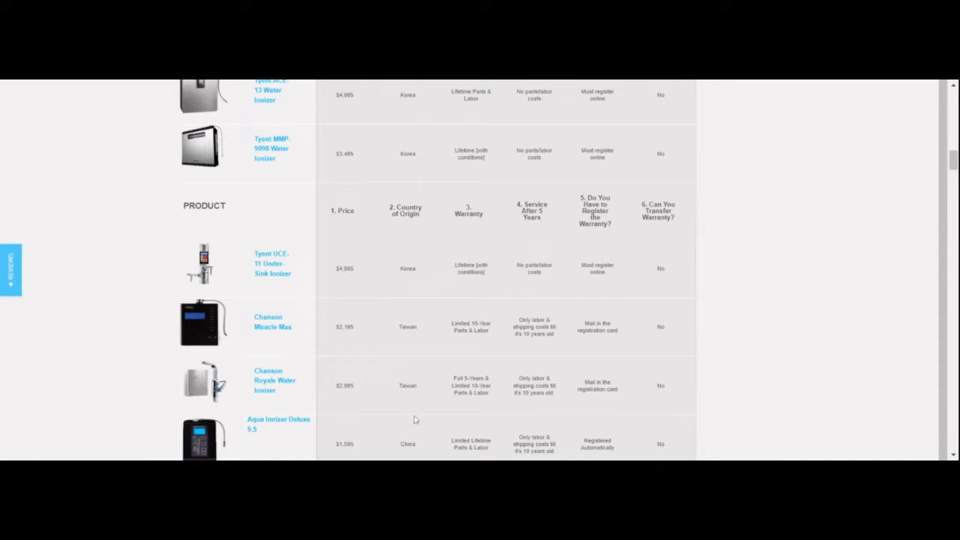
pyautogui.scroll(-3)
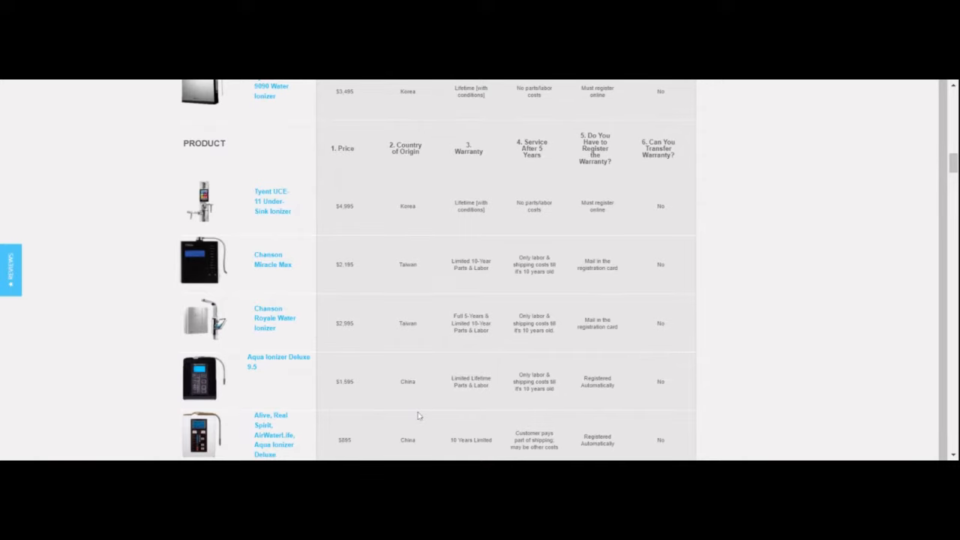
pyautogui.scroll(-3)
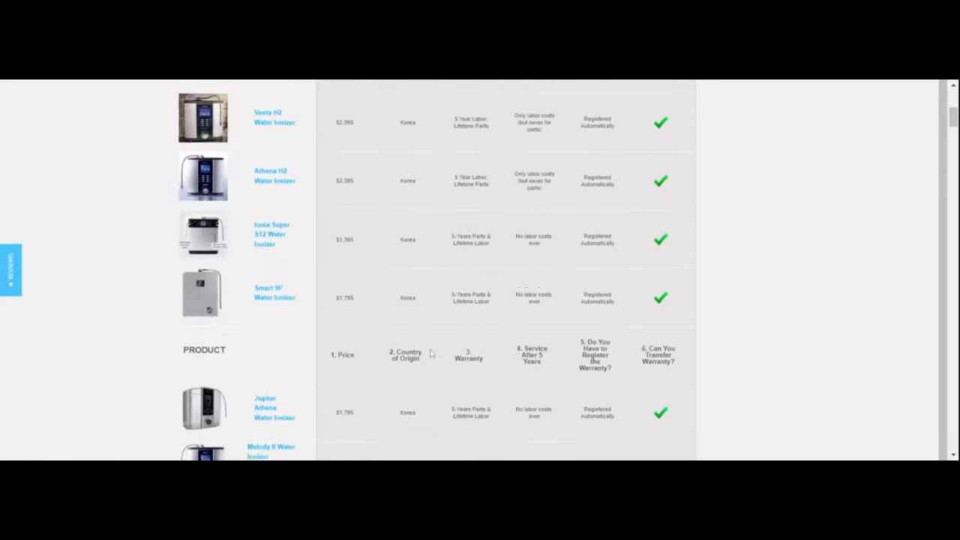
pyautogui.scroll(3)
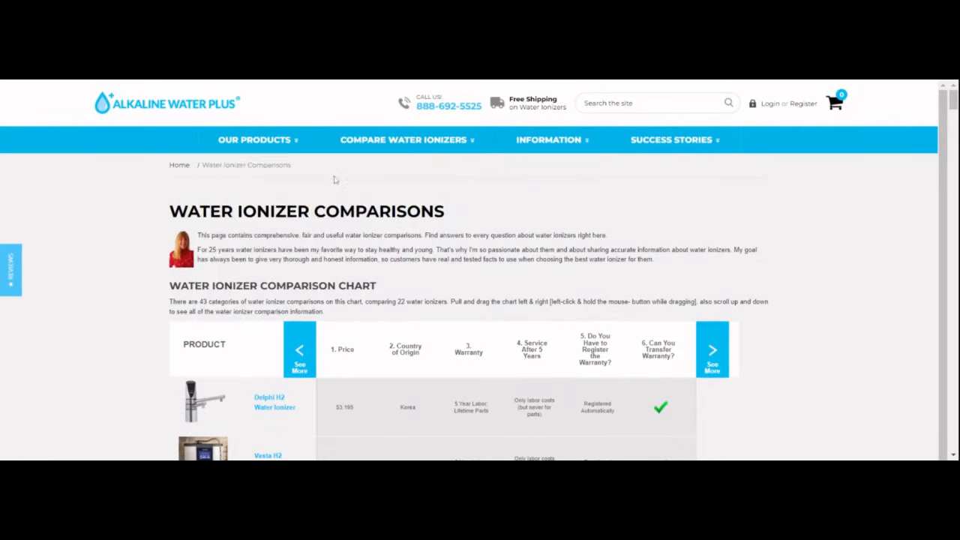
pyautogui.moveTo(419, 345)
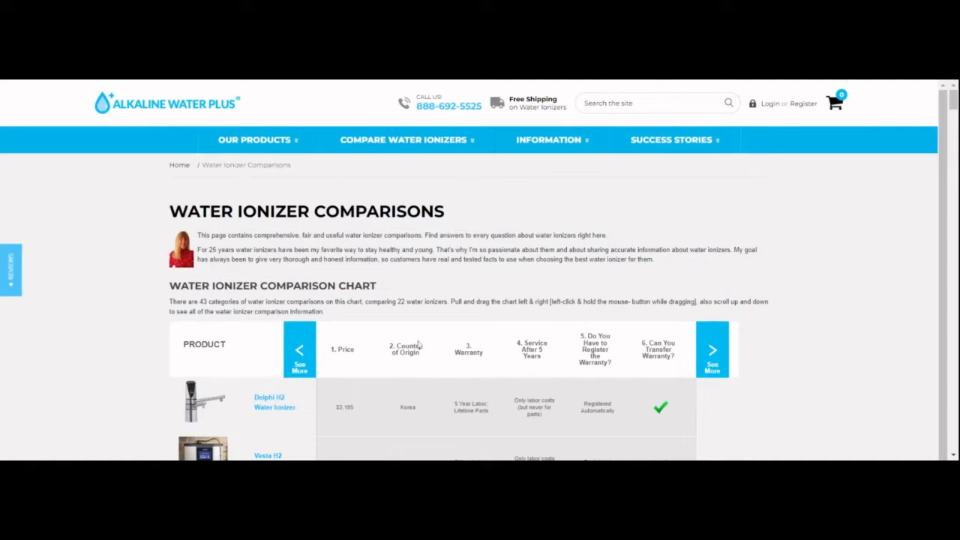
pyautogui.moveTo(418, 346)
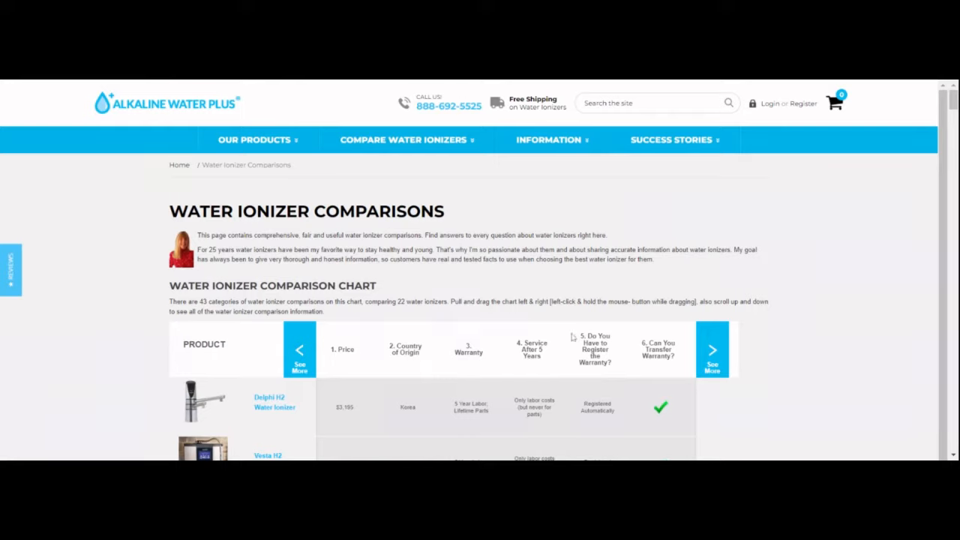
pyautogui.moveTo(570, 336)
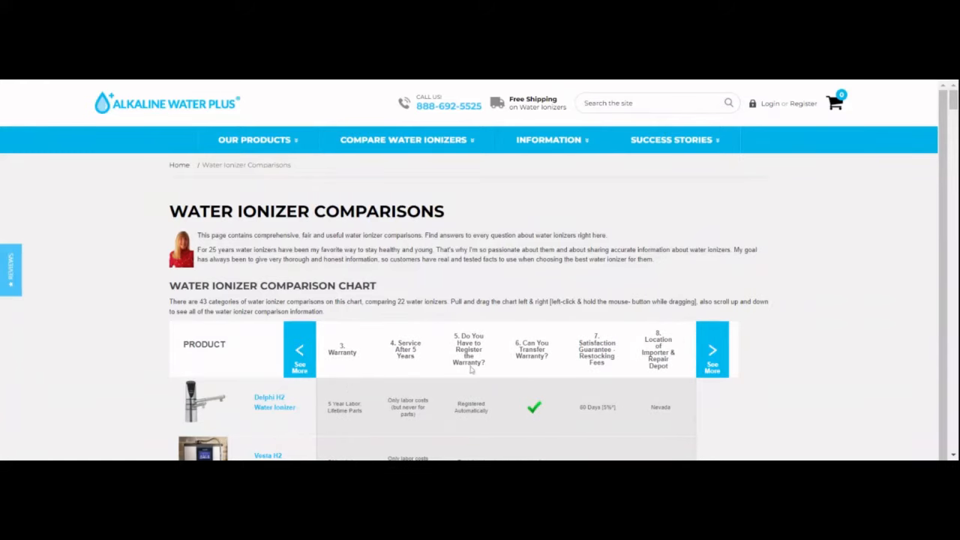
pyautogui.moveTo(573, 375)
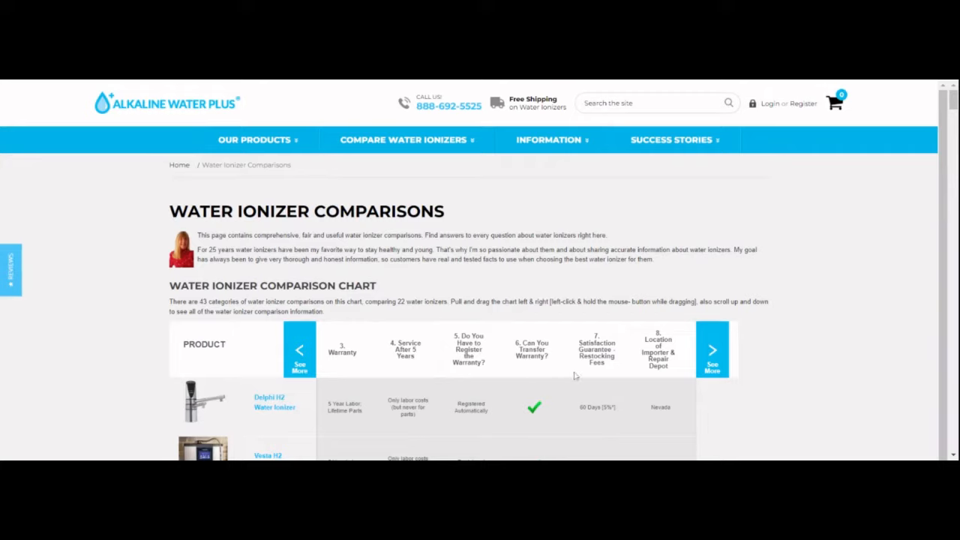
pyautogui.moveTo(387, 390)
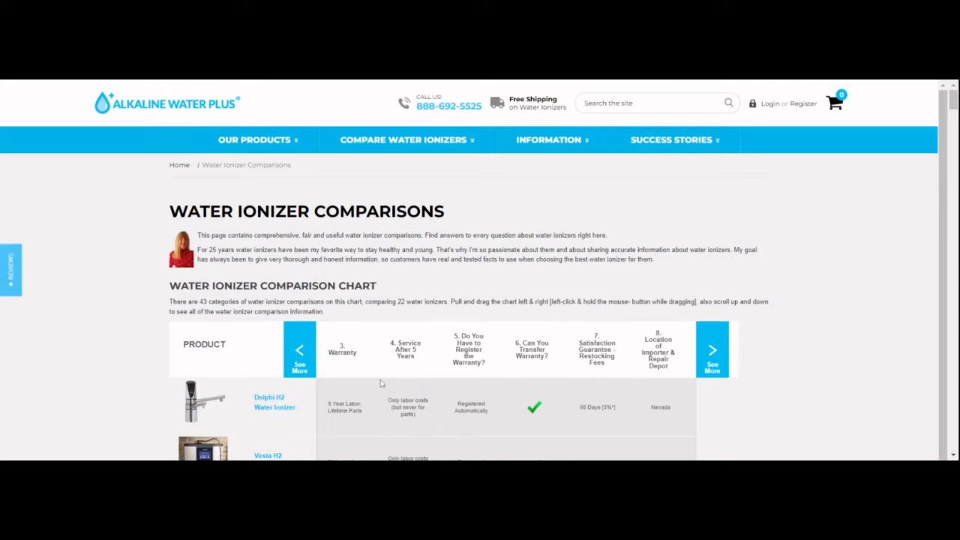
pyautogui.moveTo(435, 363)
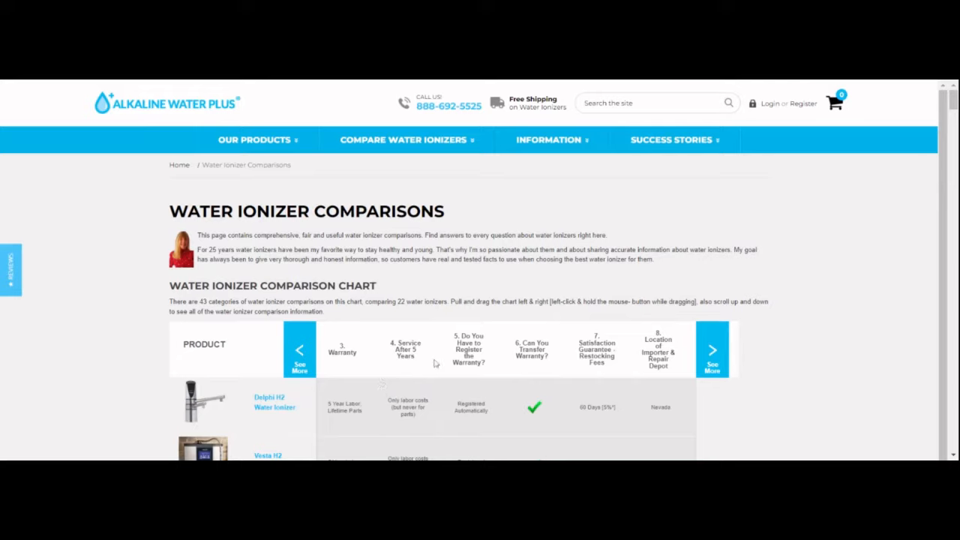
pyautogui.moveTo(484, 383)
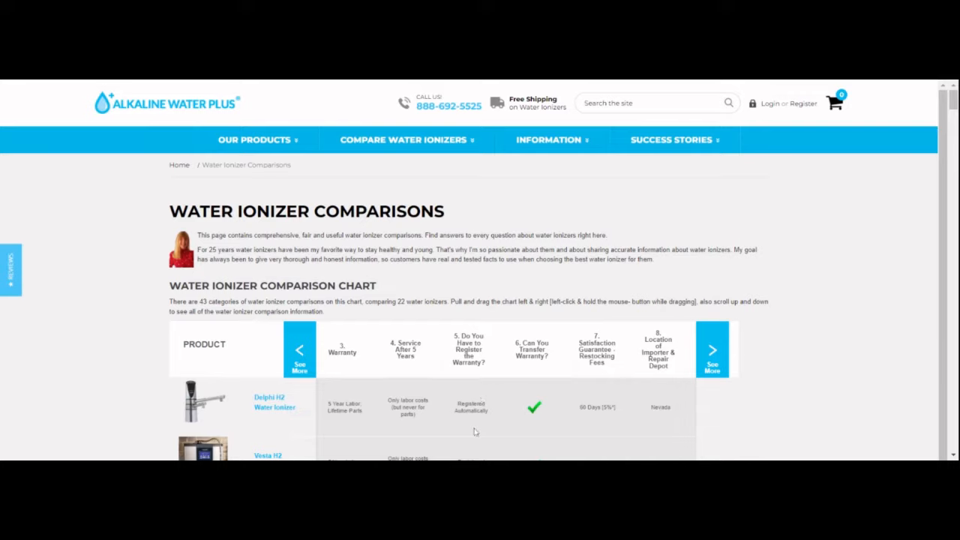
pyautogui.moveTo(111, 109)
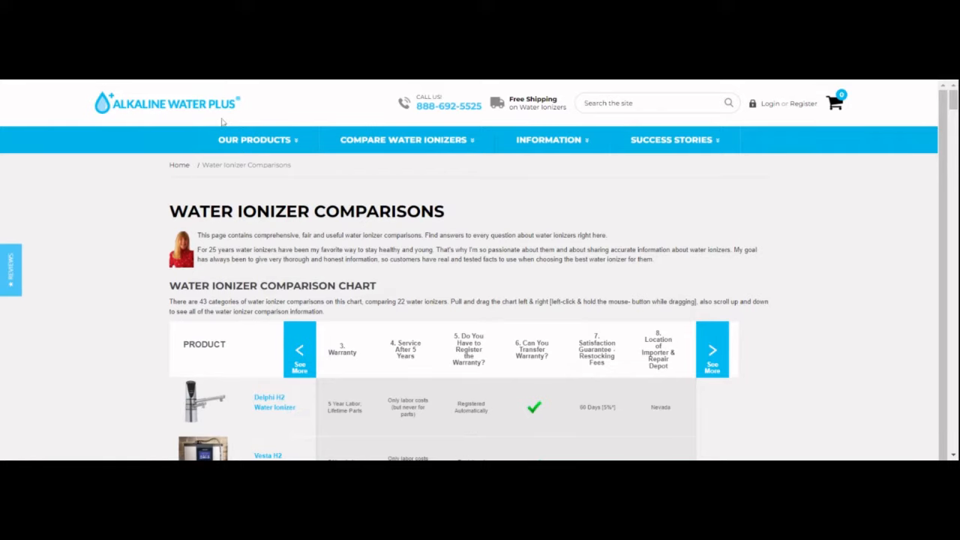
pyautogui.moveTo(546, 323)
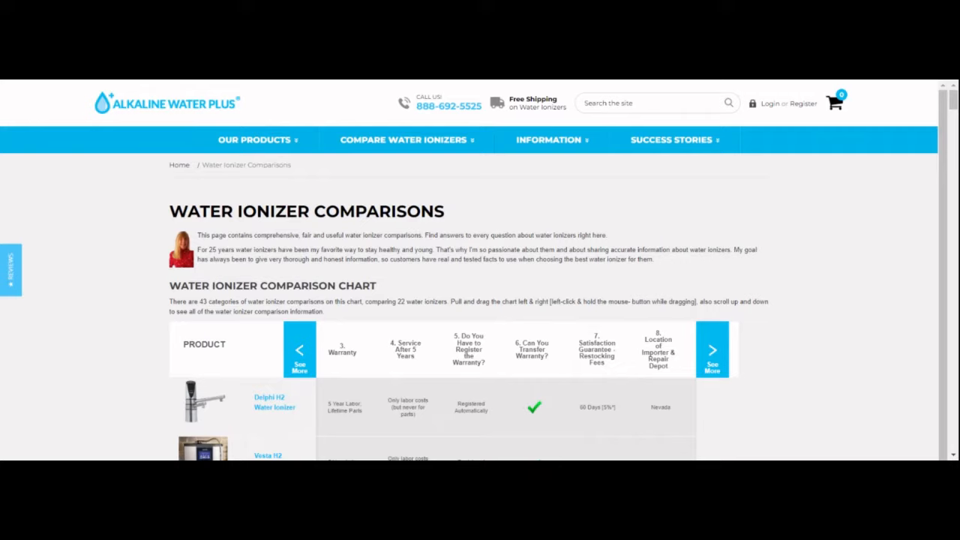
pyautogui.moveTo(585, 373)
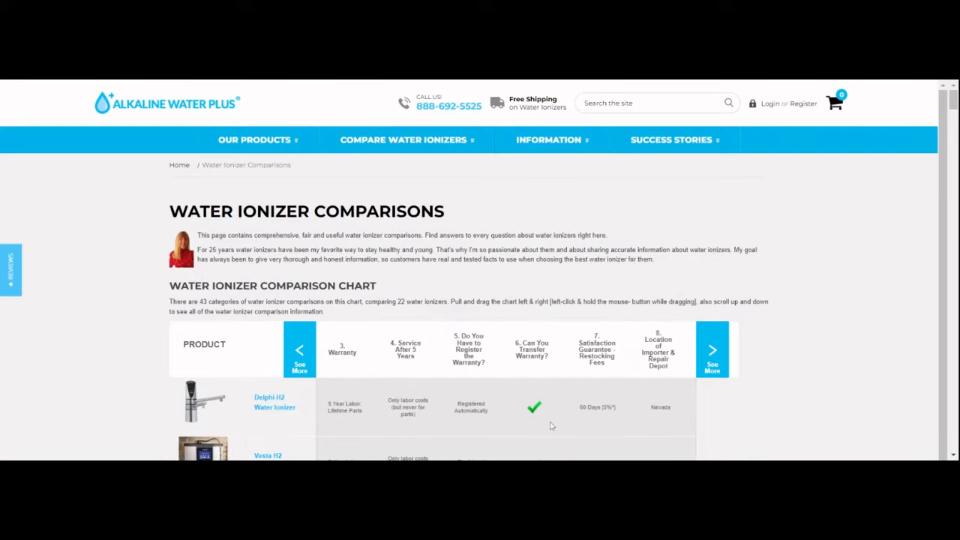
pyautogui.moveTo(579, 372)
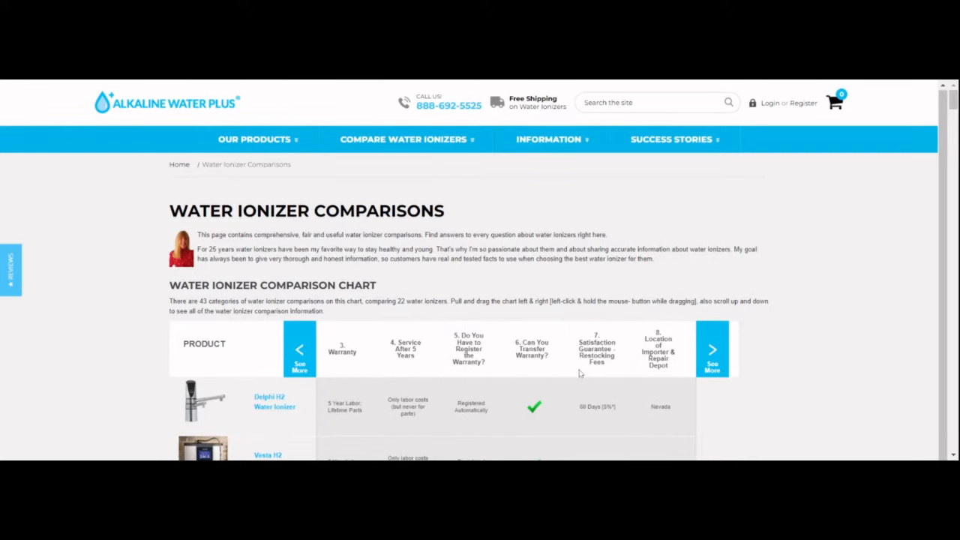
pyautogui.scroll(-3)
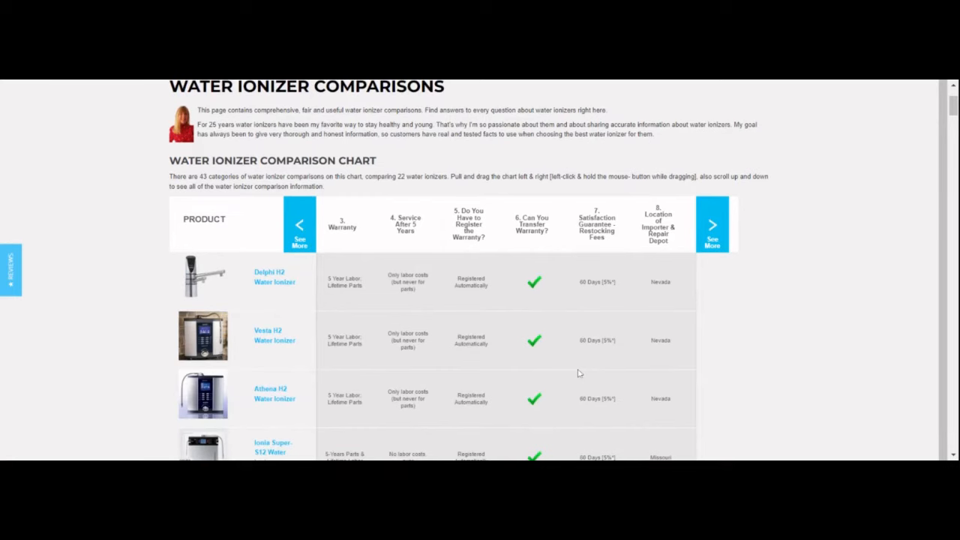
pyautogui.scroll(3)
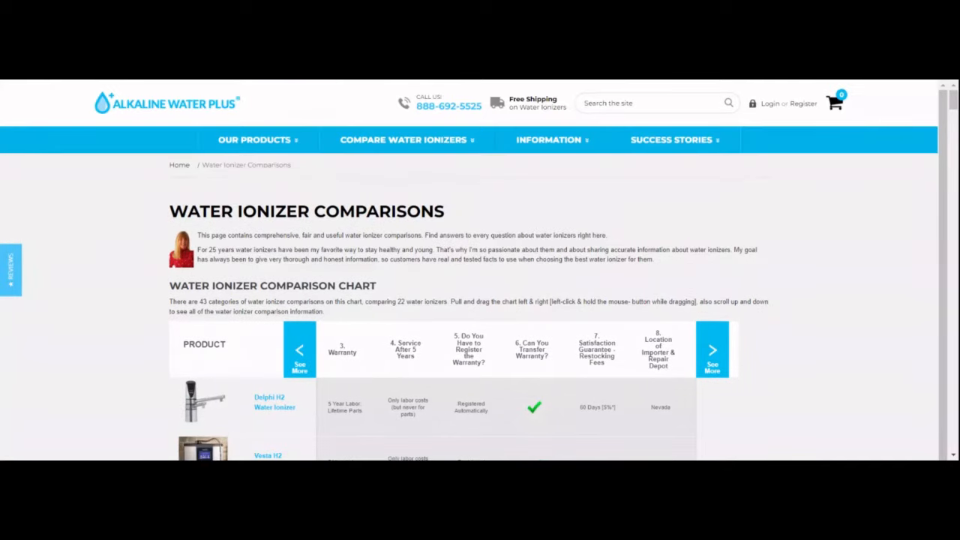
pyautogui.moveTo(563, 361)
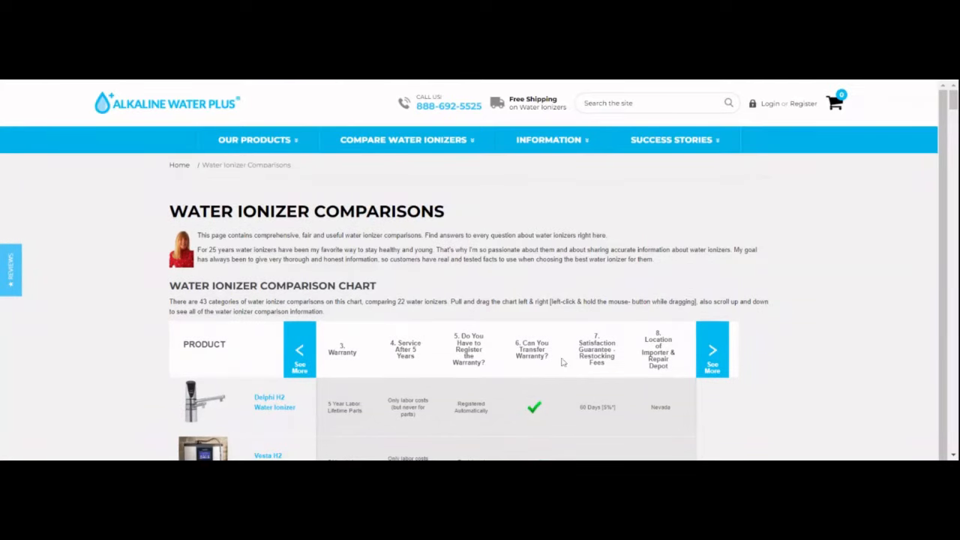
pyautogui.click(711, 350)
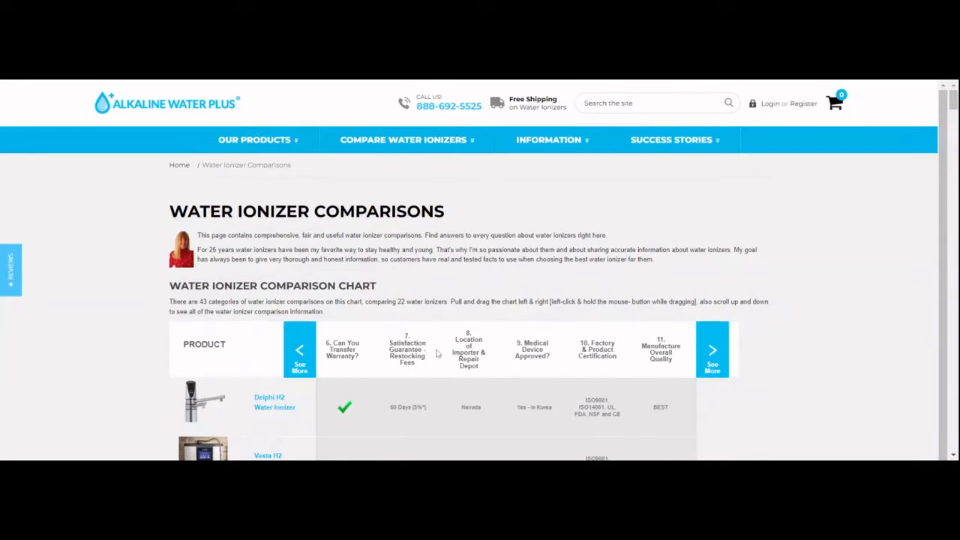
pyautogui.moveTo(398, 369)
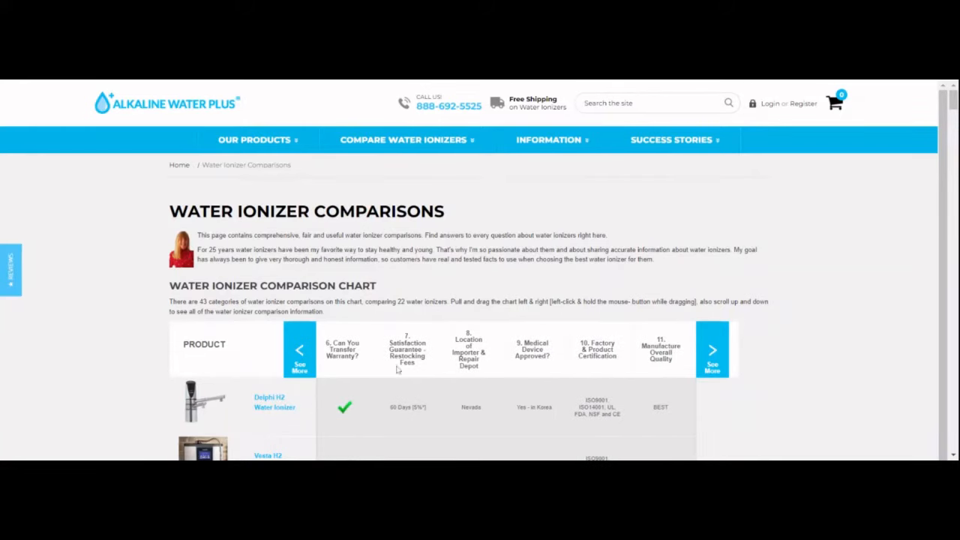
pyautogui.moveTo(427, 396)
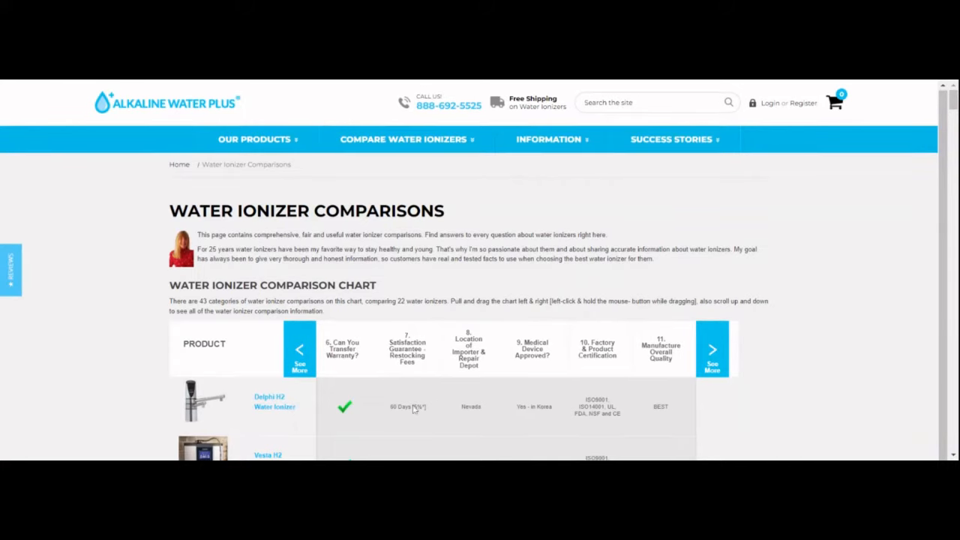
pyautogui.scroll(-3)
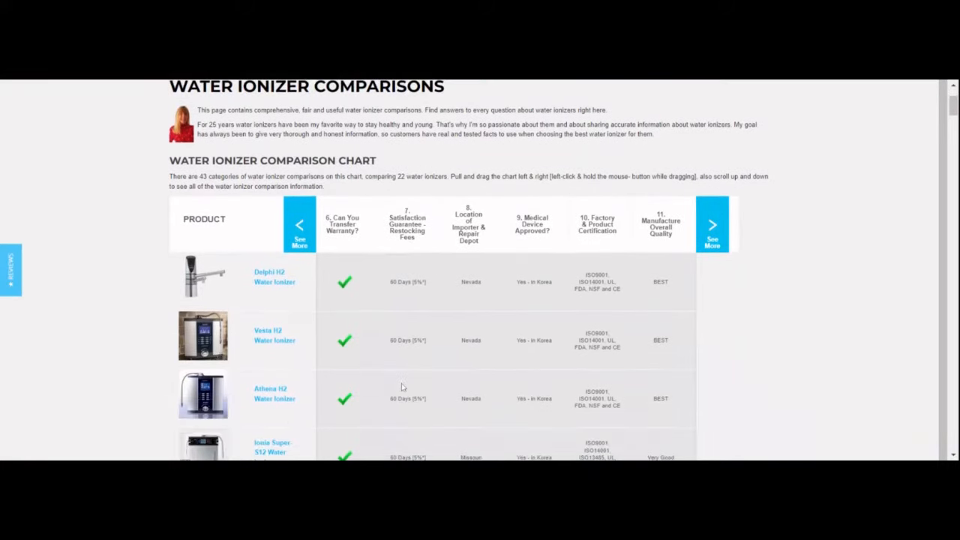
pyautogui.moveTo(386, 332)
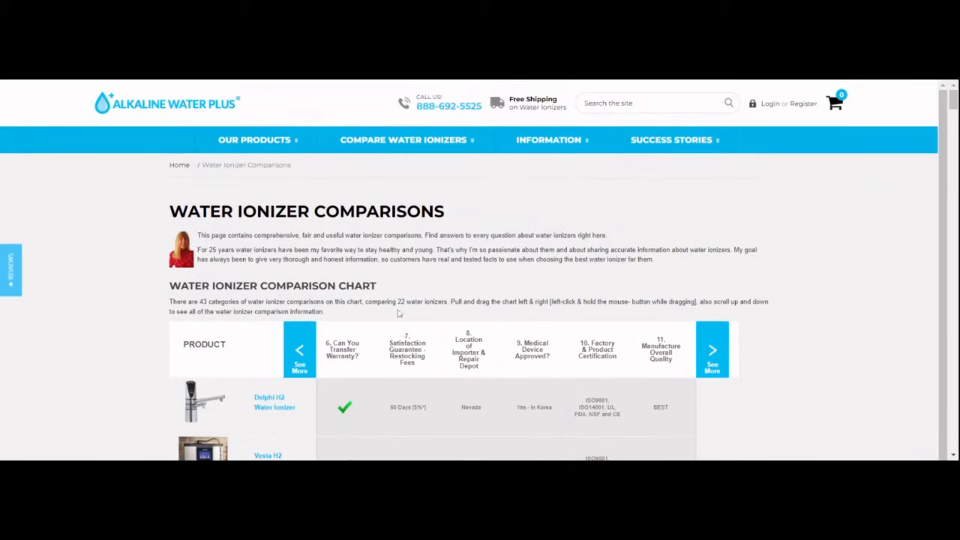
pyautogui.moveTo(255, 105)
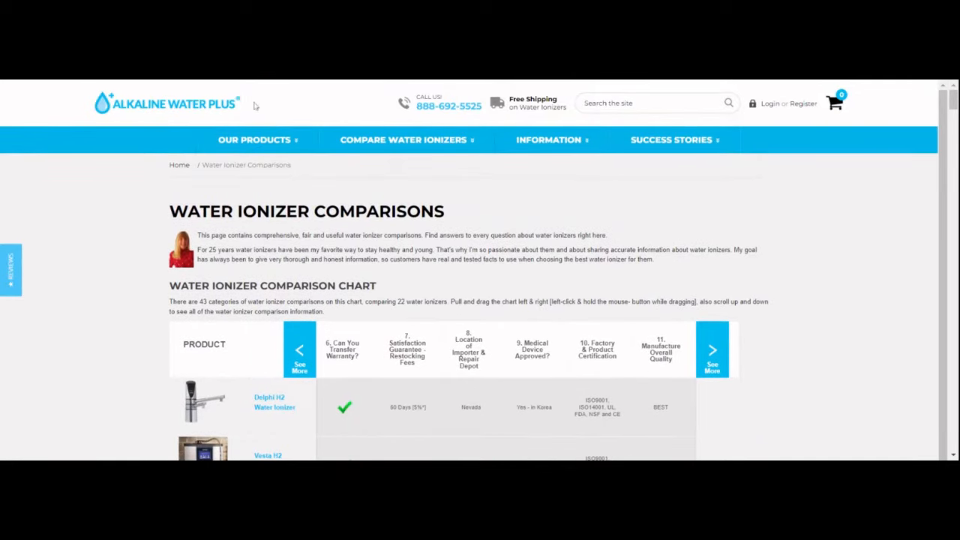
pyautogui.moveTo(420, 375)
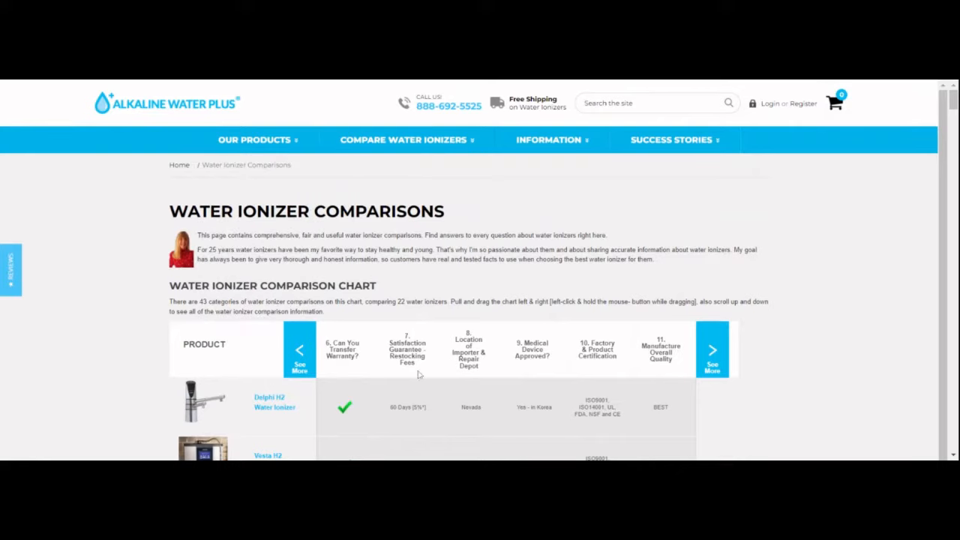
pyautogui.moveTo(411, 396)
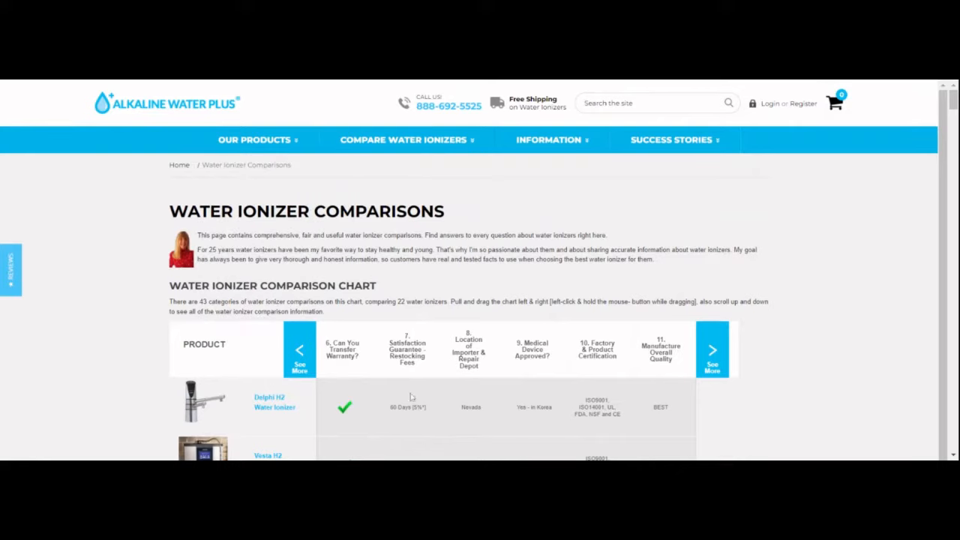
pyautogui.moveTo(411, 396)
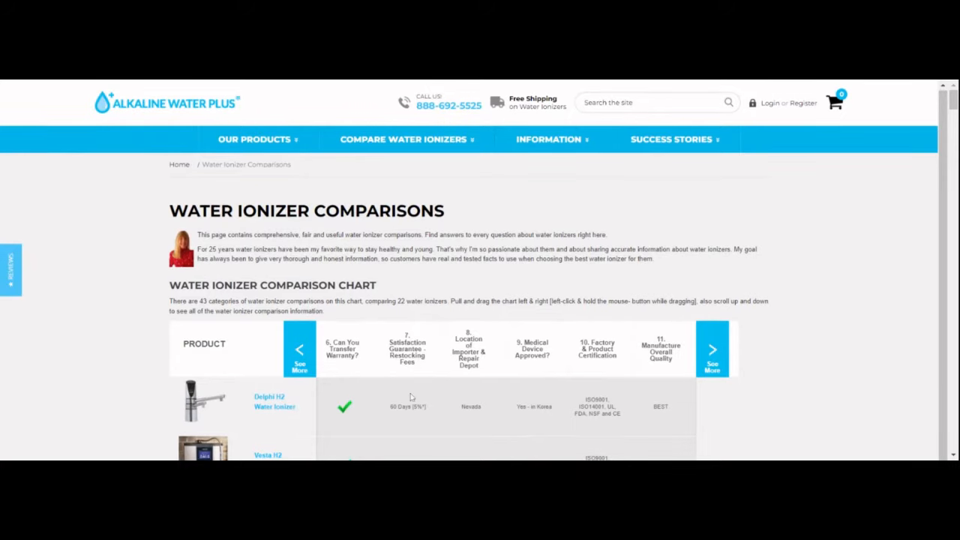
pyautogui.scroll(-3)
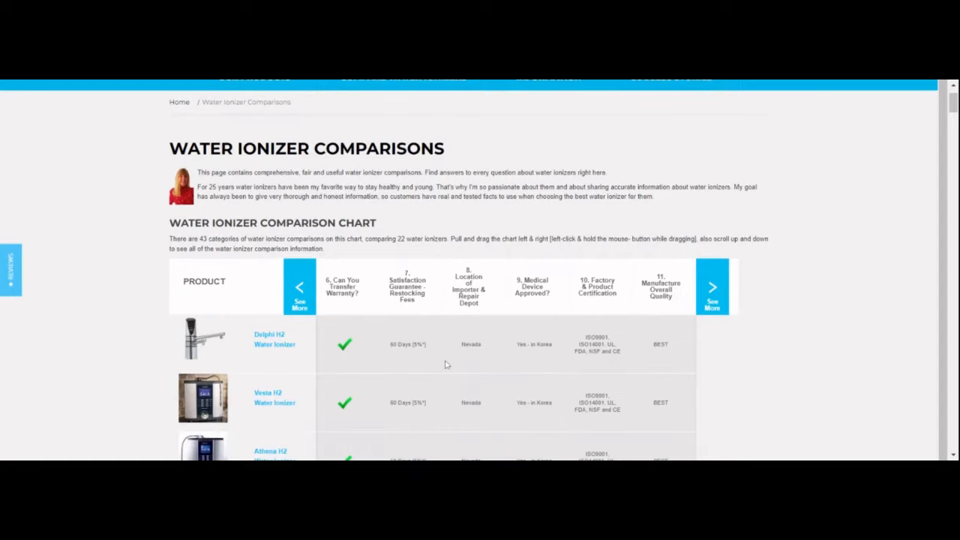
pyautogui.moveTo(434, 364)
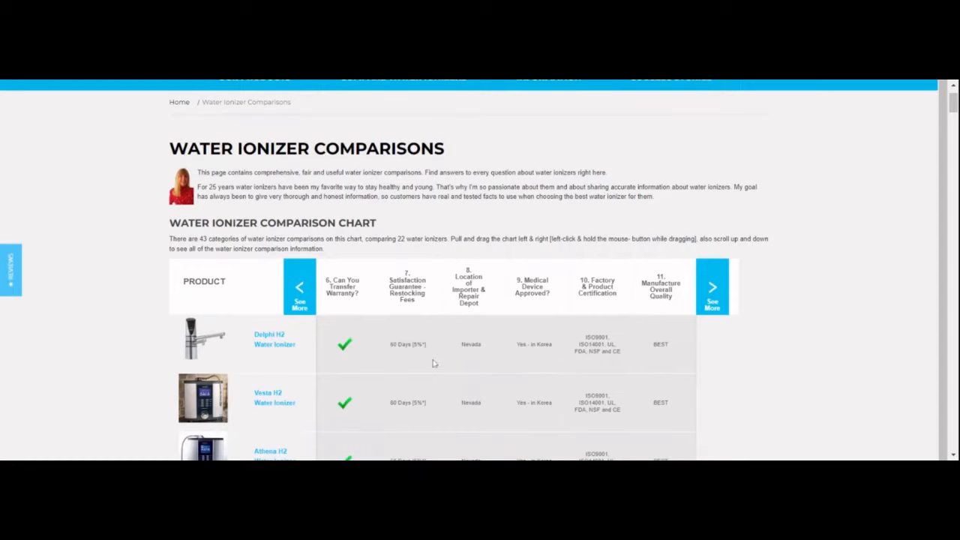
pyautogui.moveTo(419, 339)
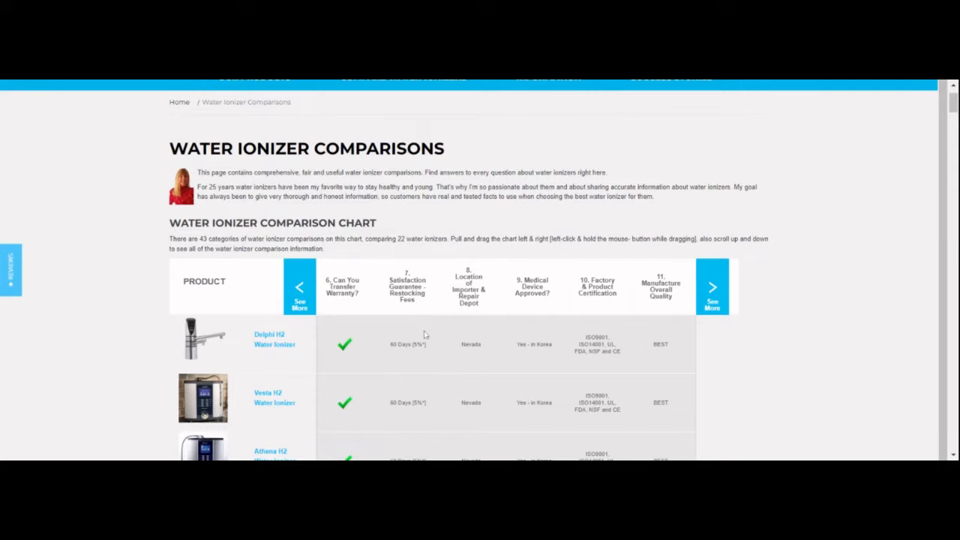
pyautogui.scroll(-3)
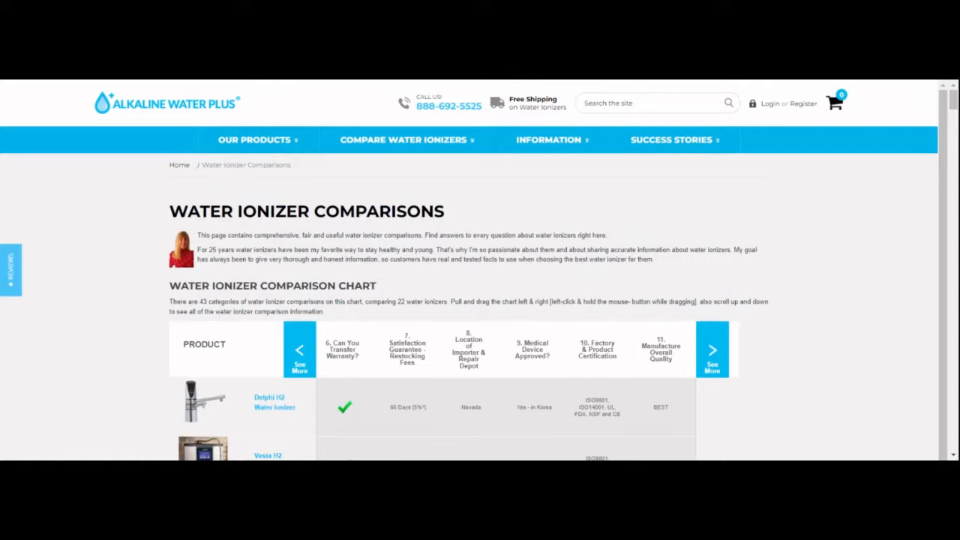
pyautogui.moveTo(411, 276)
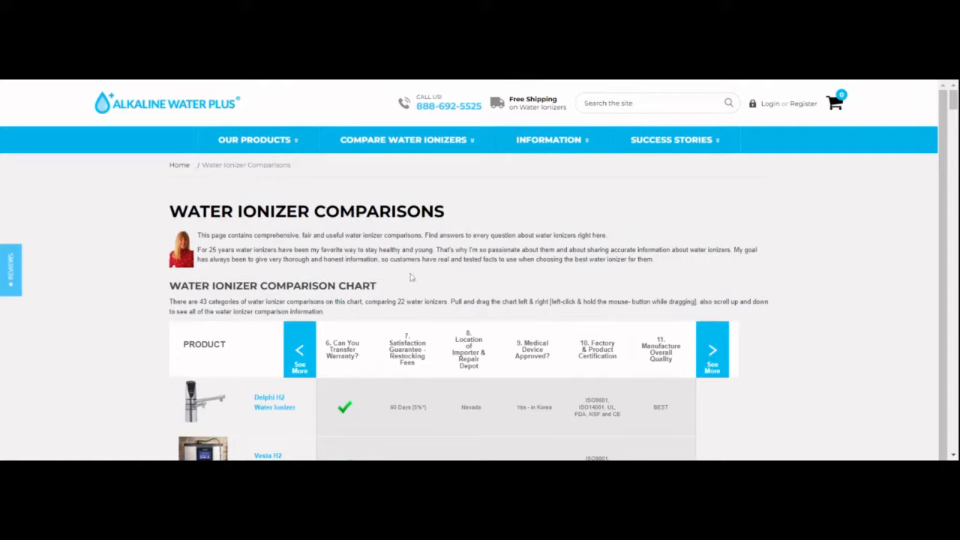
pyautogui.moveTo(375, 276)
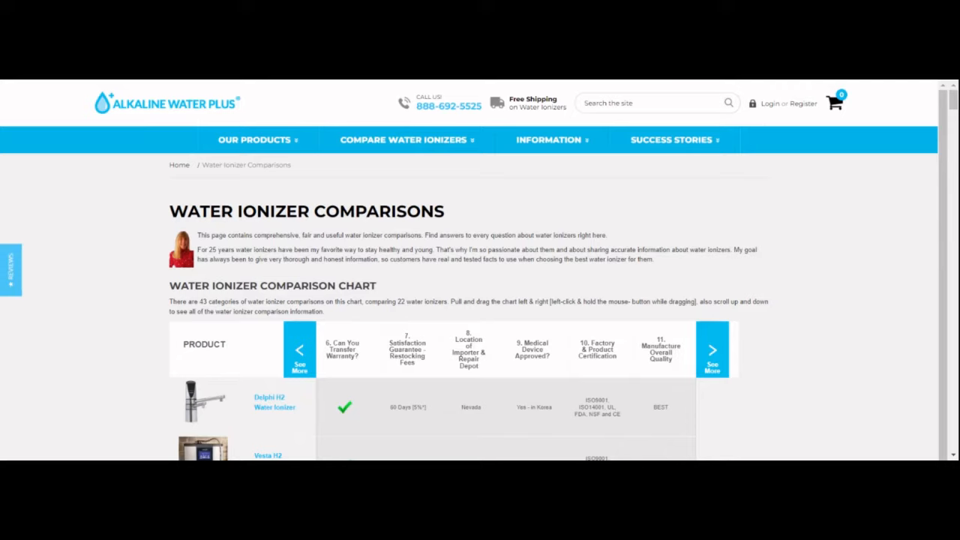
pyautogui.moveTo(414, 292)
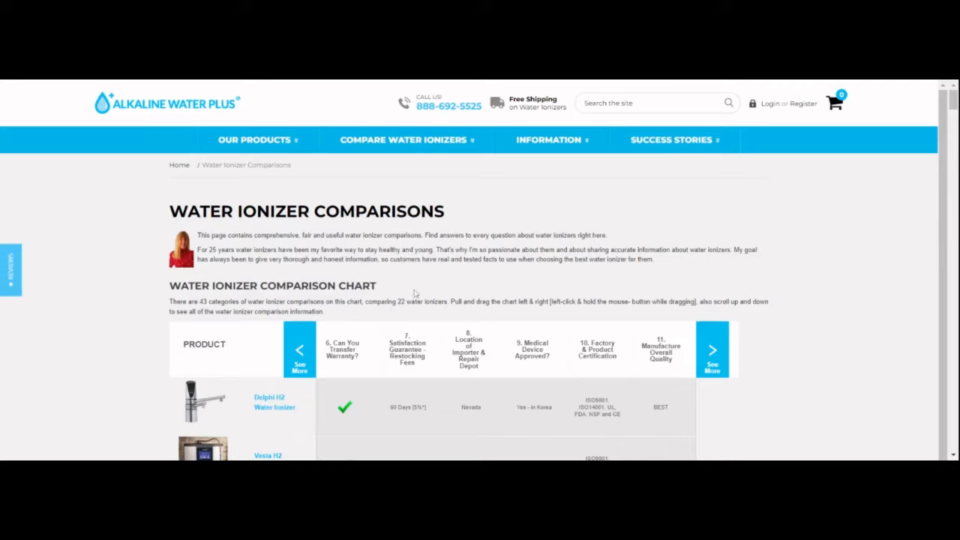
pyautogui.moveTo(292, 195)
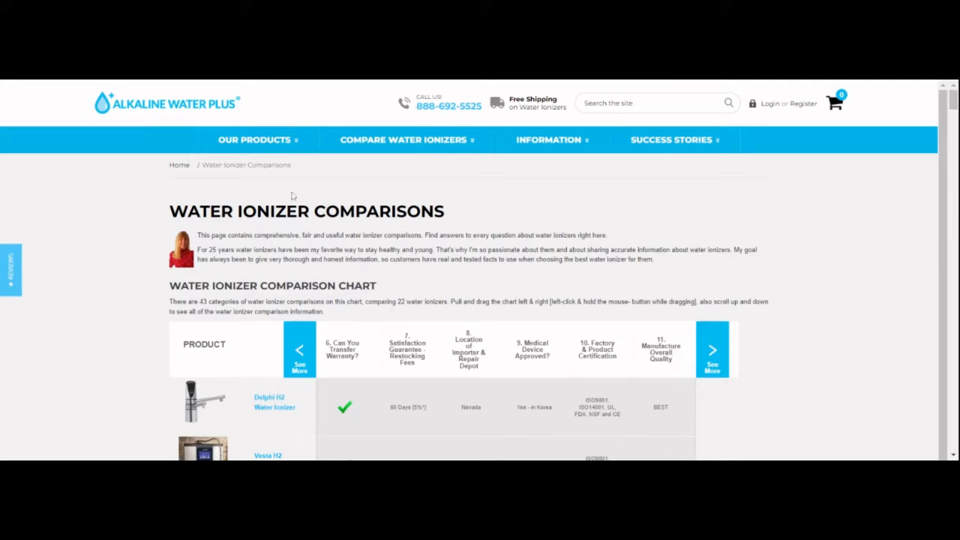
pyautogui.moveTo(318, 83)
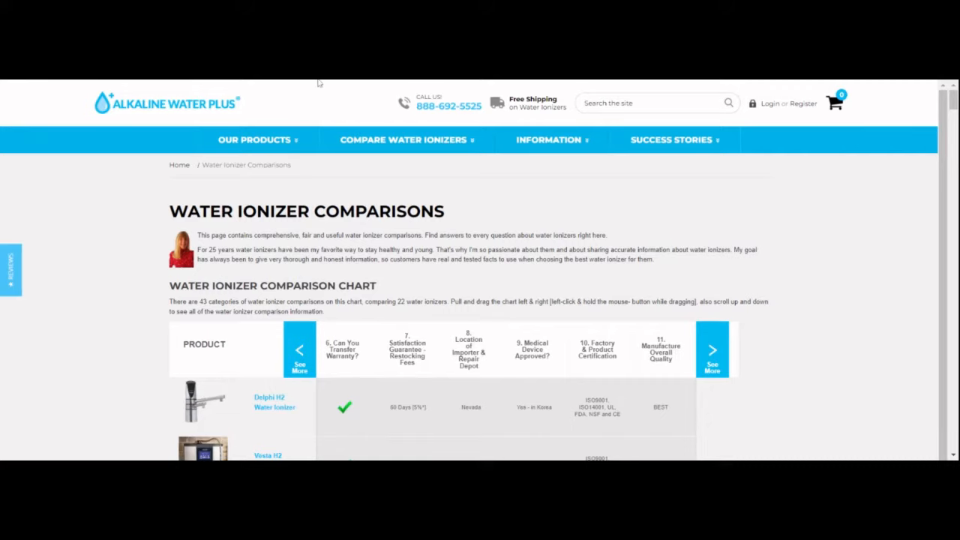
pyautogui.moveTo(579, 348)
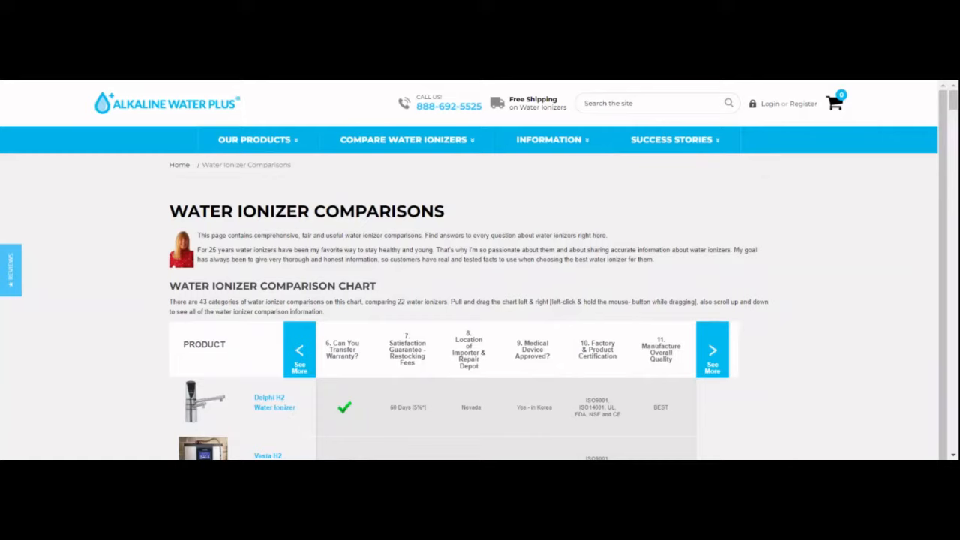
# Shift the chart one column right to reveal Cleaning Type & Quality and scroll through the rows.
pyautogui.click(711, 351)
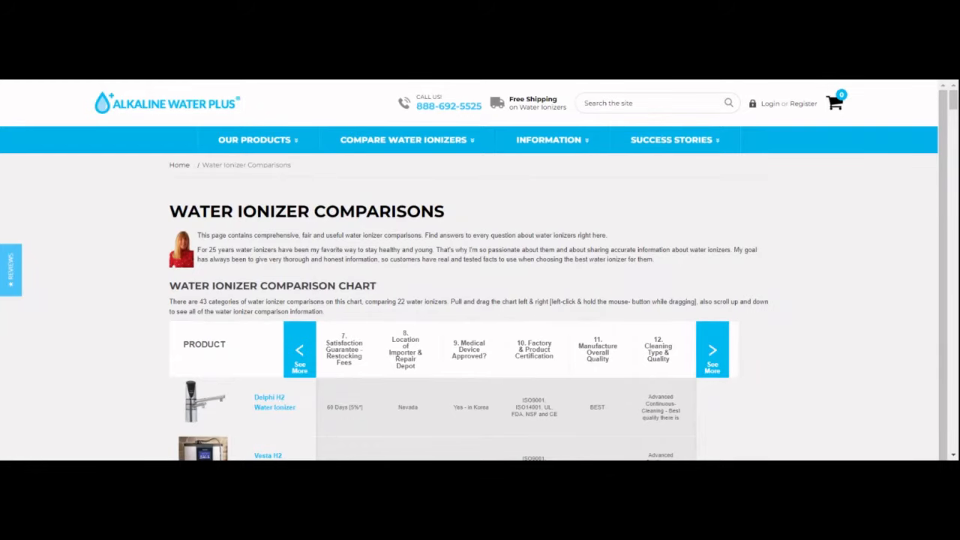
pyautogui.scroll(-3)
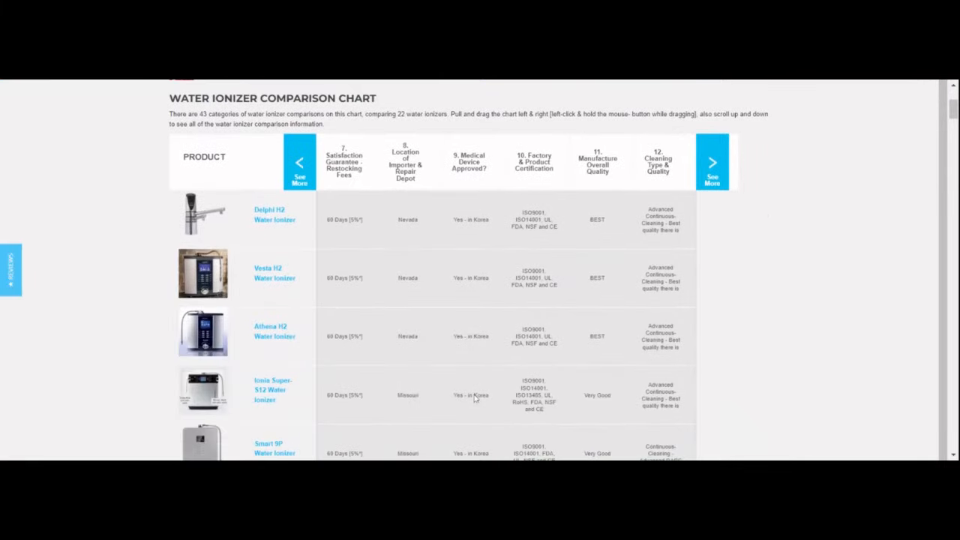
pyautogui.scroll(-3)
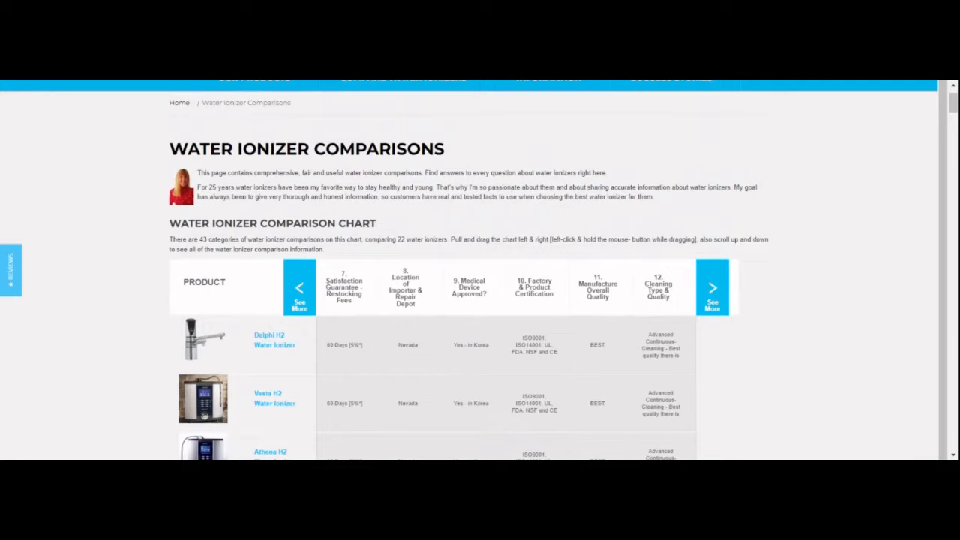
pyautogui.moveTo(502, 300)
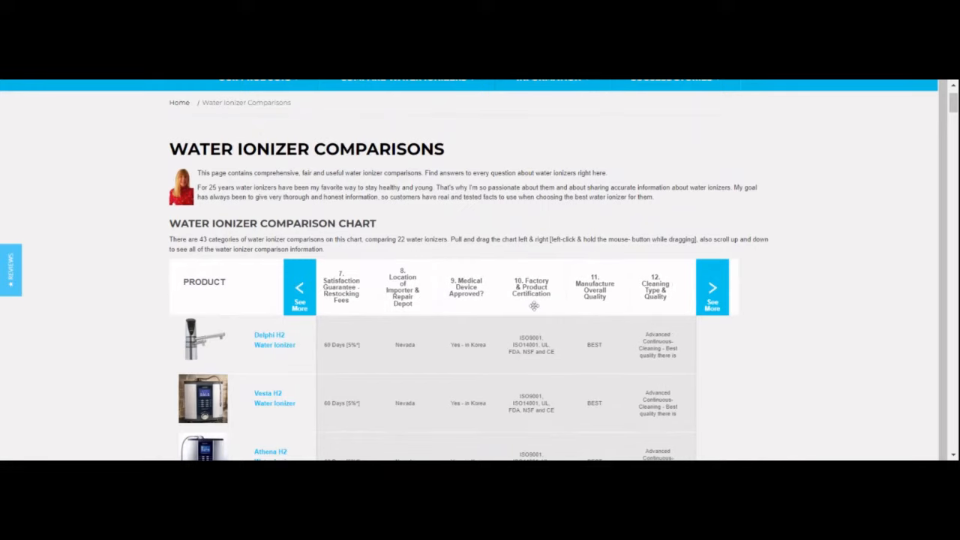
# Shift the chart right again to show Construction Quality & Expected Life, scroll the rows, return to top.
pyautogui.click(711, 288)
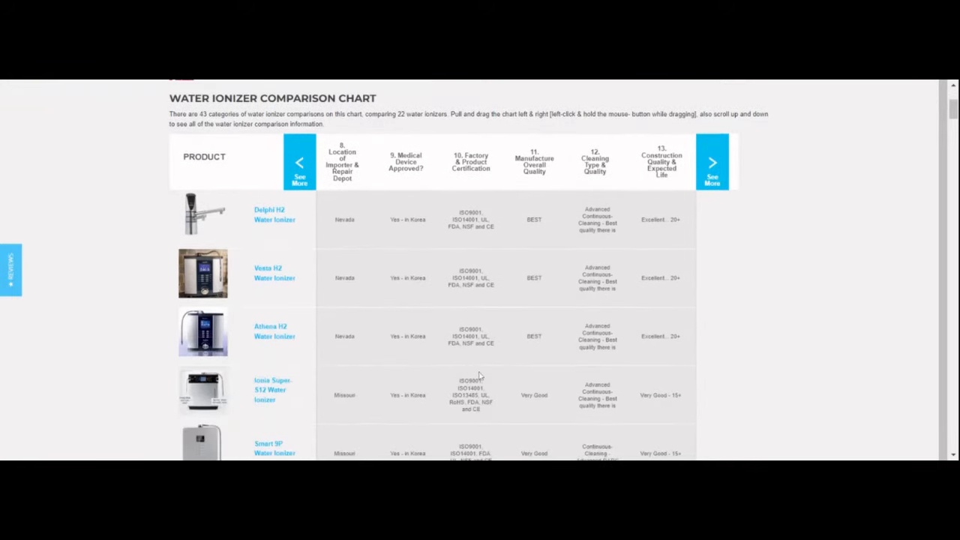
pyautogui.scroll(-3)
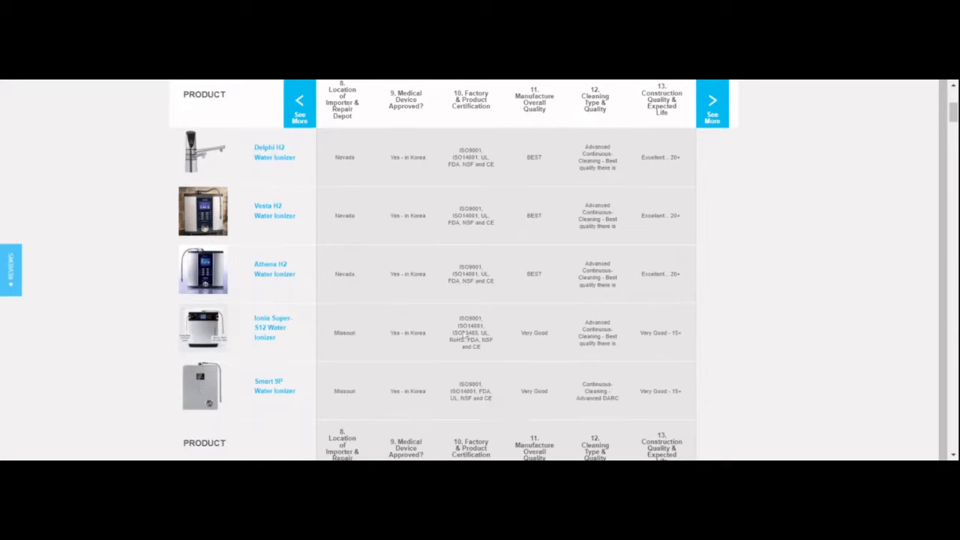
pyautogui.moveTo(461, 333)
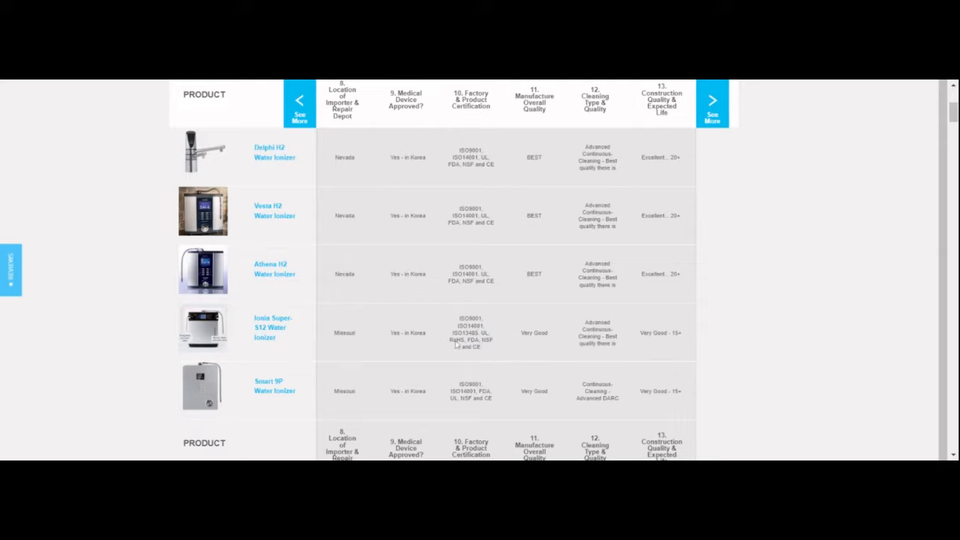
pyautogui.moveTo(457, 343)
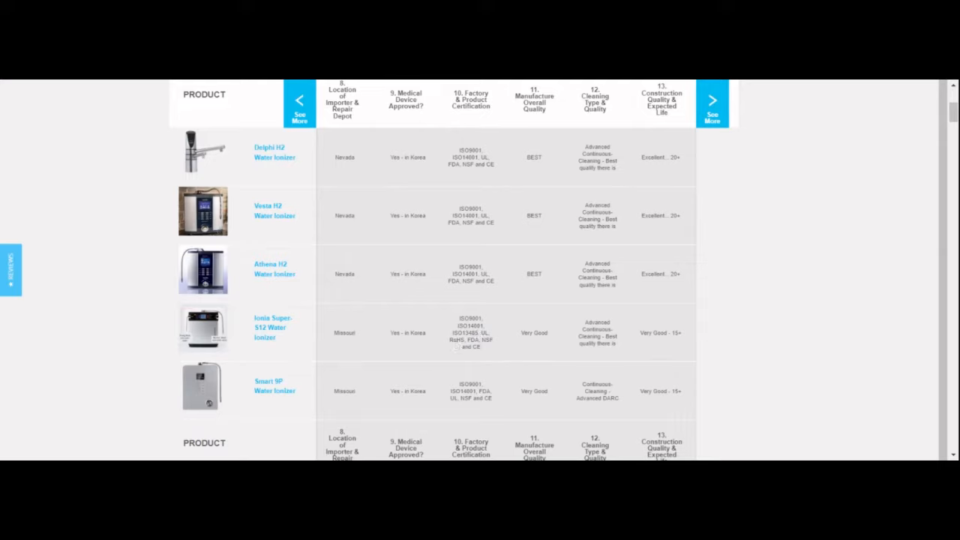
pyautogui.scroll(-3)
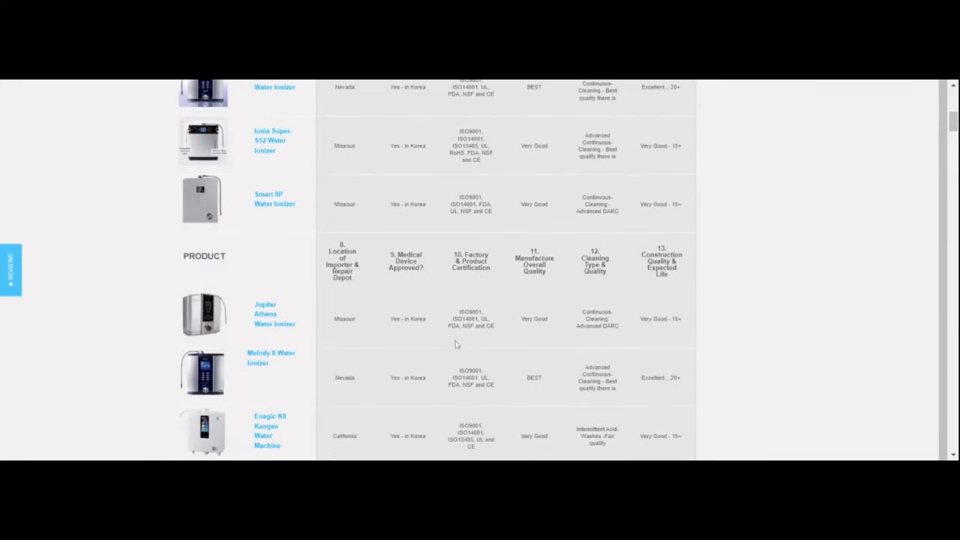
pyautogui.scroll(-3)
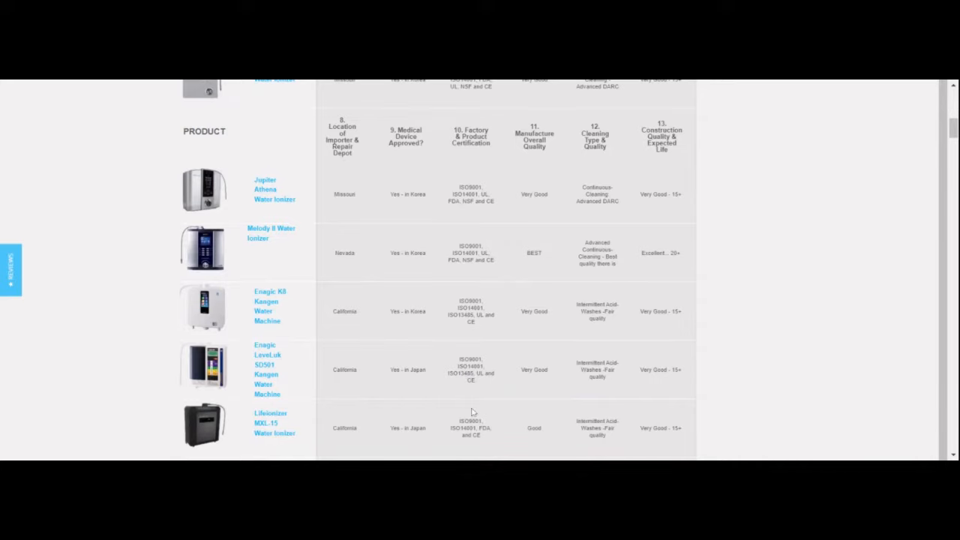
pyautogui.scroll(3)
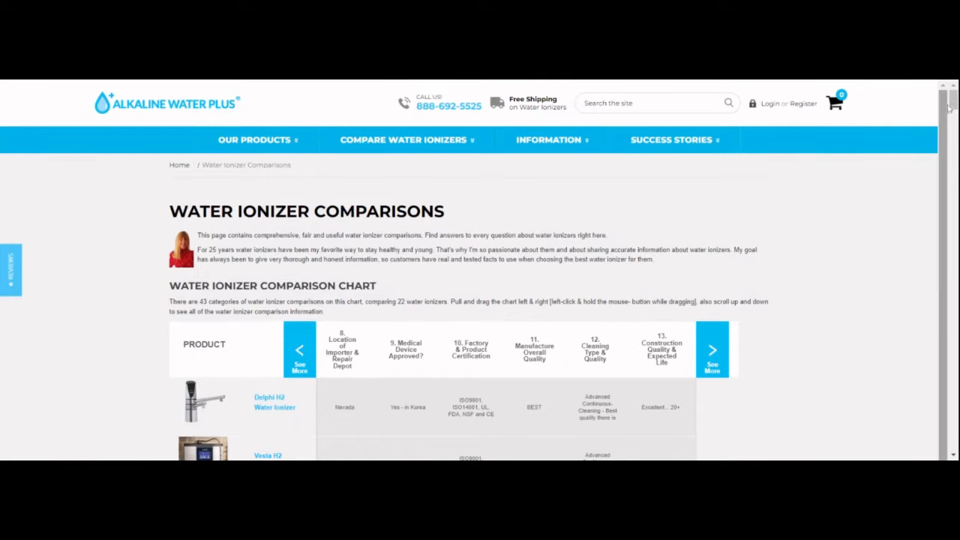
pyautogui.scroll(-3)
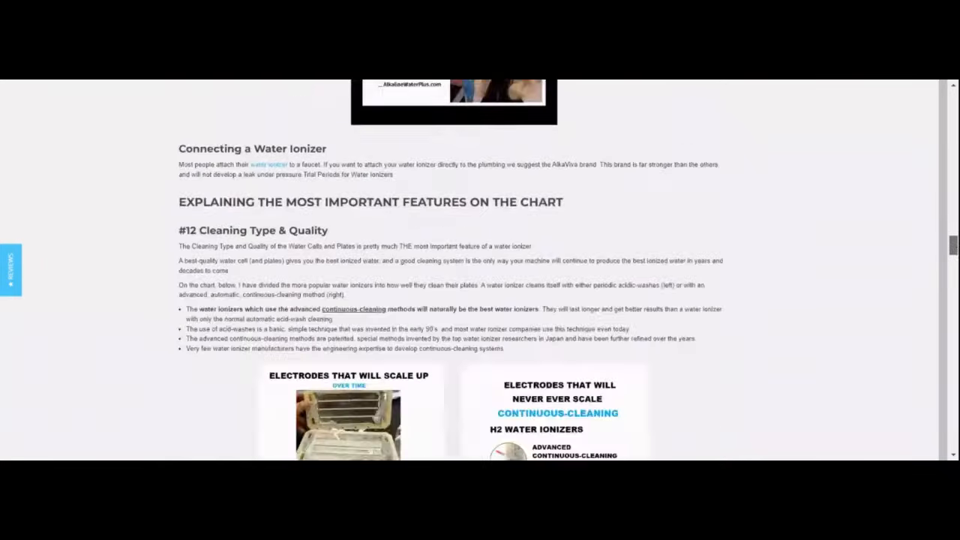
pyautogui.scroll(-3)
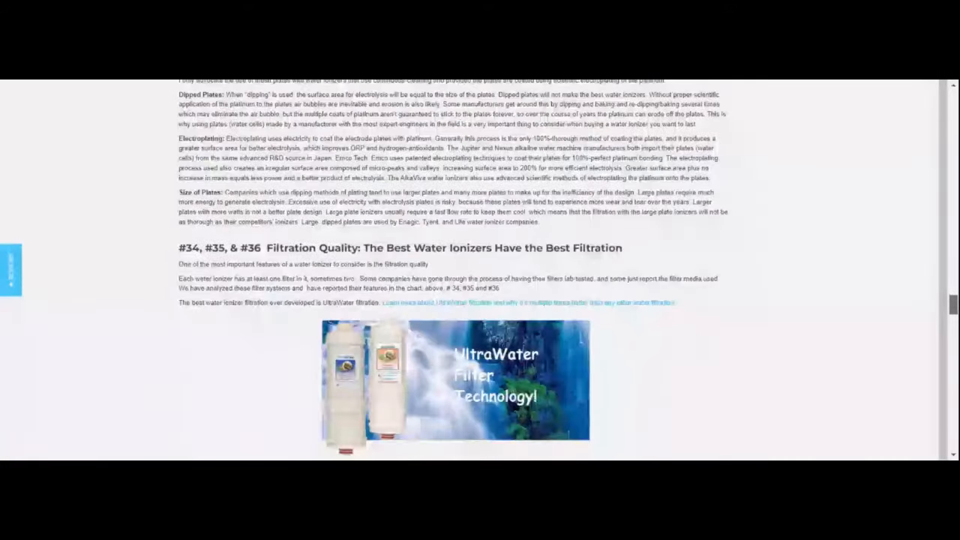
pyautogui.scroll(-3)
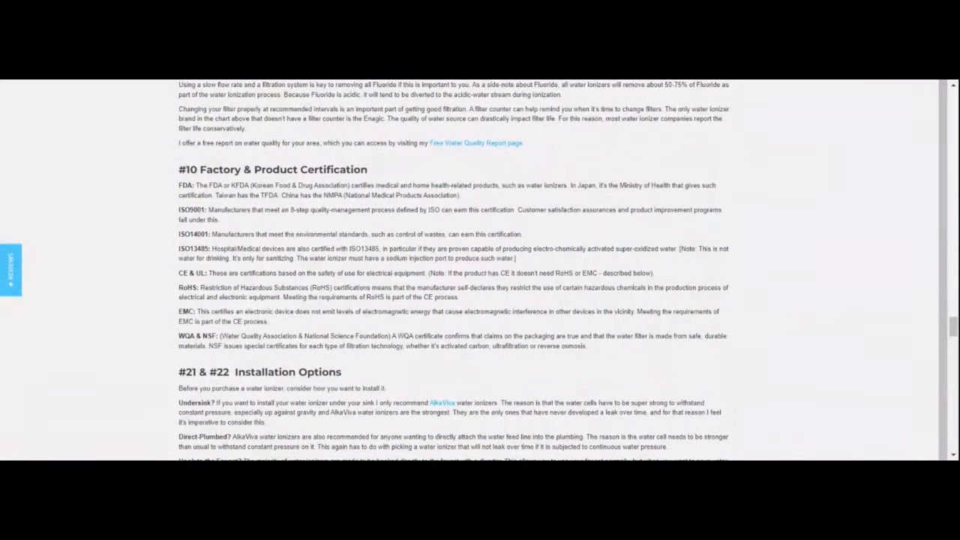
pyautogui.moveTo(375, 180)
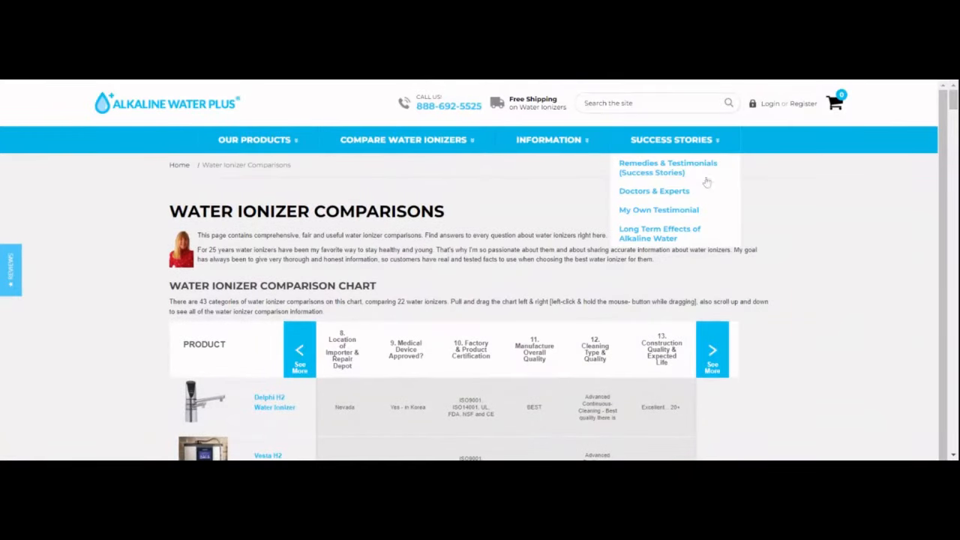
pyautogui.moveTo(531, 396)
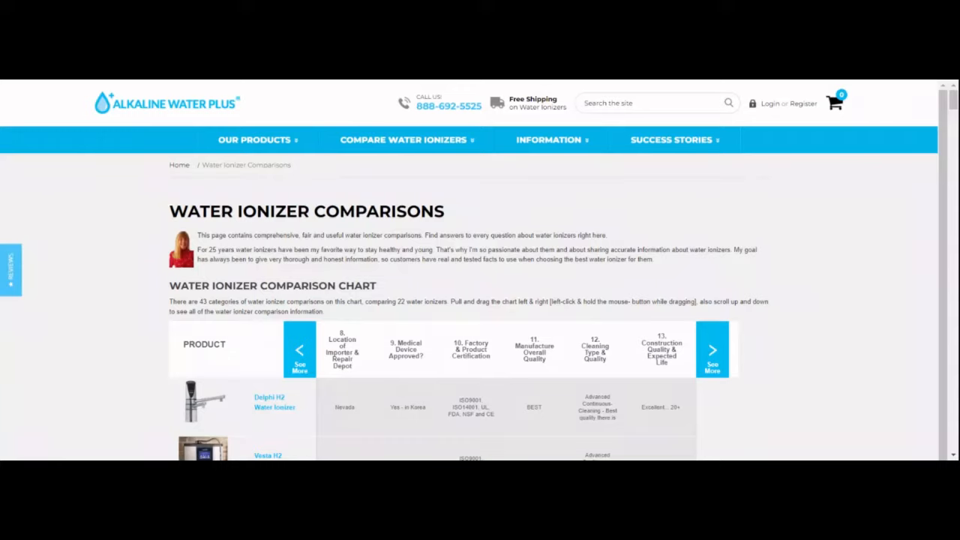
pyautogui.moveTo(564, 456)
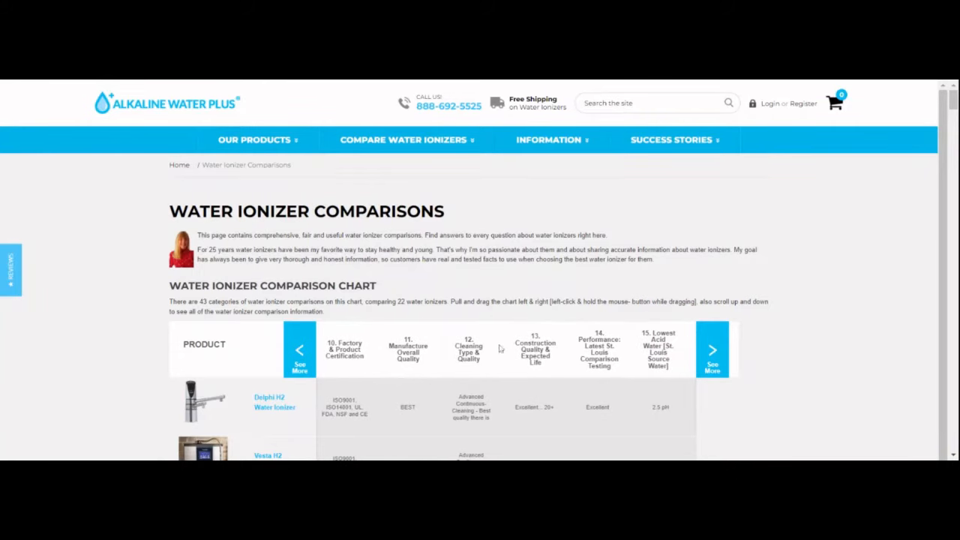
pyautogui.moveTo(570, 375)
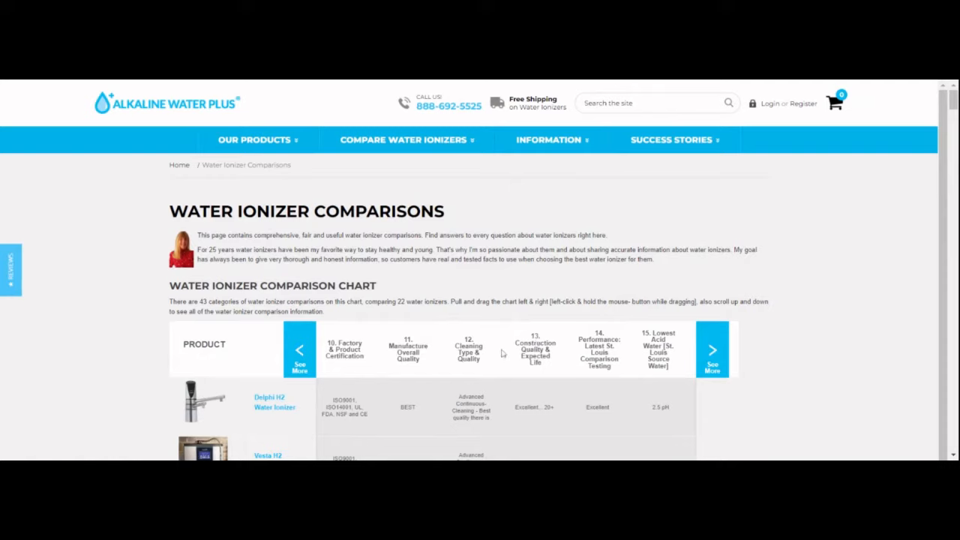
pyautogui.moveTo(495, 384)
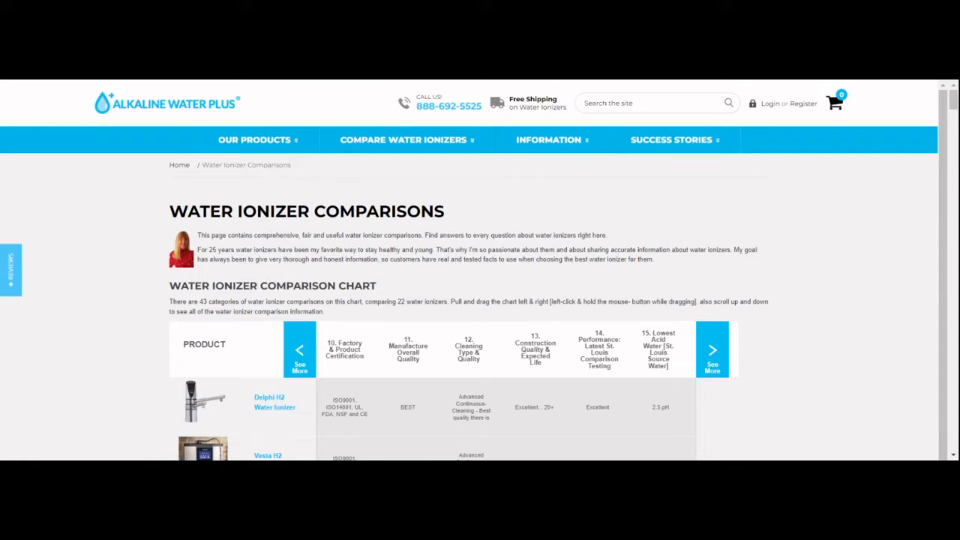
# Scroll down through lower rows like Jupiter Athena and Enagic under categories 10–15.
pyautogui.scroll(-3)
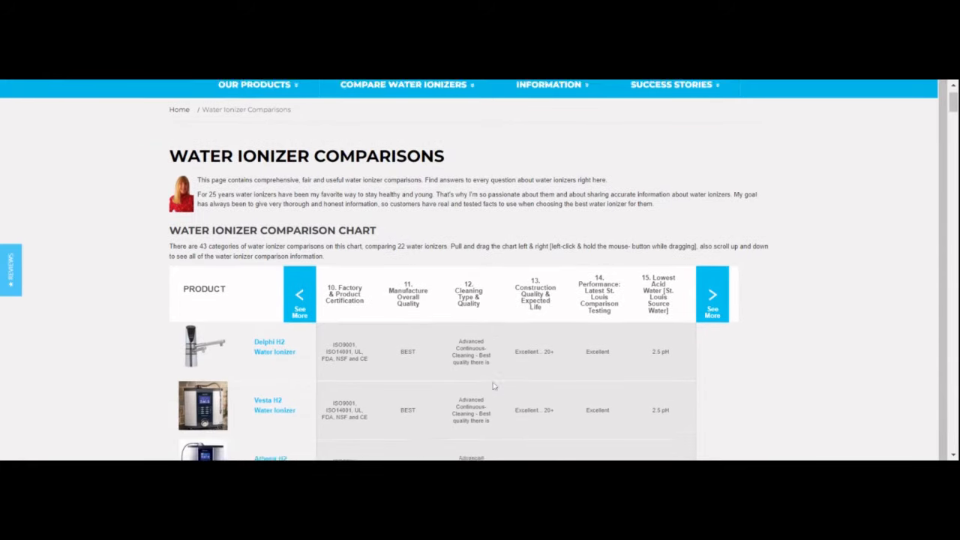
pyautogui.scroll(-3)
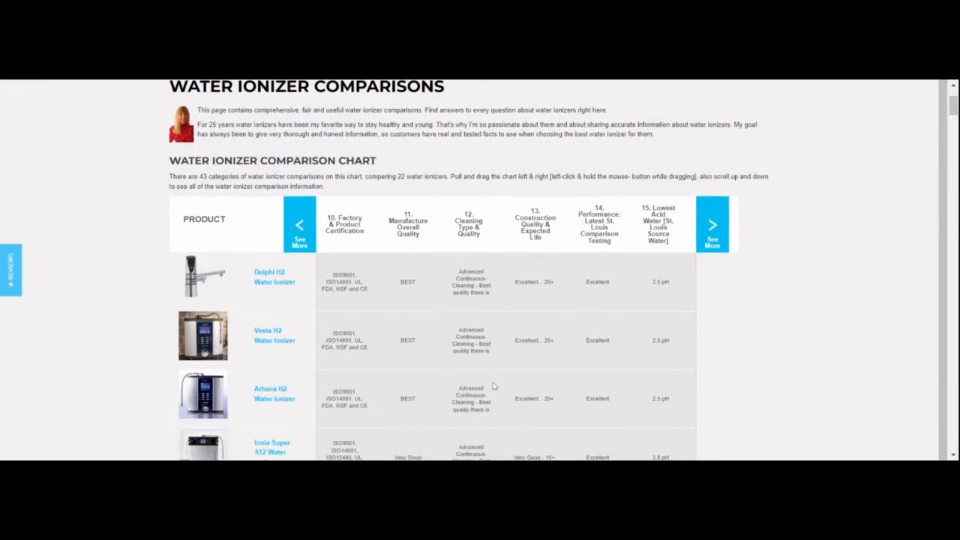
pyautogui.scroll(-3)
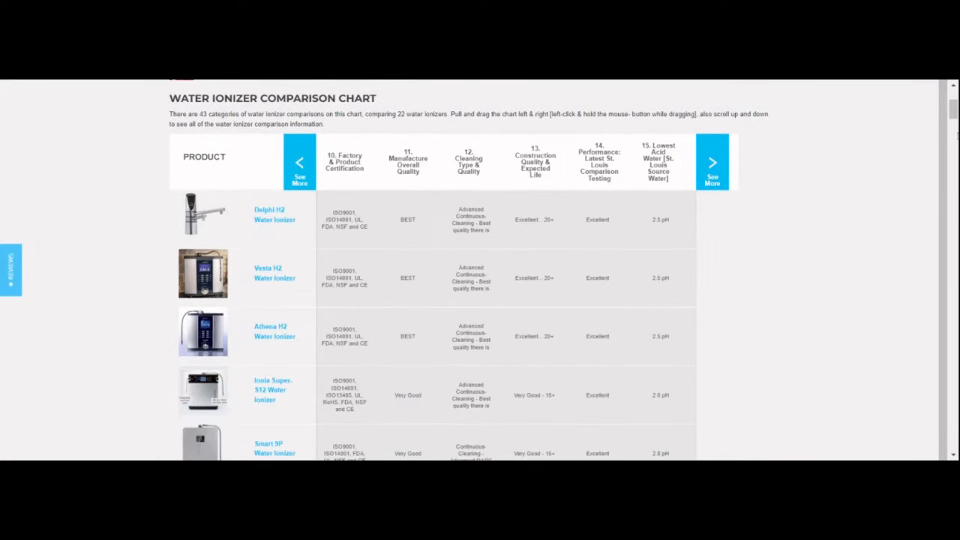
pyautogui.scroll(-3)
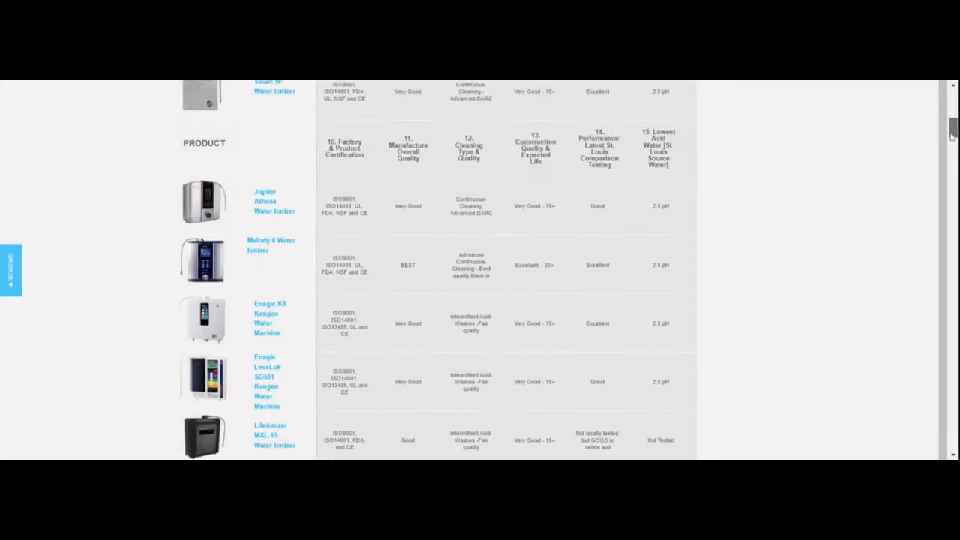
# Scroll past the chart to the #12 Cleaning Type & Quality section and its electrode scaling graphic.
pyautogui.scroll(-3)
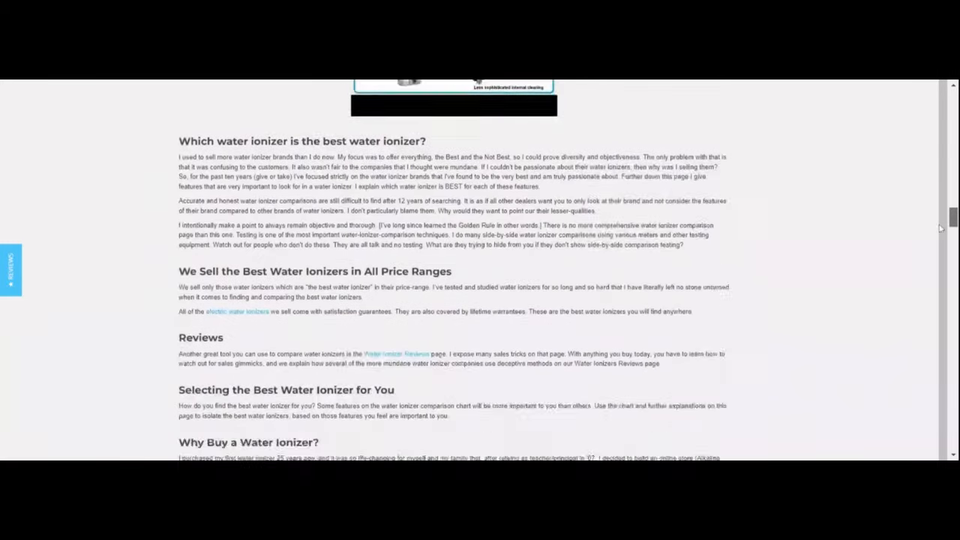
pyautogui.scroll(-3)
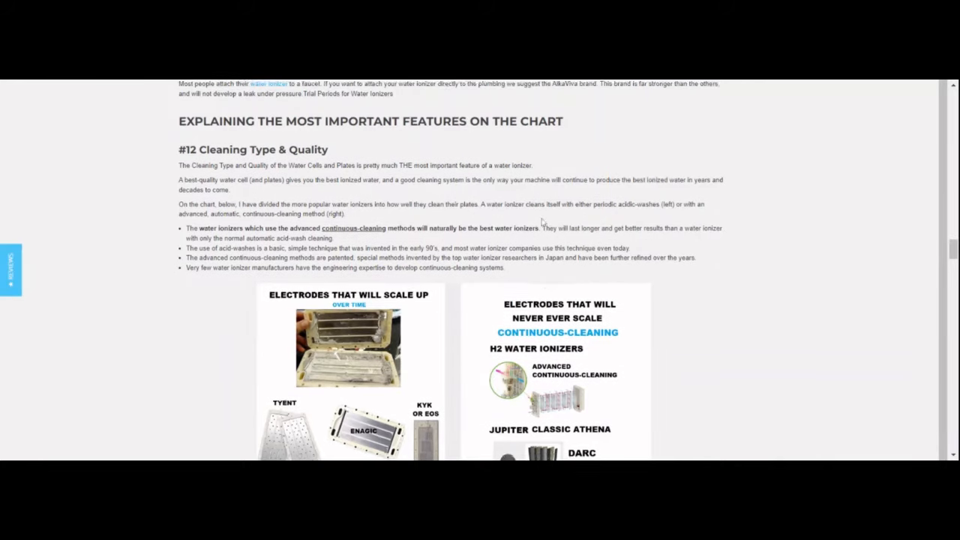
pyautogui.scroll(-3)
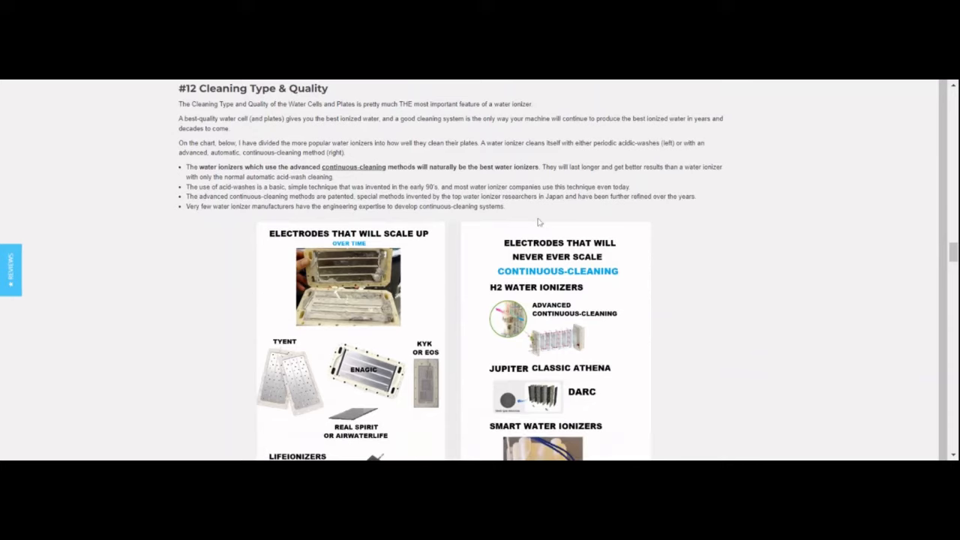
pyautogui.moveTo(529, 222)
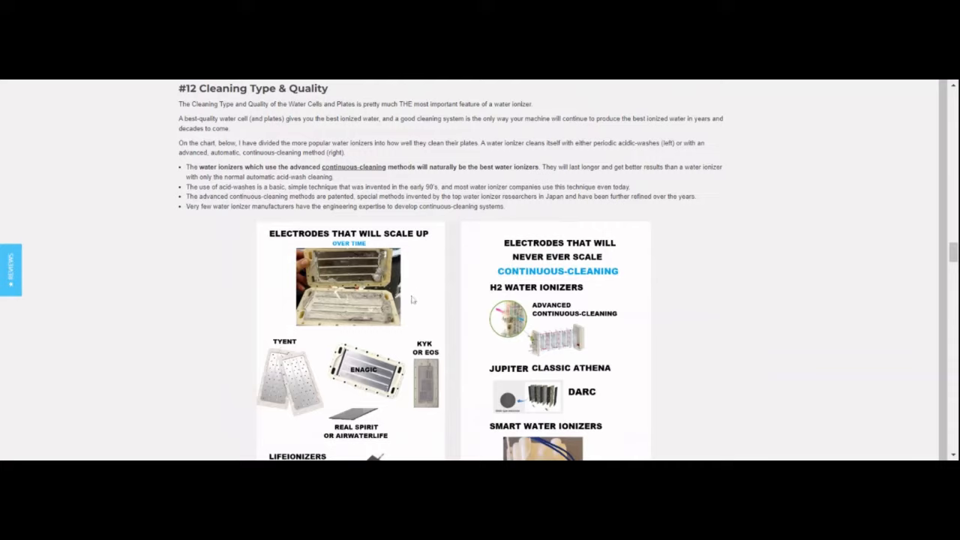
pyautogui.moveTo(204, 277)
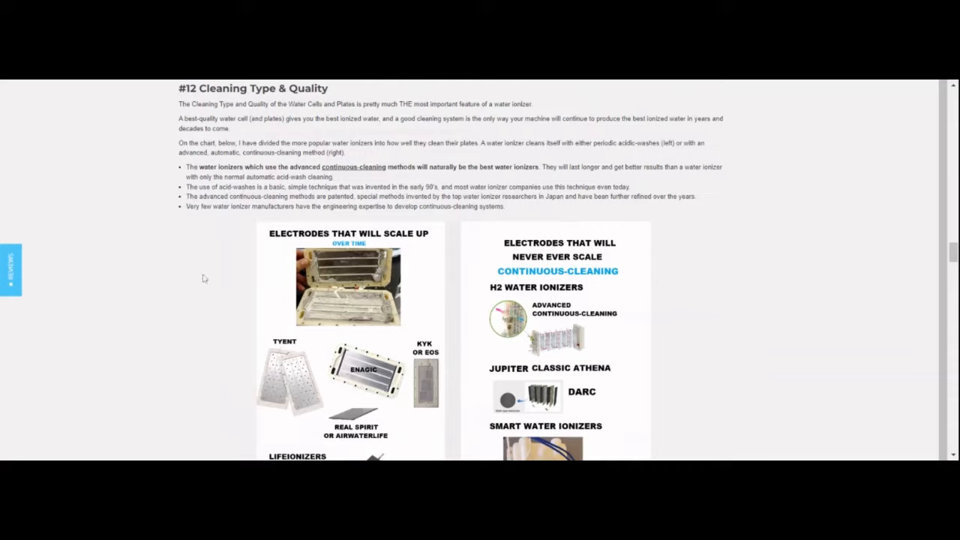
pyautogui.scroll(-3)
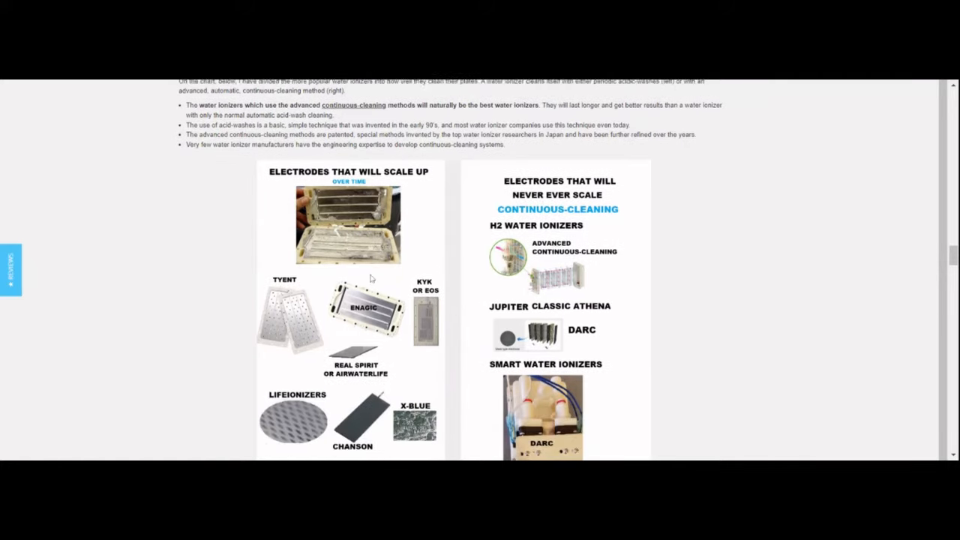
pyautogui.scroll(-3)
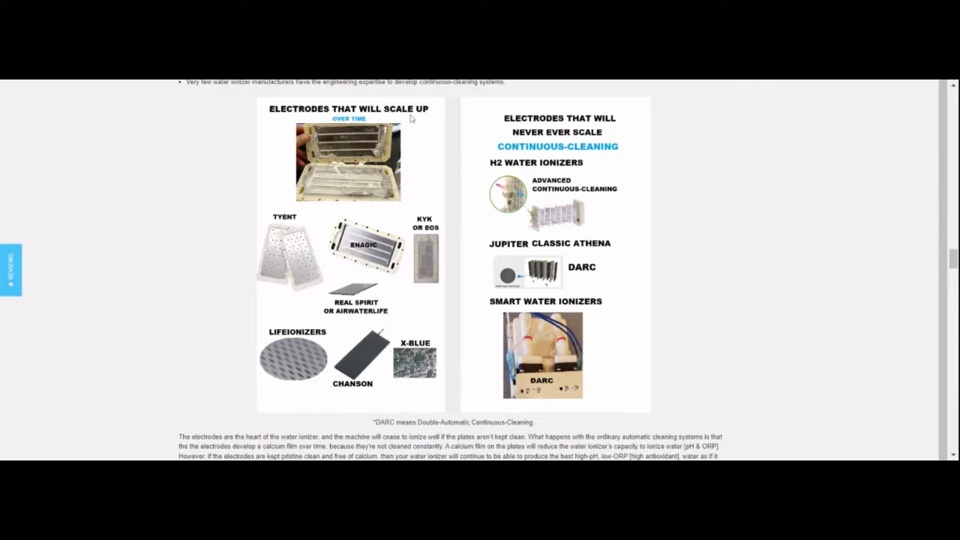
pyautogui.moveTo(423, 146)
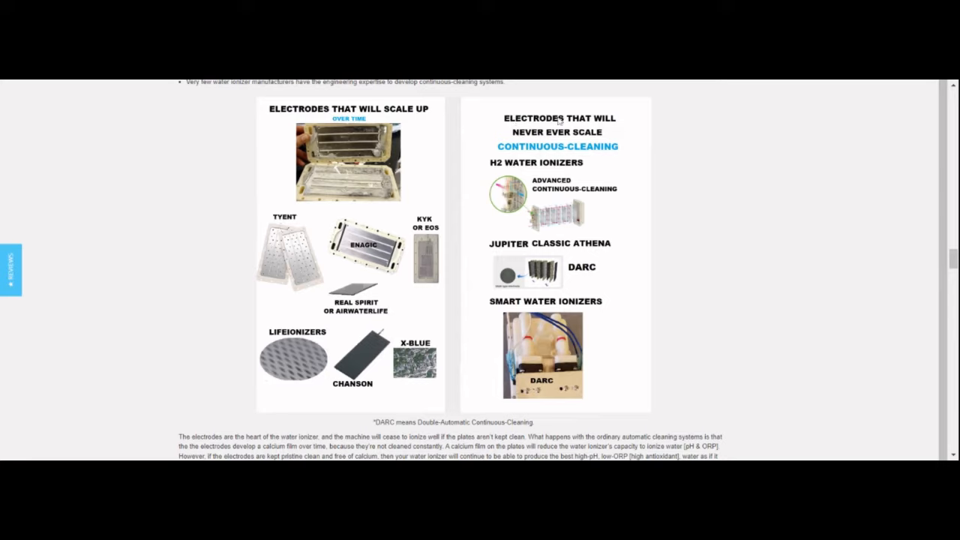
pyautogui.moveTo(576, 105)
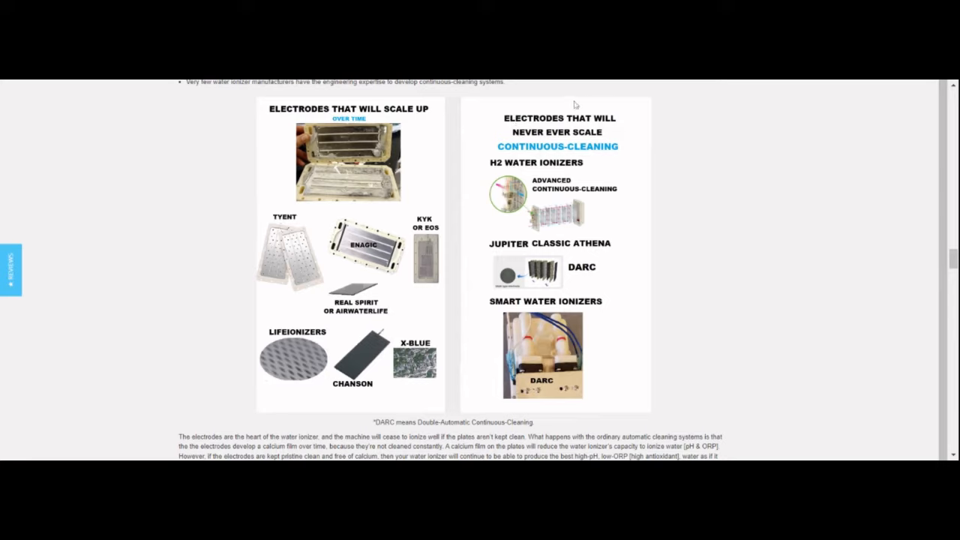
pyautogui.moveTo(629, 299)
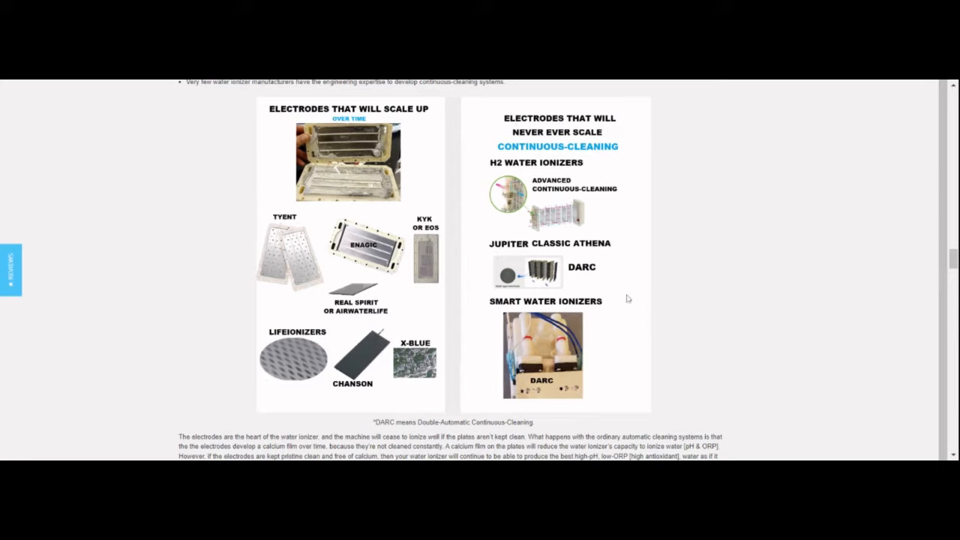
pyautogui.moveTo(635, 291)
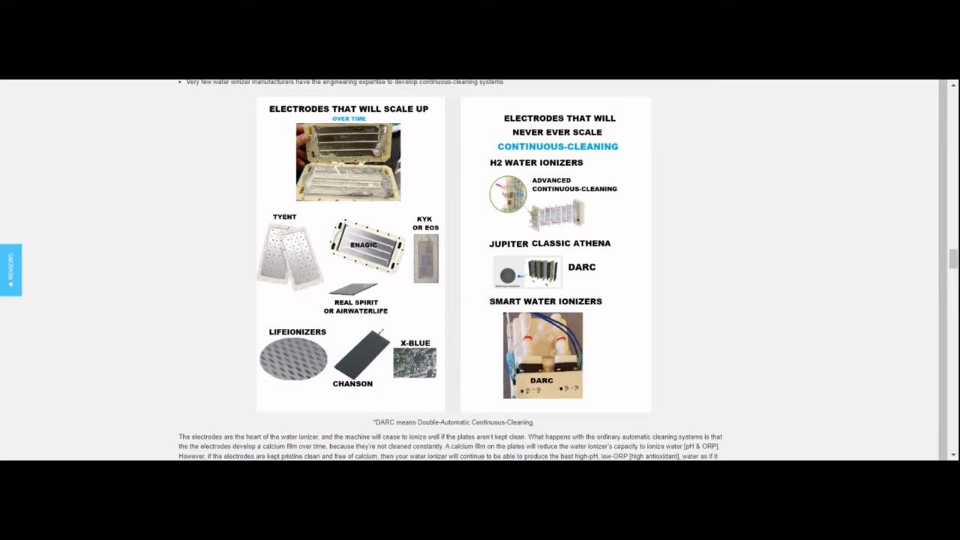
pyautogui.moveTo(665, 384)
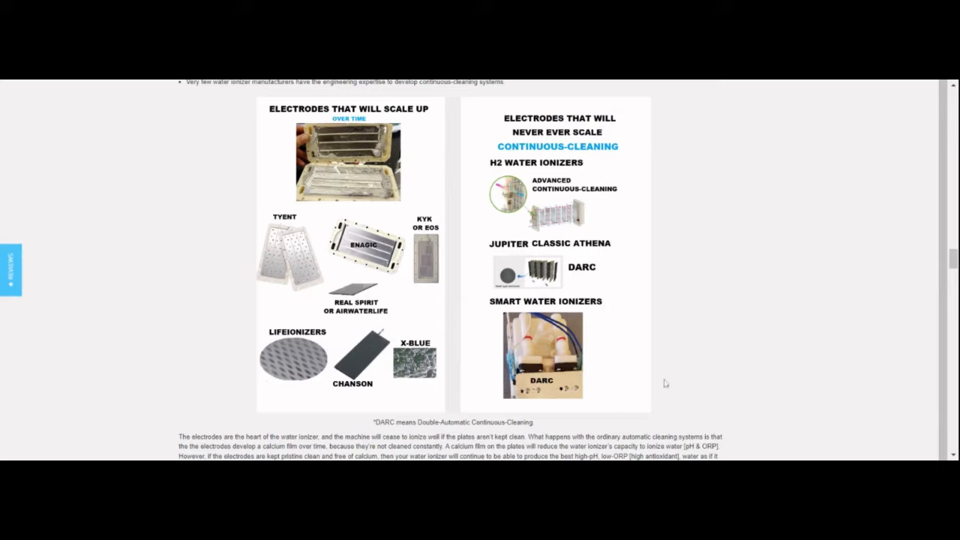
# Scroll past the electrode images and #27 & 28 plating heading to 'Which water ionizer is the best' and Reviews.
pyautogui.scroll(-3)
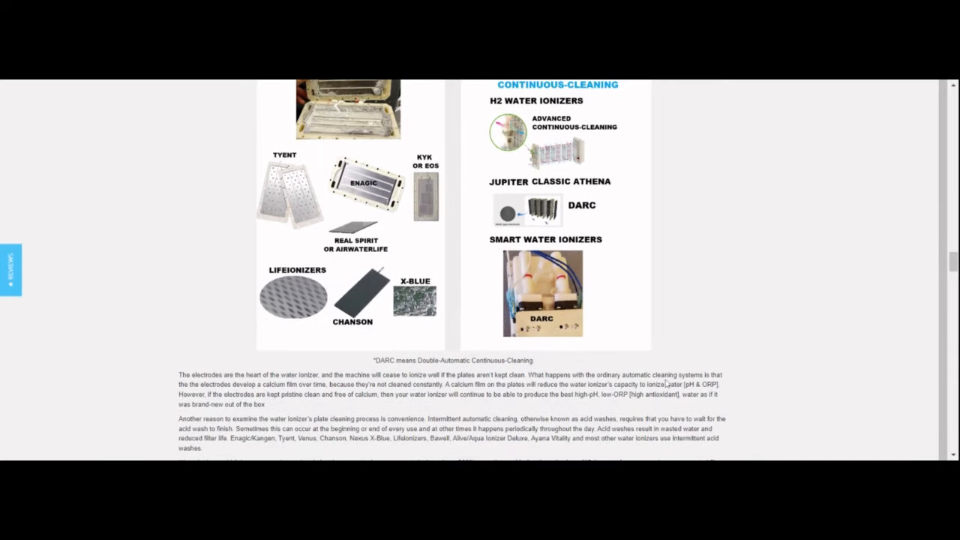
pyautogui.moveTo(614, 339)
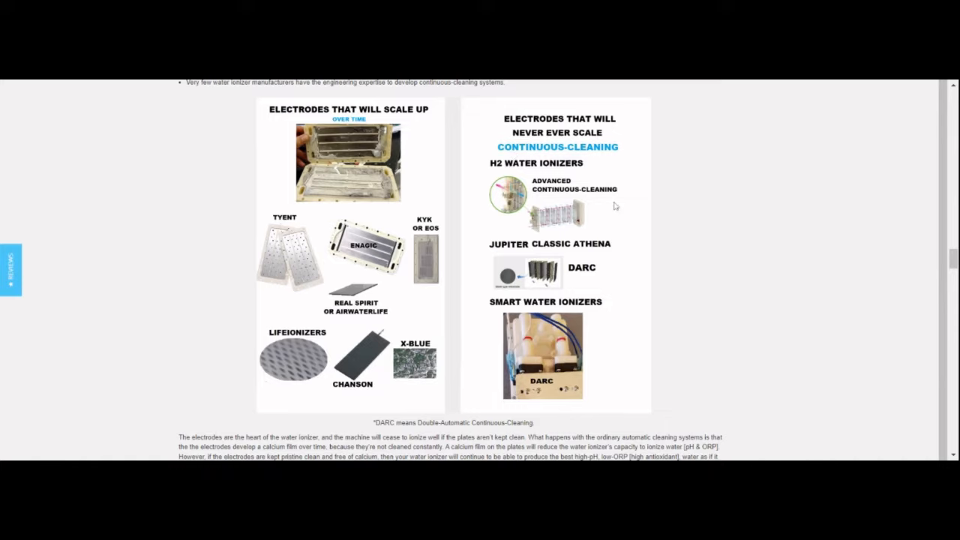
pyautogui.moveTo(698, 264)
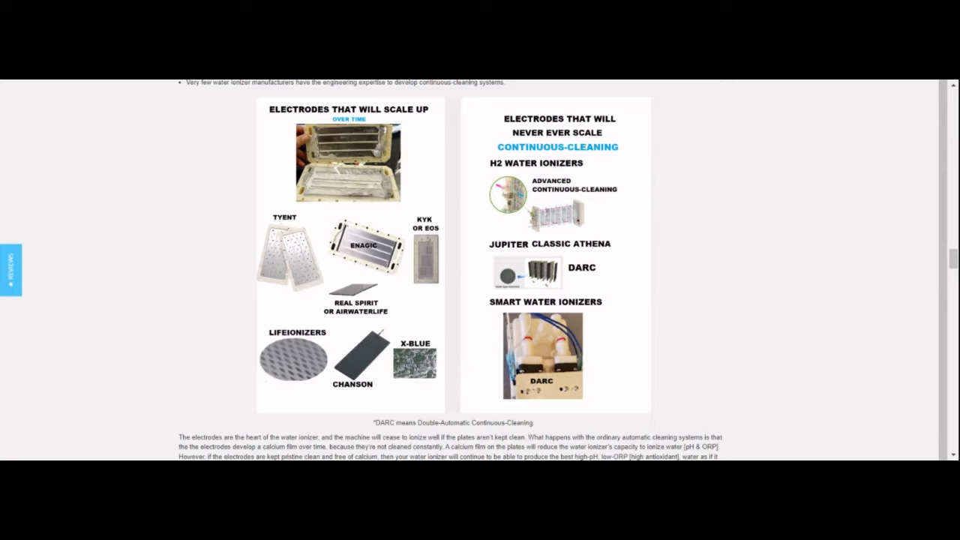
pyautogui.moveTo(717, 268)
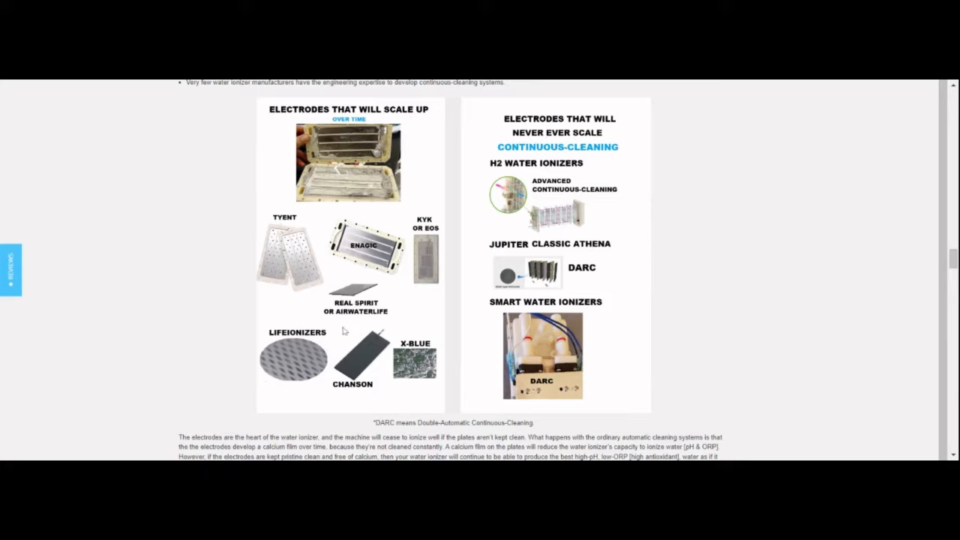
pyautogui.moveTo(357, 323)
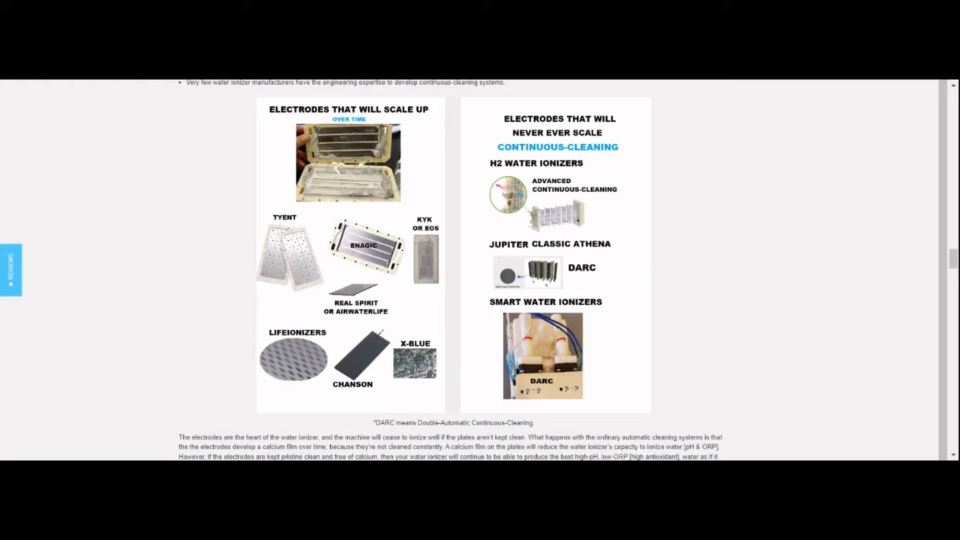
pyautogui.scroll(-3)
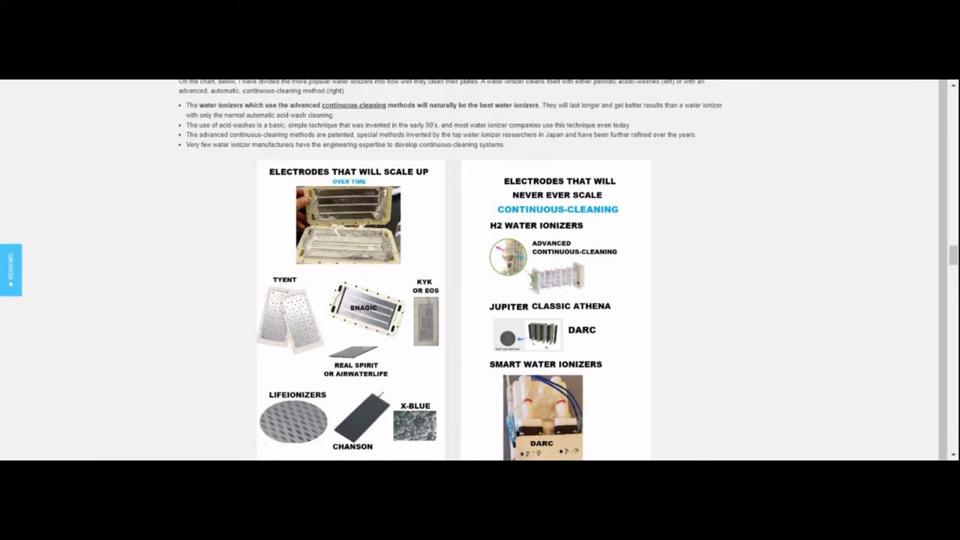
pyautogui.scroll(-3)
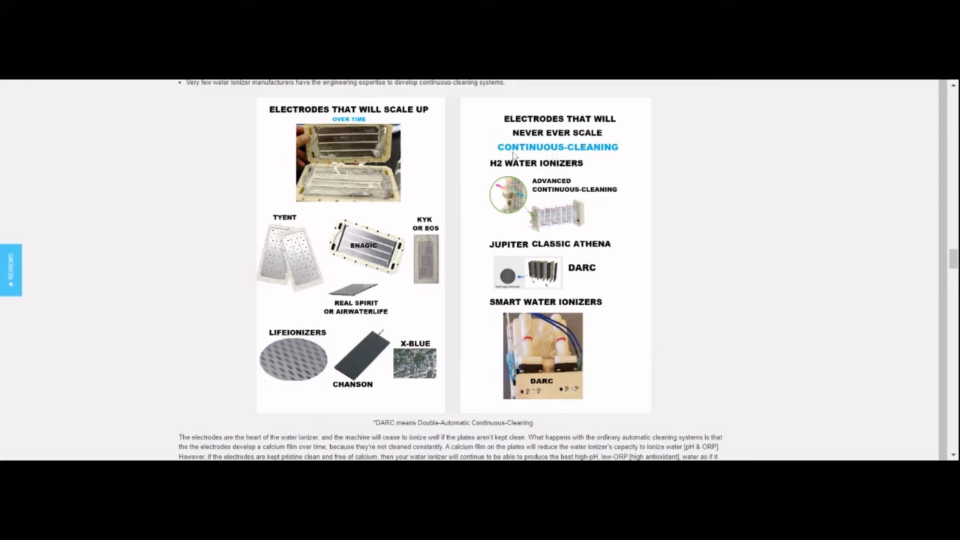
pyautogui.moveTo(615, 207)
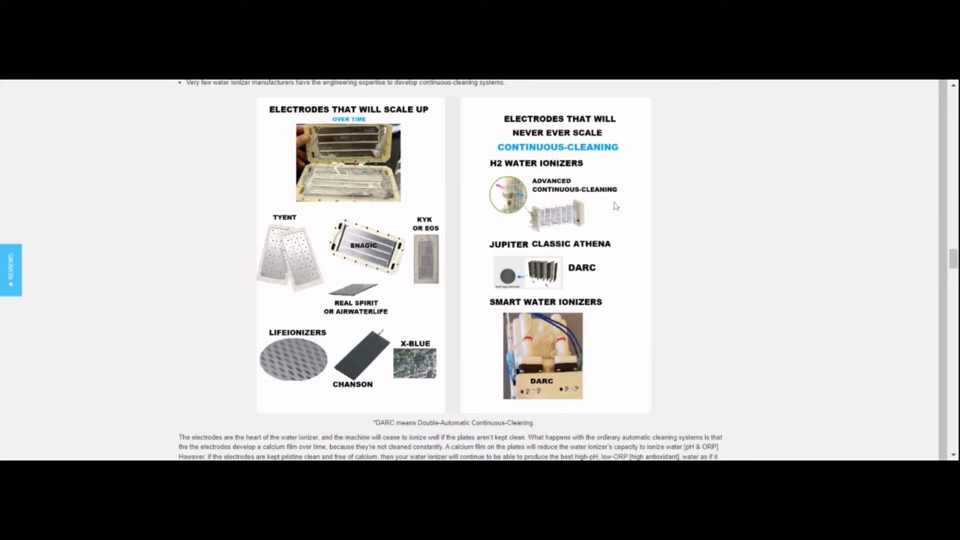
pyautogui.moveTo(697, 264)
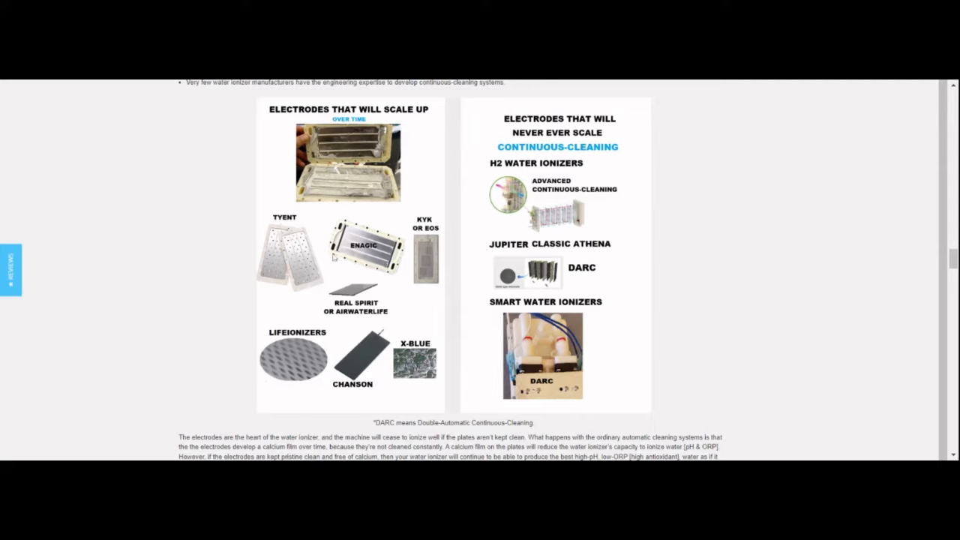
pyautogui.moveTo(318, 357)
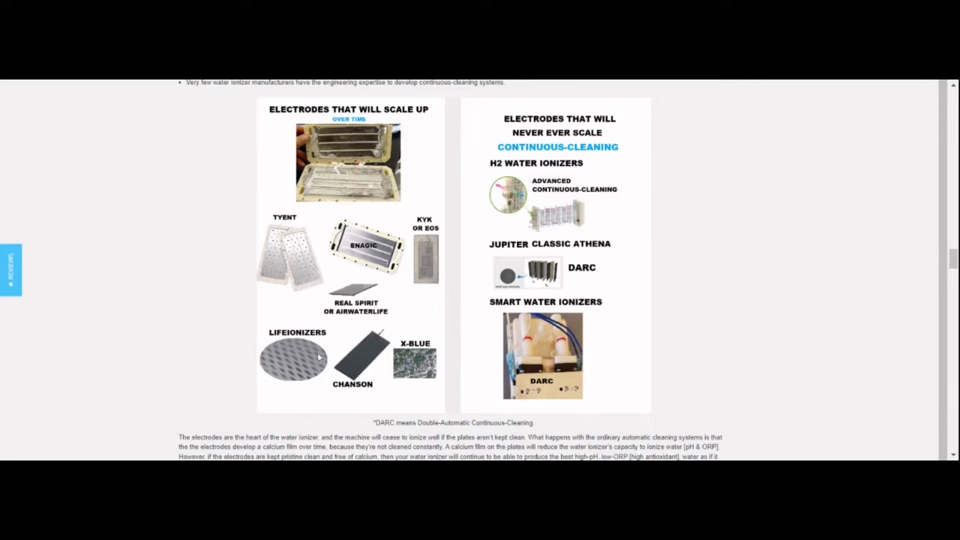
pyautogui.moveTo(357, 322)
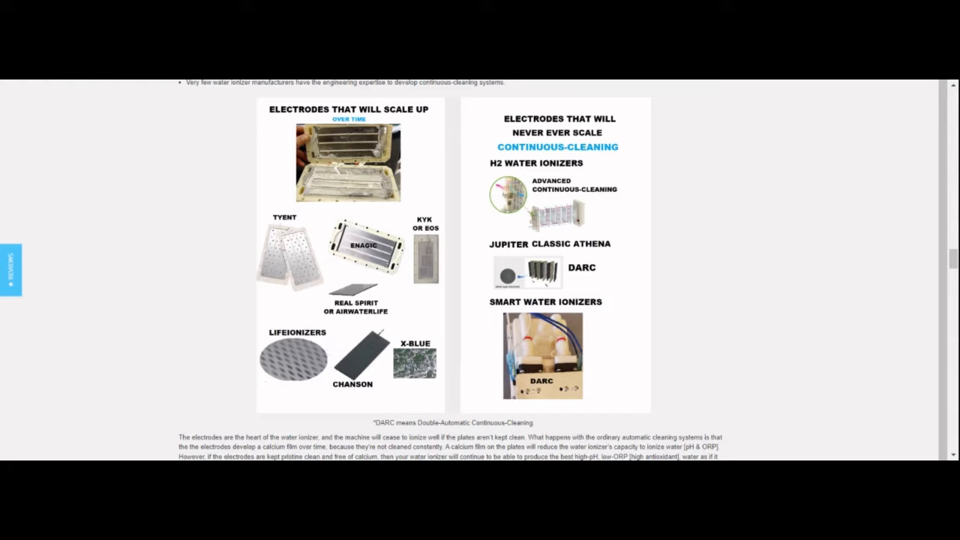
pyautogui.moveTo(370, 318)
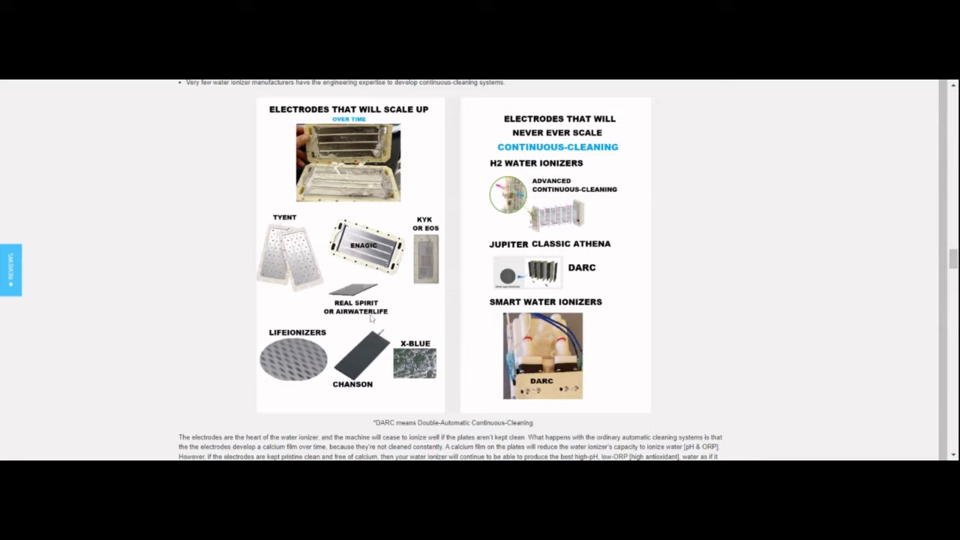
pyautogui.moveTo(645, 258)
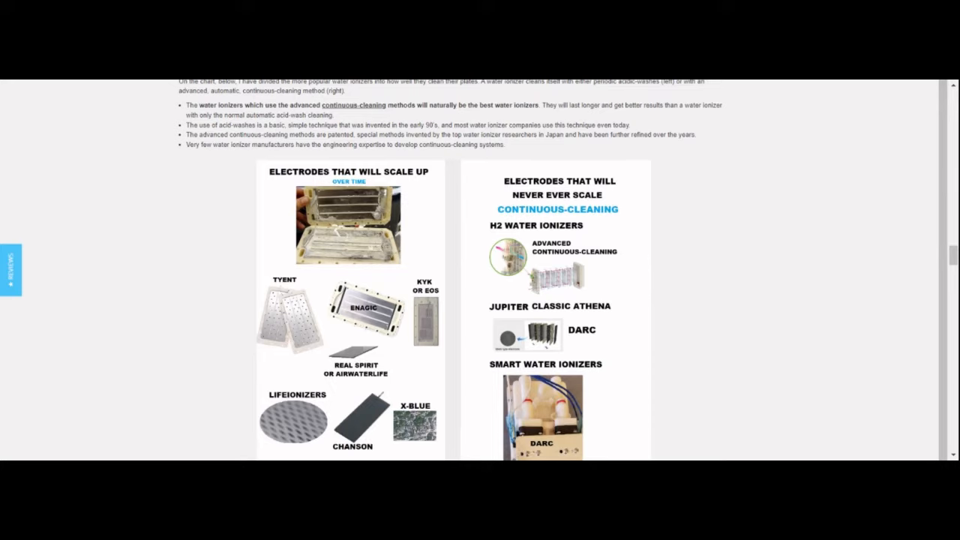
pyautogui.scroll(-3)
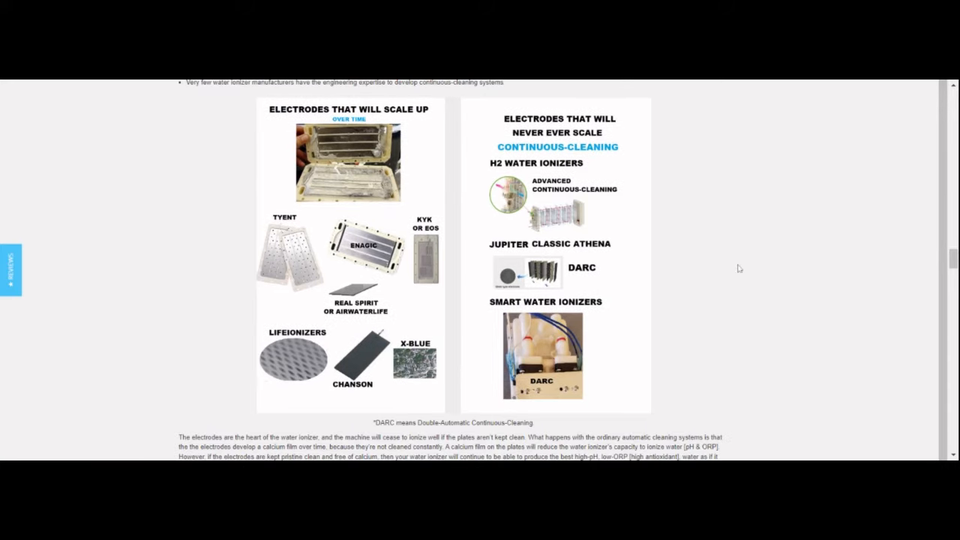
pyautogui.moveTo(354, 210)
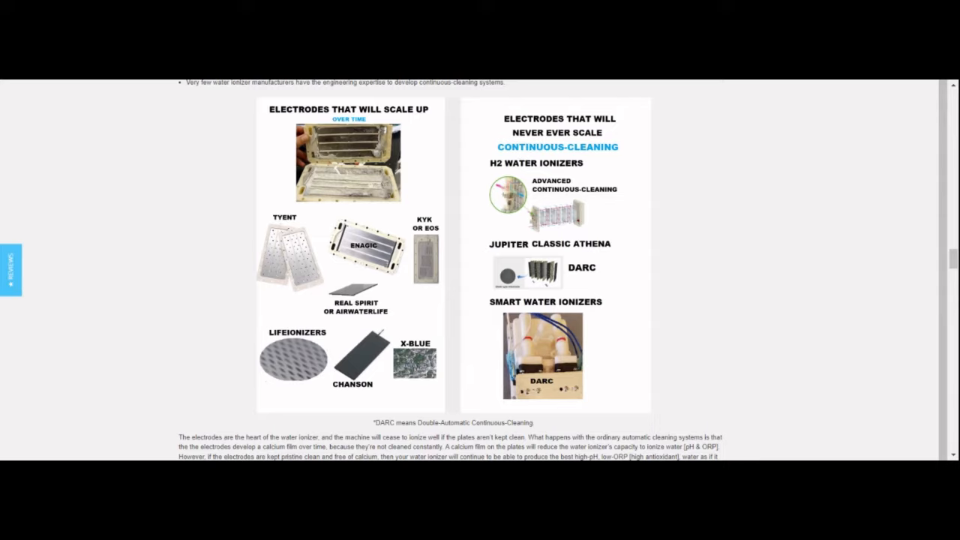
pyautogui.moveTo(615, 292)
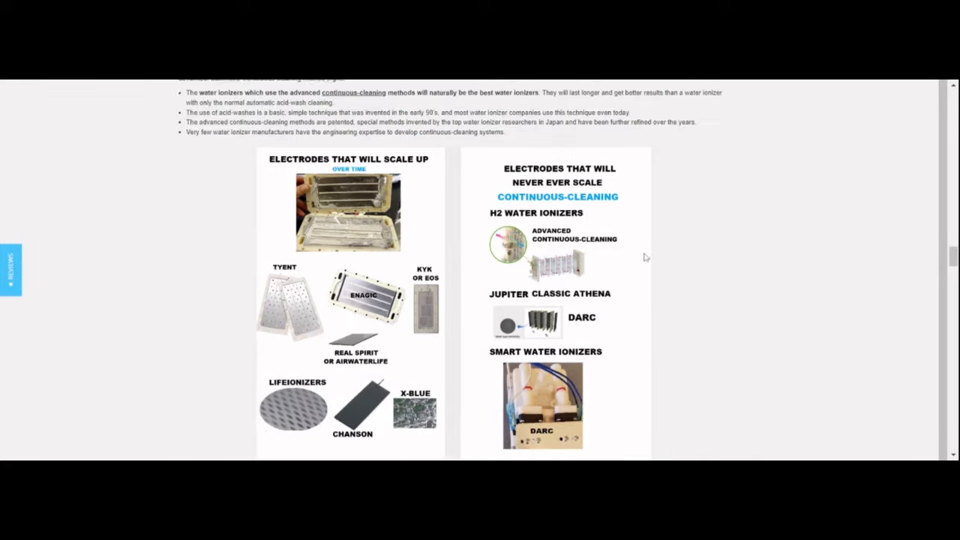
pyautogui.scroll(-3)
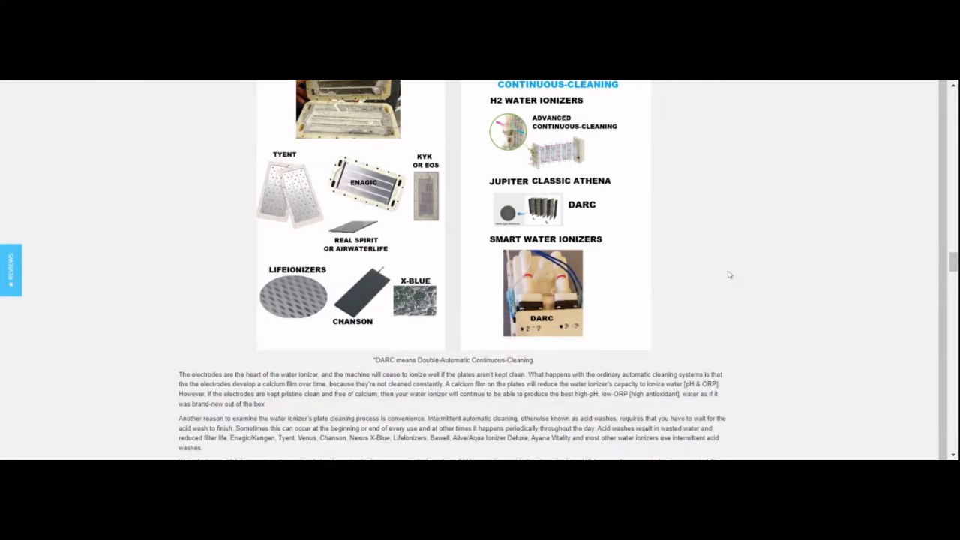
pyautogui.scroll(-3)
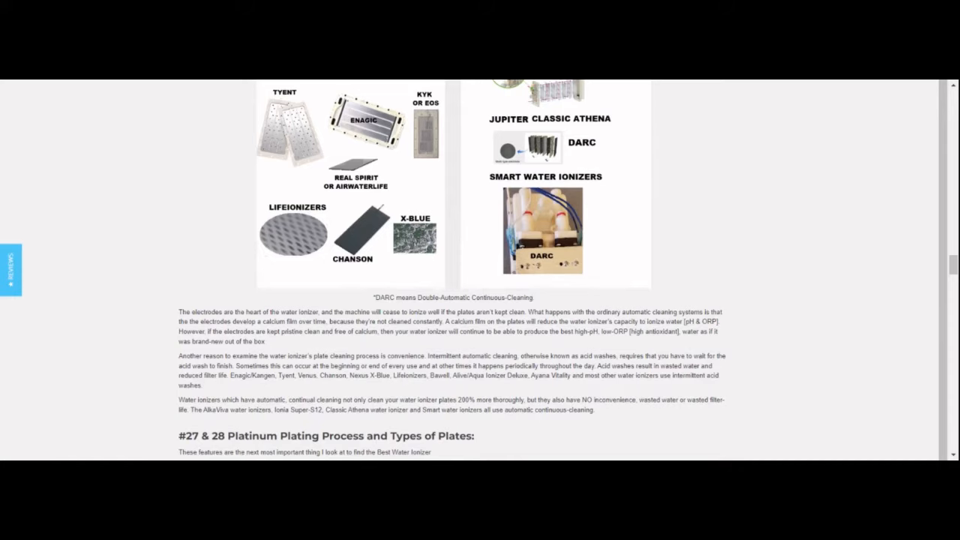
pyautogui.scroll(3)
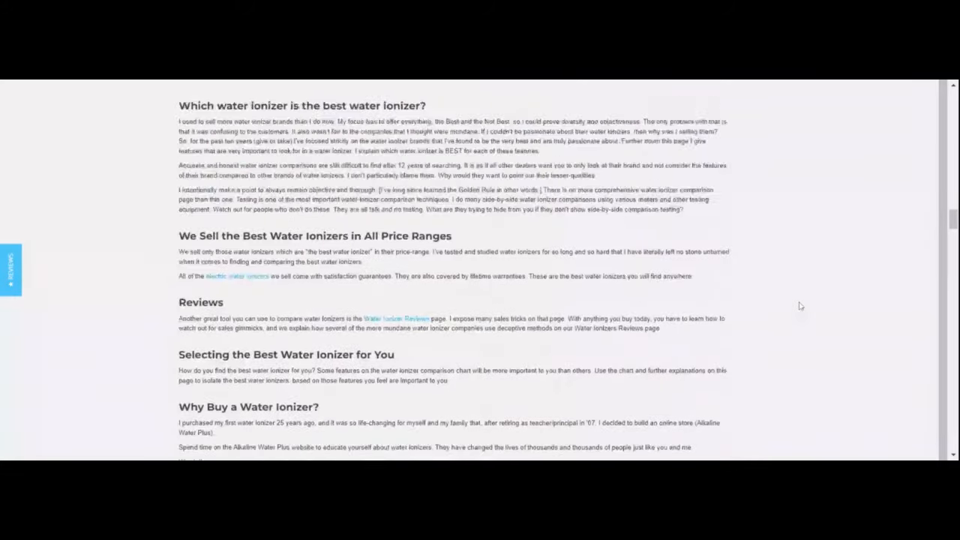
# Scroll back up to the Water Ionizer Comparison Chart header and first rows.
pyautogui.scroll(3)
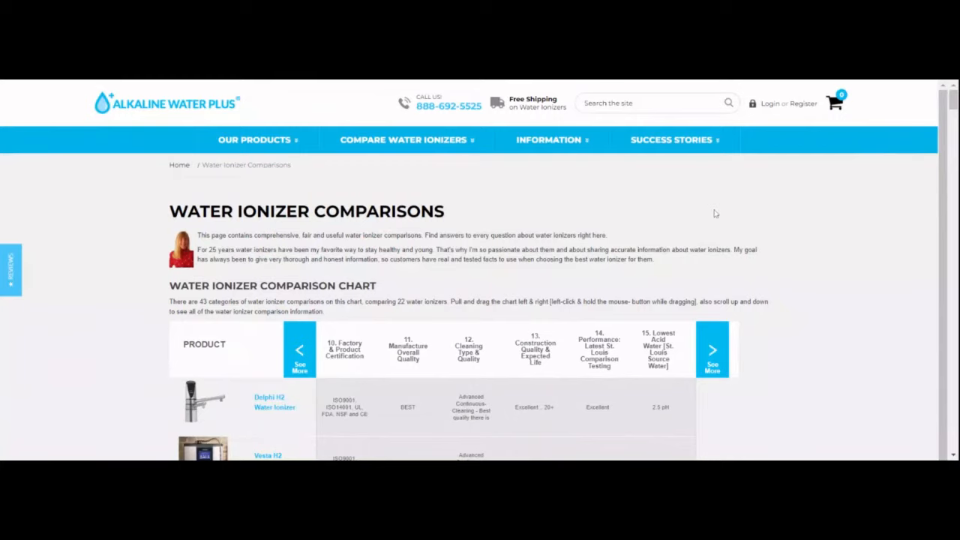
pyautogui.moveTo(564, 219)
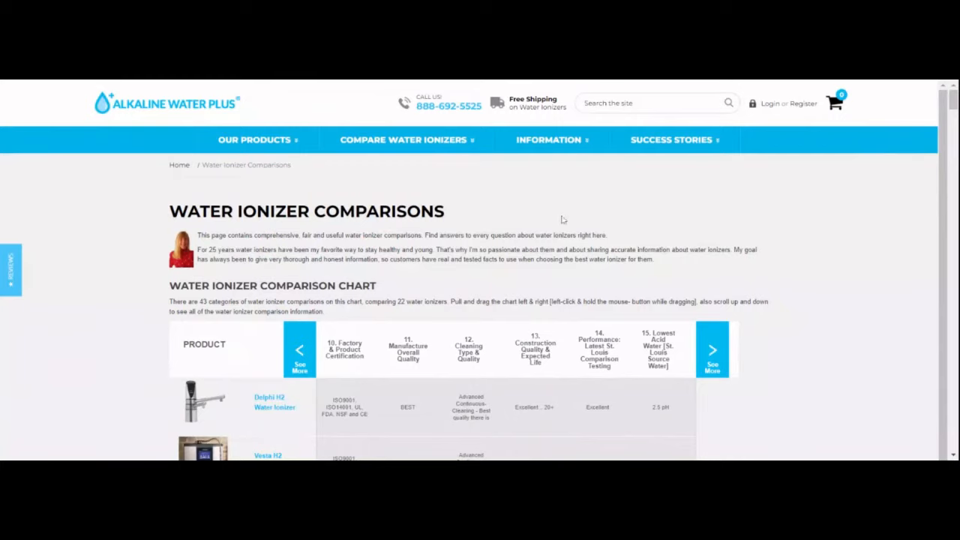
pyautogui.moveTo(477, 219)
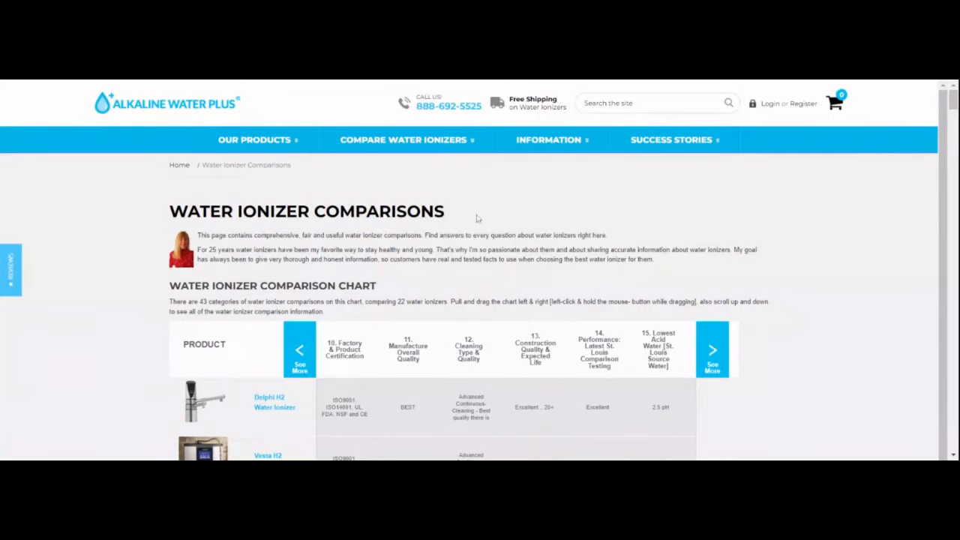
pyautogui.moveTo(438, 245)
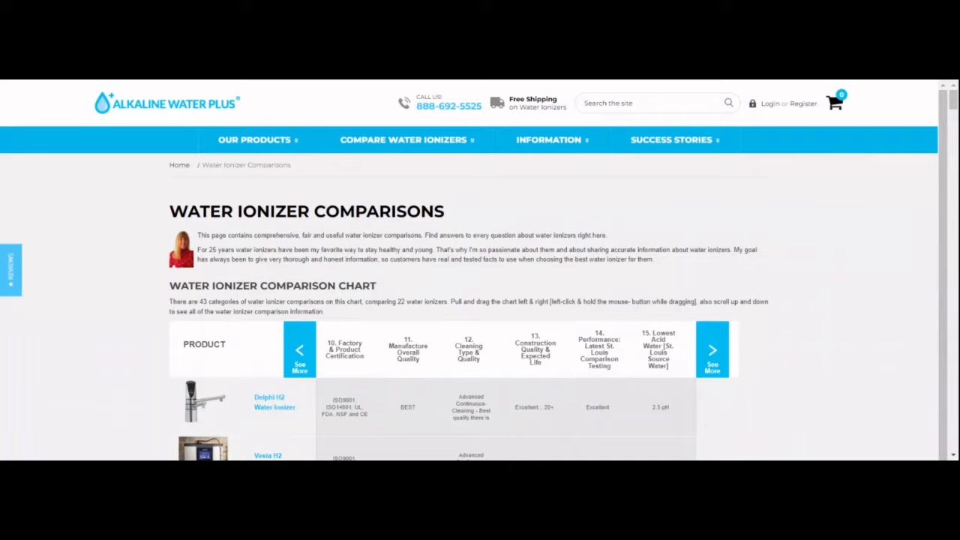
pyautogui.moveTo(342, 381)
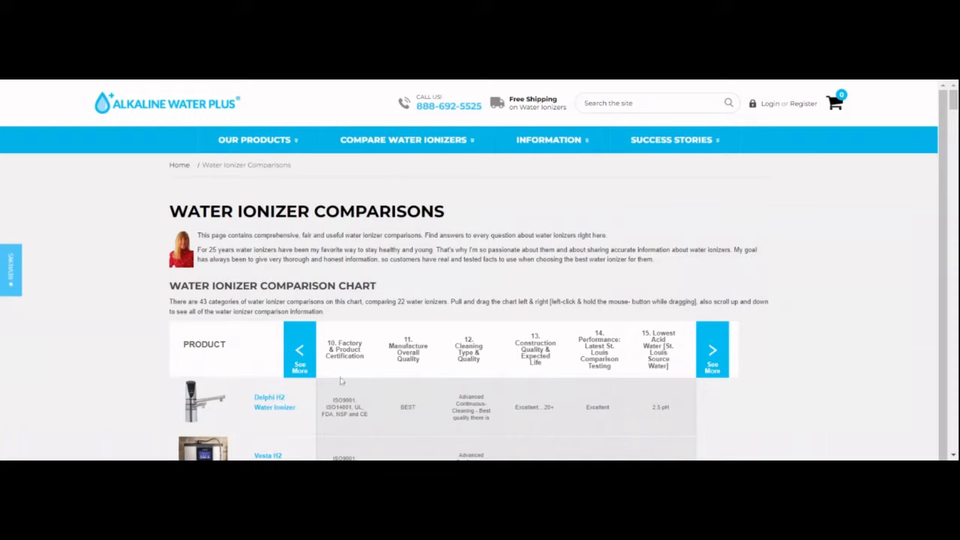
pyautogui.moveTo(408, 411)
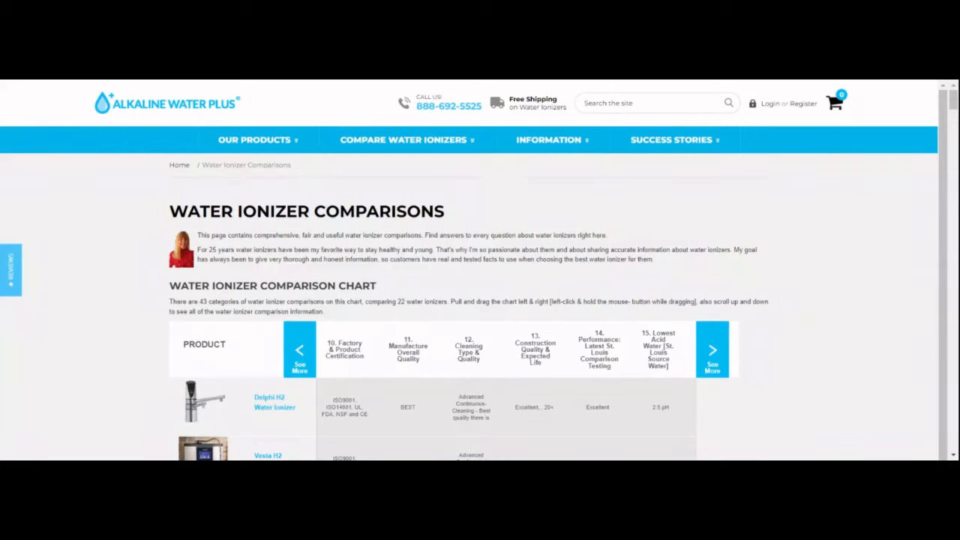
# Advance the chart two columns to show categories 12–17 through ORP, then scroll down the rows.
pyautogui.click(711, 350)
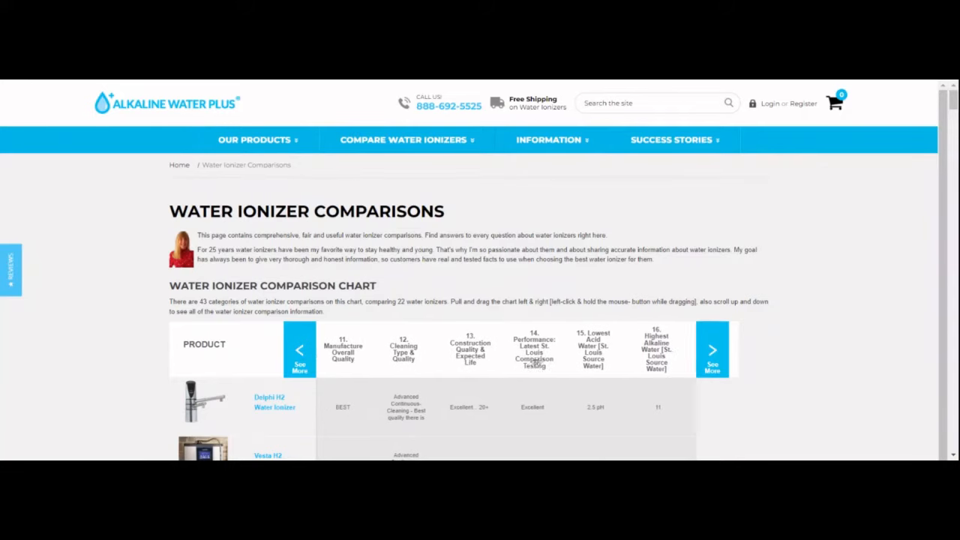
pyautogui.click(711, 350)
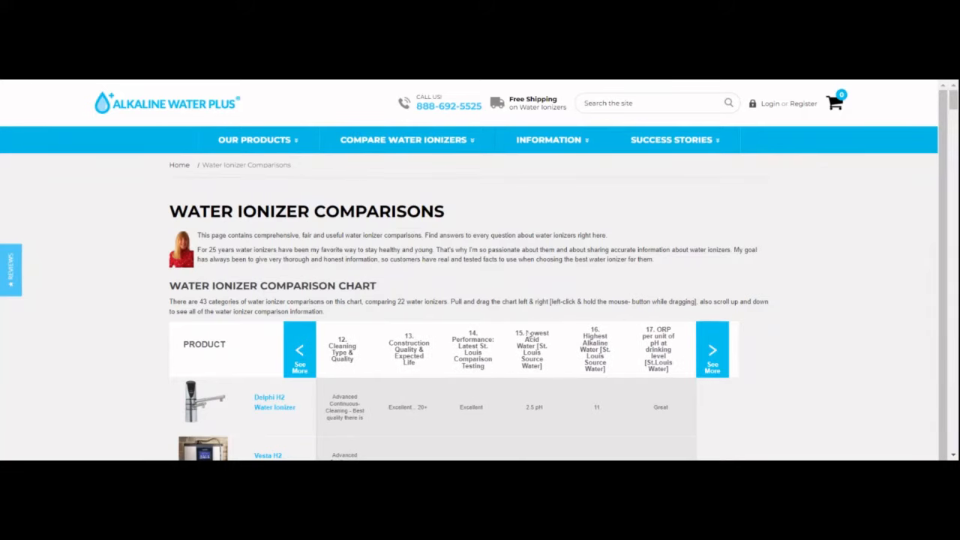
pyautogui.moveTo(472, 313)
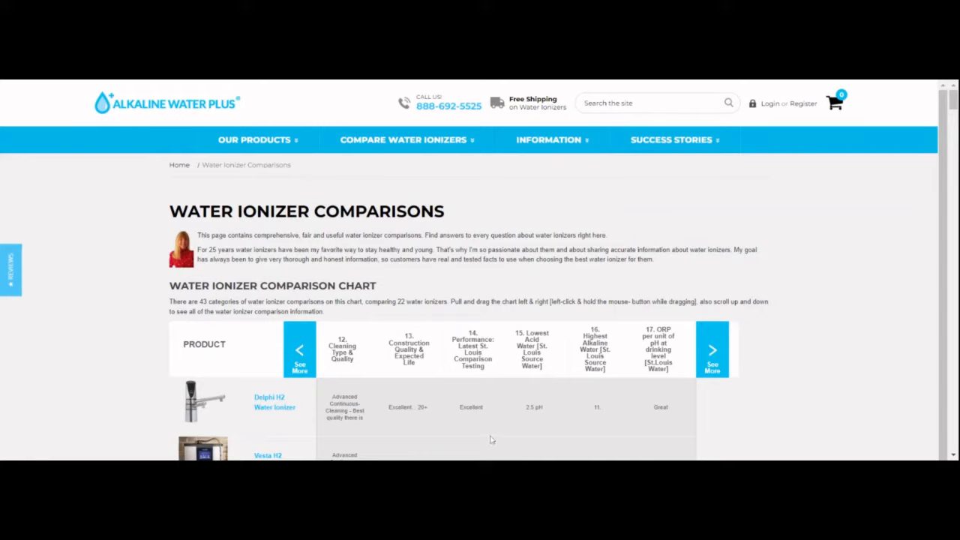
pyautogui.moveTo(581, 444)
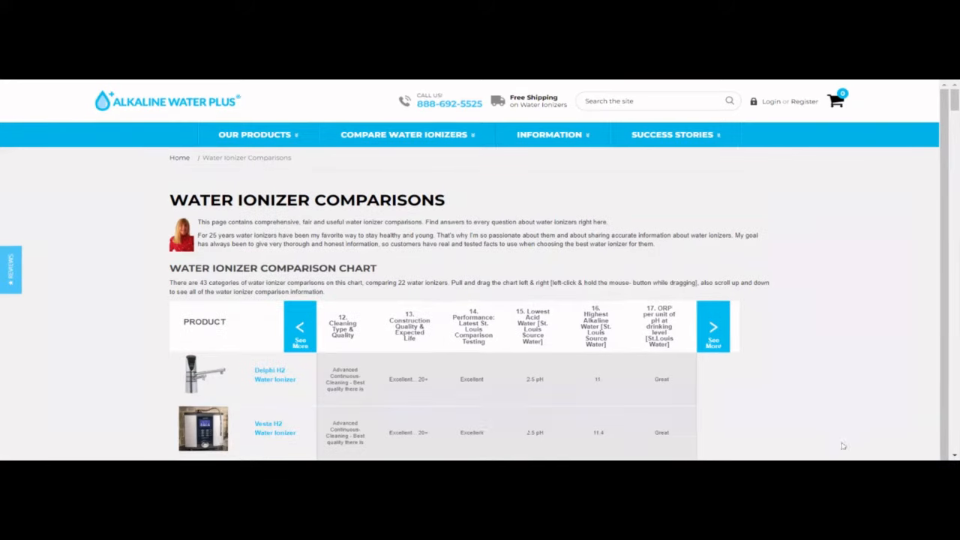
pyautogui.moveTo(528, 364)
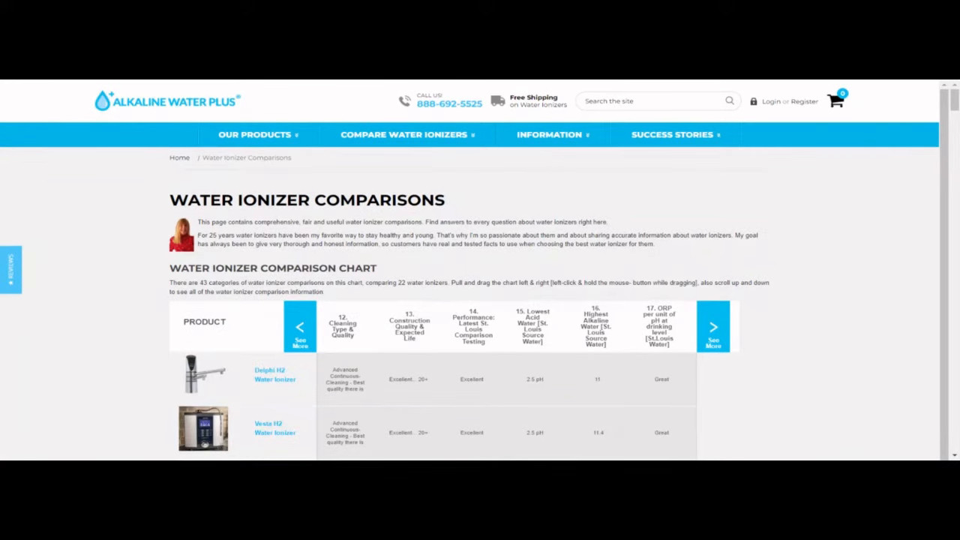
pyautogui.scroll(-3)
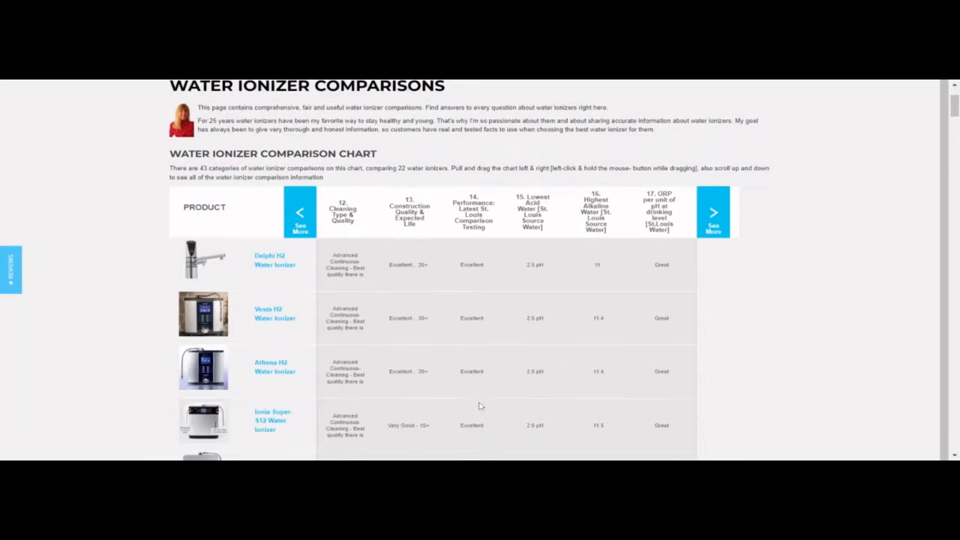
pyautogui.scroll(-3)
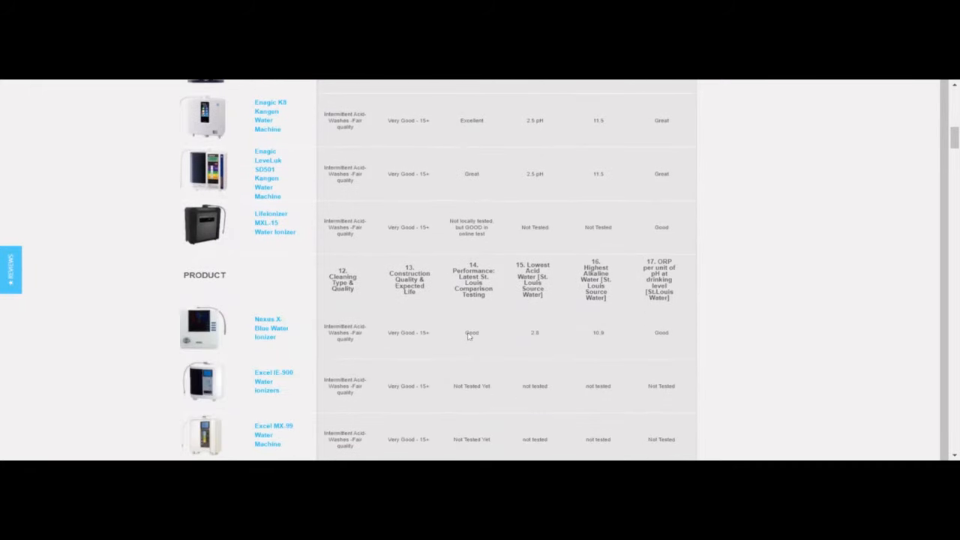
pyautogui.scroll(-3)
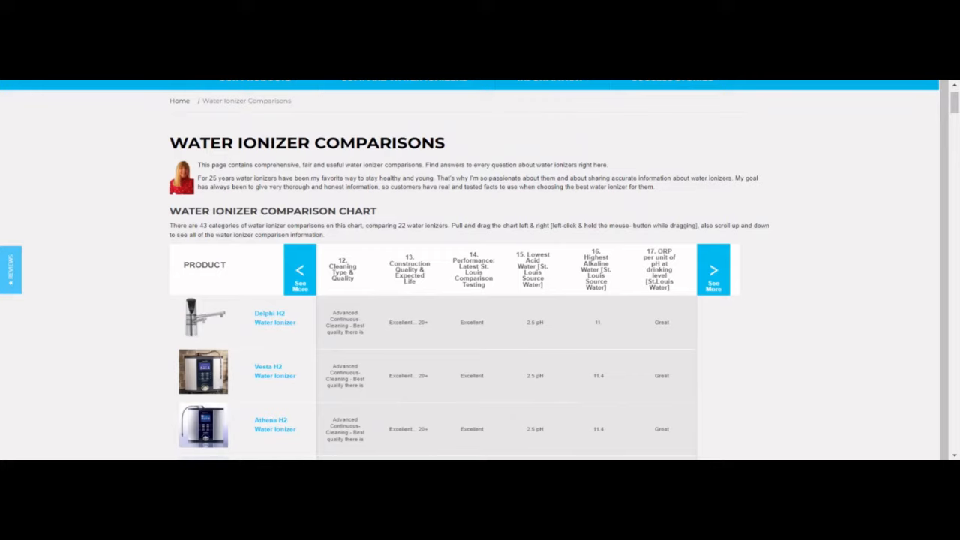
pyautogui.moveTo(480, 440)
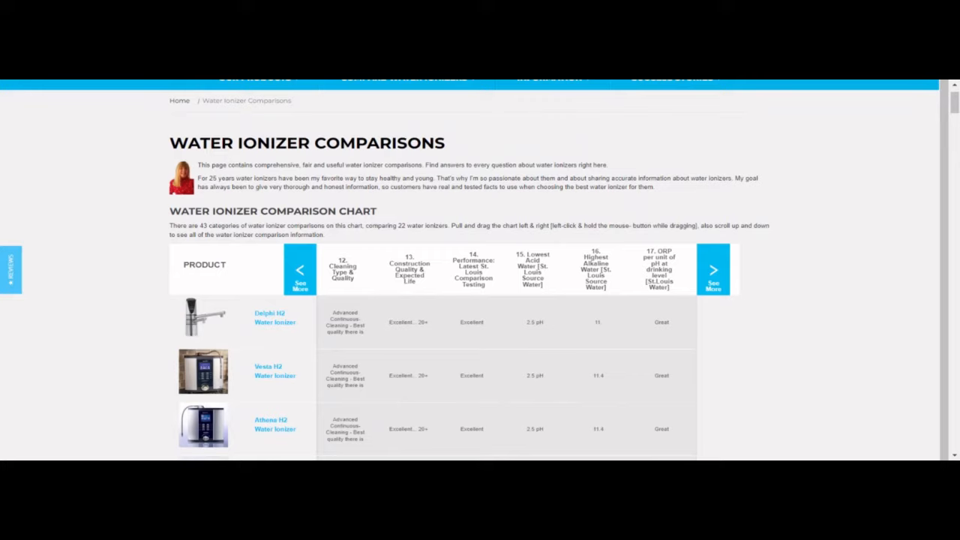
pyautogui.moveTo(489, 428)
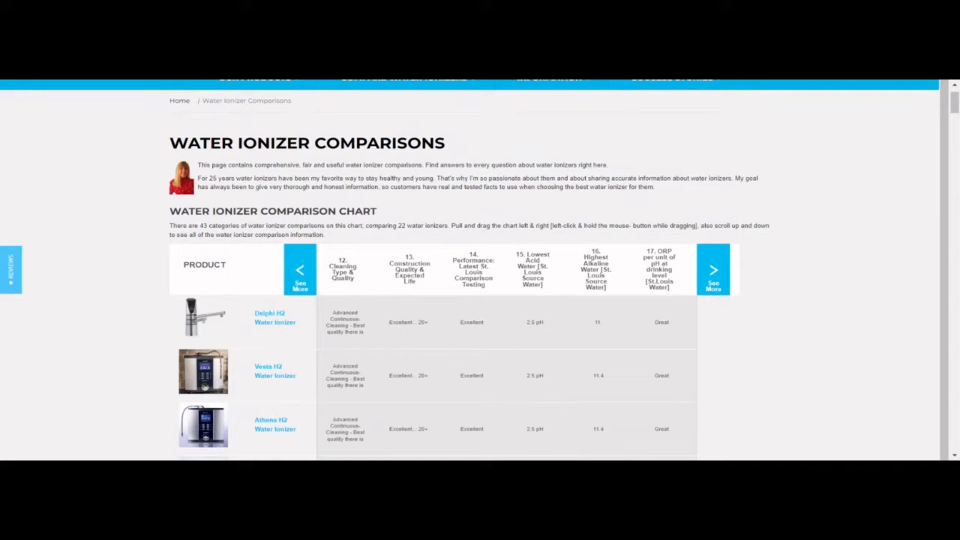
pyautogui.moveTo(344, 240)
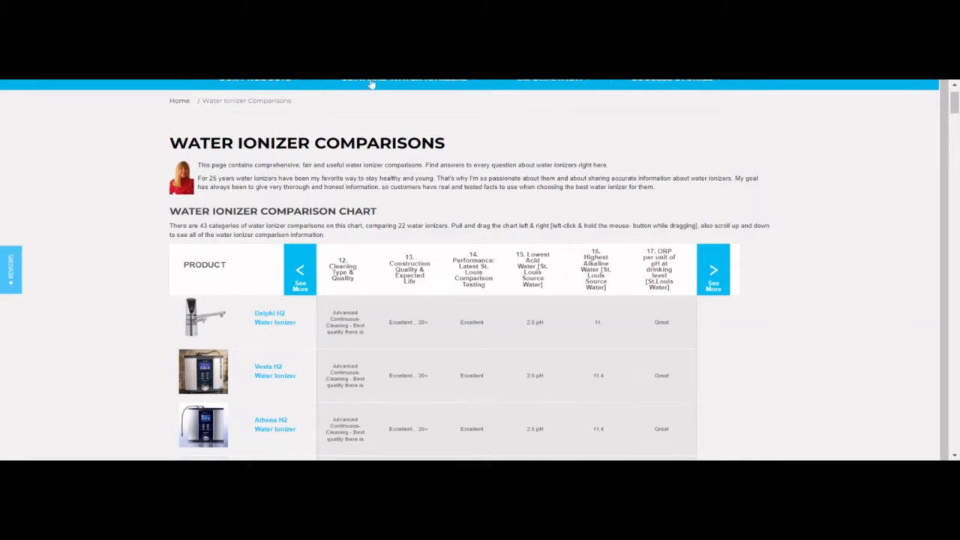
# Scroll down through lower chart rows and the comparison video, then back up to the chart header.
pyautogui.scroll(-3)
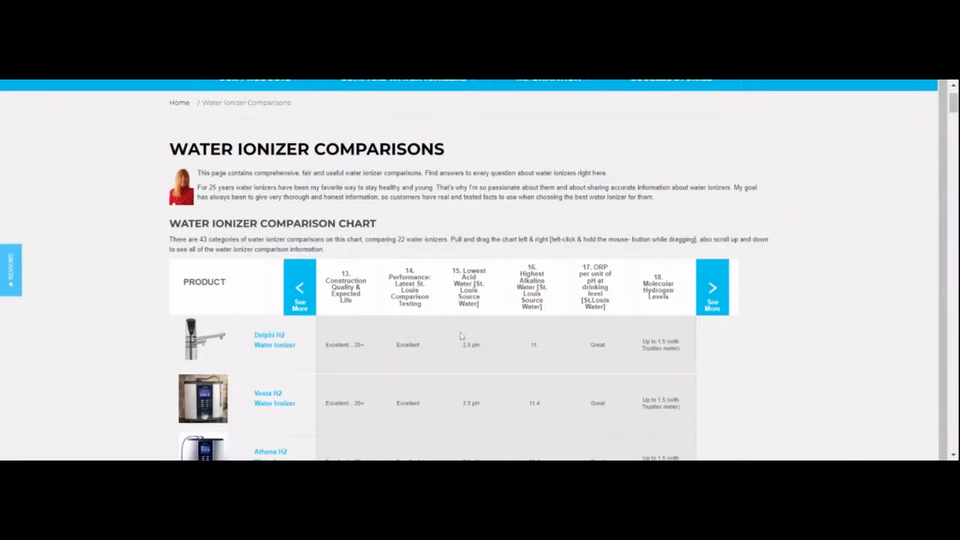
pyautogui.moveTo(492, 348)
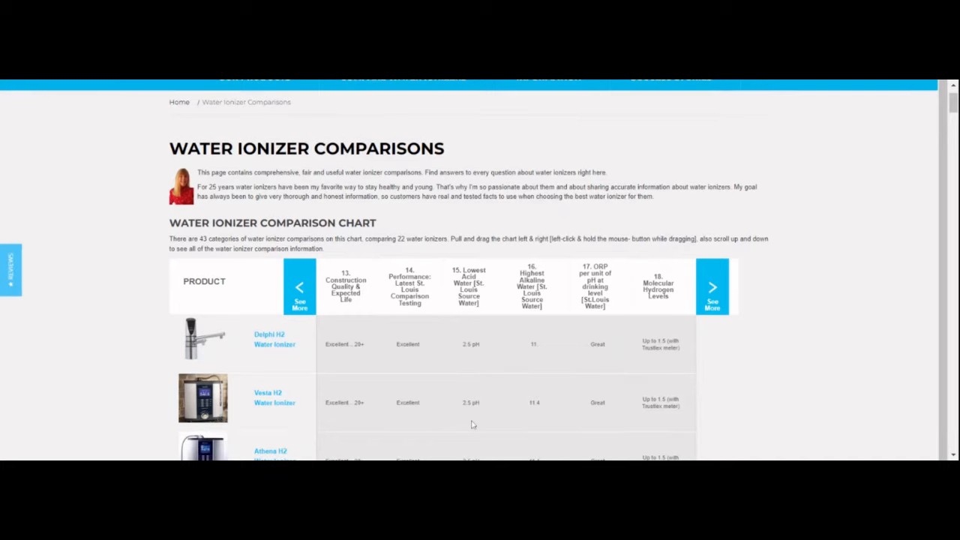
pyautogui.scroll(-3)
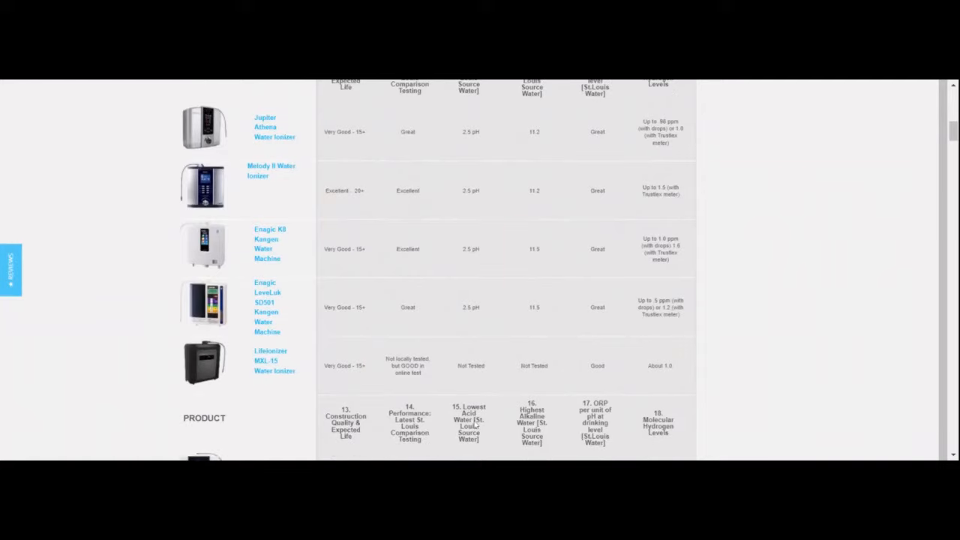
pyautogui.scroll(-3)
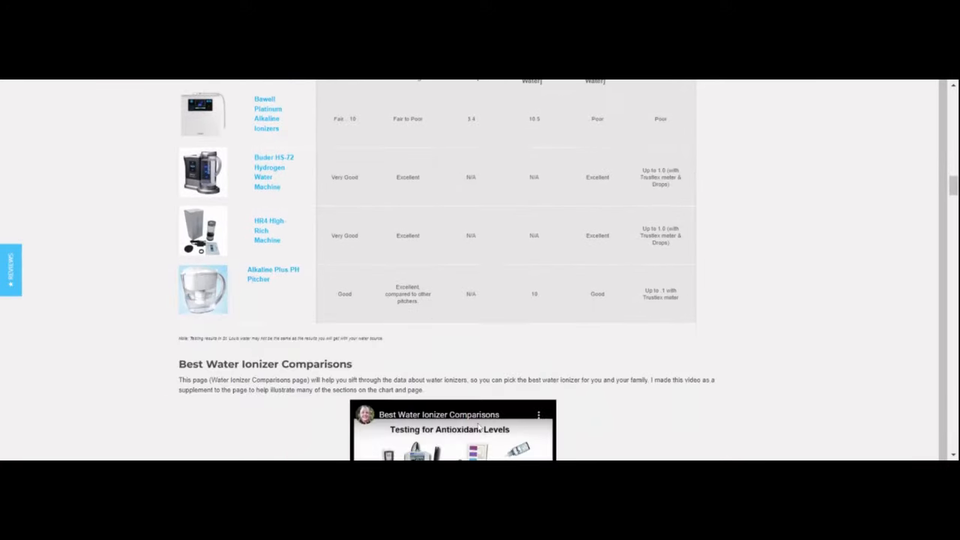
pyautogui.scroll(3)
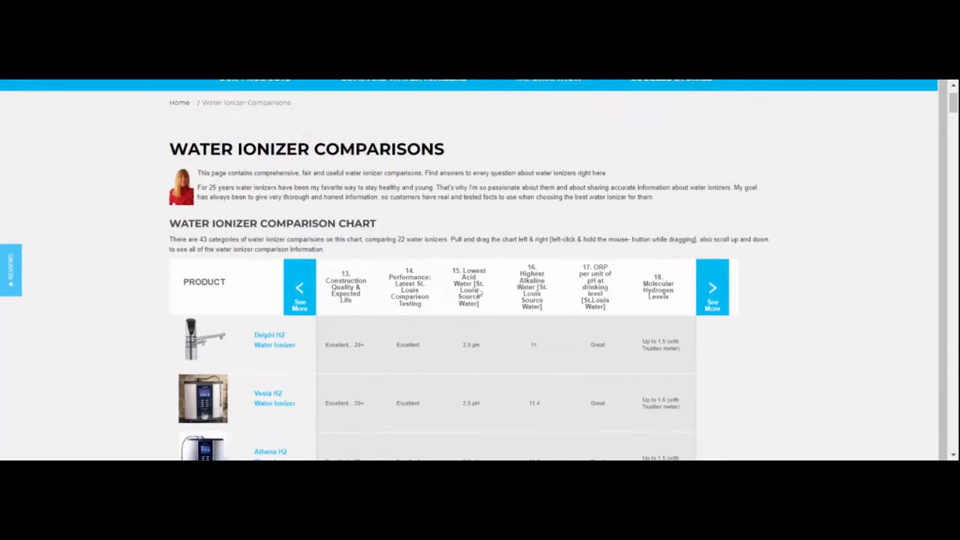
pyautogui.moveTo(479, 292)
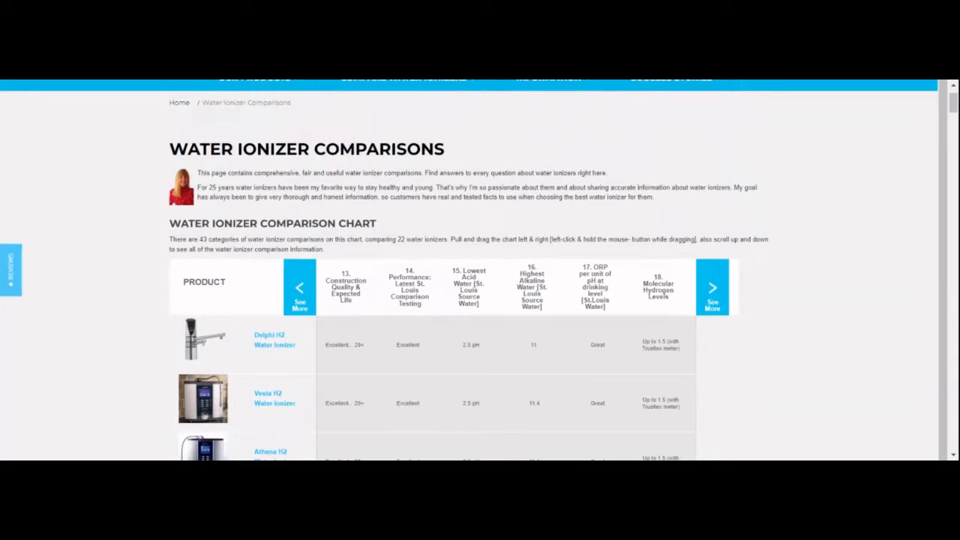
pyautogui.moveTo(453, 183)
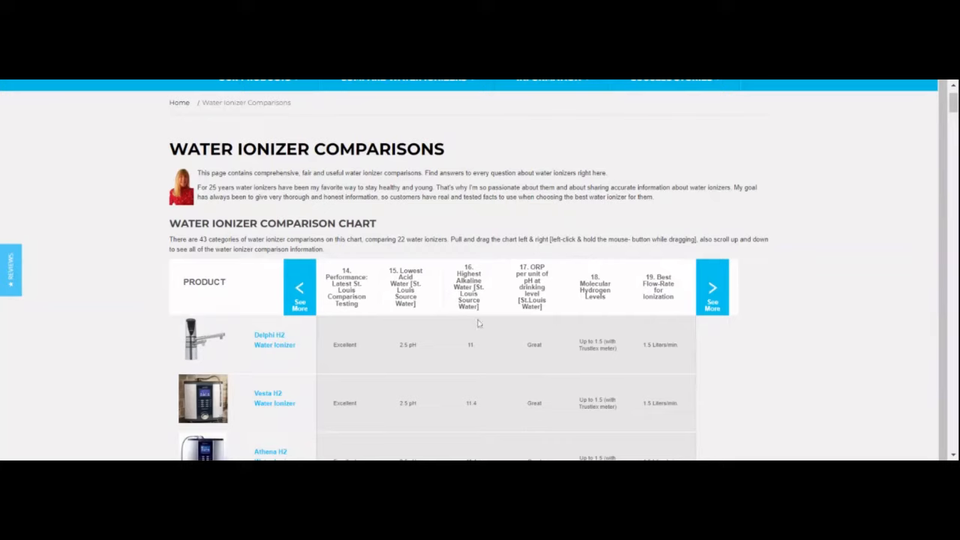
pyautogui.moveTo(491, 285)
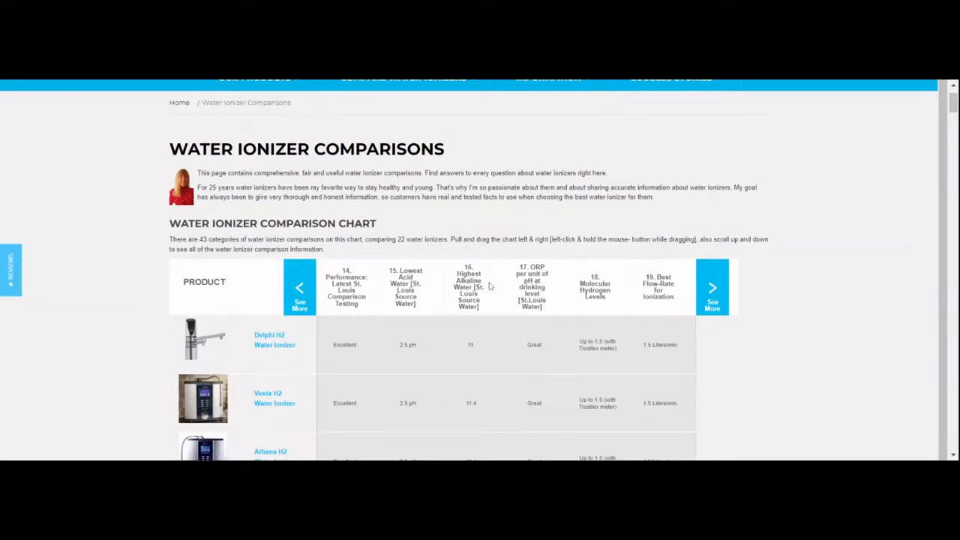
pyautogui.moveTo(480, 387)
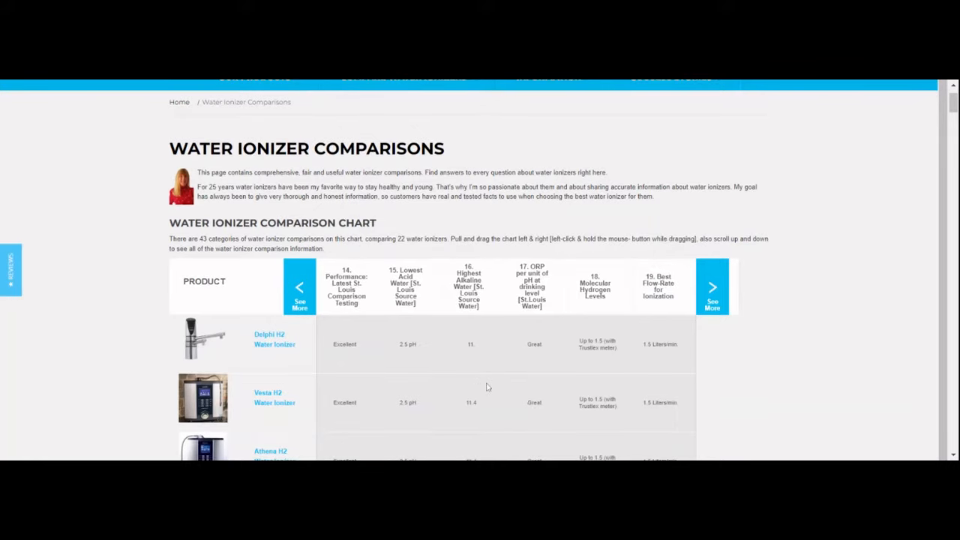
# Review the lower ionizer rows, then shift the chart to categories 16–21 with the right arrow.
pyautogui.scroll(-3)
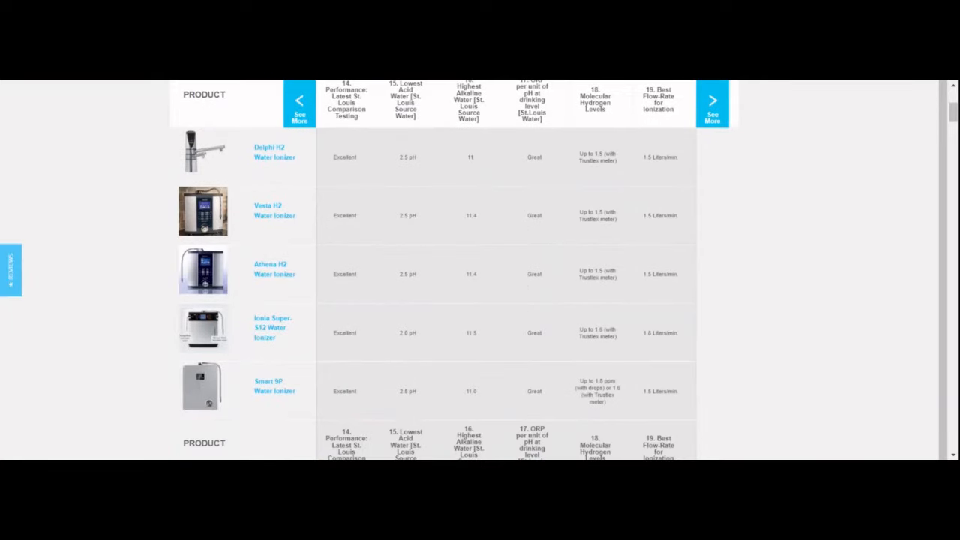
pyautogui.scroll(-3)
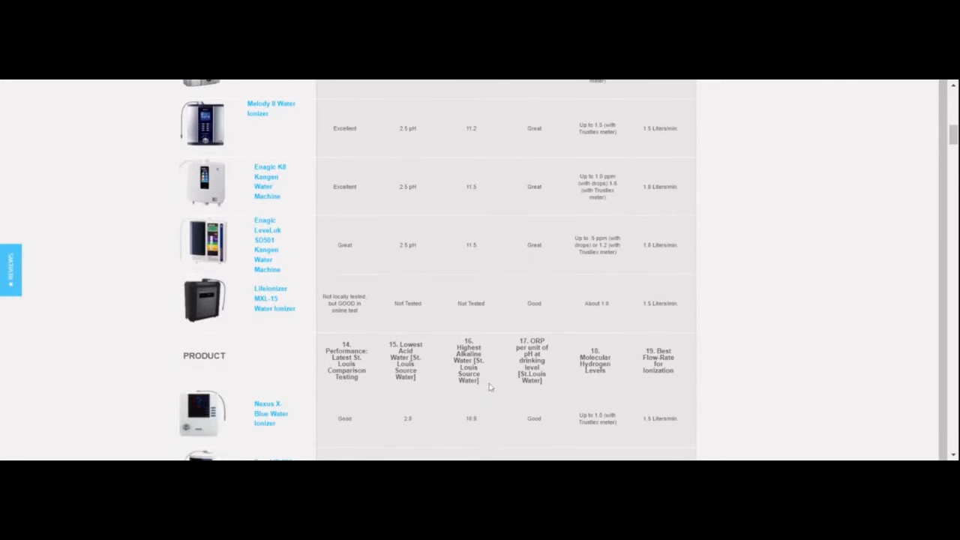
pyautogui.scroll(-3)
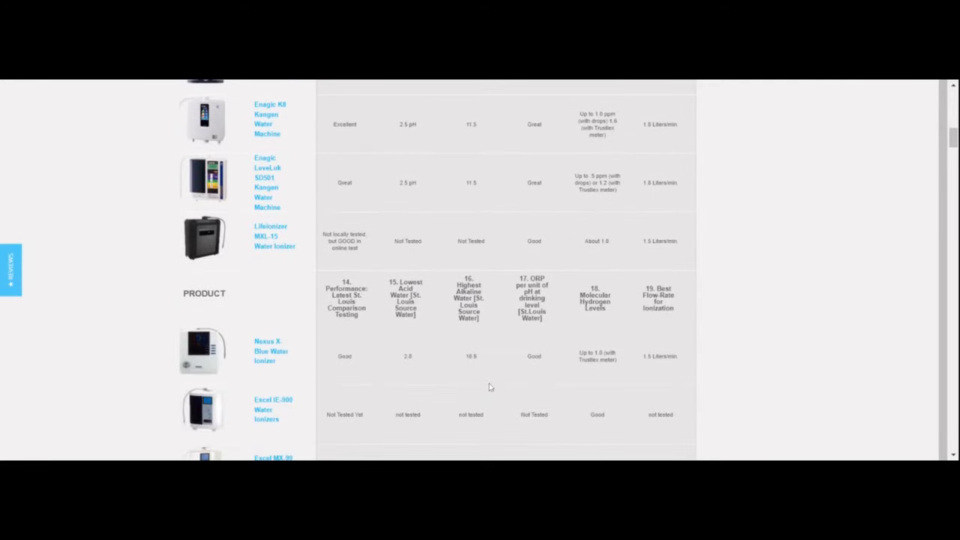
pyautogui.scroll(-3)
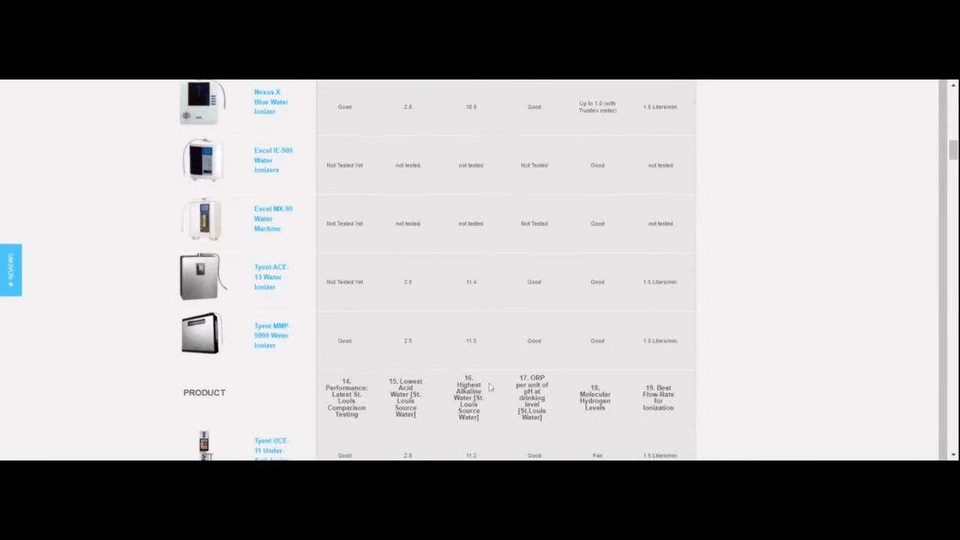
pyautogui.scroll(-3)
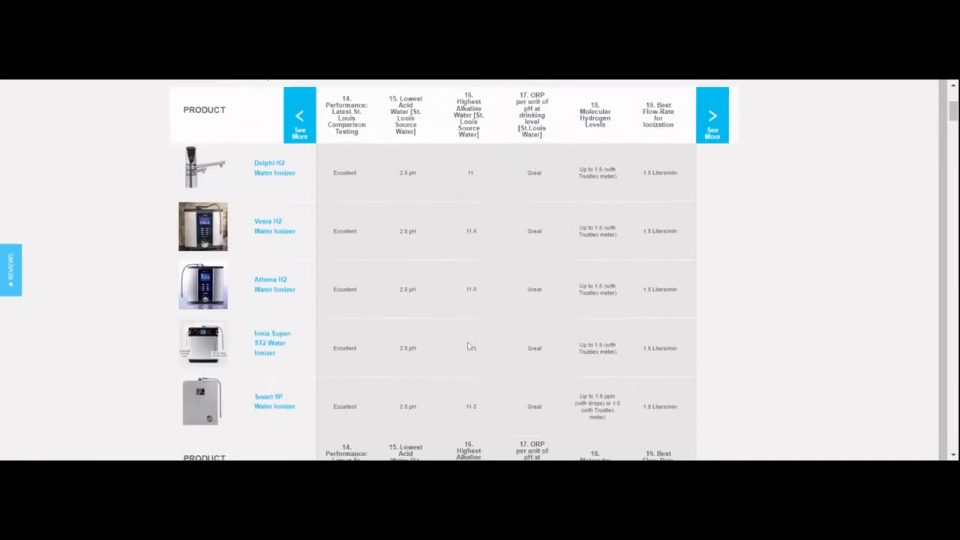
pyautogui.scroll(3)
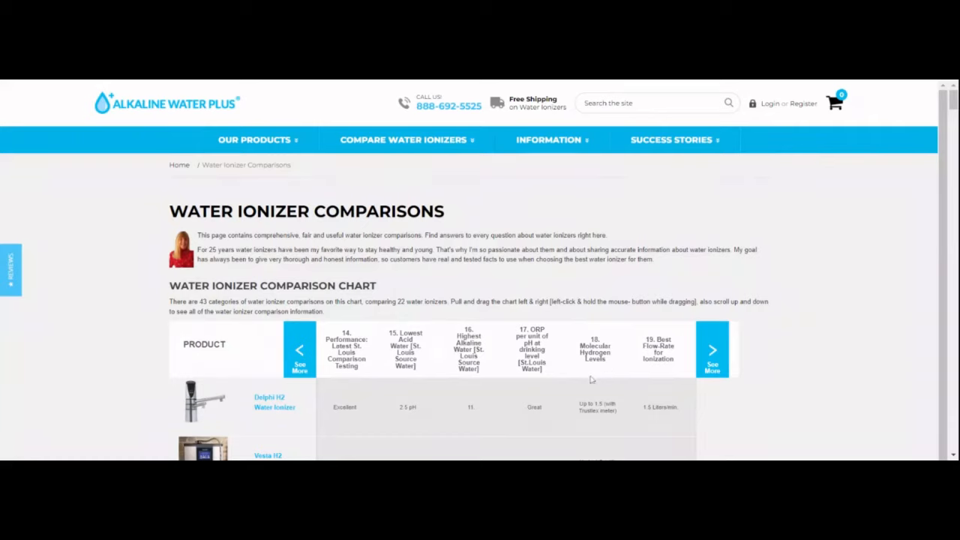
pyautogui.click(711, 351)
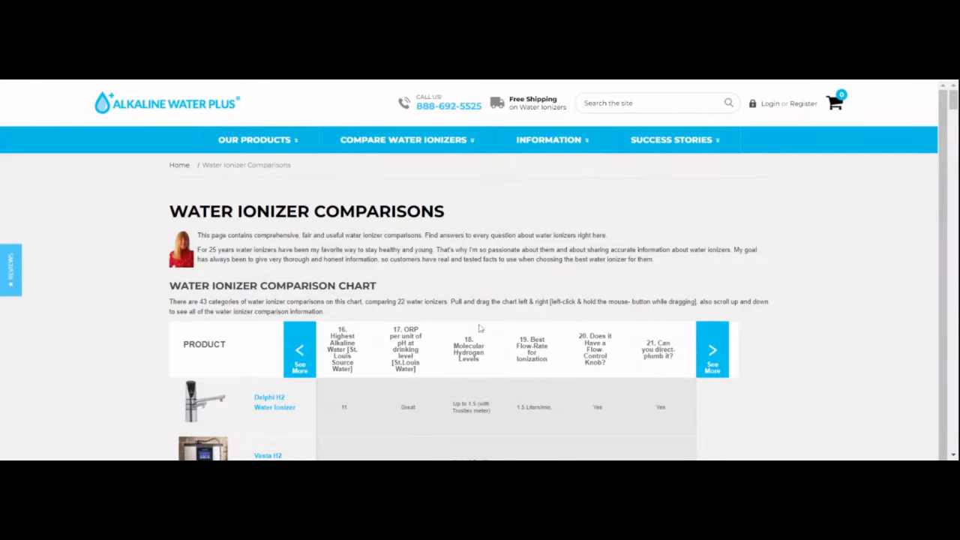
pyautogui.moveTo(446, 387)
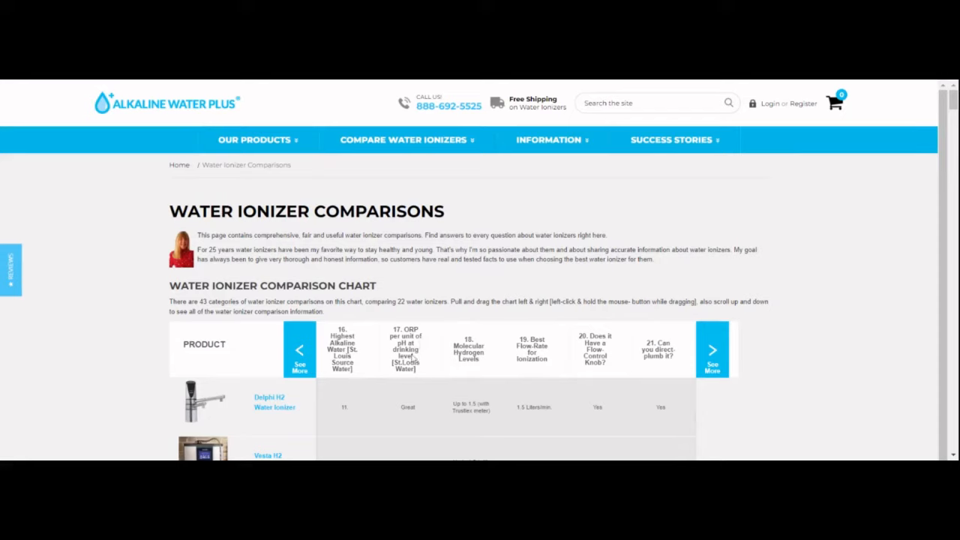
pyautogui.moveTo(414, 376)
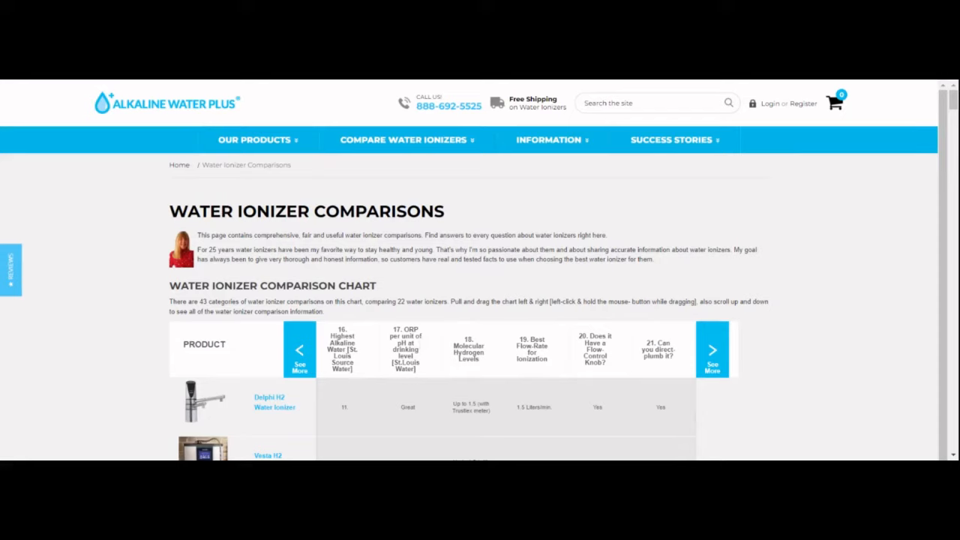
pyautogui.moveTo(487, 369)
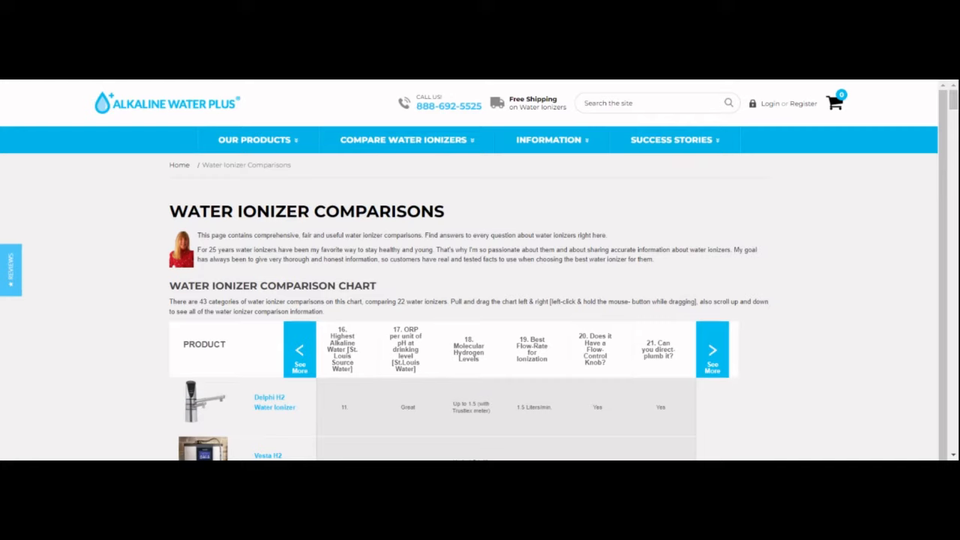
pyautogui.moveTo(437, 393)
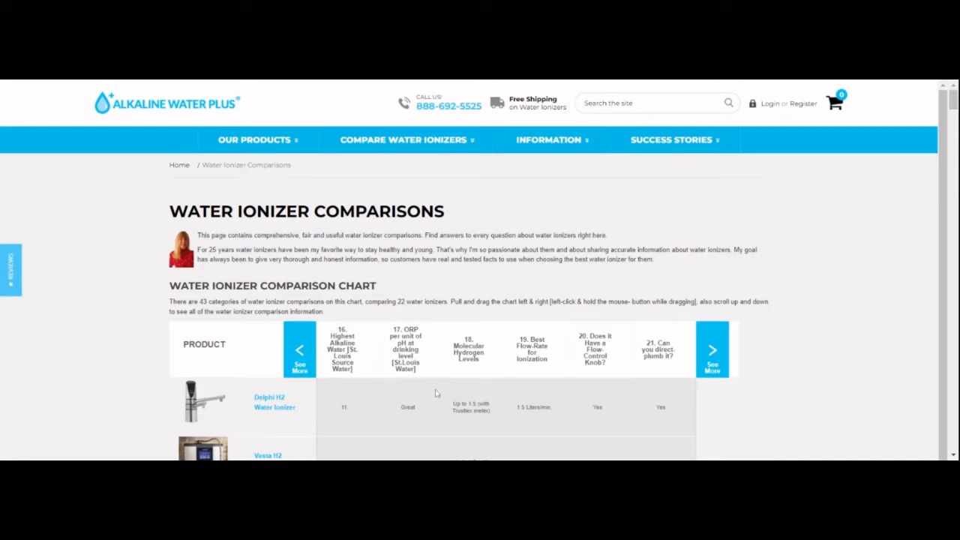
pyautogui.moveTo(421, 369)
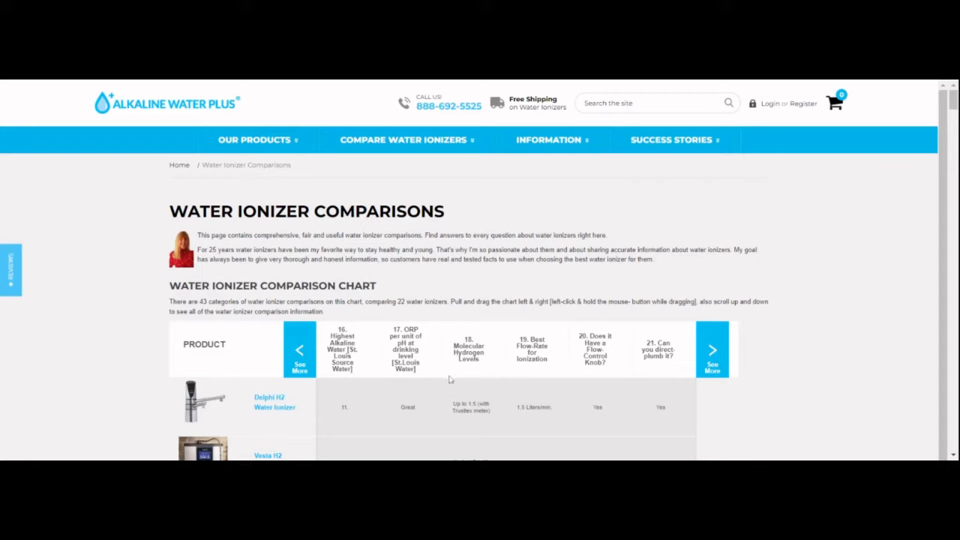
pyautogui.moveTo(443, 378)
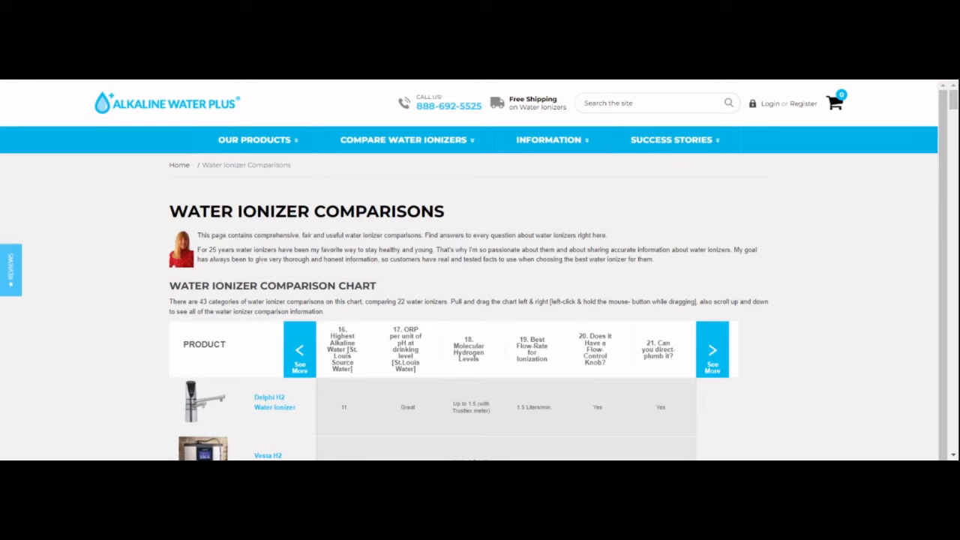
pyautogui.moveTo(465, 373)
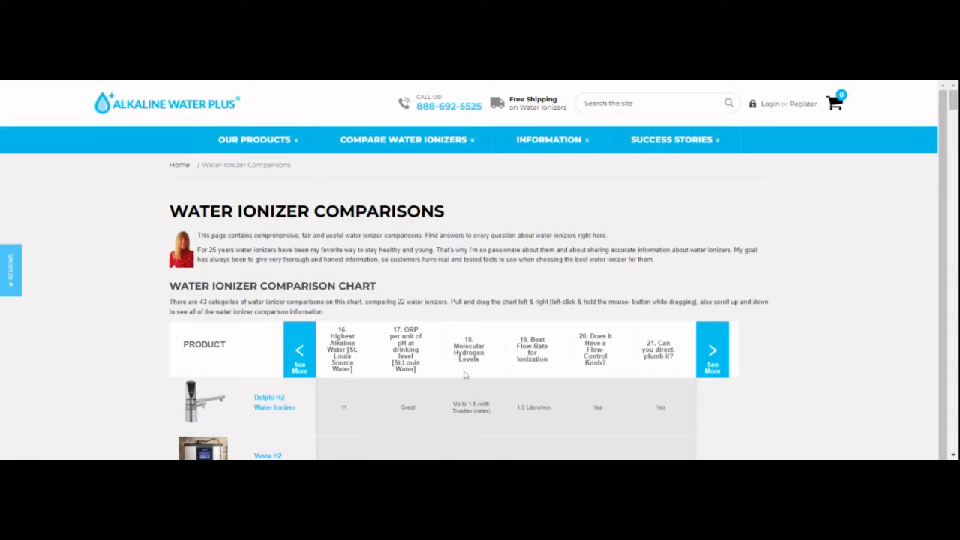
pyautogui.moveTo(473, 369)
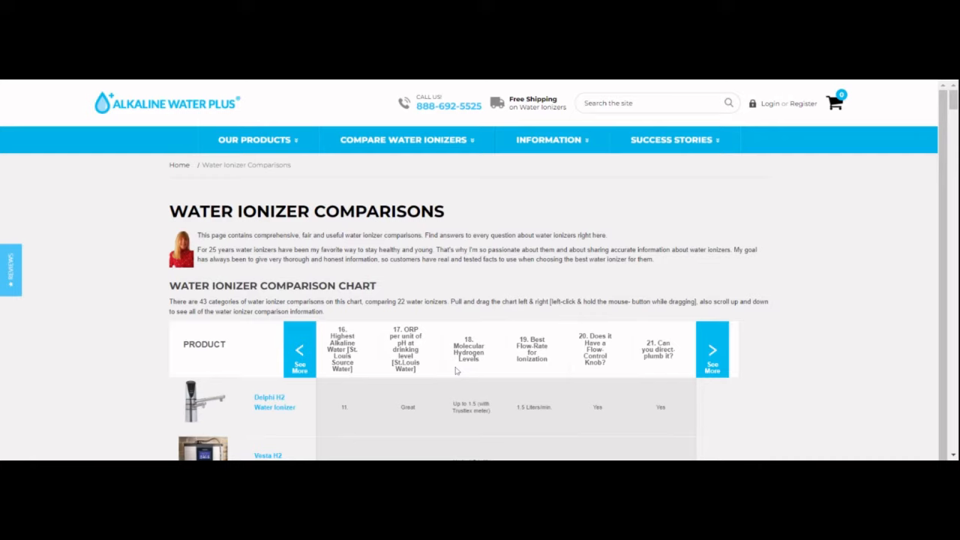
pyautogui.moveTo(456, 370)
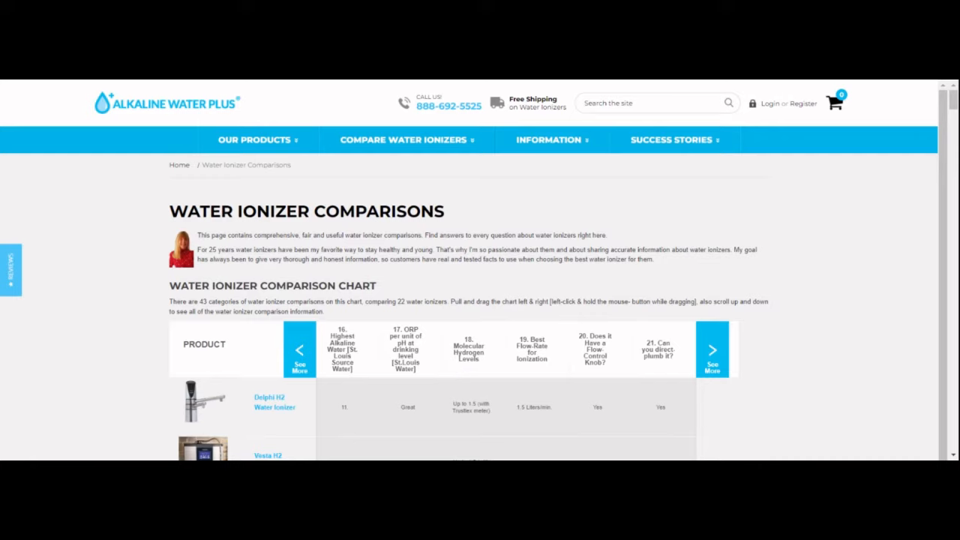
pyautogui.moveTo(435, 357)
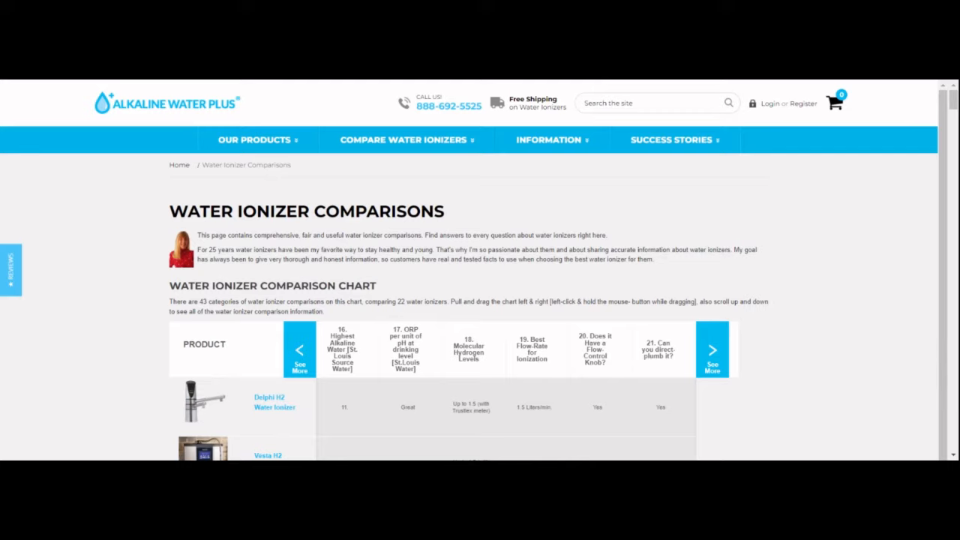
pyautogui.moveTo(418, 399)
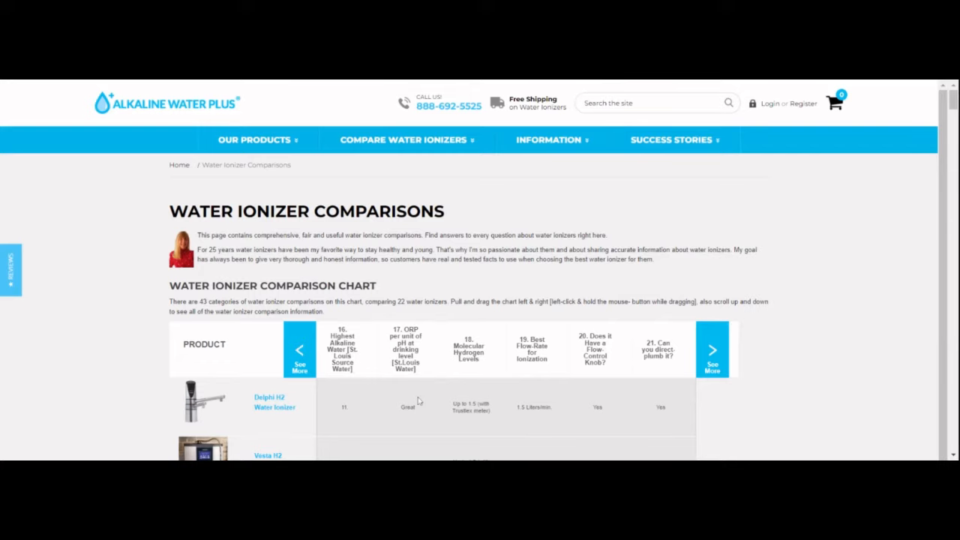
pyautogui.moveTo(486, 418)
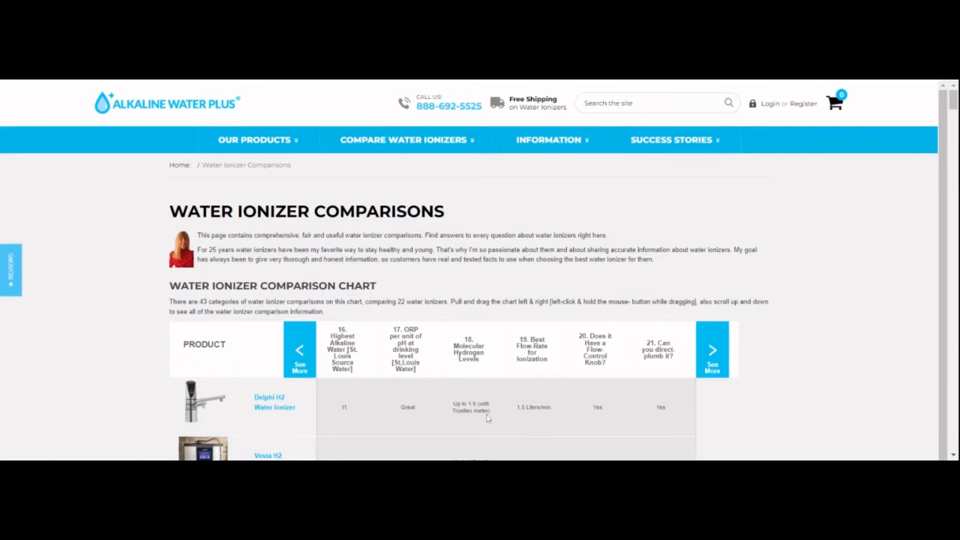
pyautogui.scroll(-3)
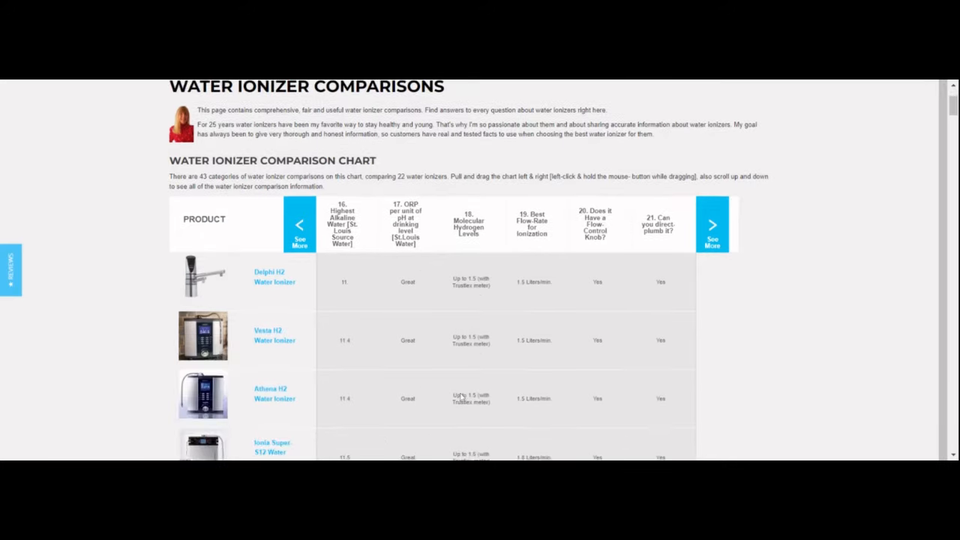
pyautogui.scroll(-3)
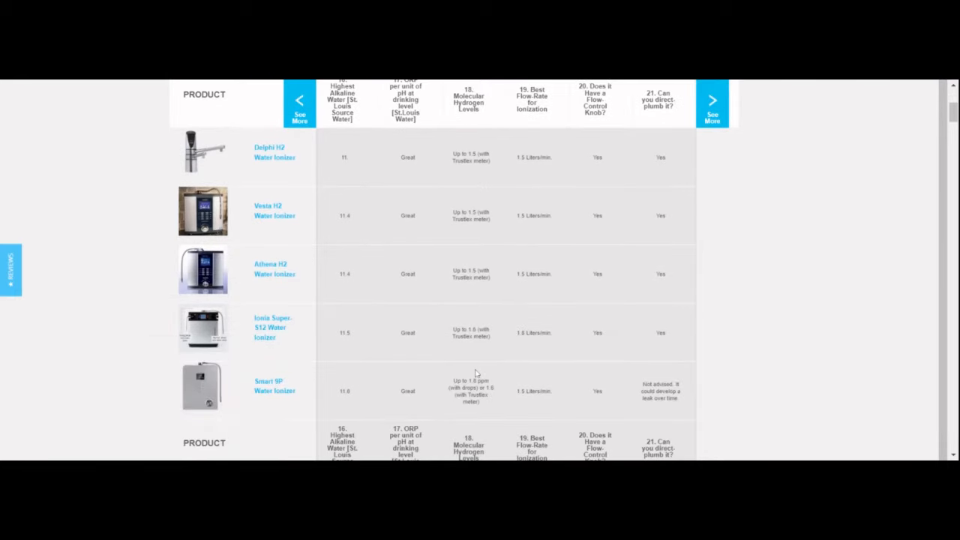
pyautogui.scroll(-3)
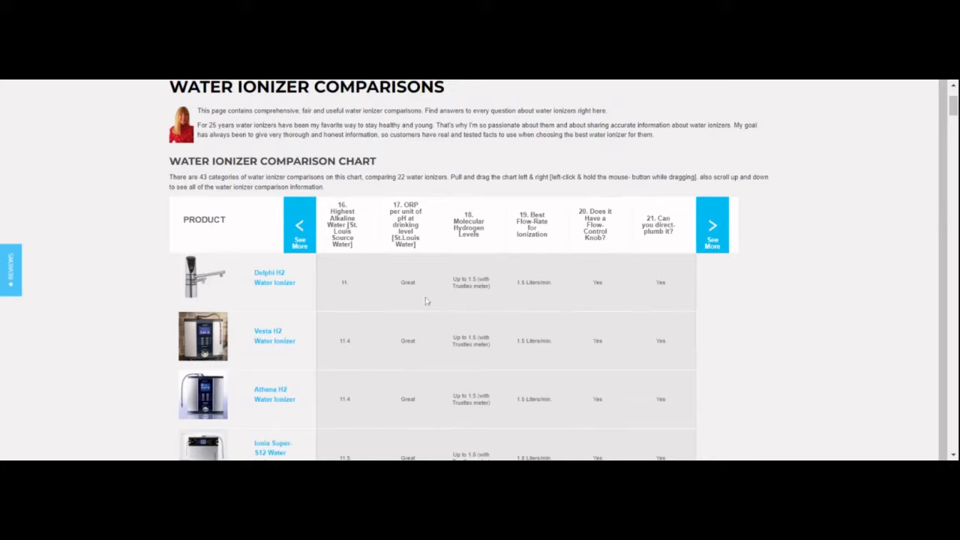
pyautogui.moveTo(423, 298)
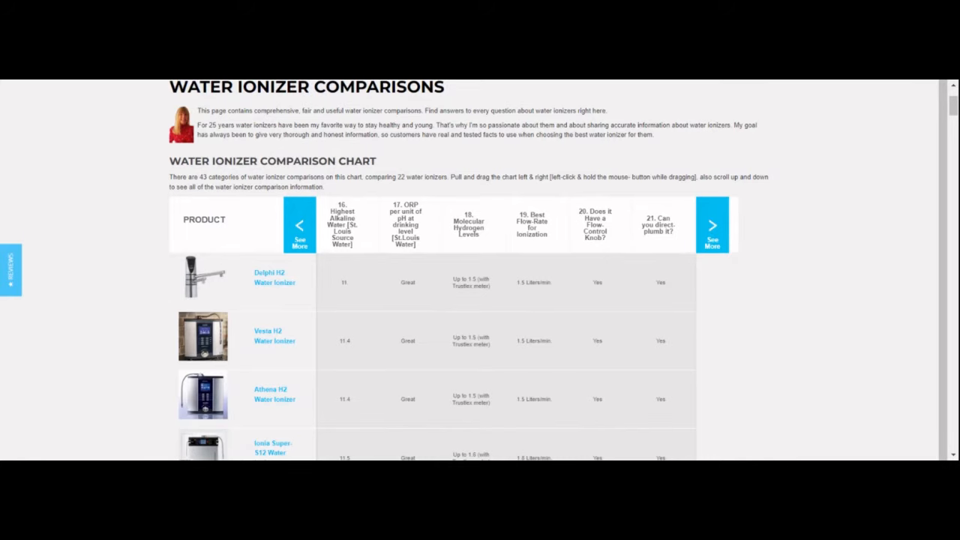
pyautogui.scroll(3)
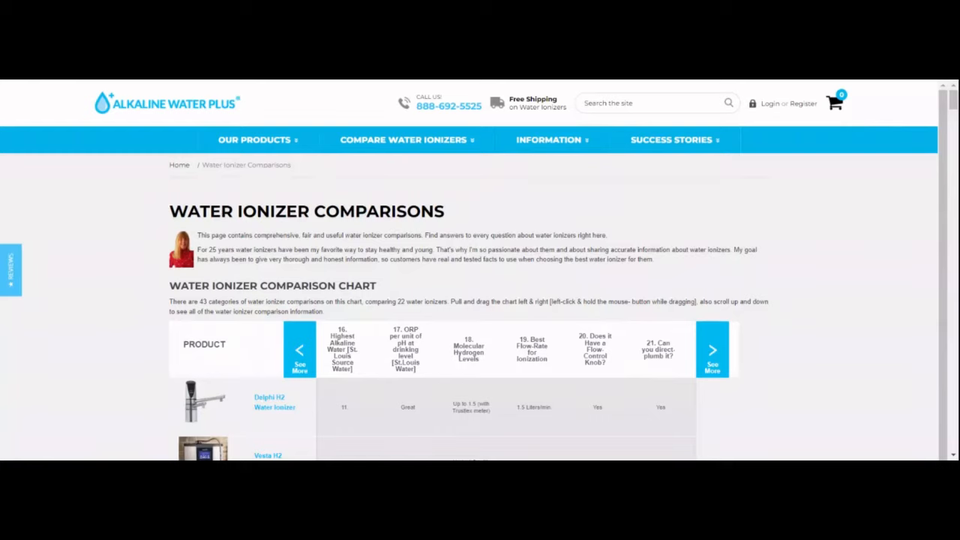
pyautogui.moveTo(684, 352)
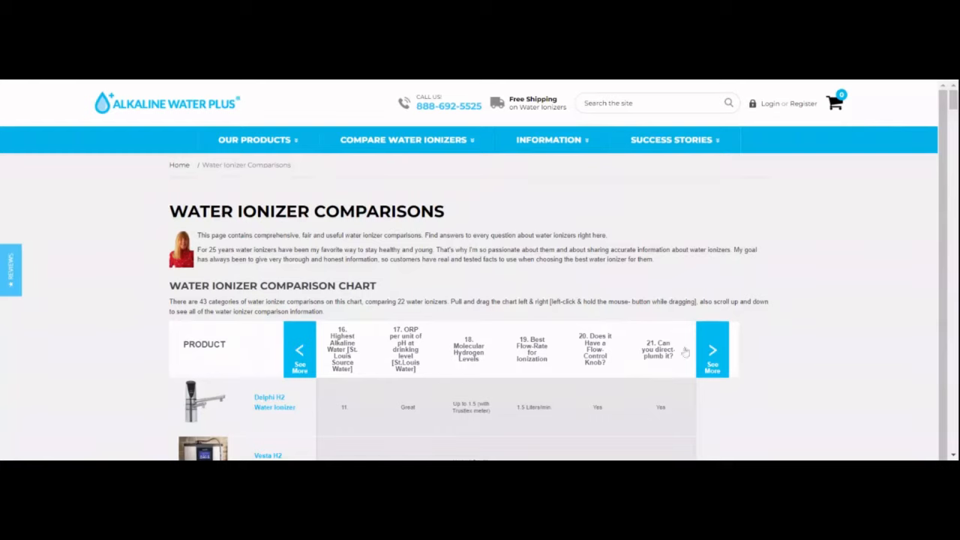
pyautogui.click(711, 349)
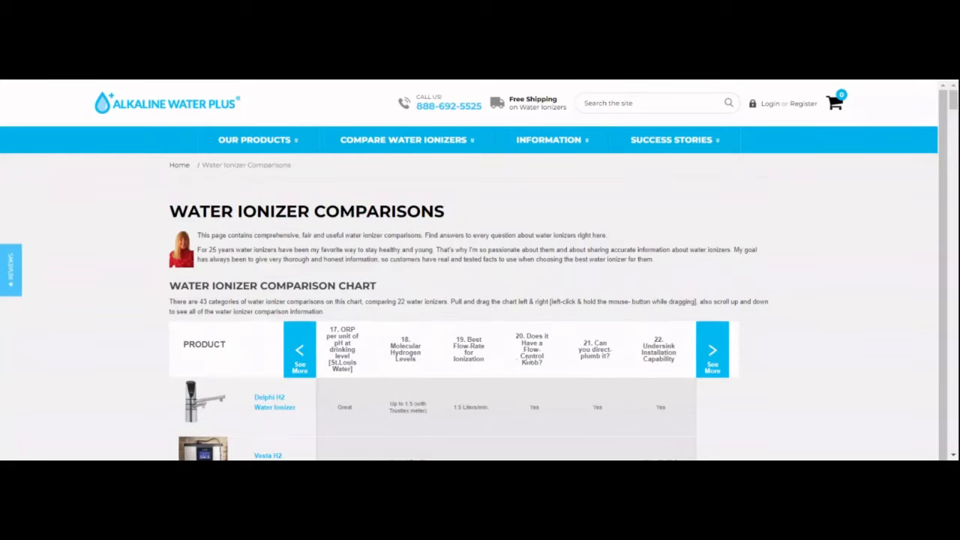
pyautogui.moveTo(432, 327)
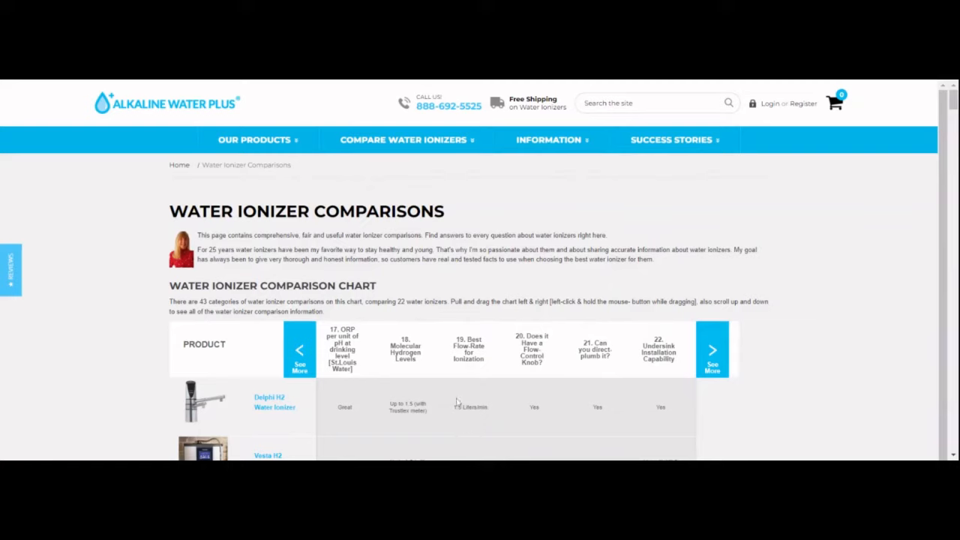
pyautogui.moveTo(492, 411)
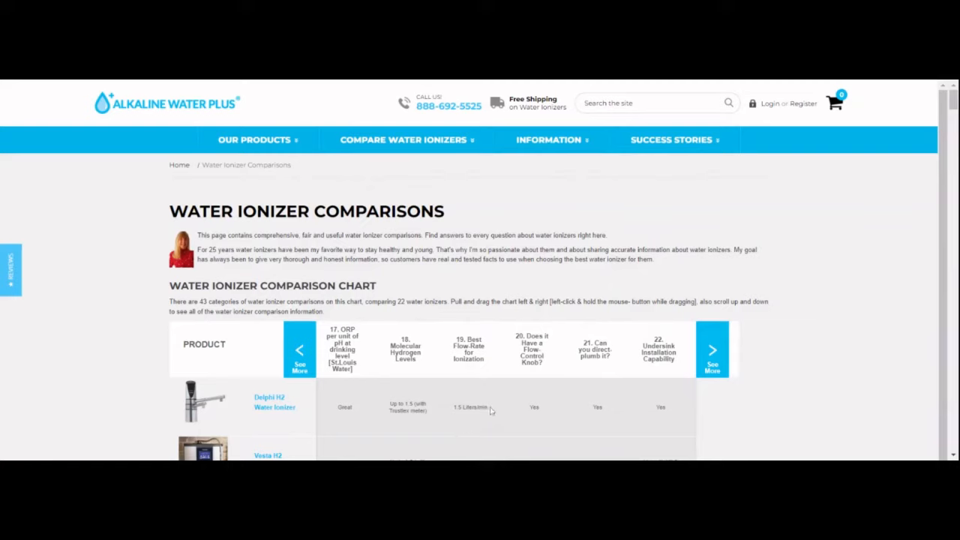
pyautogui.moveTo(479, 432)
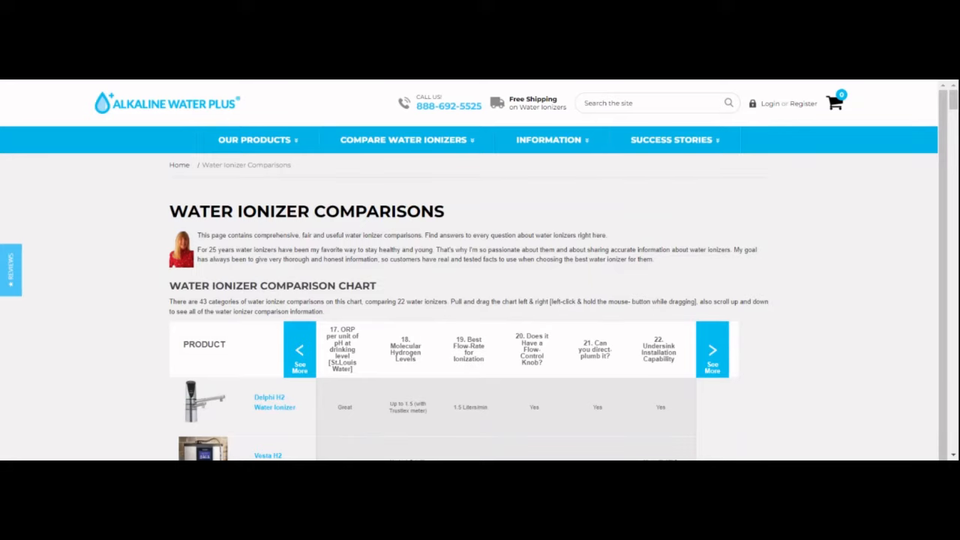
pyautogui.scroll(-3)
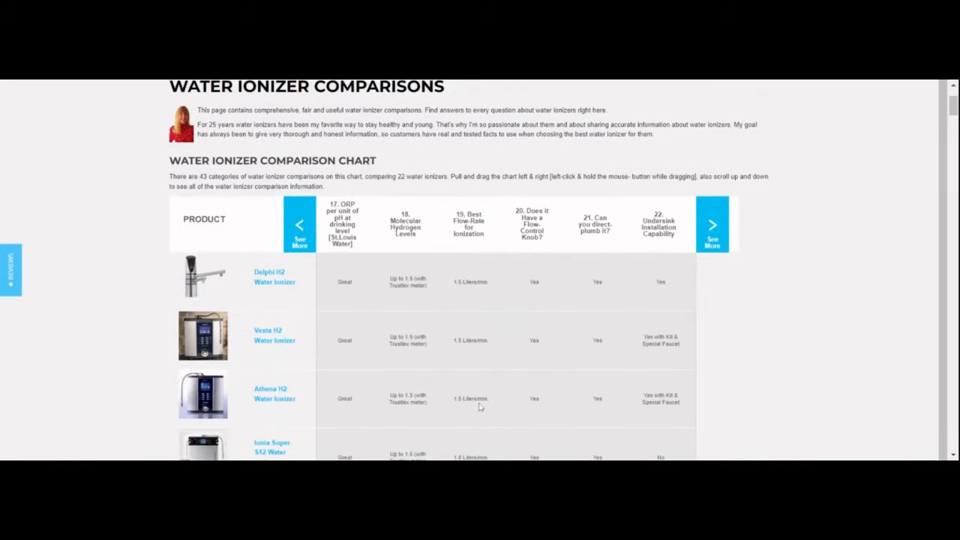
pyautogui.scroll(-3)
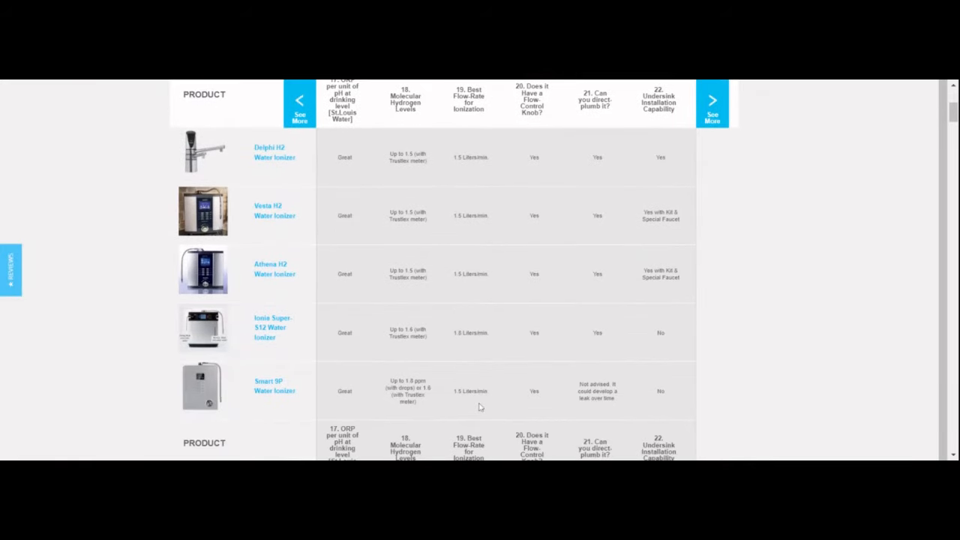
pyautogui.scroll(-3)
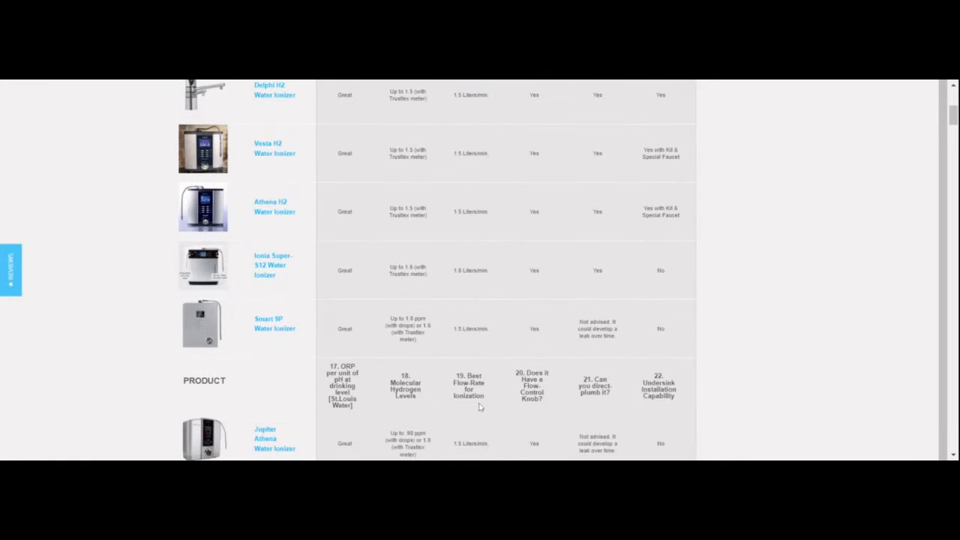
pyautogui.scroll(-3)
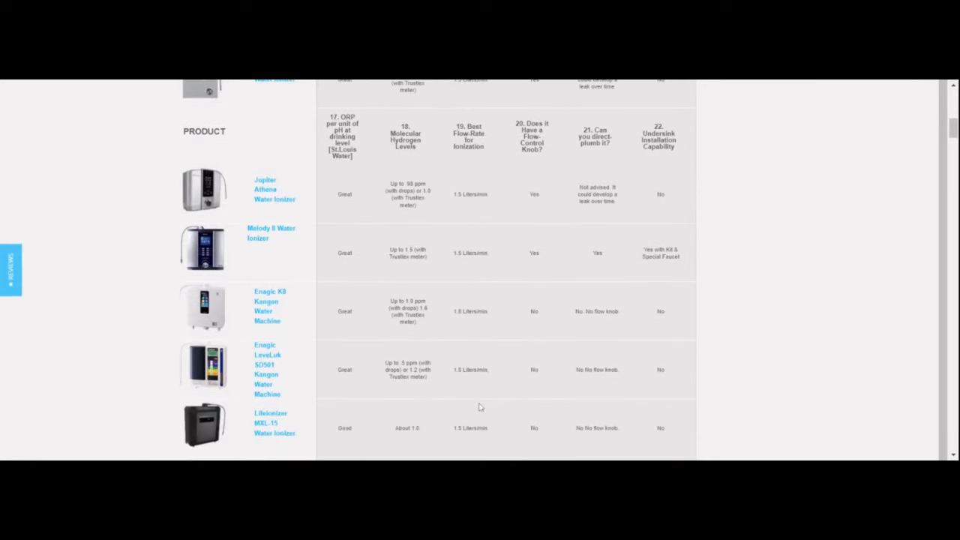
pyautogui.scroll(-3)
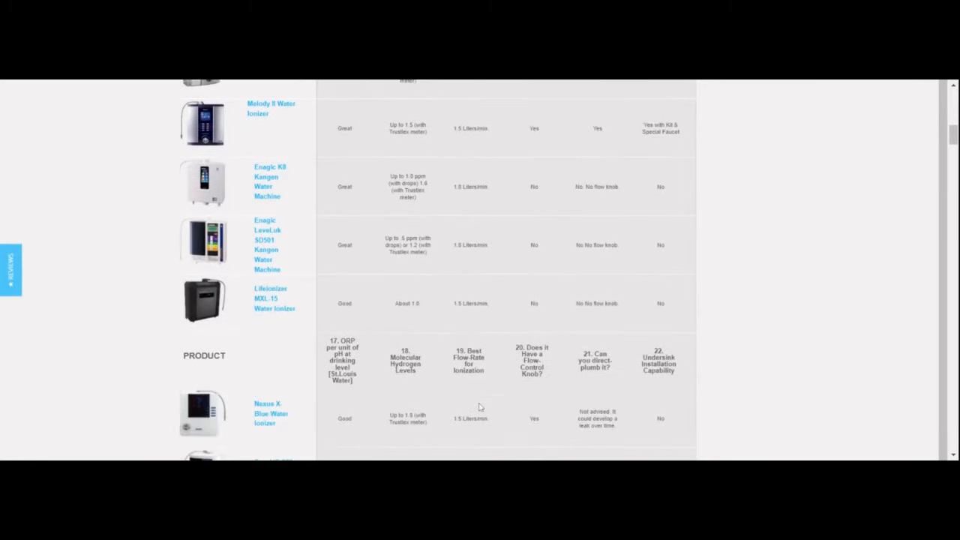
pyautogui.scroll(-3)
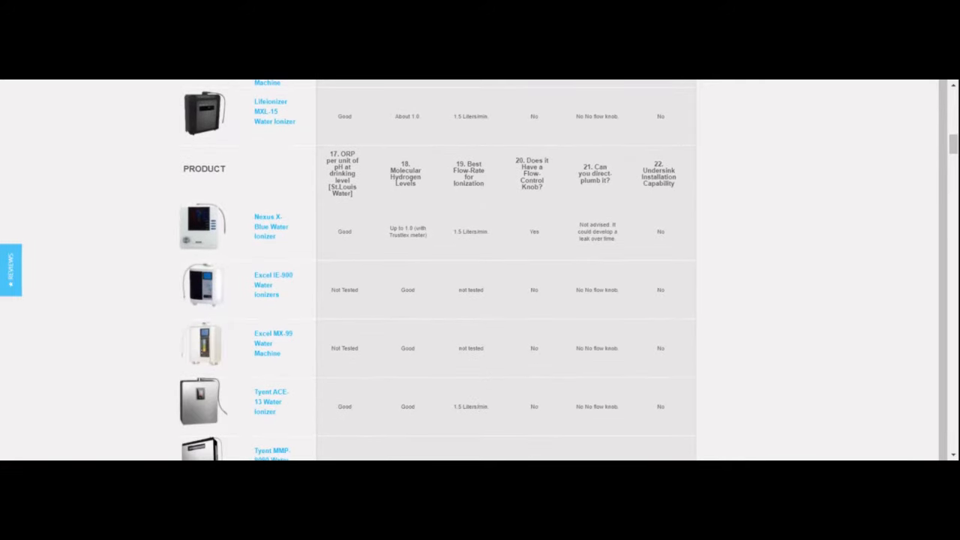
pyautogui.scroll(-3)
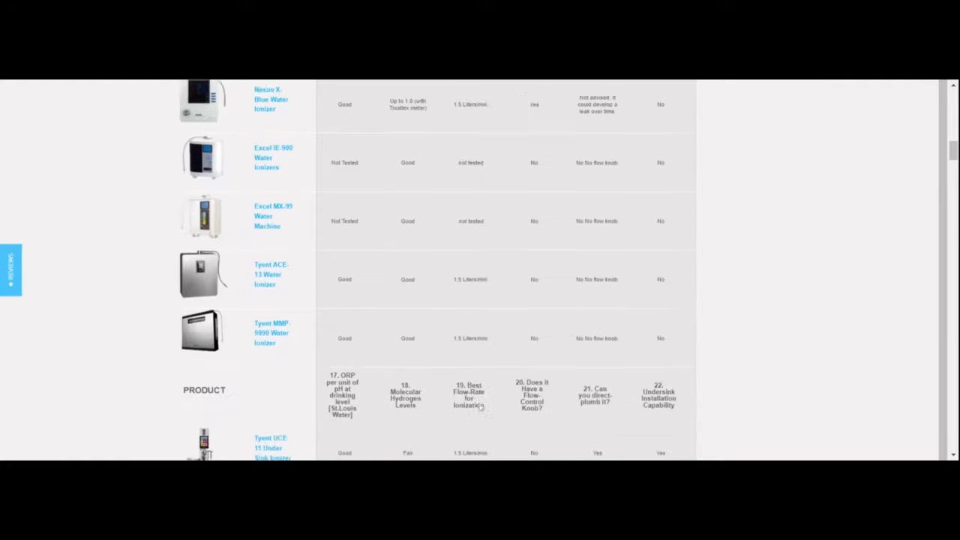
pyautogui.scroll(-3)
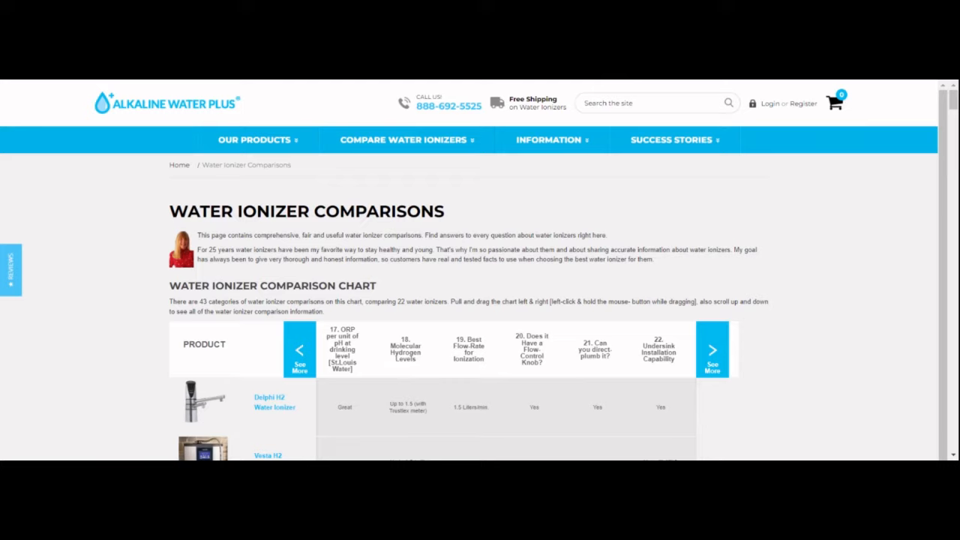
pyautogui.moveTo(351, 117)
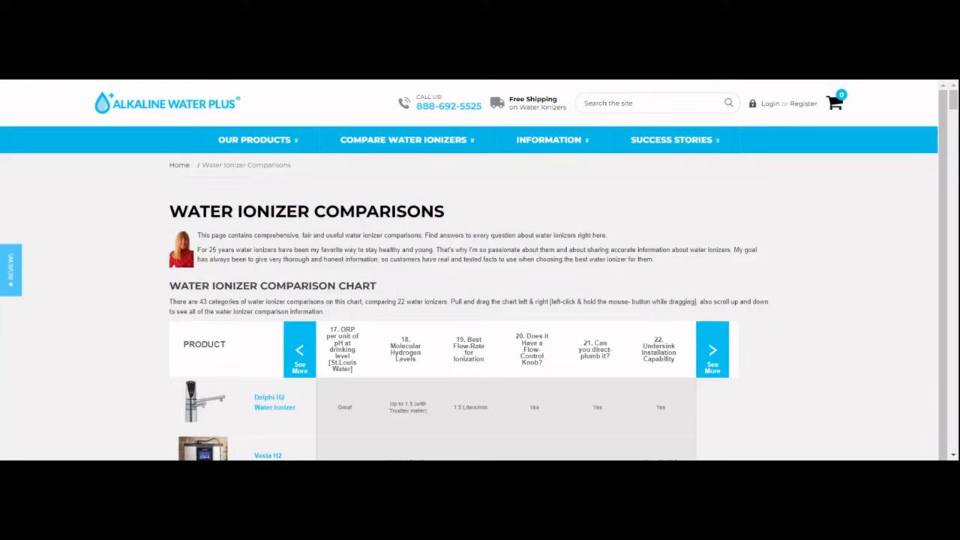
pyautogui.moveTo(569, 374)
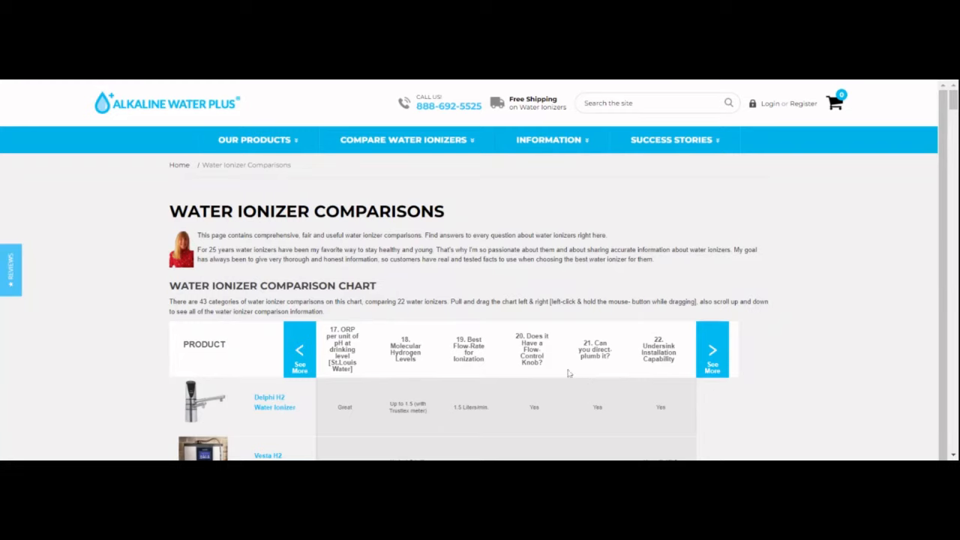
# Shift the chart to categories 18–23 and review the lower ionizer rows.
pyautogui.click(711, 350)
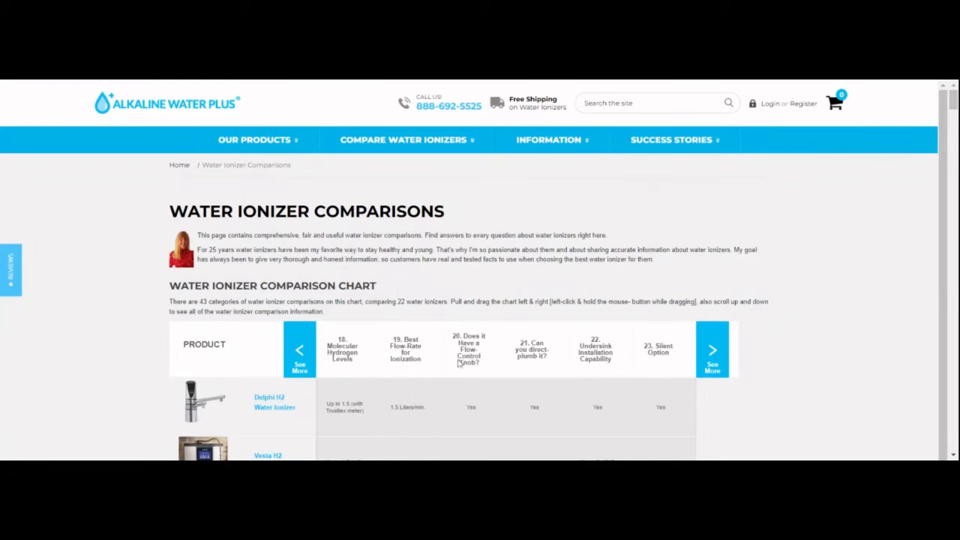
pyautogui.scroll(-3)
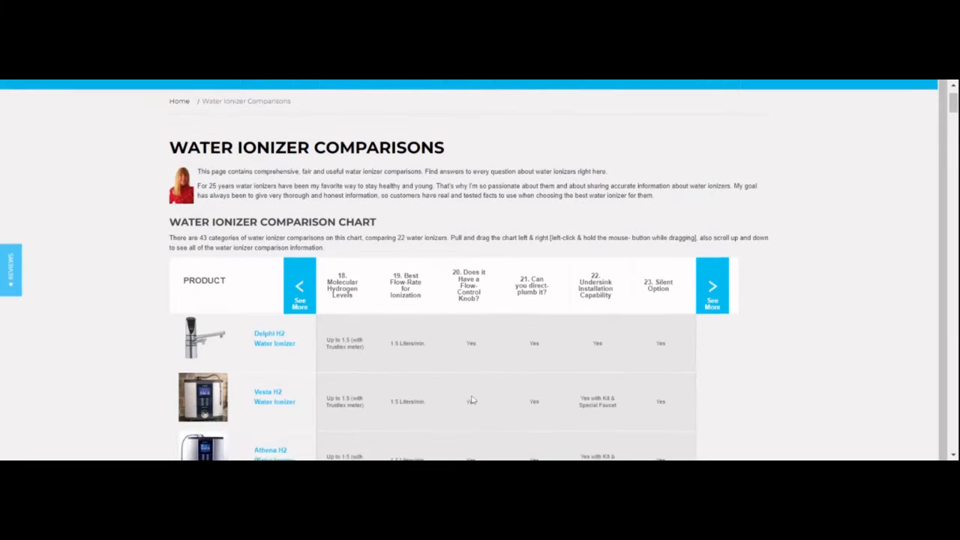
pyautogui.scroll(-3)
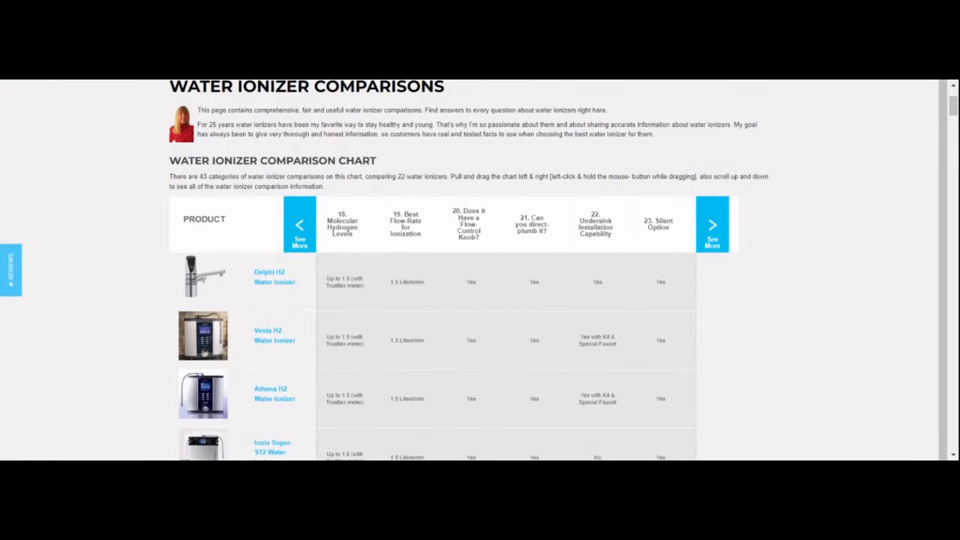
pyautogui.scroll(-3)
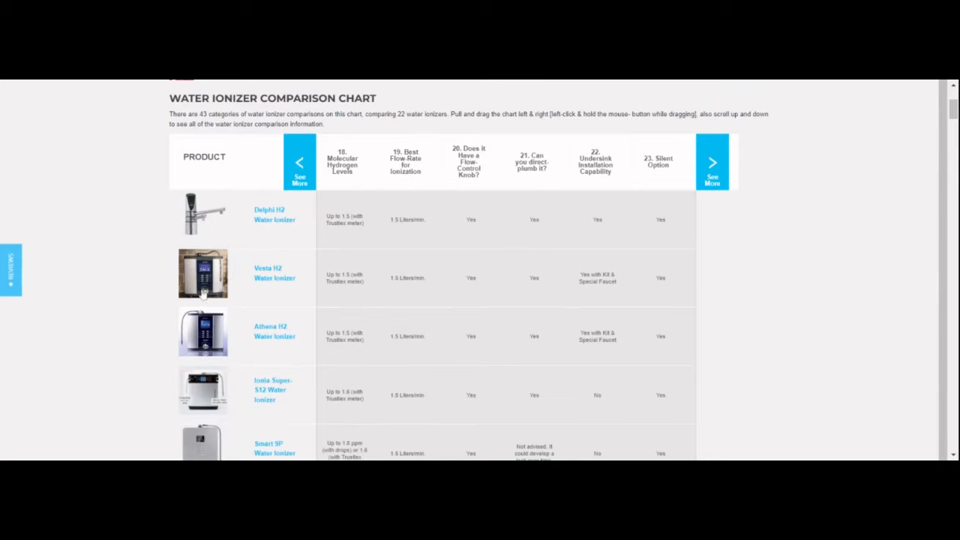
pyautogui.moveTo(207, 369)
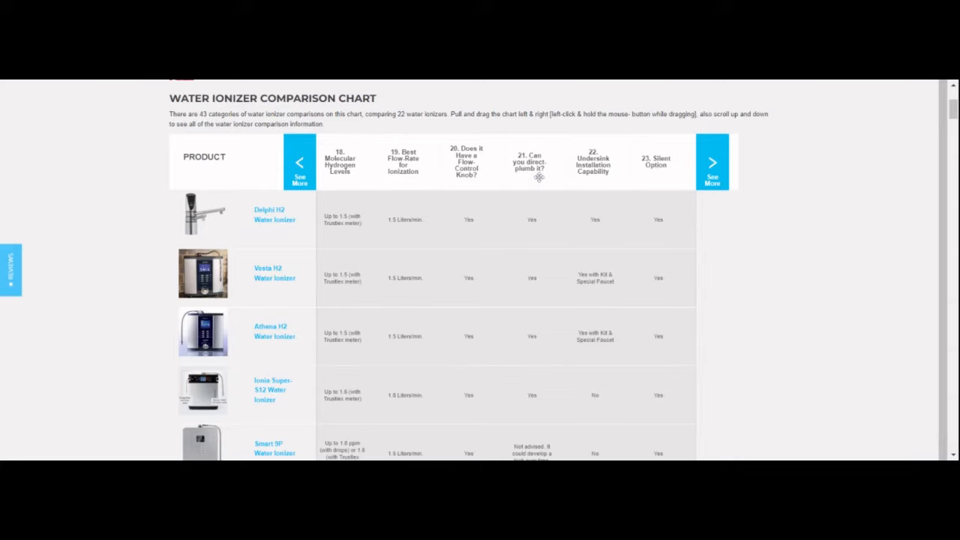
# Shift the chart to categories 19–24, reaching Silent Option and Indicates PH & ORP Accurately.
pyautogui.click(711, 162)
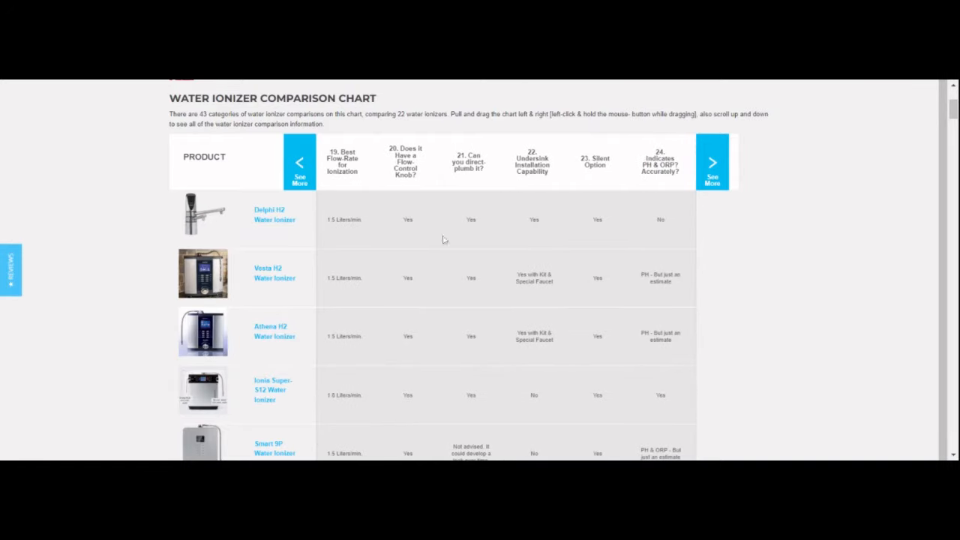
pyautogui.moveTo(441, 387)
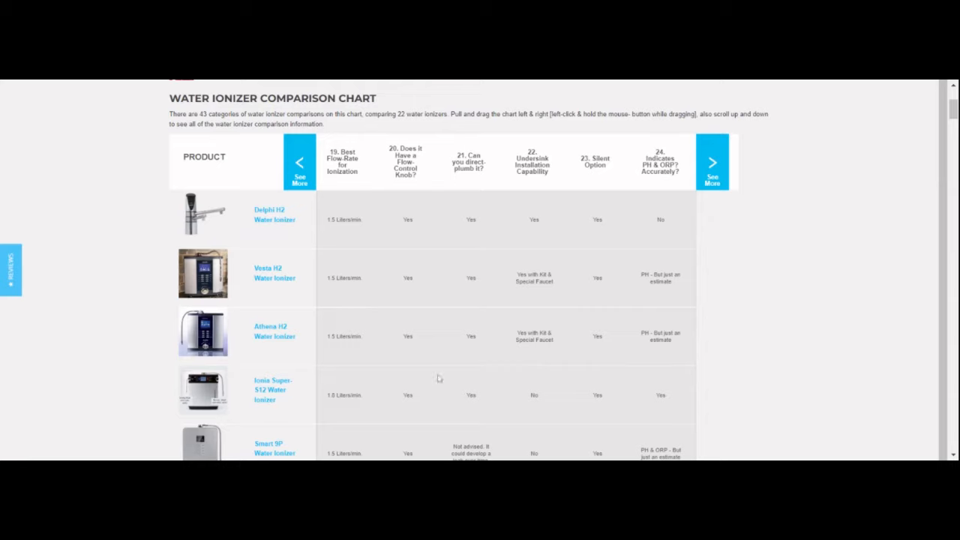
pyautogui.scroll(-3)
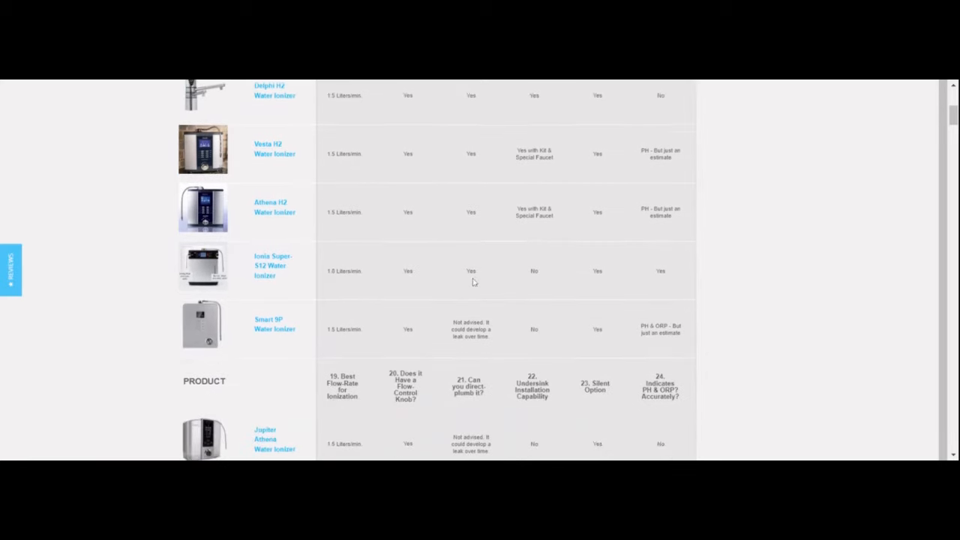
pyautogui.scroll(-3)
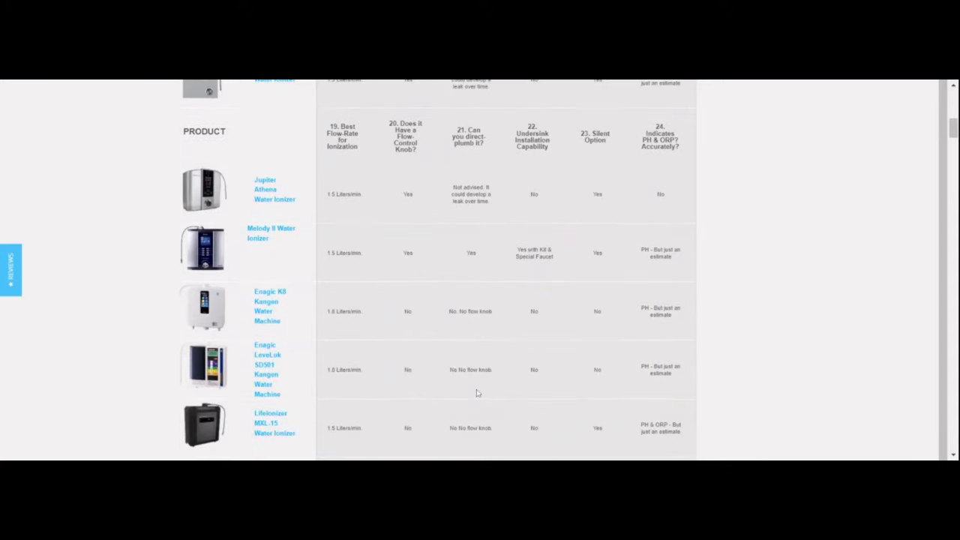
pyautogui.scroll(-3)
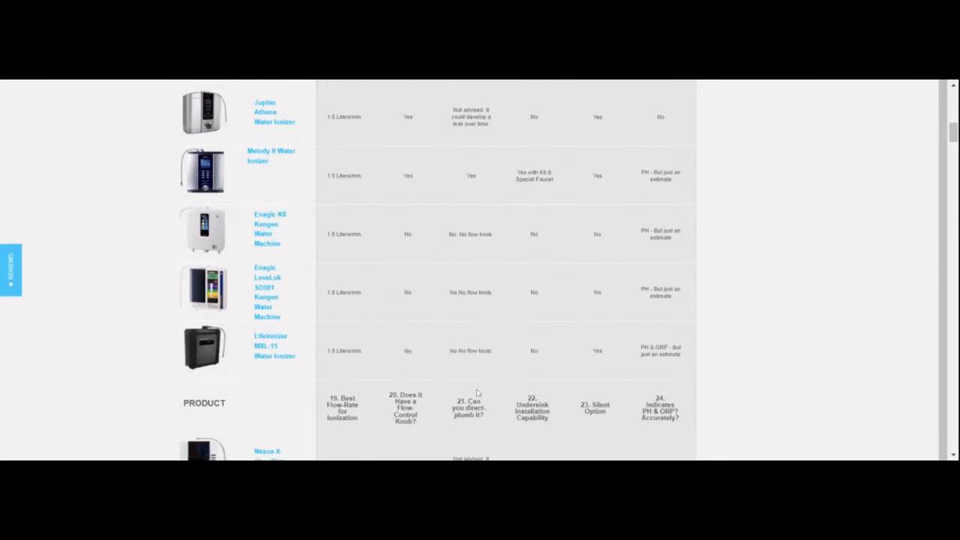
pyautogui.scroll(-3)
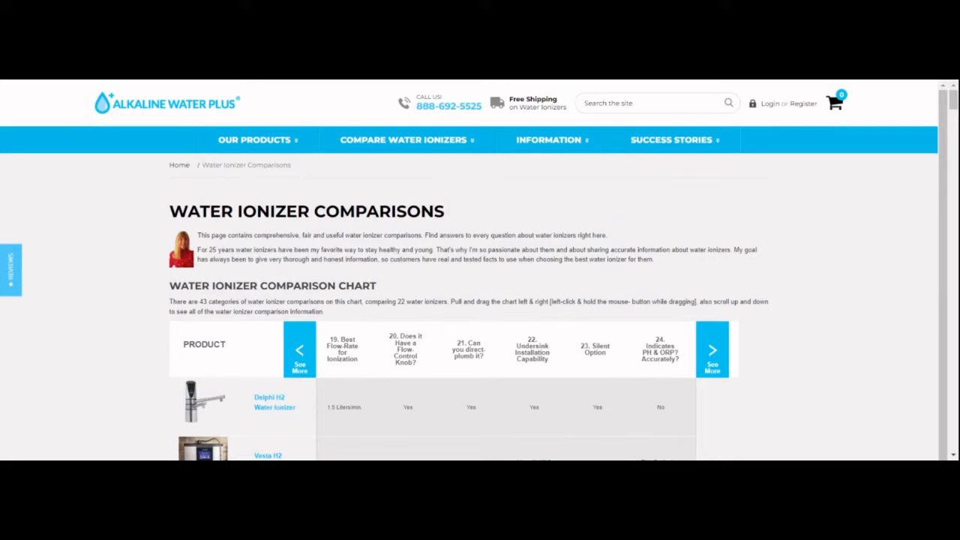
pyautogui.moveTo(393, 177)
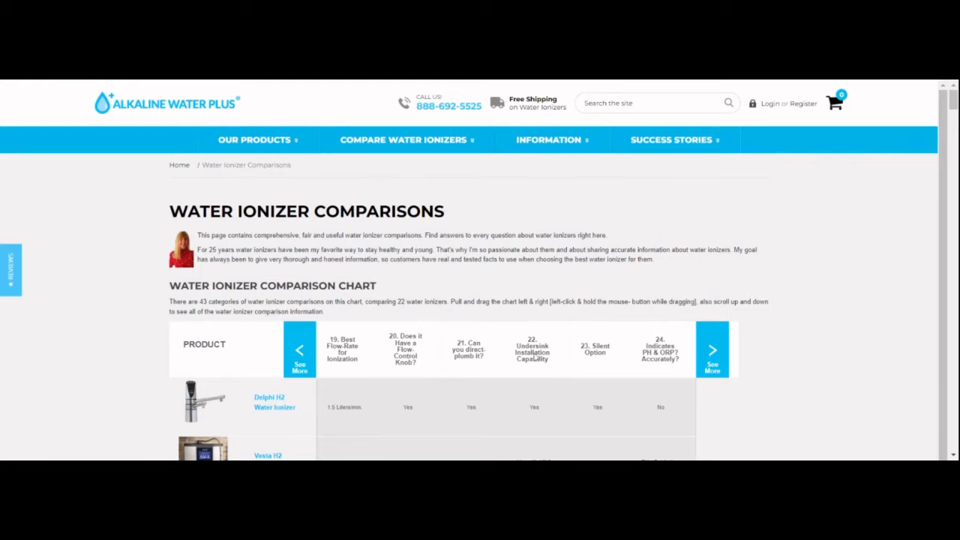
# Shift the chart to categories 20–25 with input water hose size, then advance to 24–29.
pyautogui.click(711, 350)
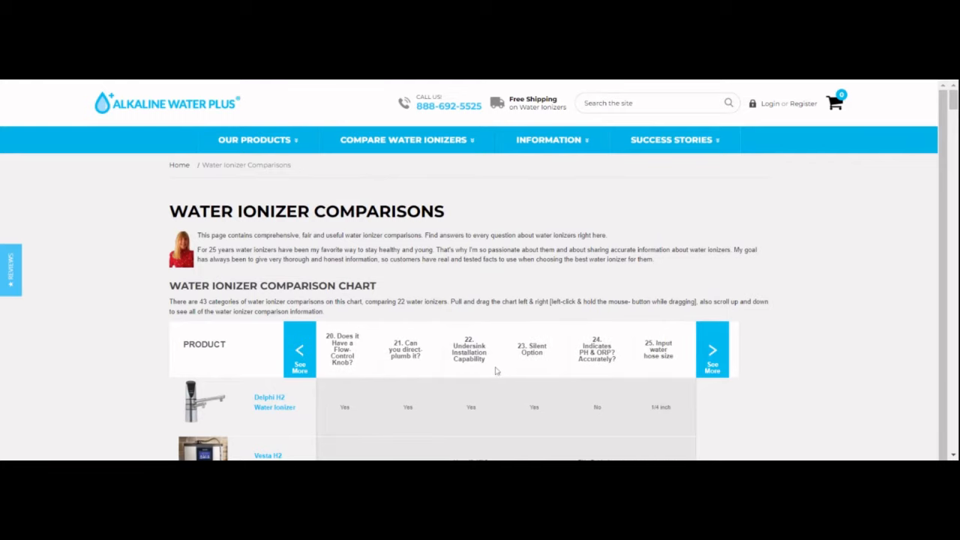
pyautogui.scroll(-3)
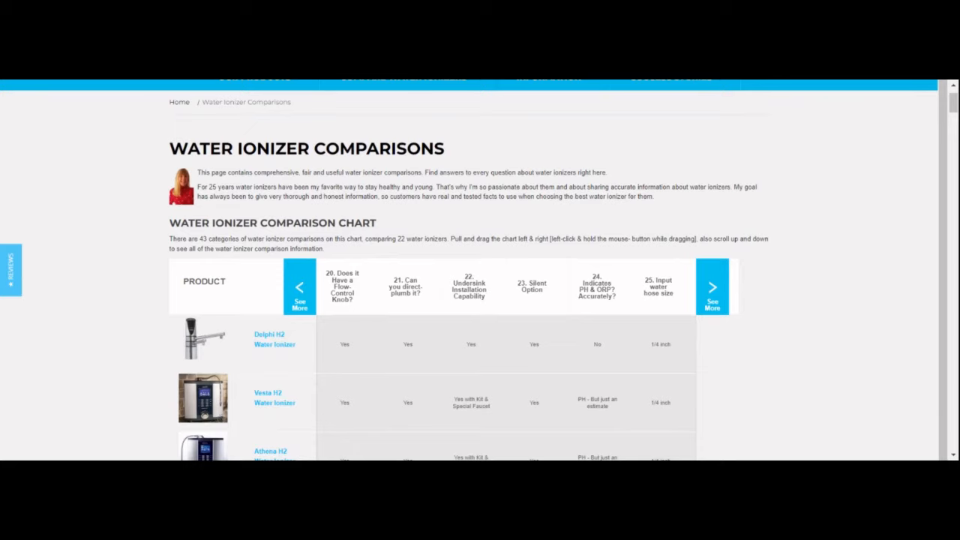
pyautogui.scroll(-3)
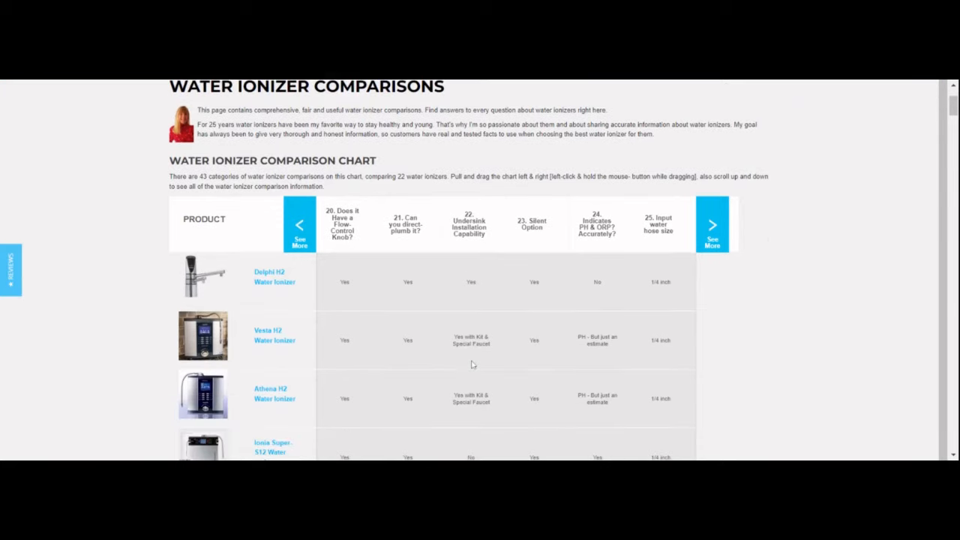
pyautogui.scroll(-3)
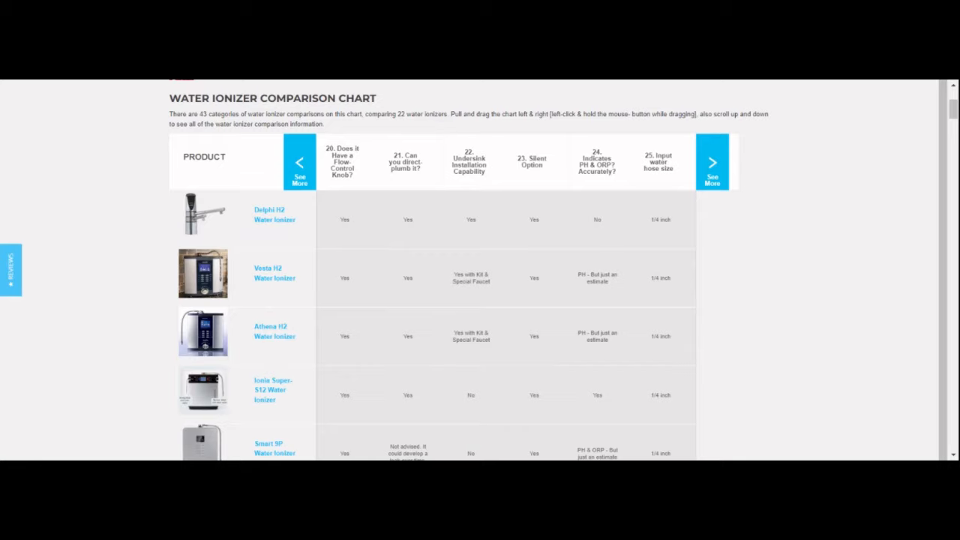
pyautogui.moveTo(531, 378)
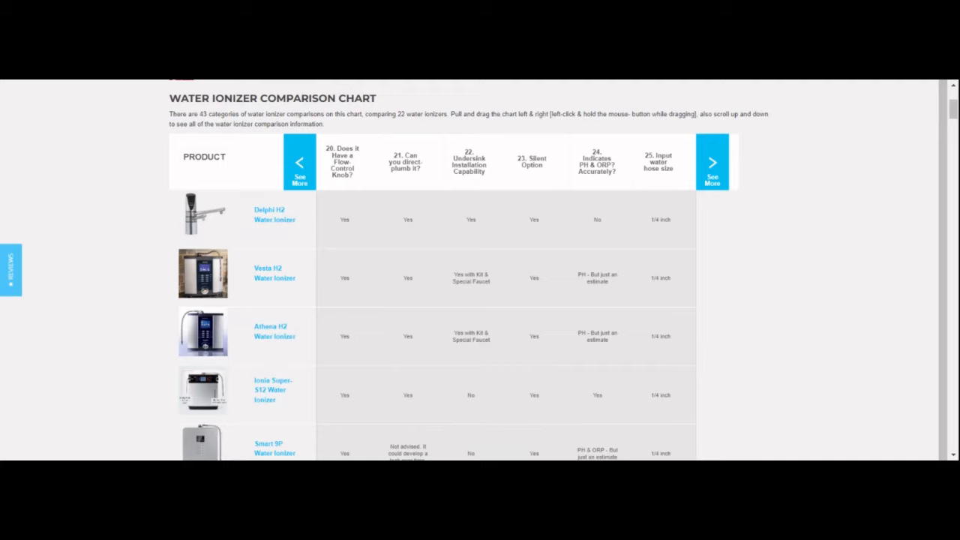
pyautogui.moveTo(120, 225)
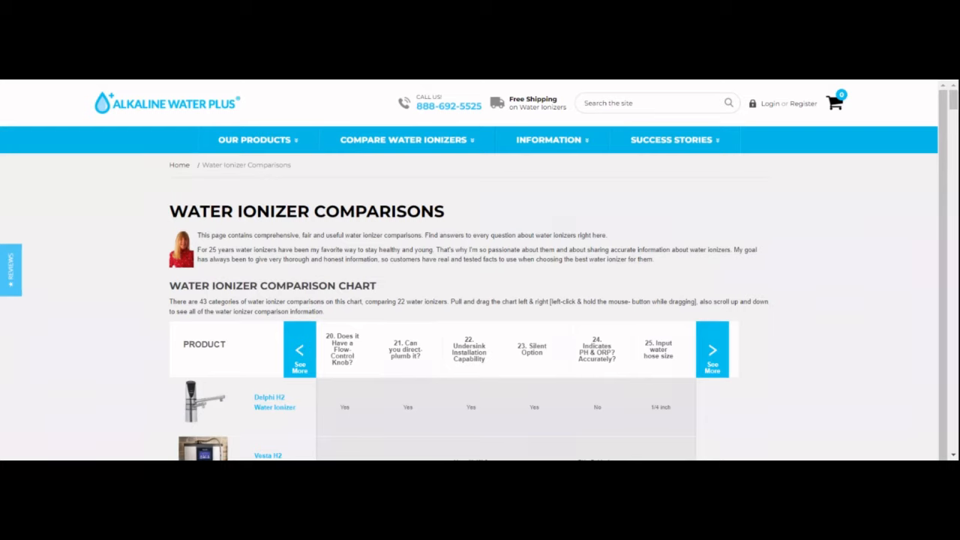
pyautogui.click(711, 350)
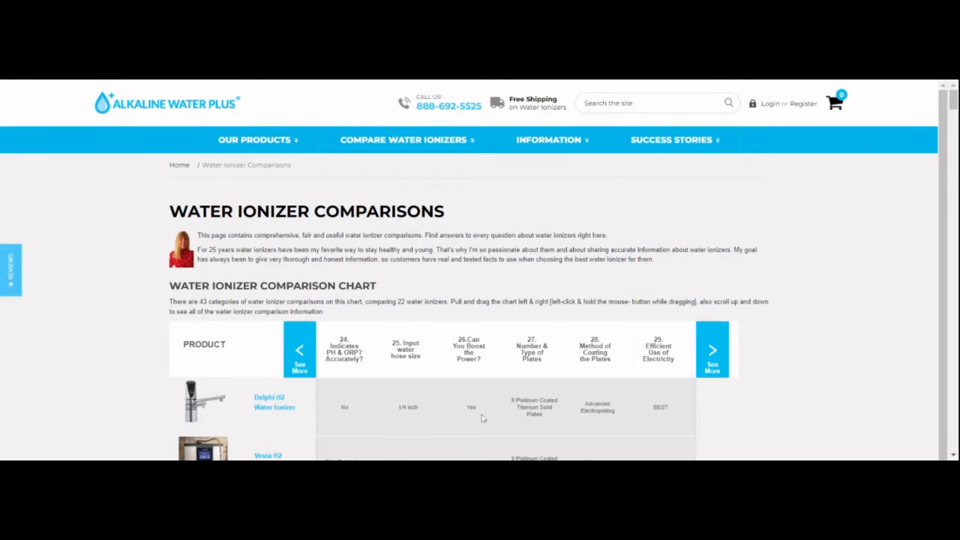
# Scroll down through the lower ionizer rows under categories 24–29 and back up.
pyautogui.scroll(-3)
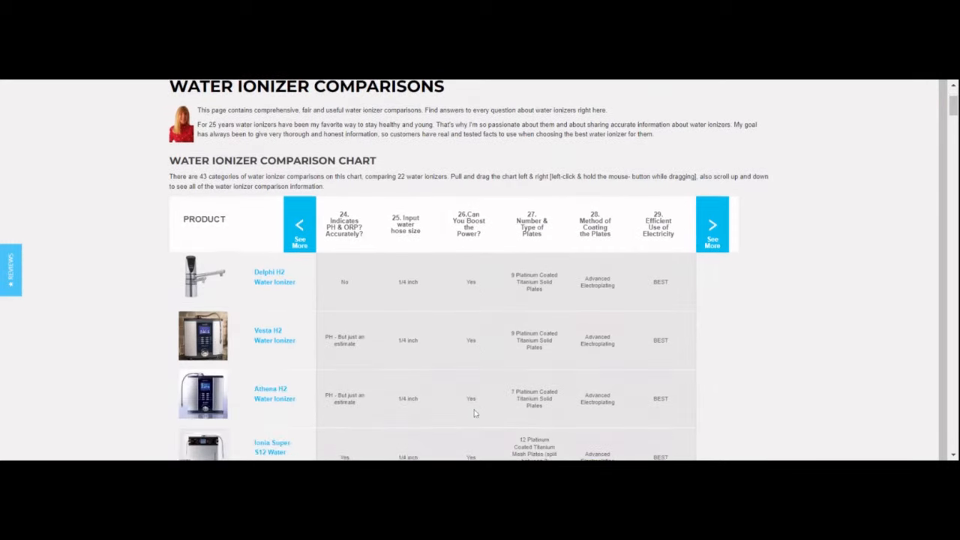
pyautogui.scroll(-3)
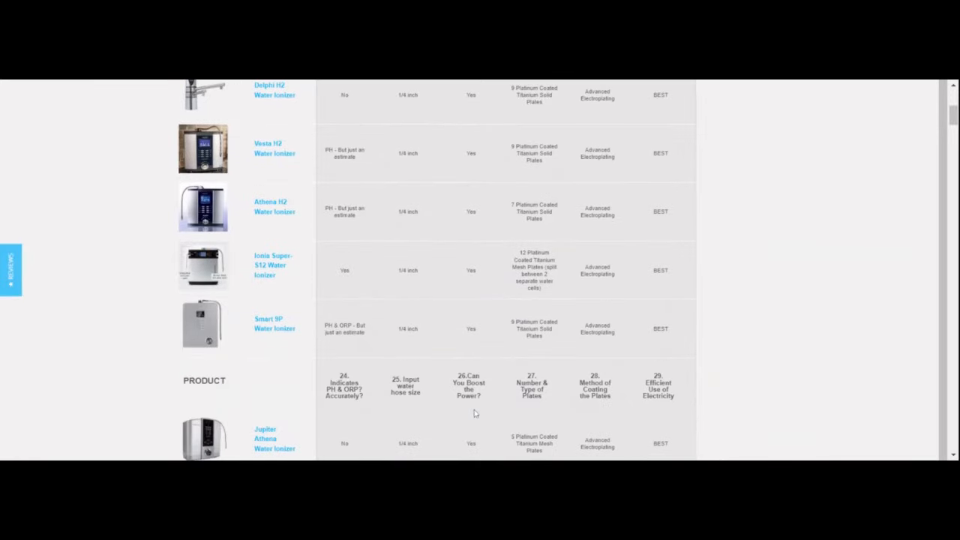
pyautogui.scroll(-3)
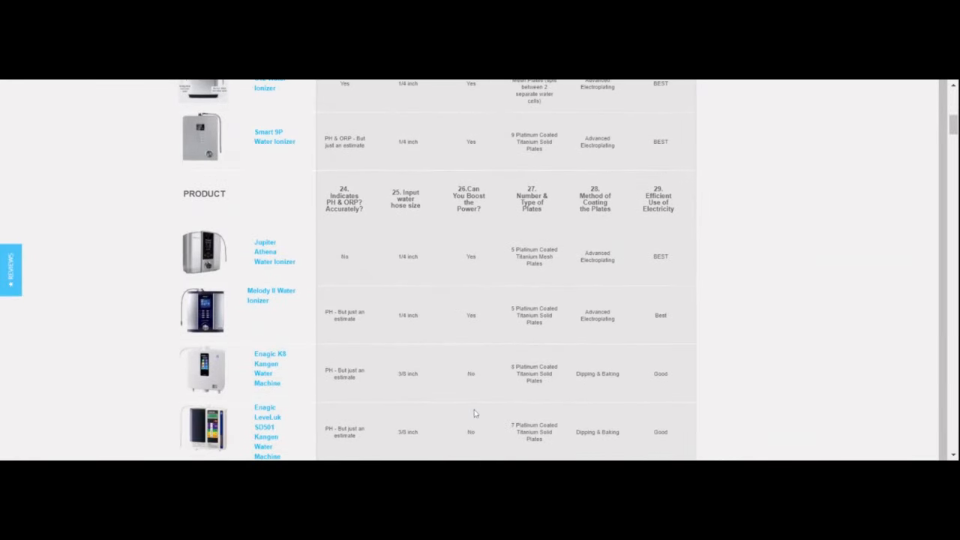
pyautogui.scroll(-3)
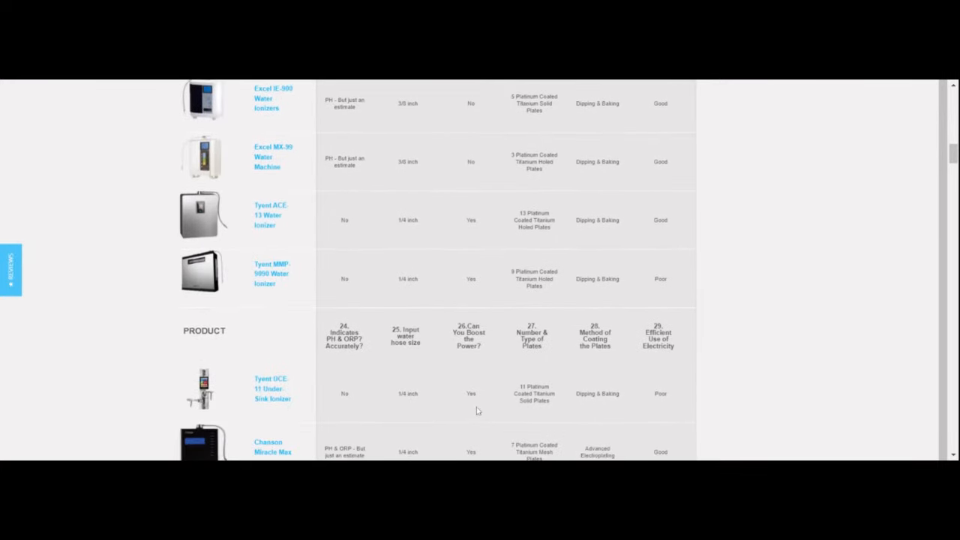
pyautogui.scroll(-3)
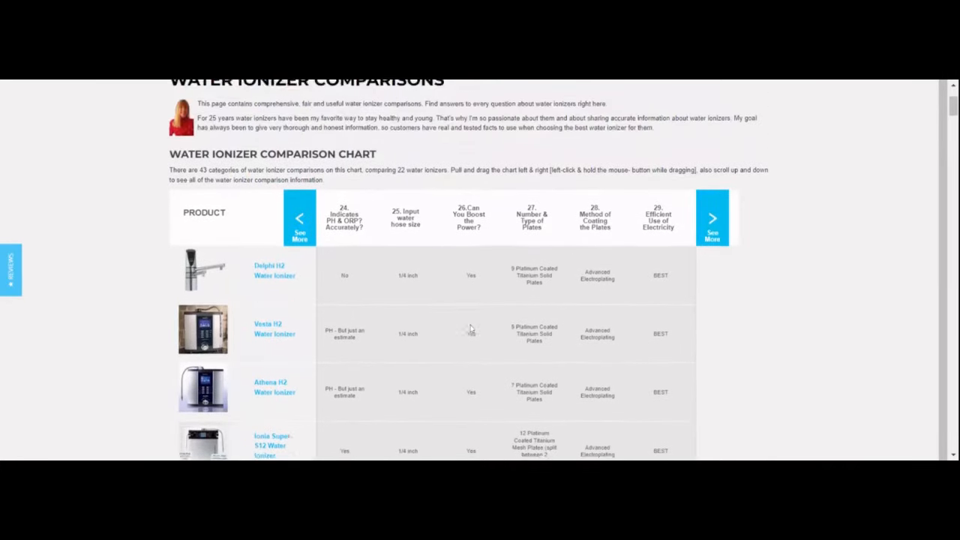
pyautogui.scroll(3)
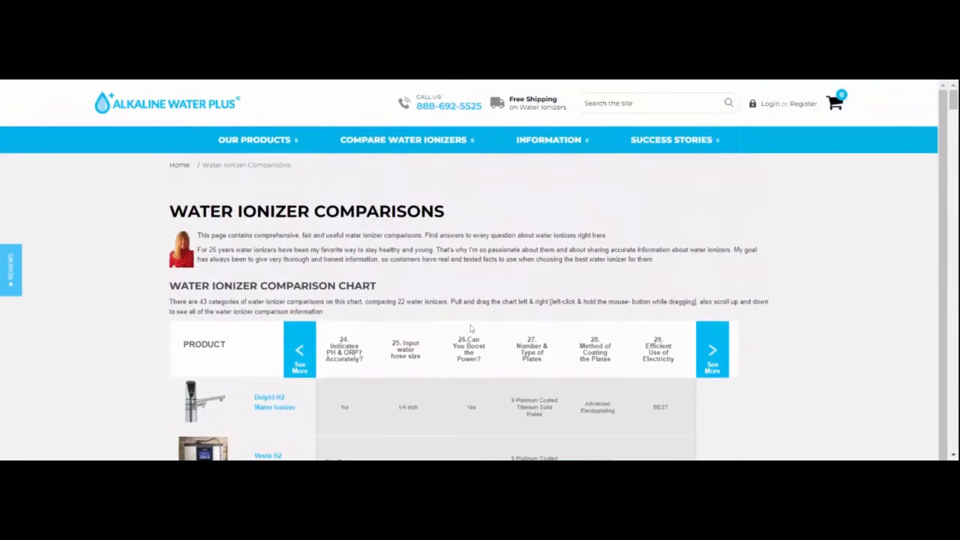
pyautogui.moveTo(525, 339)
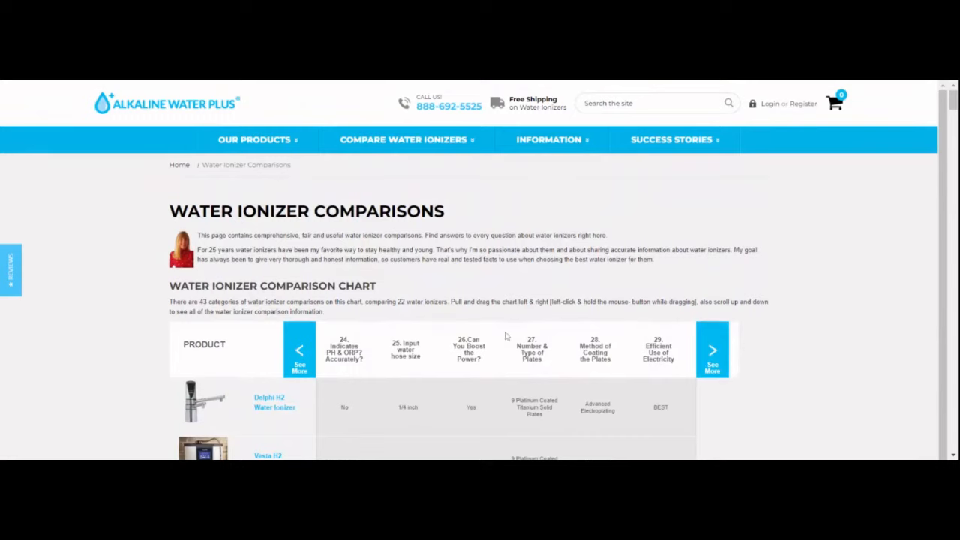
pyautogui.moveTo(488, 342)
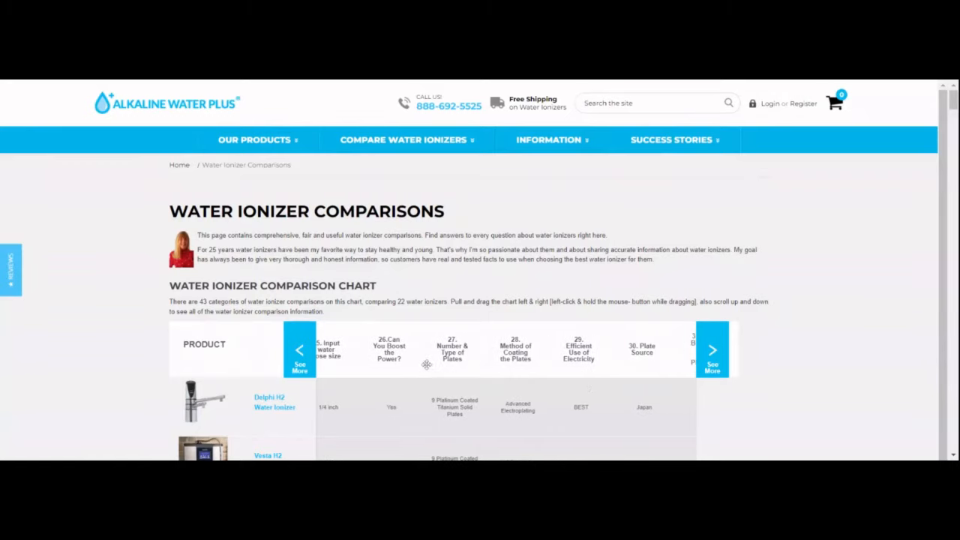
# Advance the chart to categories 26–31, adding Plate Source and the BPA-free plastics question.
pyautogui.click(711, 351)
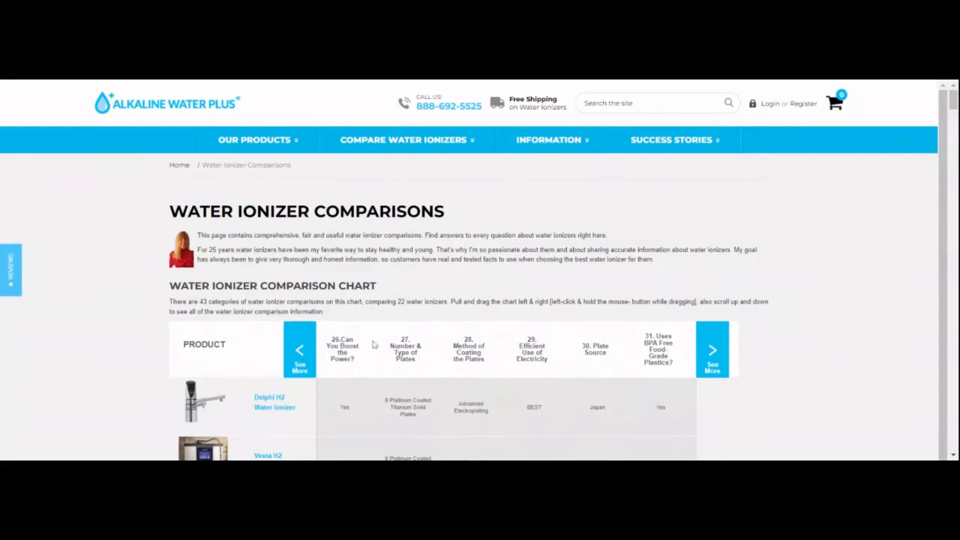
pyautogui.moveTo(429, 384)
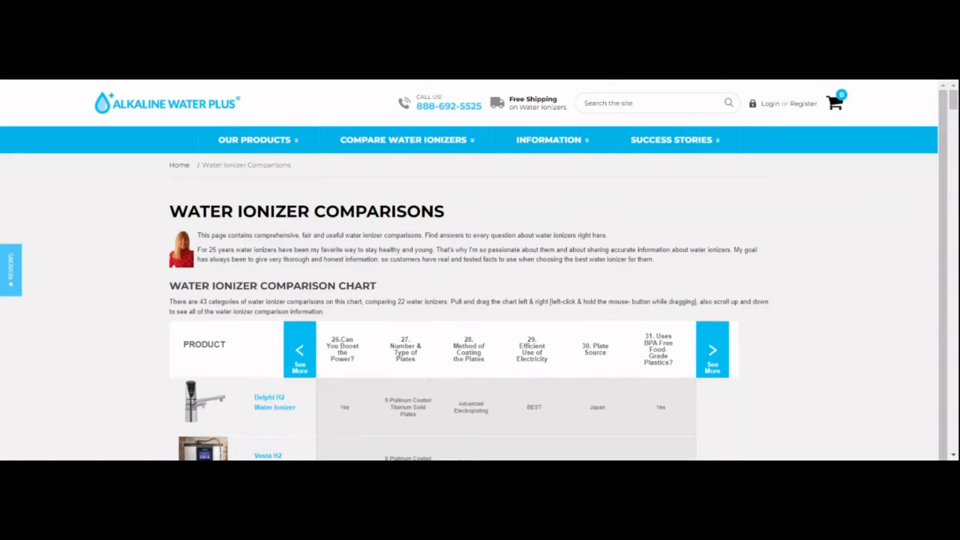
pyautogui.moveTo(483, 373)
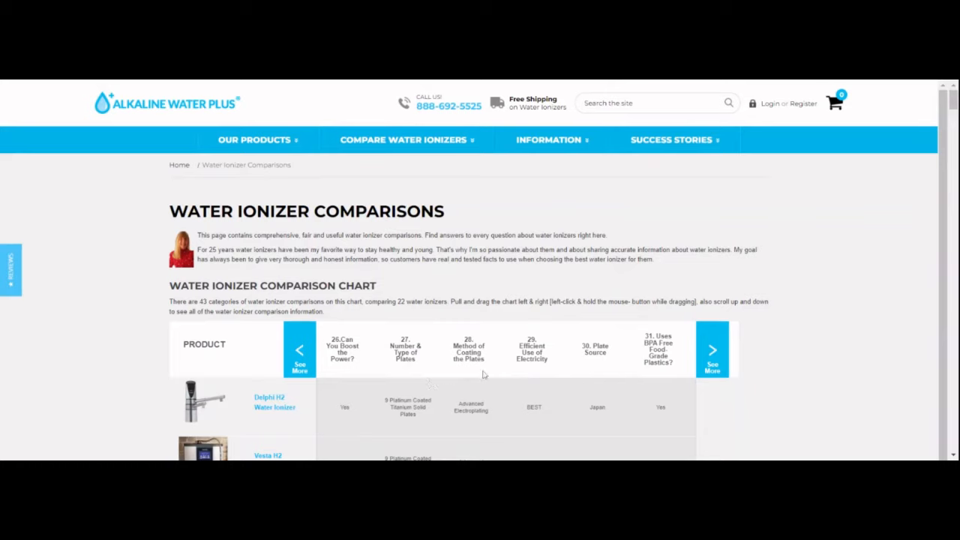
pyautogui.moveTo(546, 368)
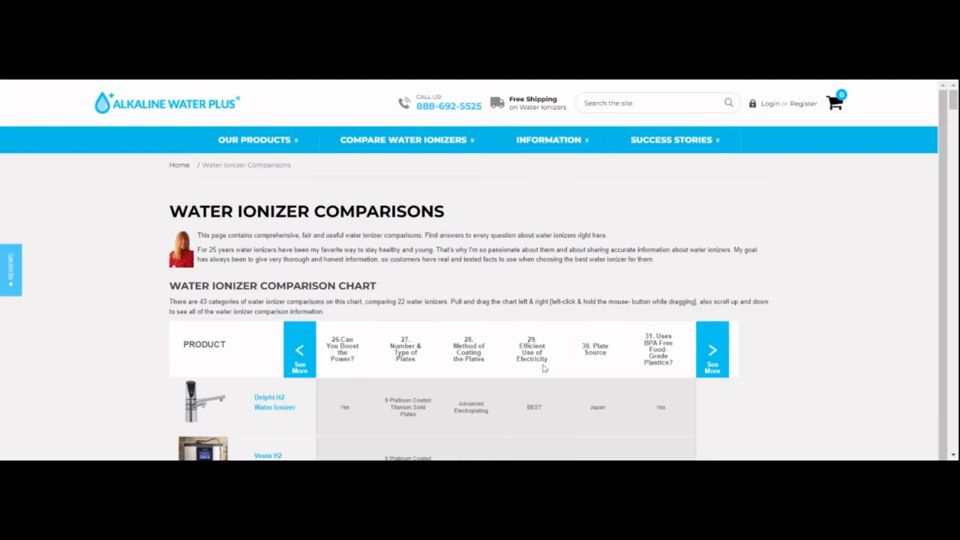
pyautogui.moveTo(615, 372)
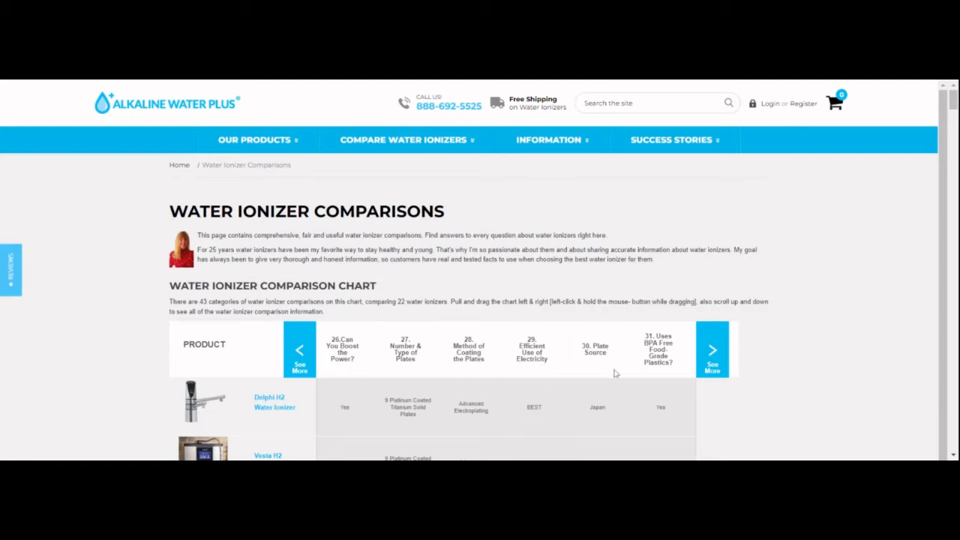
pyautogui.moveTo(585, 384)
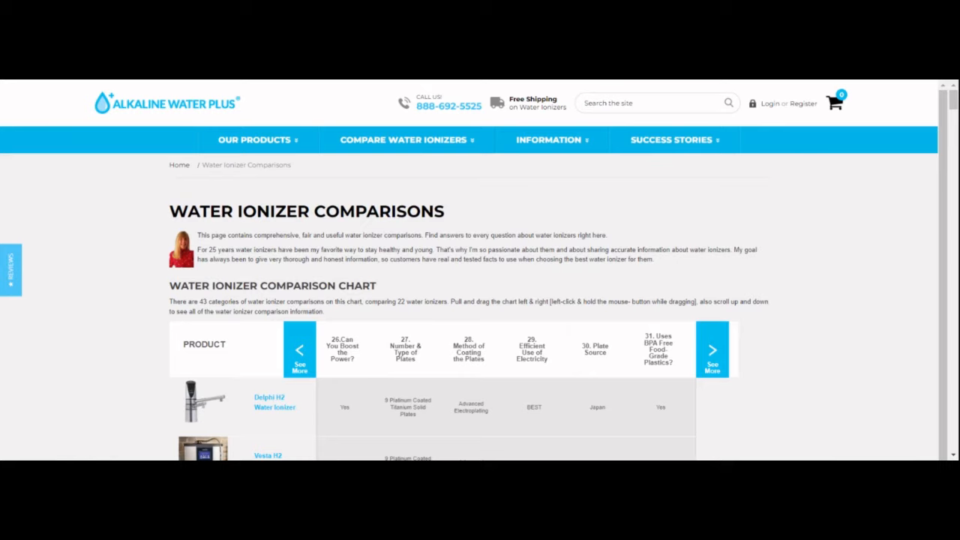
pyautogui.moveTo(378, 360)
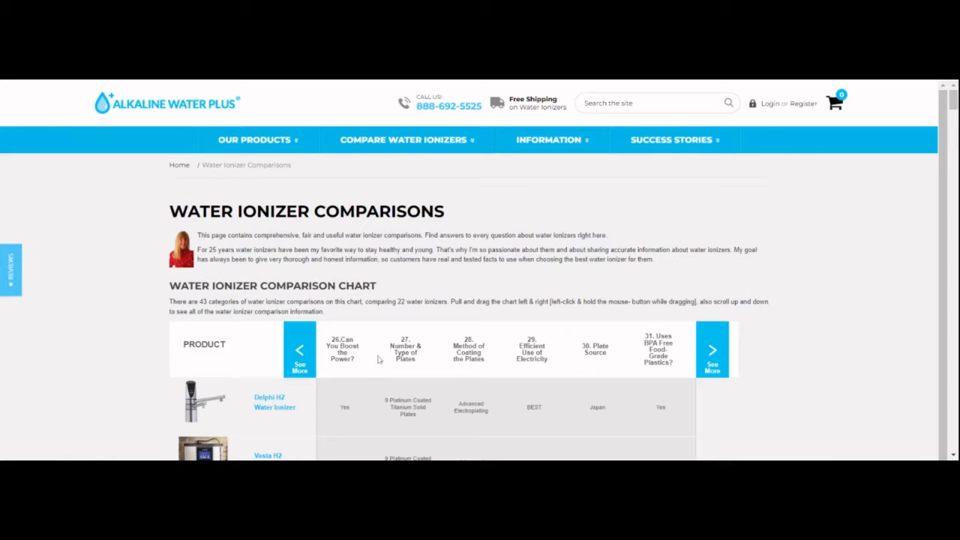
pyautogui.moveTo(418, 375)
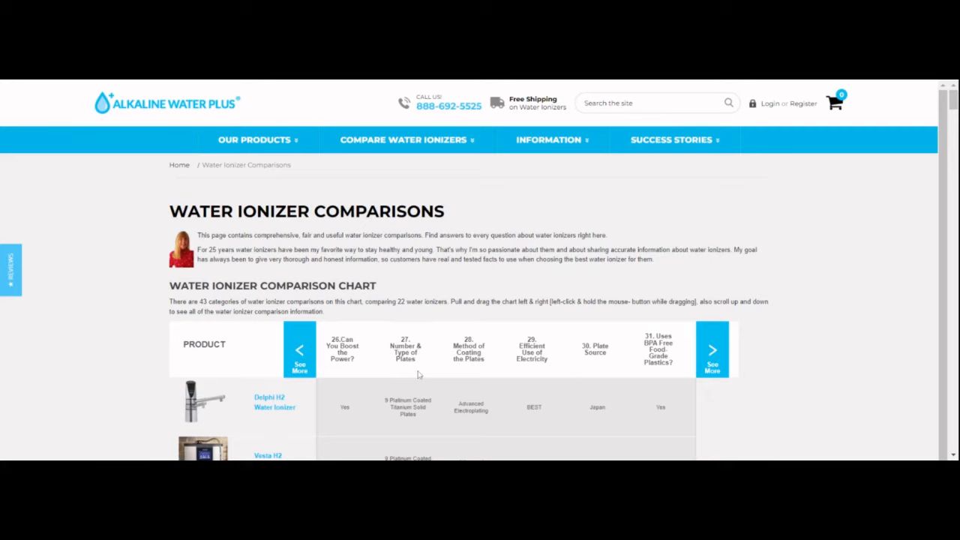
pyautogui.moveTo(952, 108)
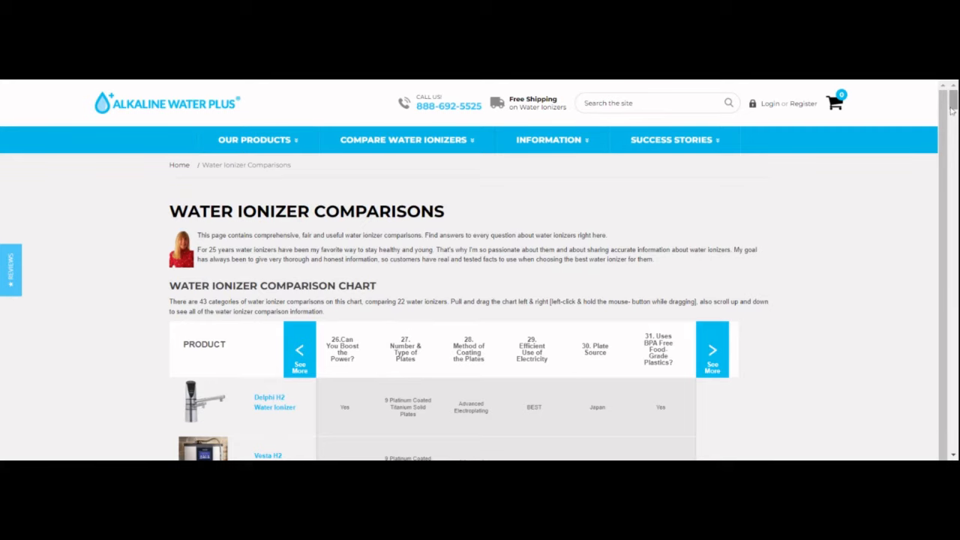
# Scroll past the #12 Cleaning Type images to the #27 & 28 Platinum Plating Process diagram.
pyautogui.scroll(-3)
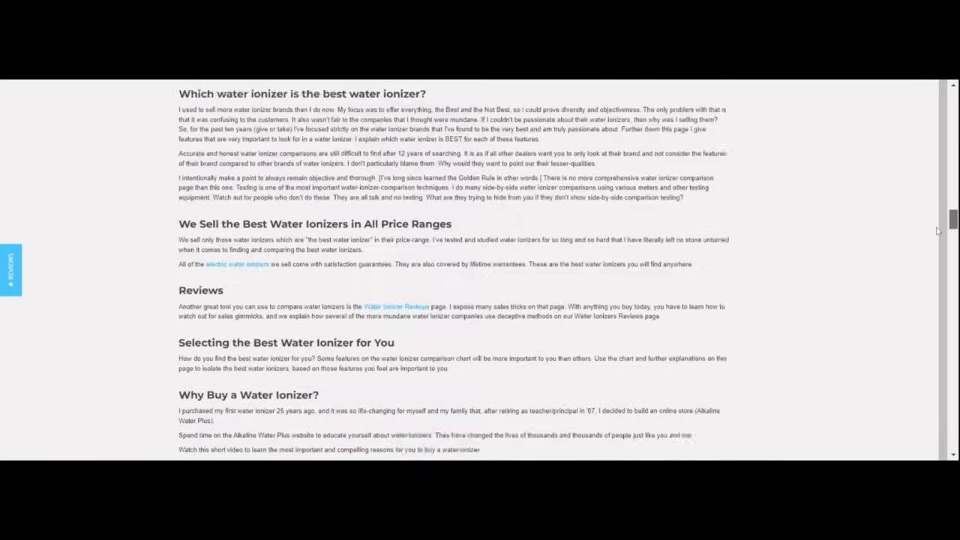
pyautogui.scroll(-3)
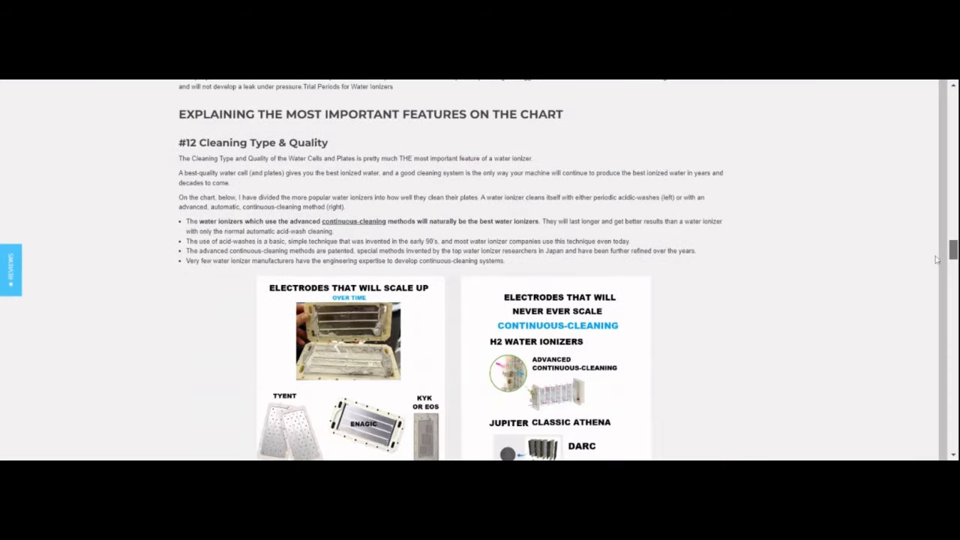
pyautogui.scroll(-3)
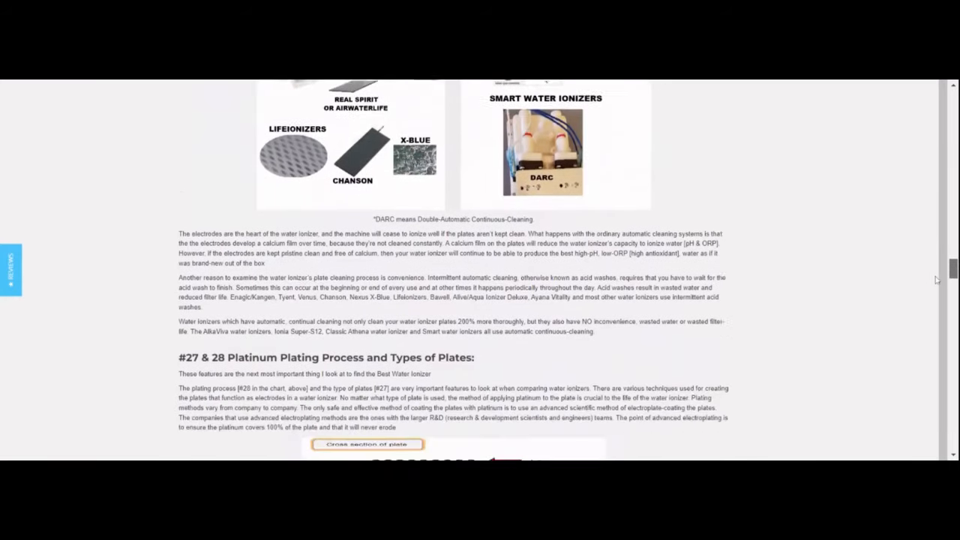
pyautogui.scroll(-3)
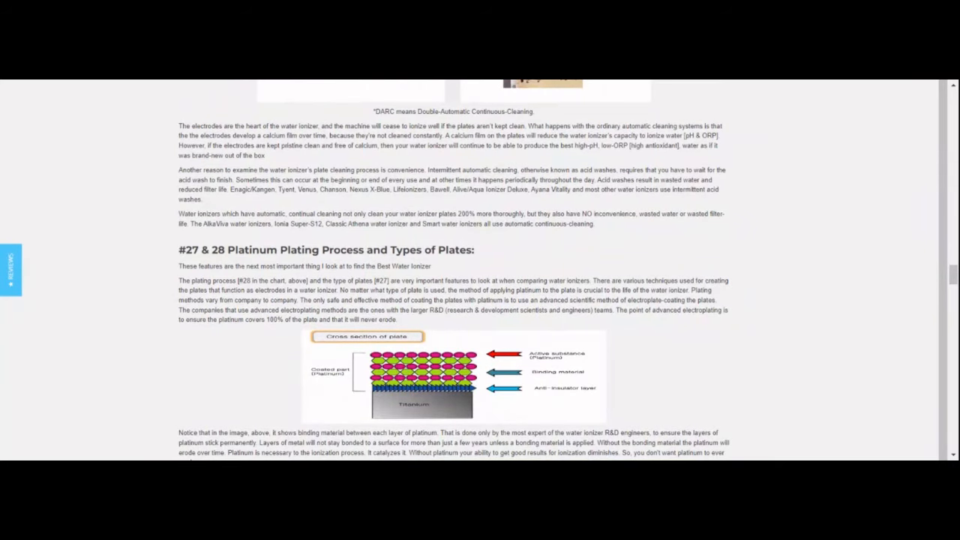
pyautogui.scroll(3)
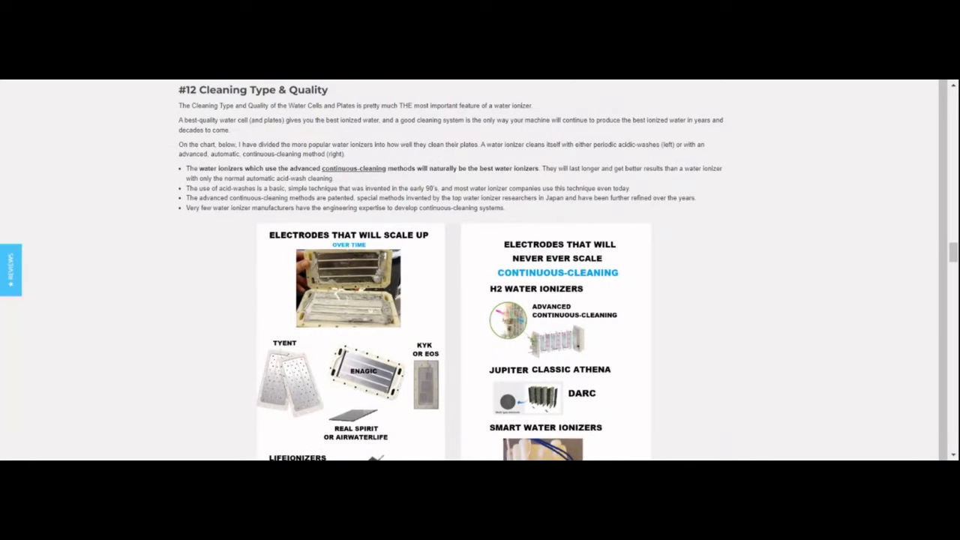
pyautogui.scroll(-3)
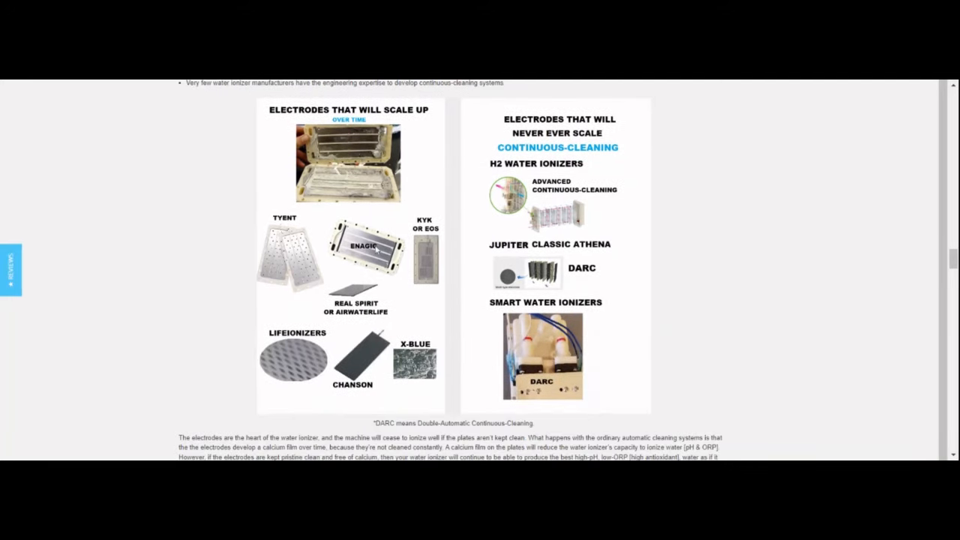
pyautogui.moveTo(504, 357)
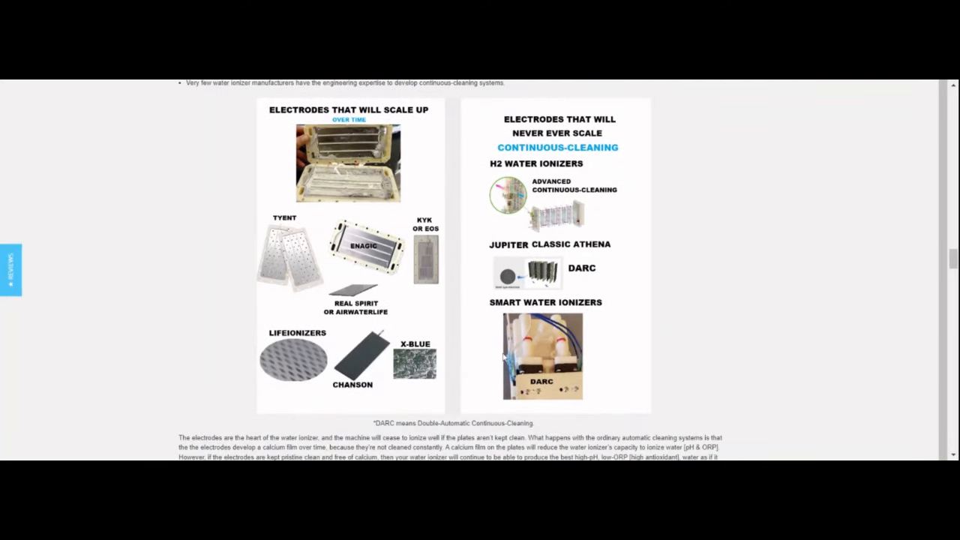
pyautogui.moveTo(480, 393)
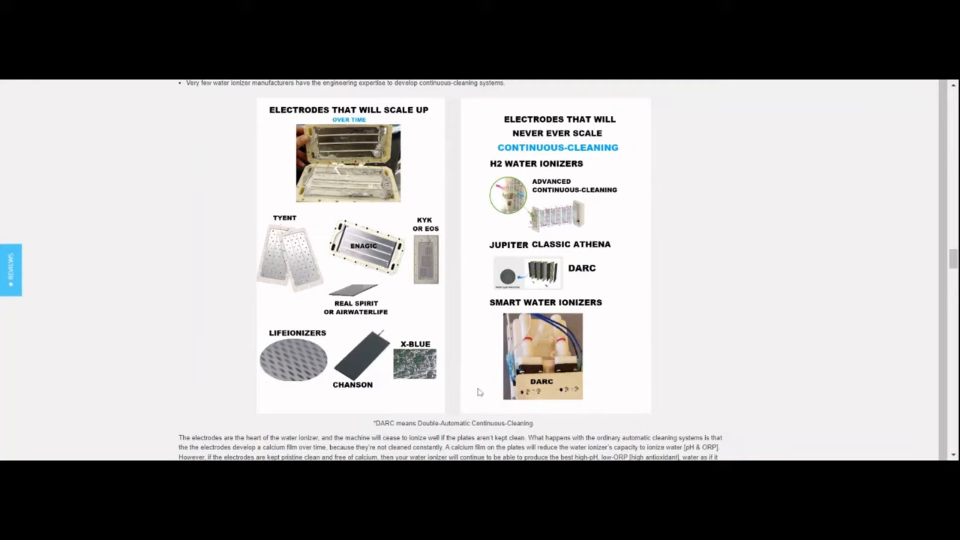
pyautogui.moveTo(338, 316)
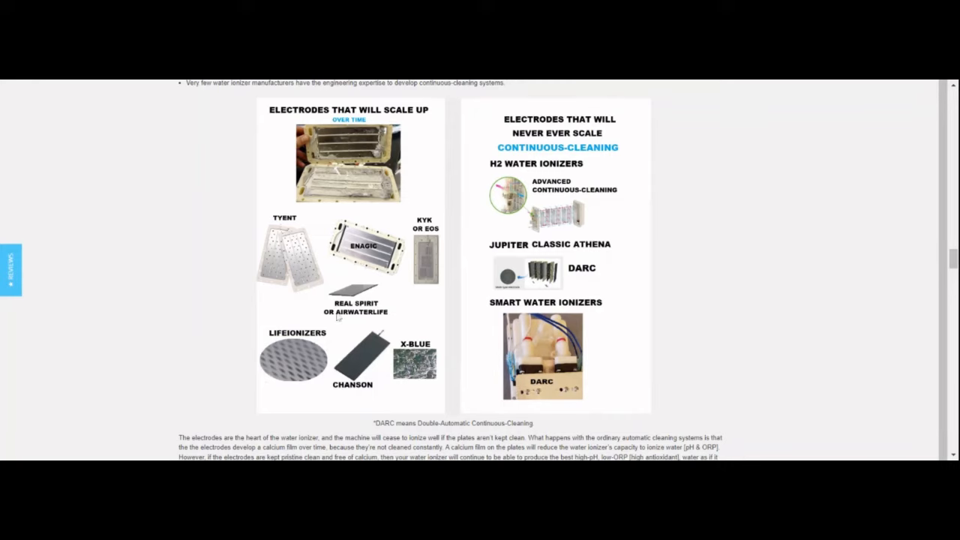
pyautogui.moveTo(327, 234)
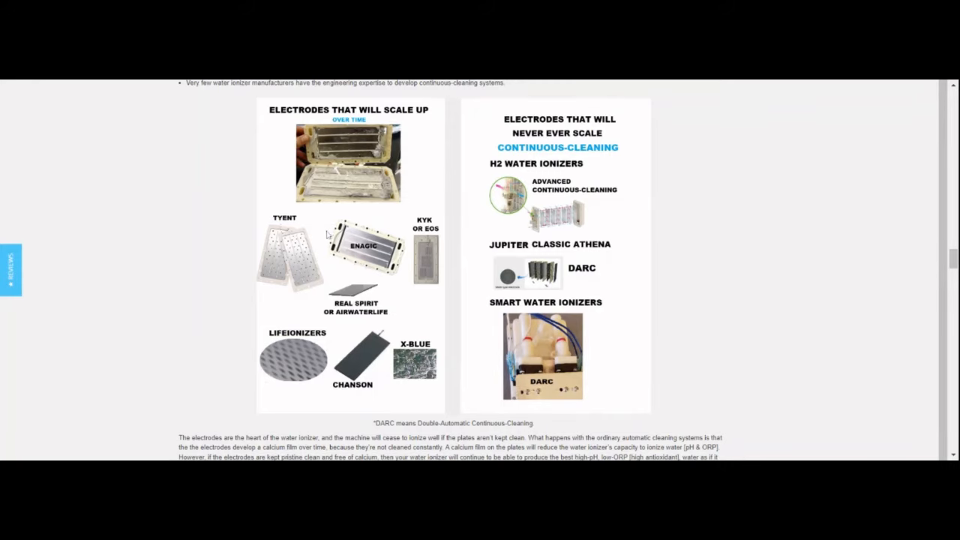
pyautogui.scroll(-3)
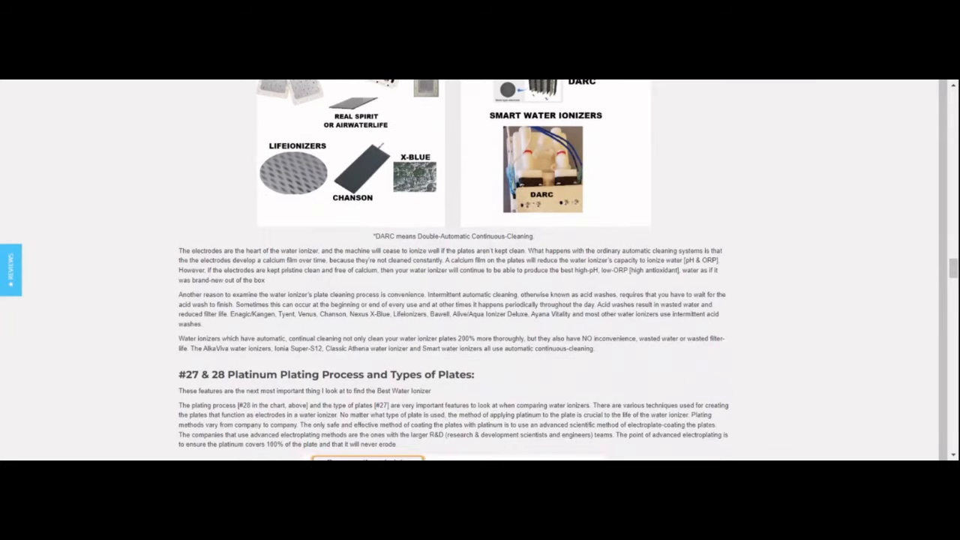
pyautogui.scroll(3)
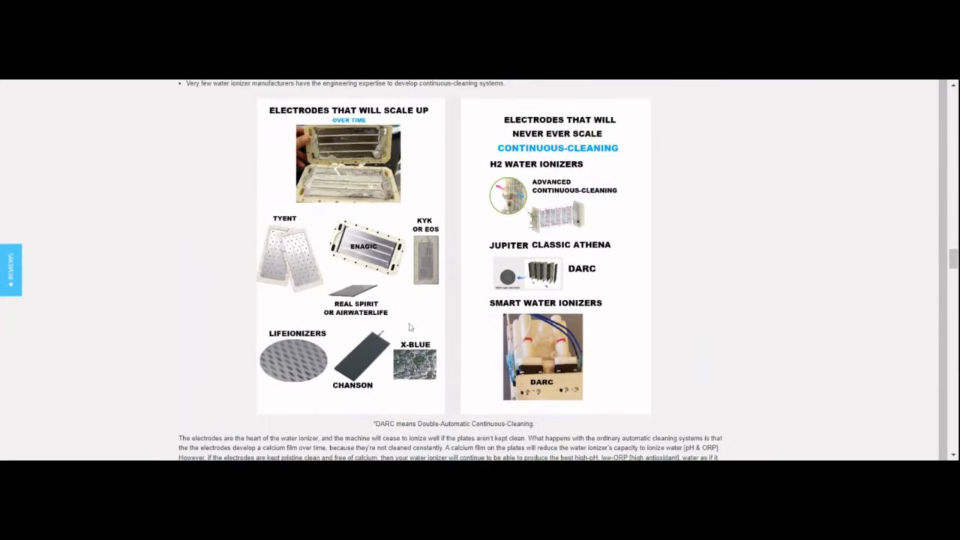
pyautogui.moveTo(292, 261)
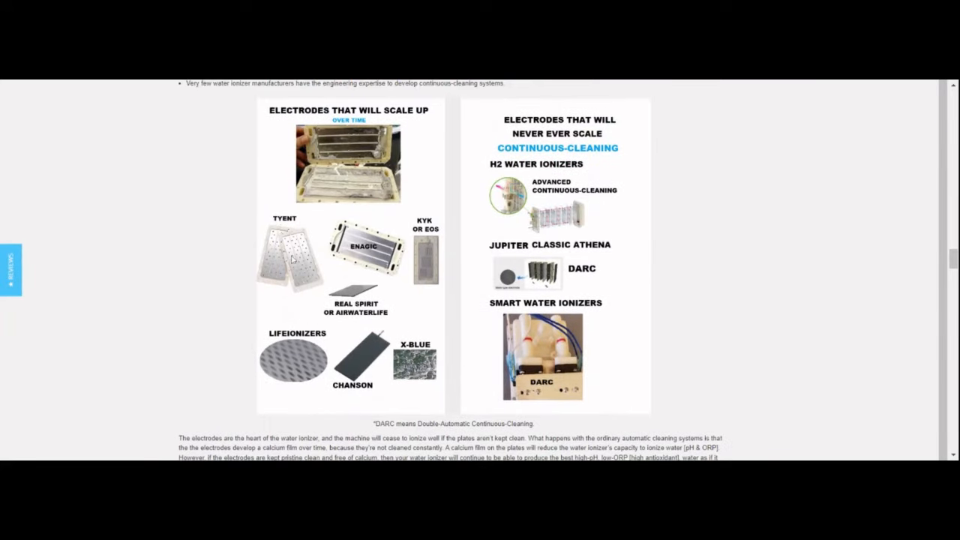
pyautogui.moveTo(346, 359)
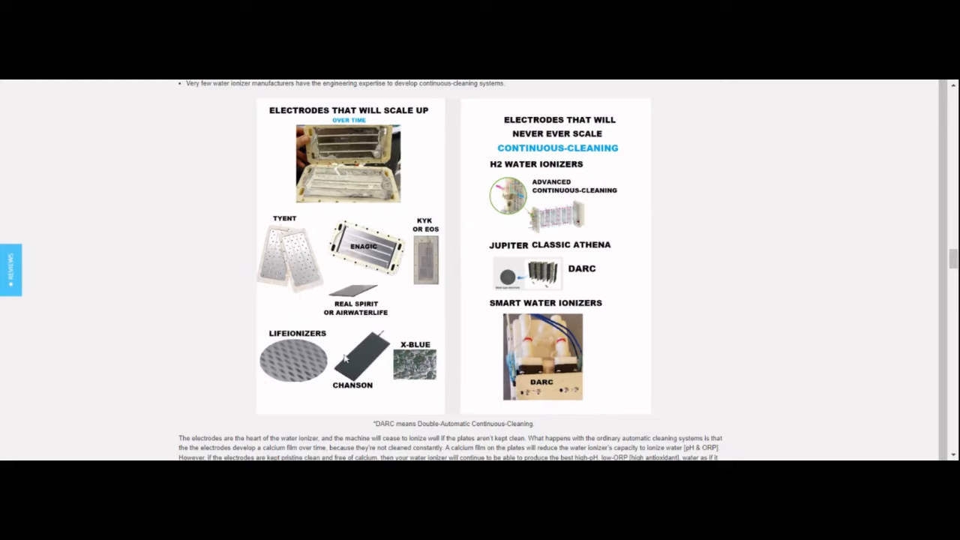
pyautogui.moveTo(411, 381)
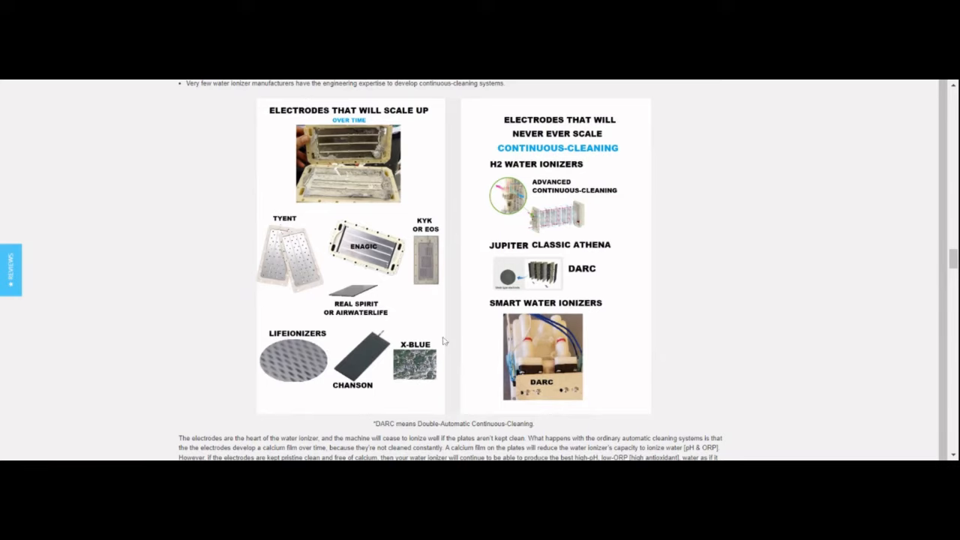
pyautogui.moveTo(438, 313)
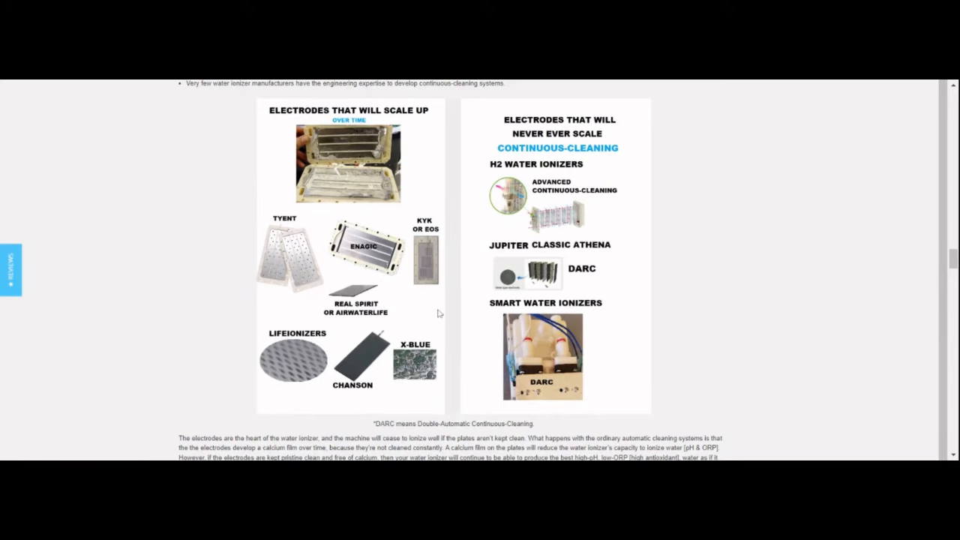
pyautogui.scroll(-3)
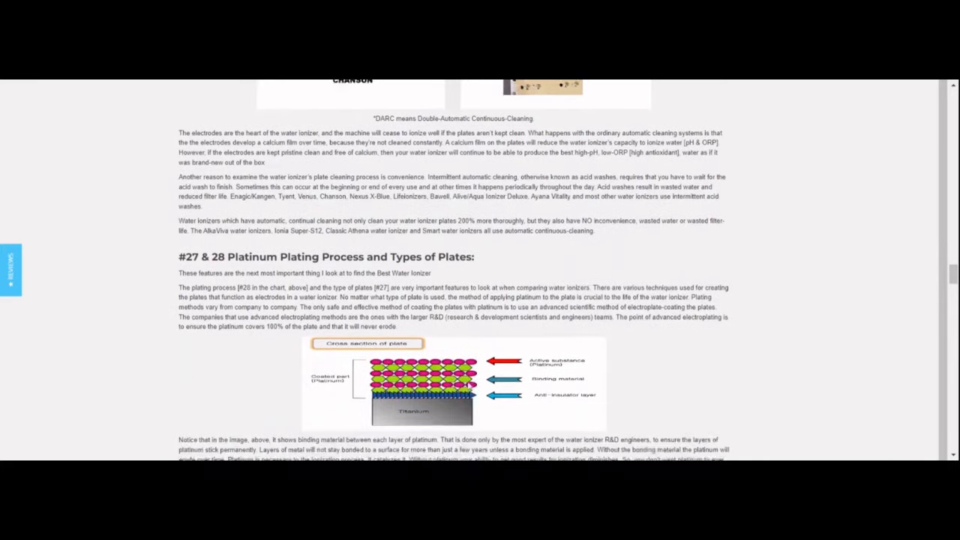
# Scroll to the binding material and Solid Plates paragraphs below the plate diagram.
pyautogui.scroll(-3)
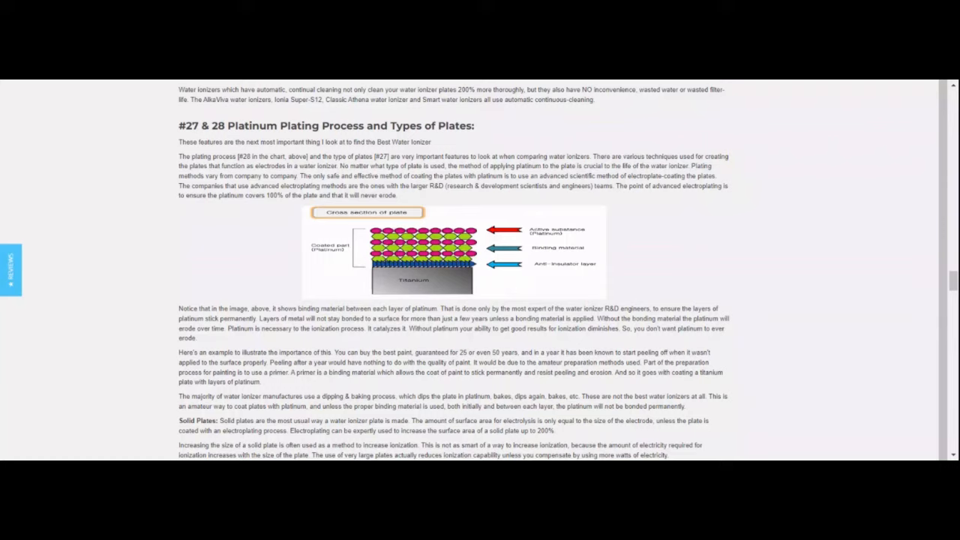
pyautogui.moveTo(254, 263)
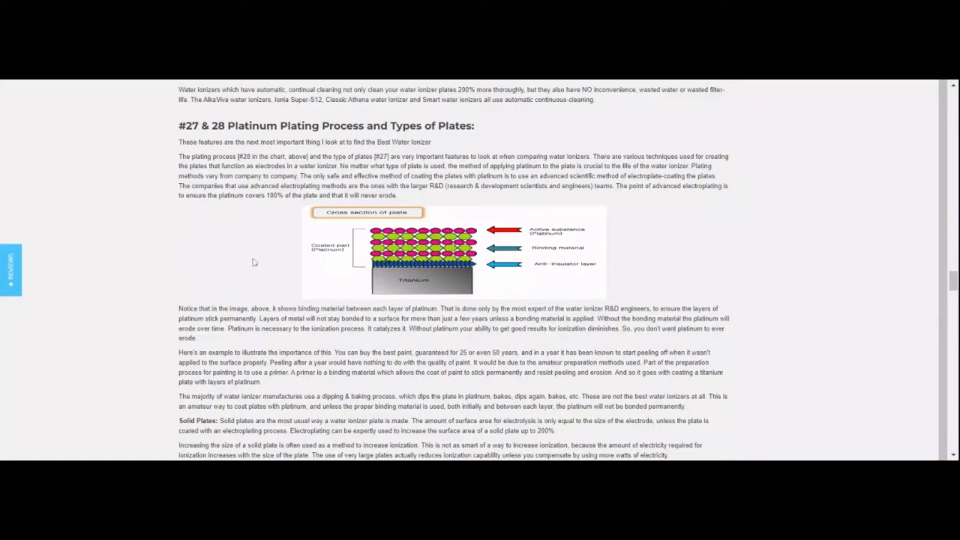
pyautogui.moveTo(482, 264)
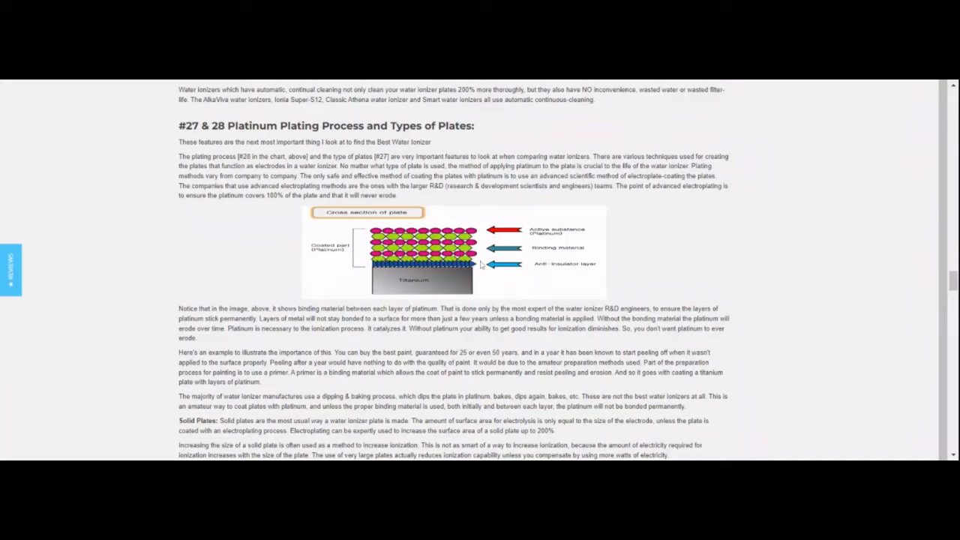
pyautogui.moveTo(544, 252)
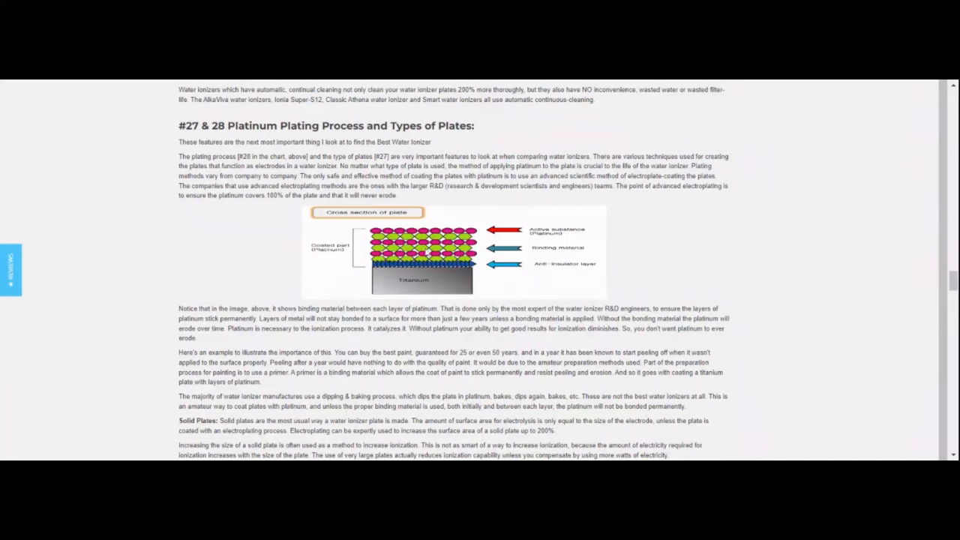
pyautogui.moveTo(525, 261)
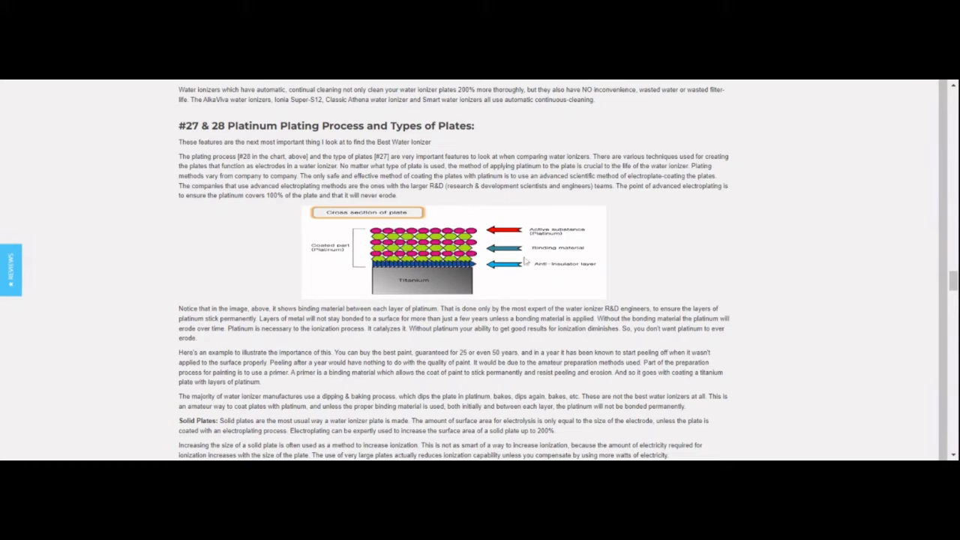
pyautogui.moveTo(517, 272)
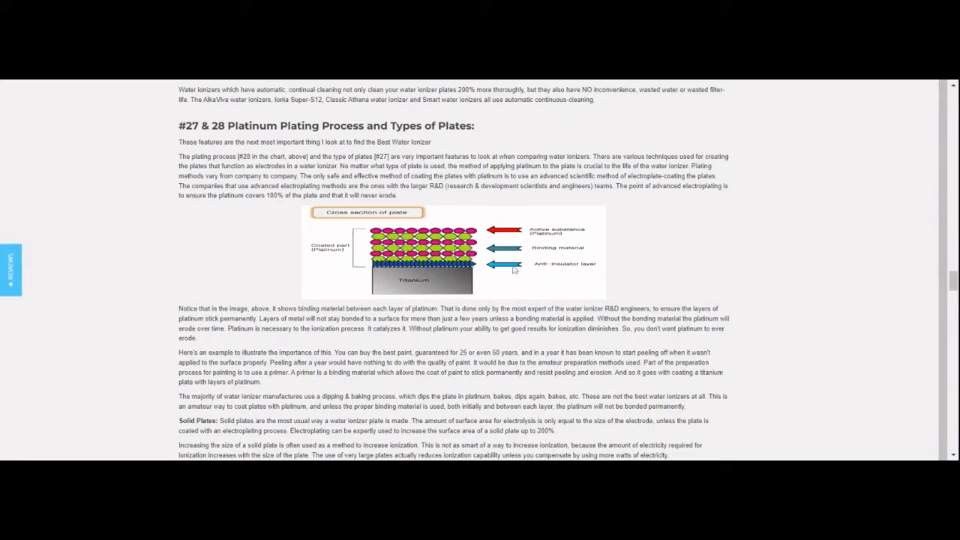
pyautogui.moveTo(510, 276)
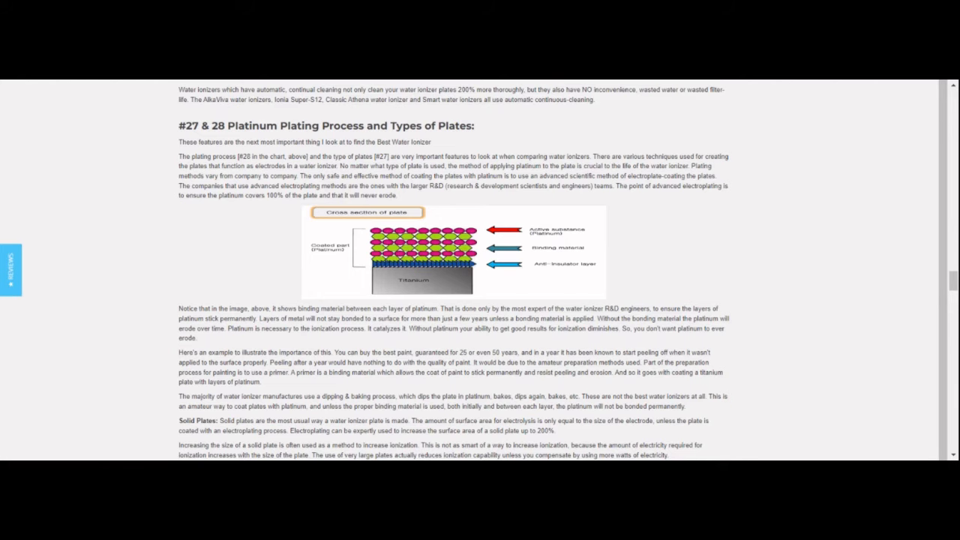
# Scroll through the plating paragraphs back to the chart top showing categories 26–31.
pyautogui.scroll(-3)
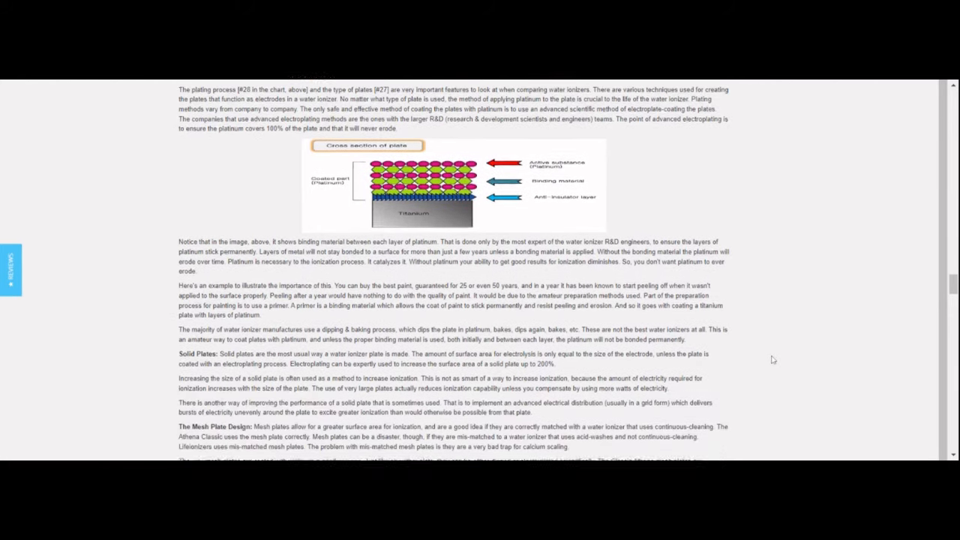
pyautogui.scroll(-3)
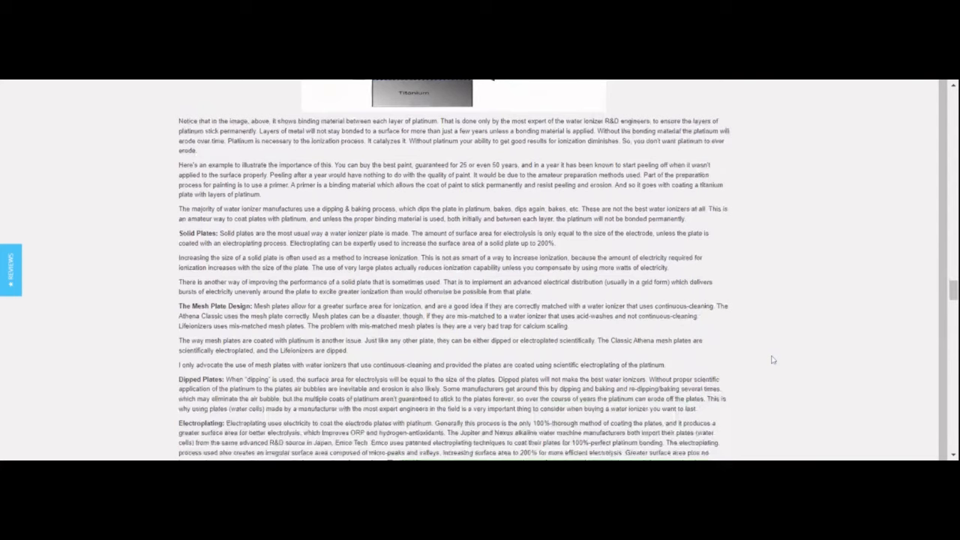
pyautogui.scroll(-3)
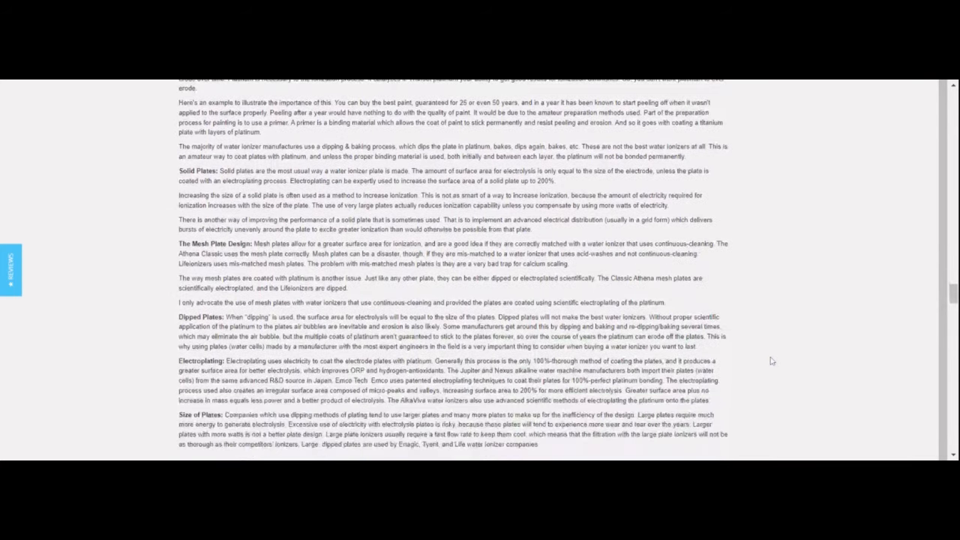
pyautogui.scroll(-3)
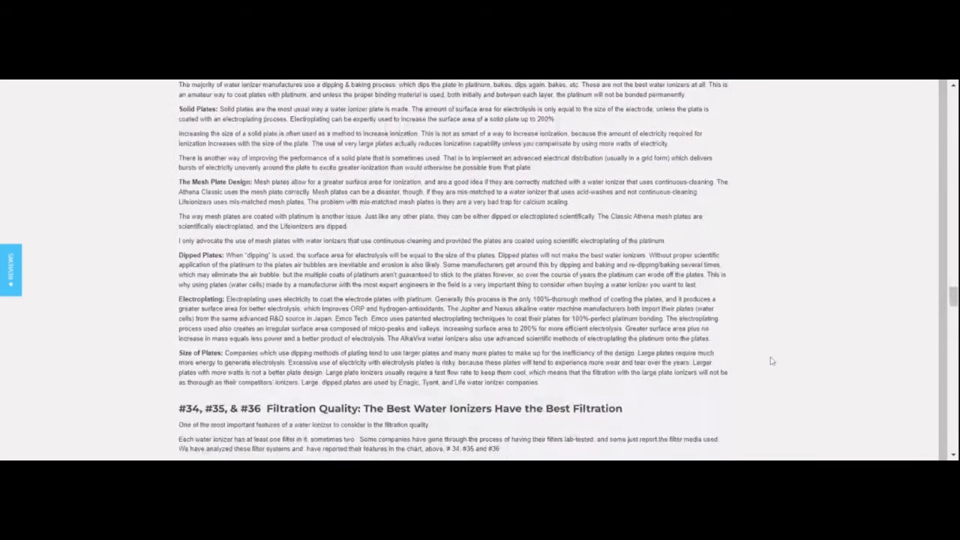
pyautogui.scroll(3)
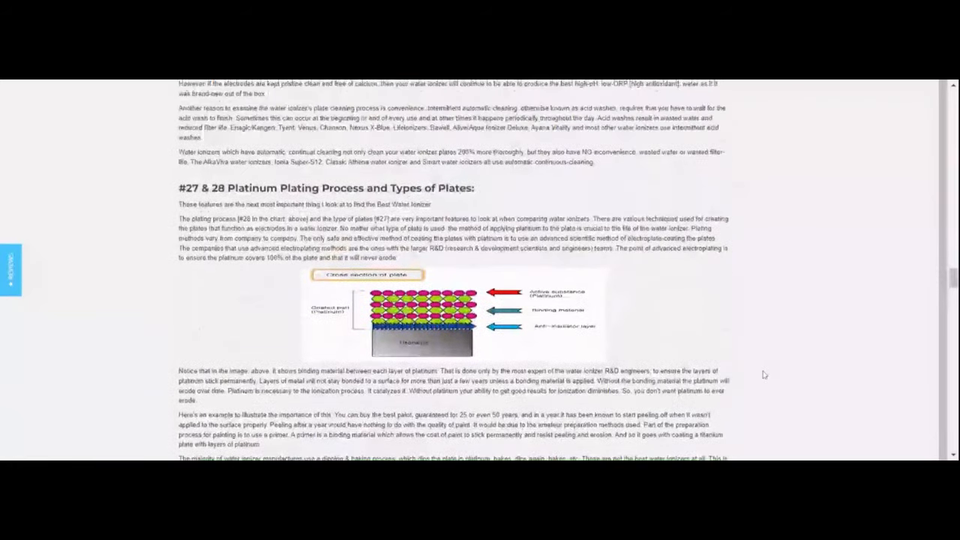
pyautogui.scroll(-3)
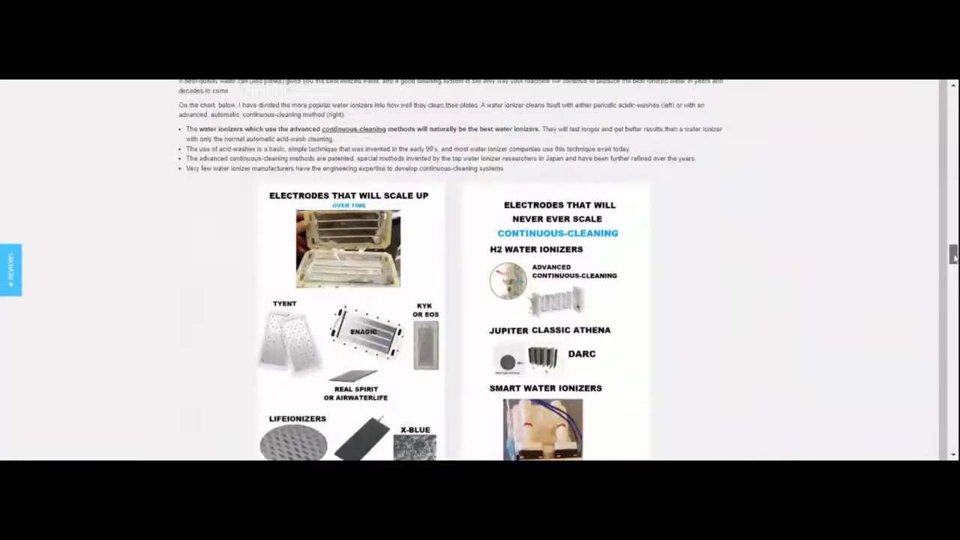
pyautogui.scroll(-3)
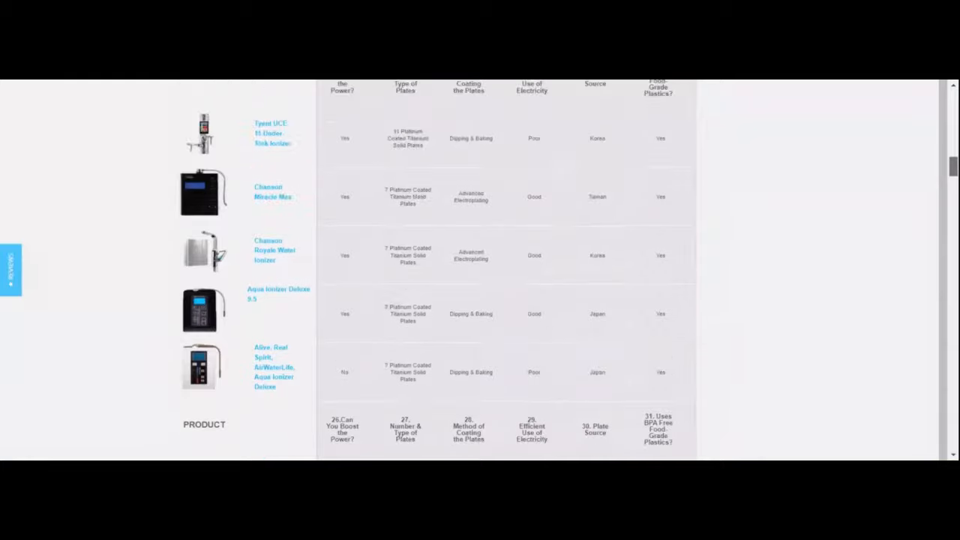
pyautogui.scroll(-3)
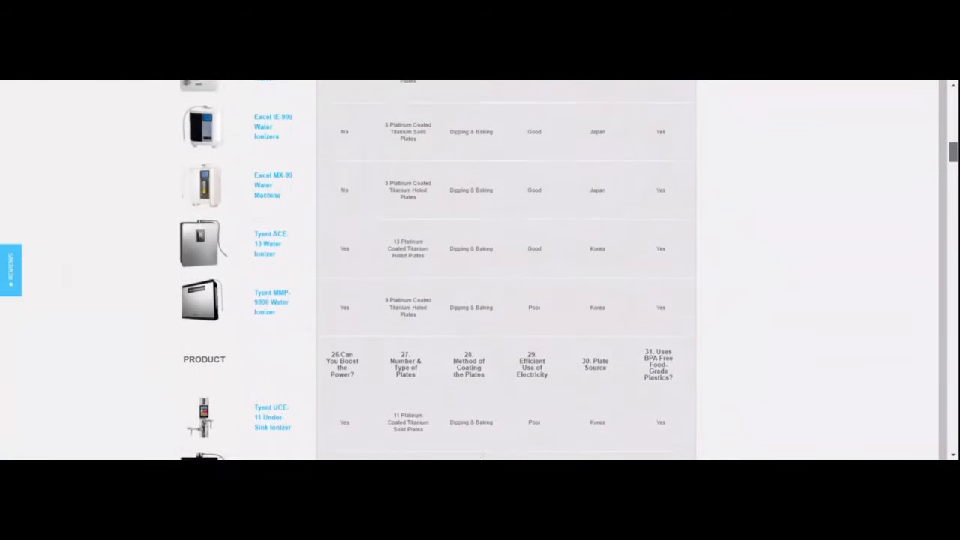
pyautogui.scroll(-3)
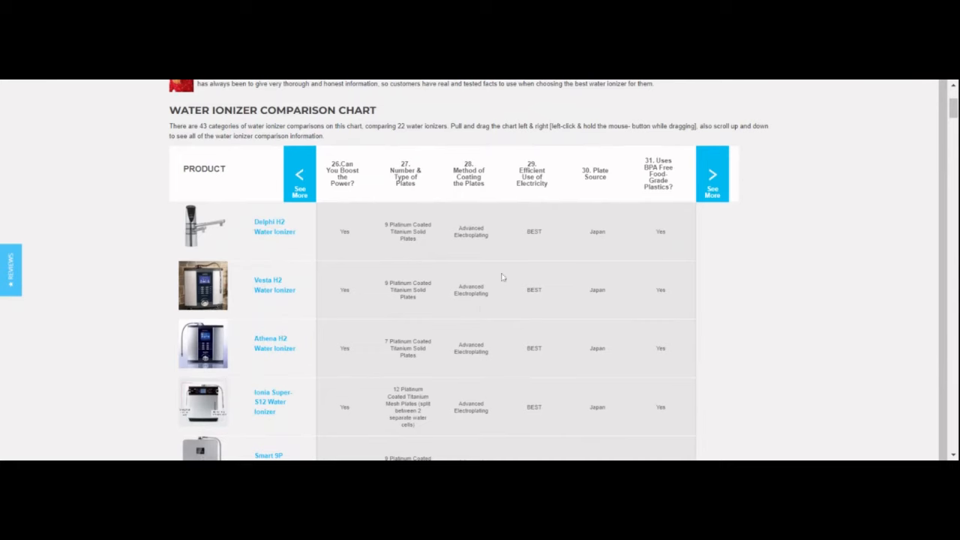
# Advance the chart four categories to 30–35, reaching Filter Choices and Estimated Filter Effectiveness.
pyautogui.scroll(3)
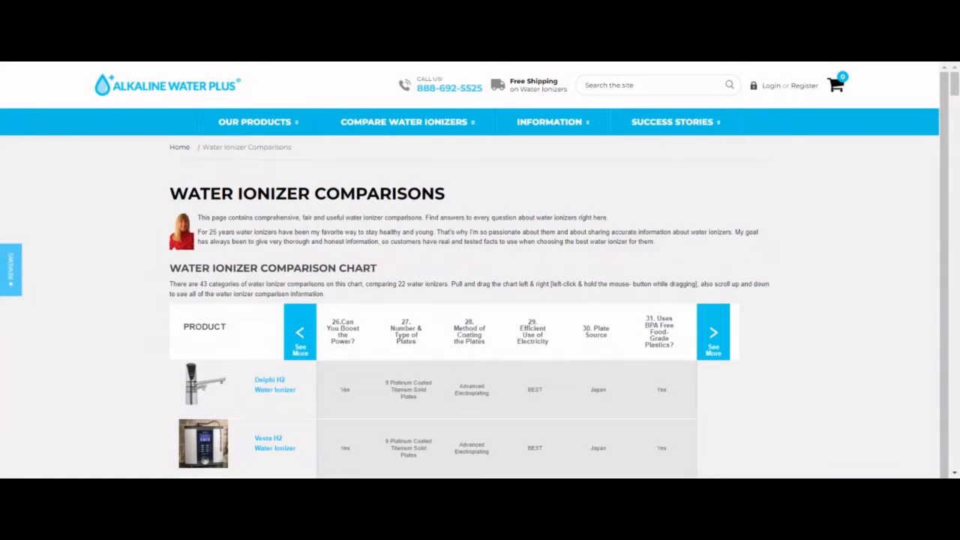
pyautogui.moveTo(522, 348)
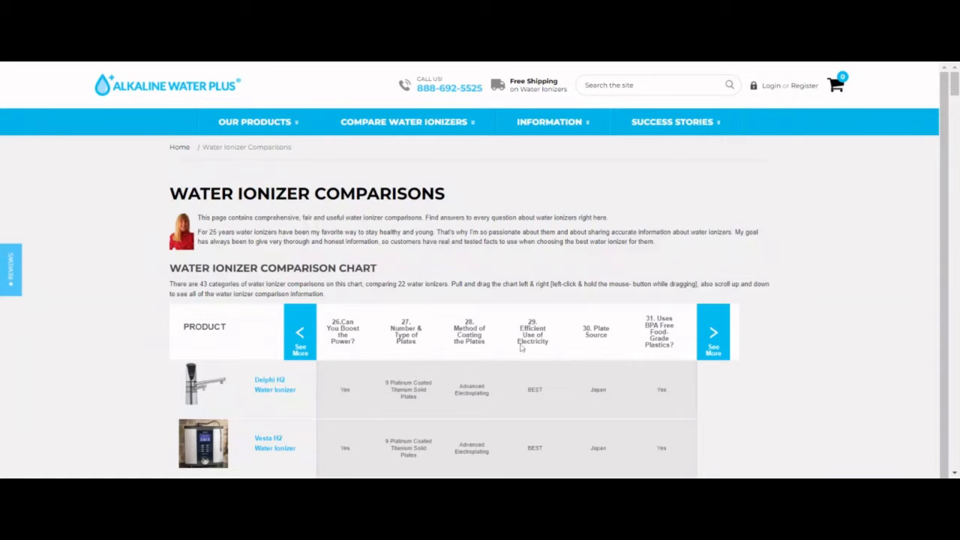
pyautogui.click(712, 333)
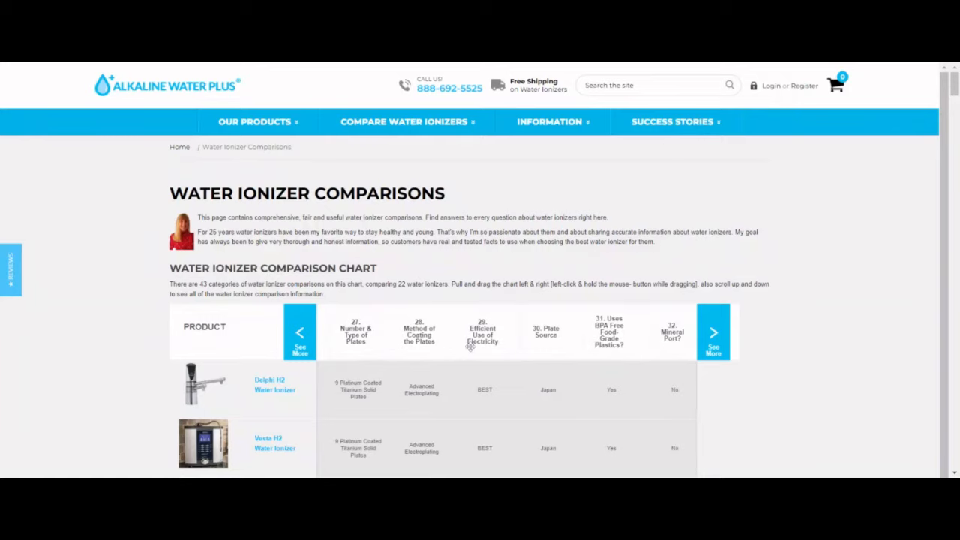
pyautogui.click(712, 332)
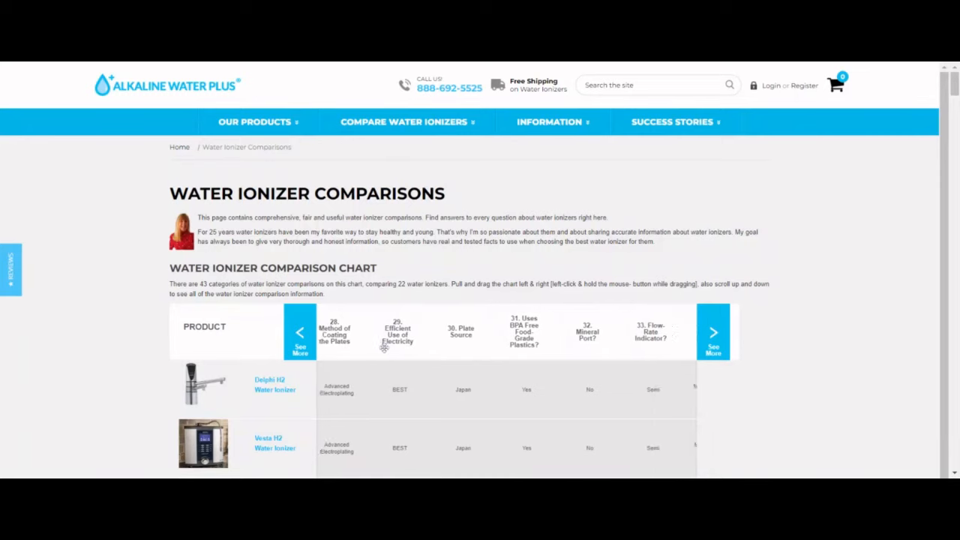
pyautogui.click(714, 333)
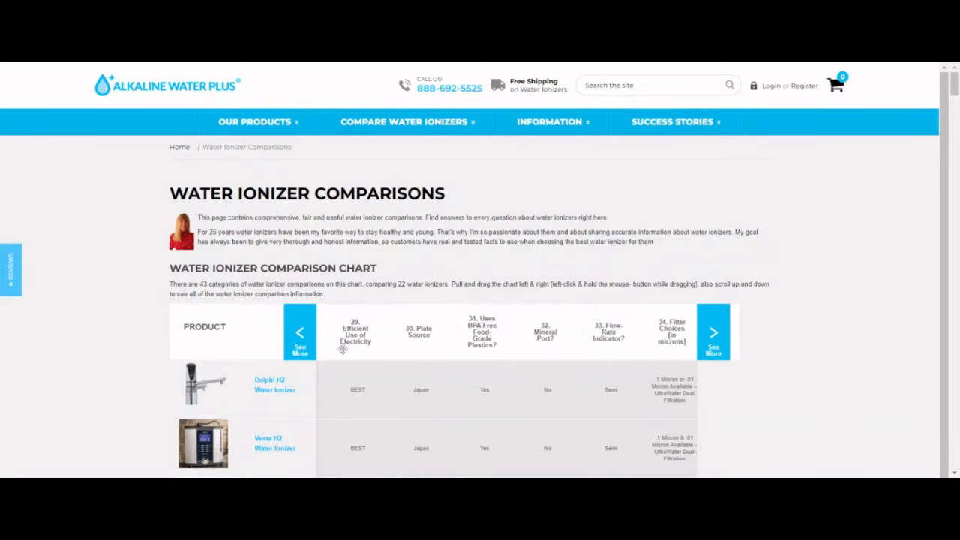
pyautogui.click(714, 333)
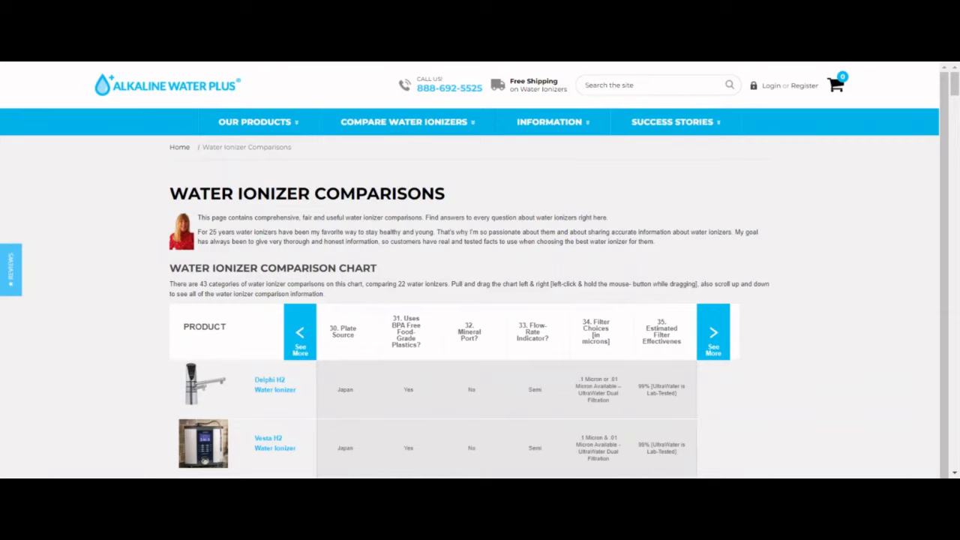
pyautogui.moveTo(465, 411)
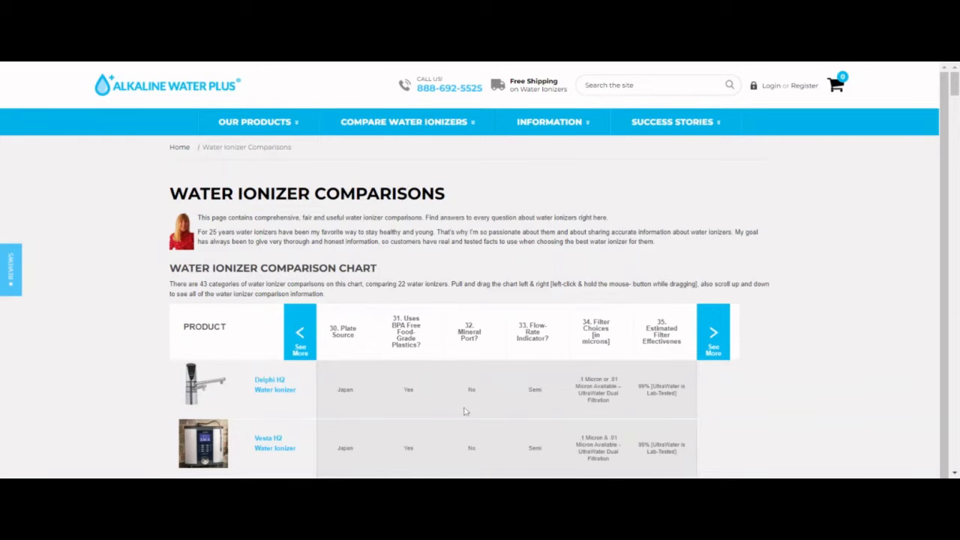
# Scroll down through the lower ionizer rows under categories 30–35.
pyautogui.scroll(-3)
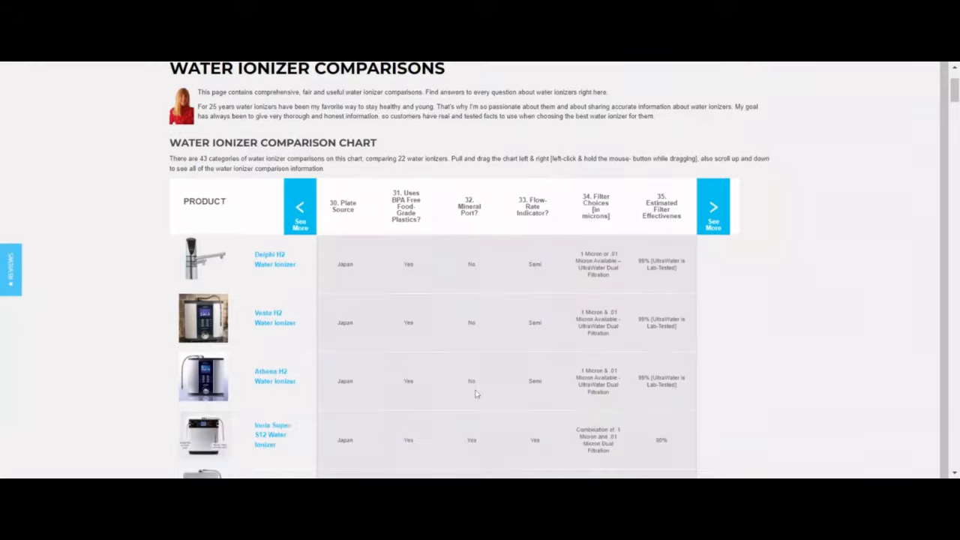
pyautogui.scroll(-3)
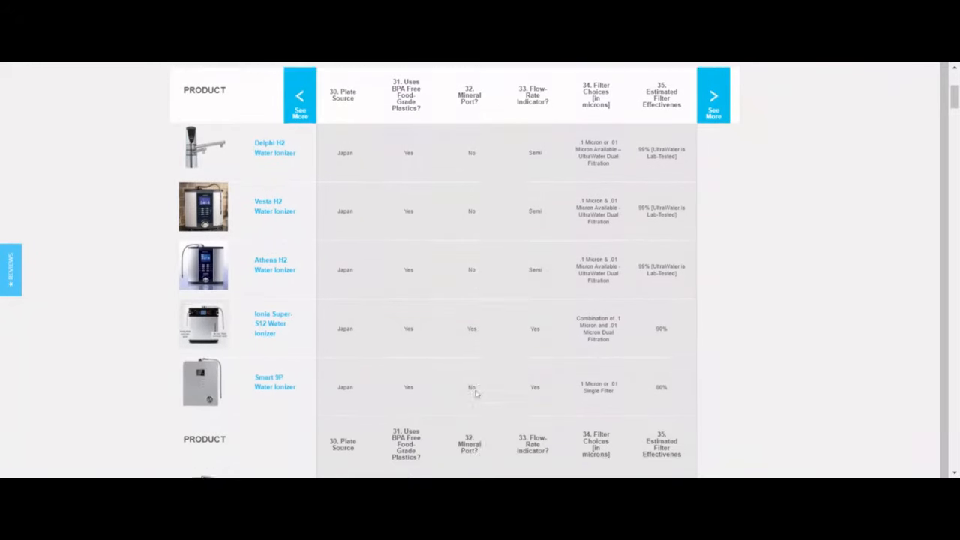
pyautogui.scroll(-3)
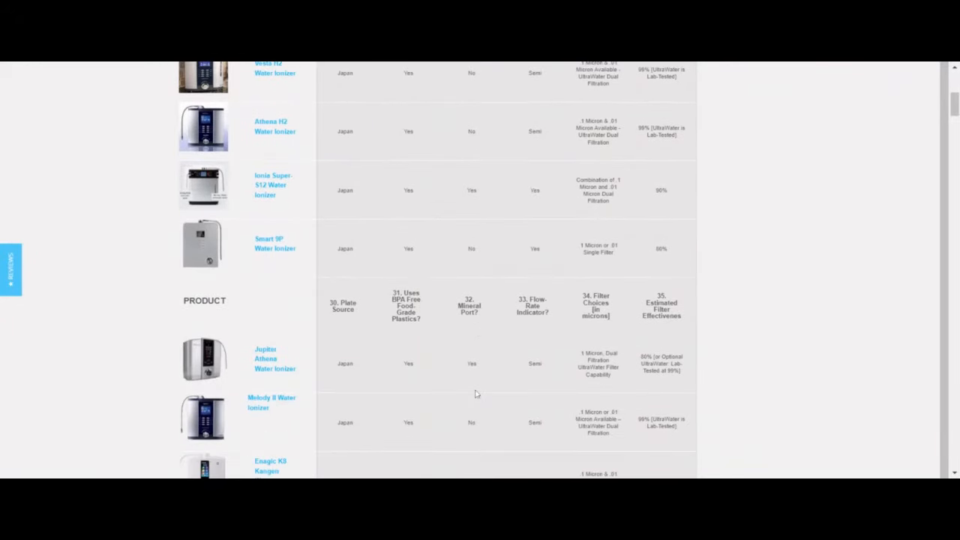
pyautogui.moveTo(450, 372)
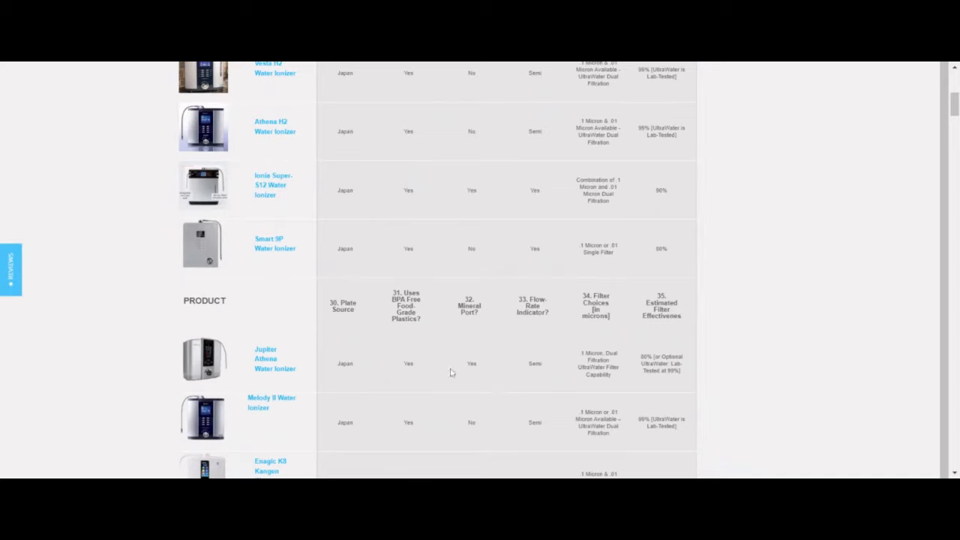
pyautogui.scroll(-3)
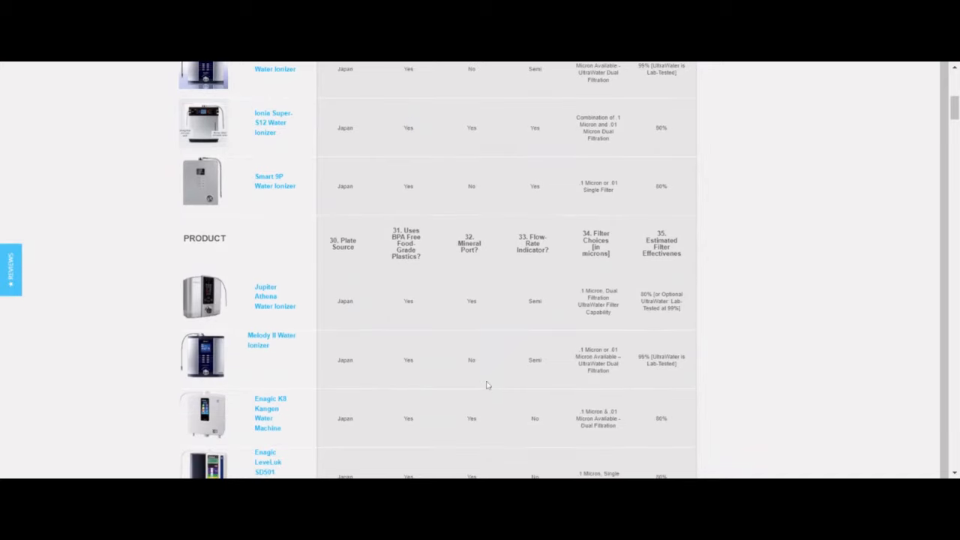
pyautogui.scroll(-3)
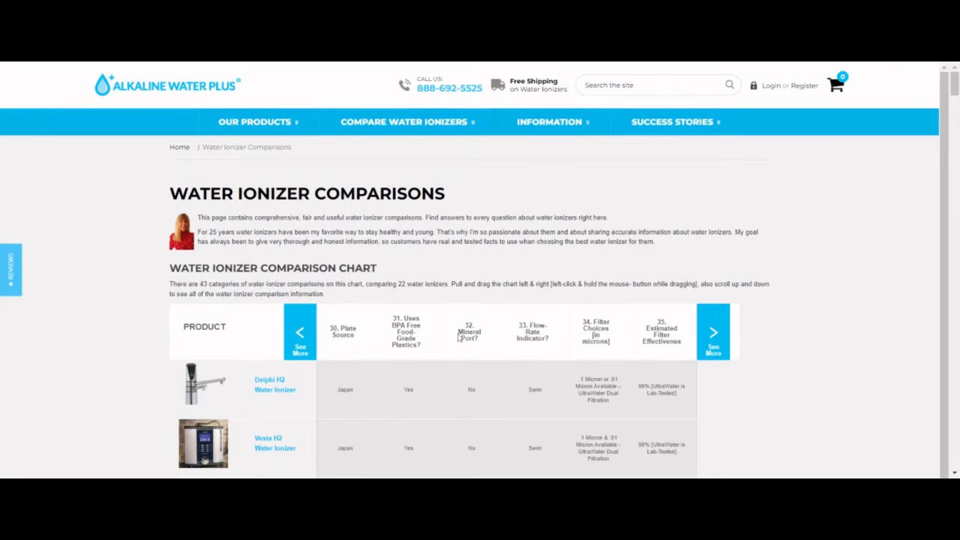
pyautogui.moveTo(453, 432)
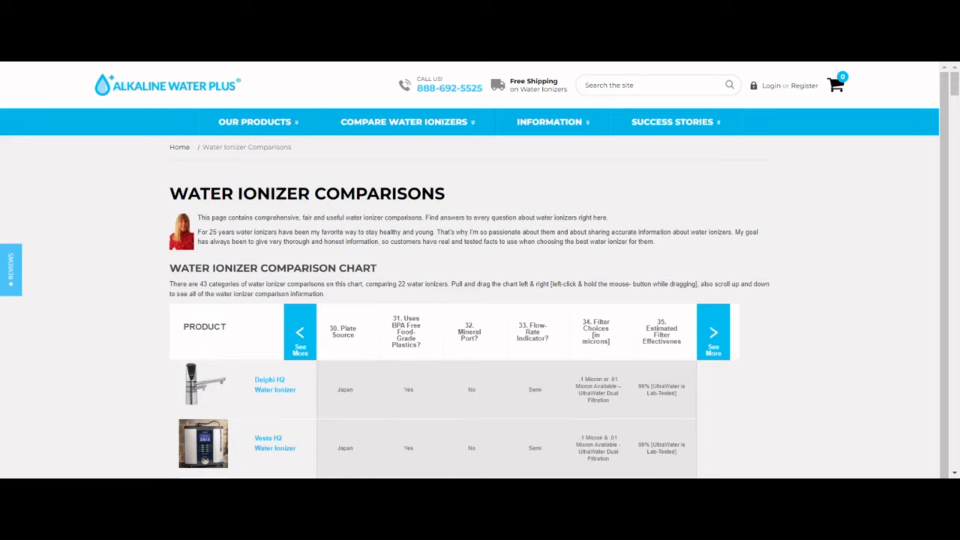
pyautogui.moveTo(479, 339)
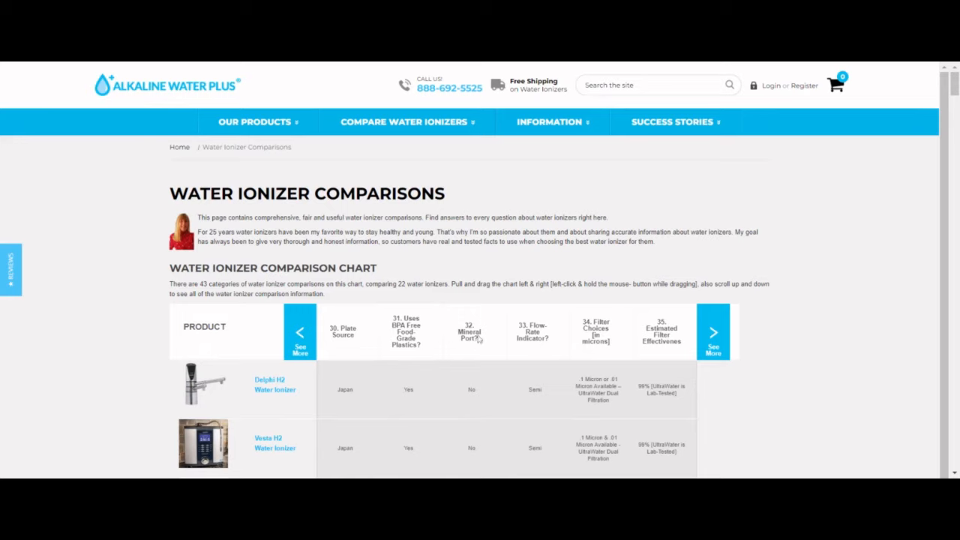
pyautogui.moveTo(521, 303)
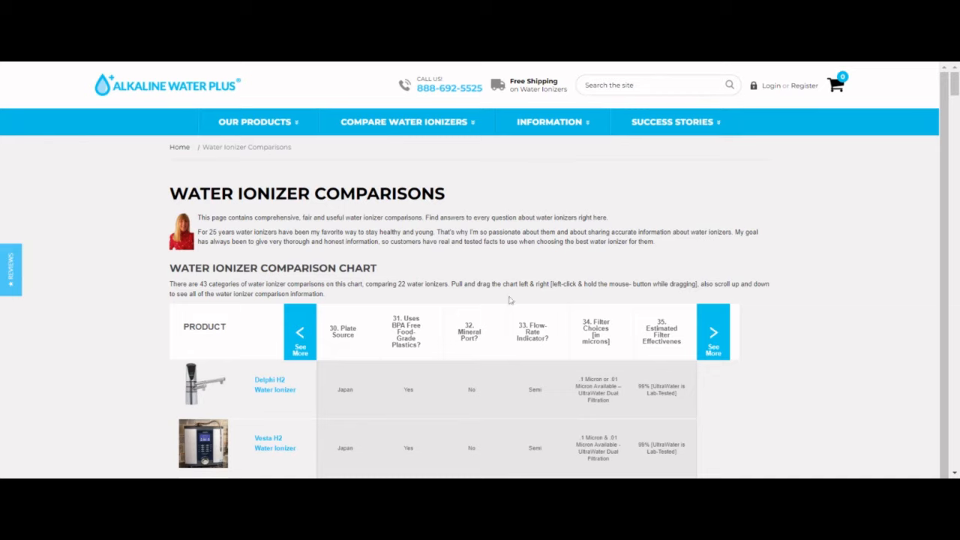
pyautogui.moveTo(456, 258)
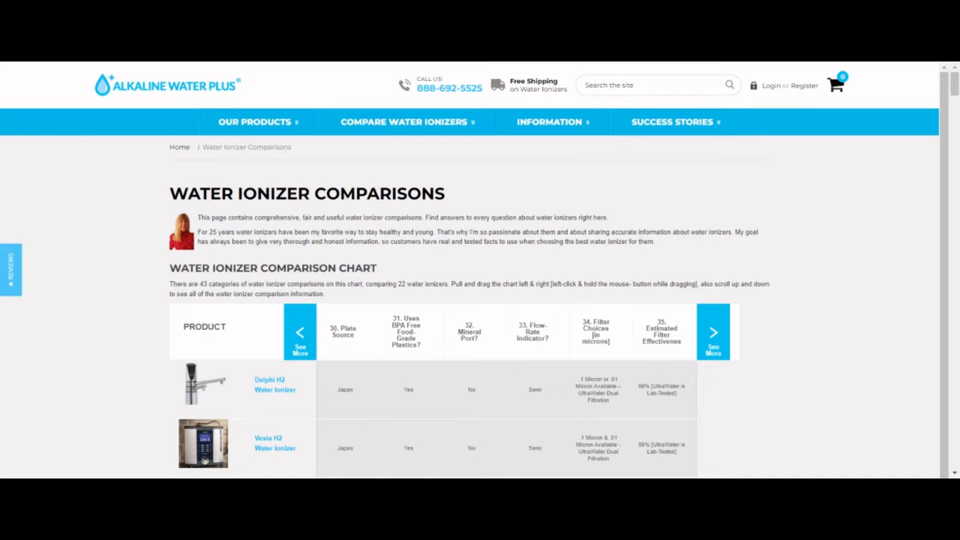
pyautogui.moveTo(354, 155)
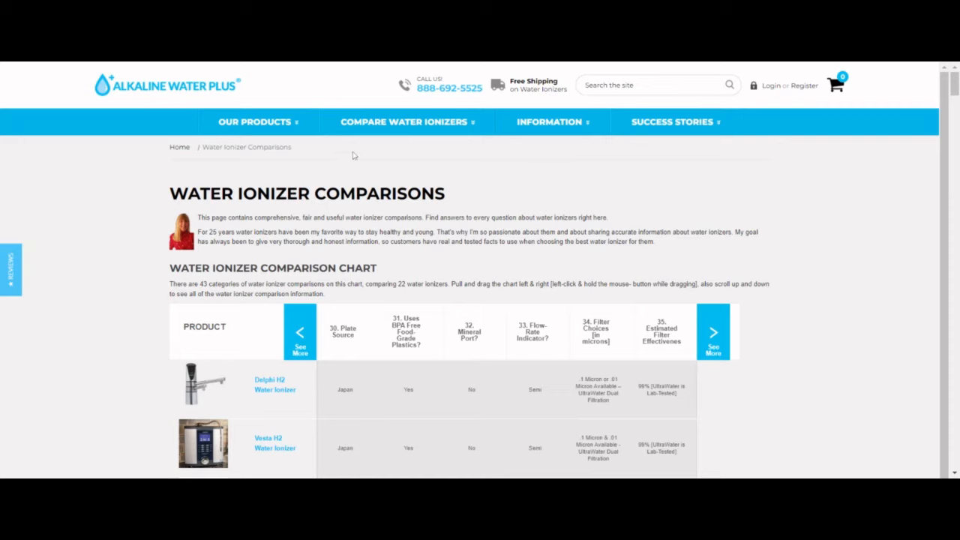
pyautogui.moveTo(342, 144)
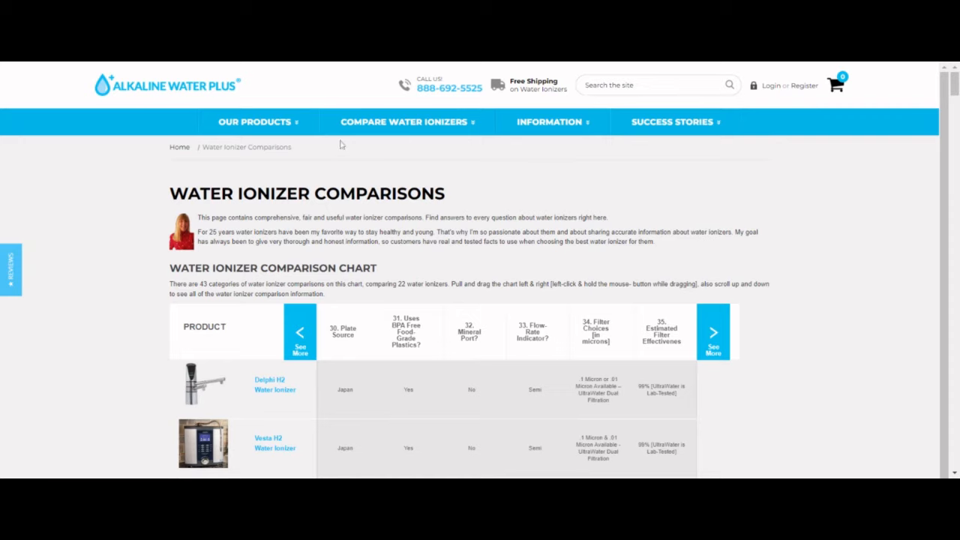
pyautogui.moveTo(333, 66)
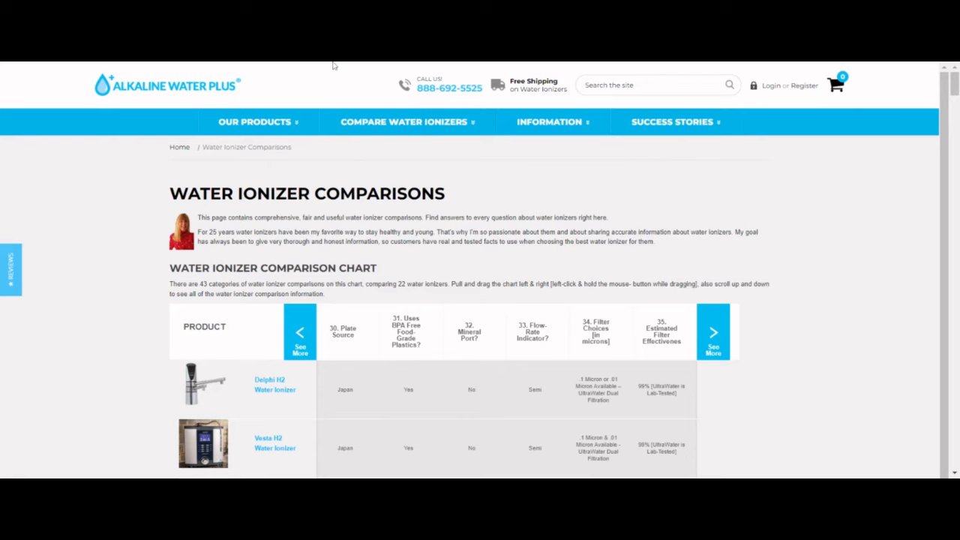
# Scroll down through the chart rows under categories 31–36 and back toward the page header.
pyautogui.scroll(-3)
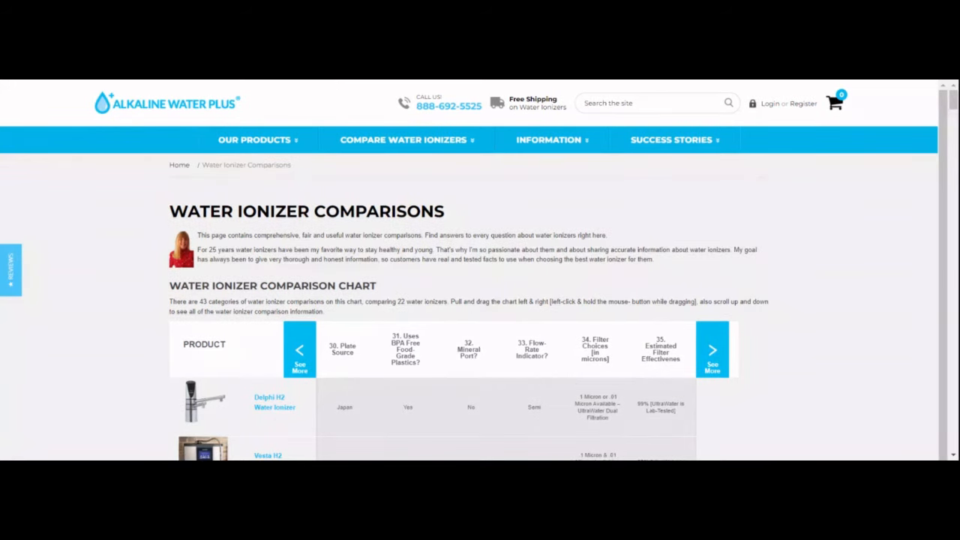
pyautogui.moveTo(528, 435)
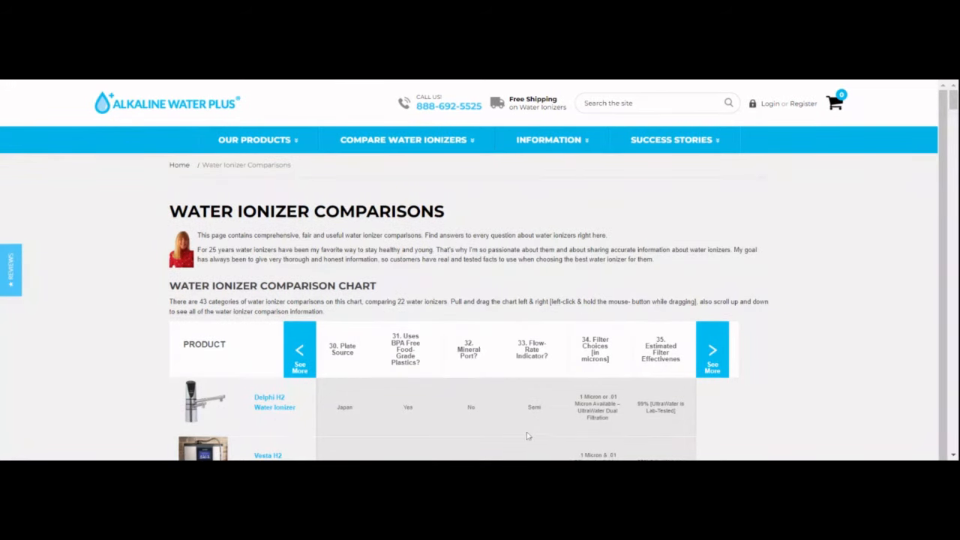
pyautogui.moveTo(477, 373)
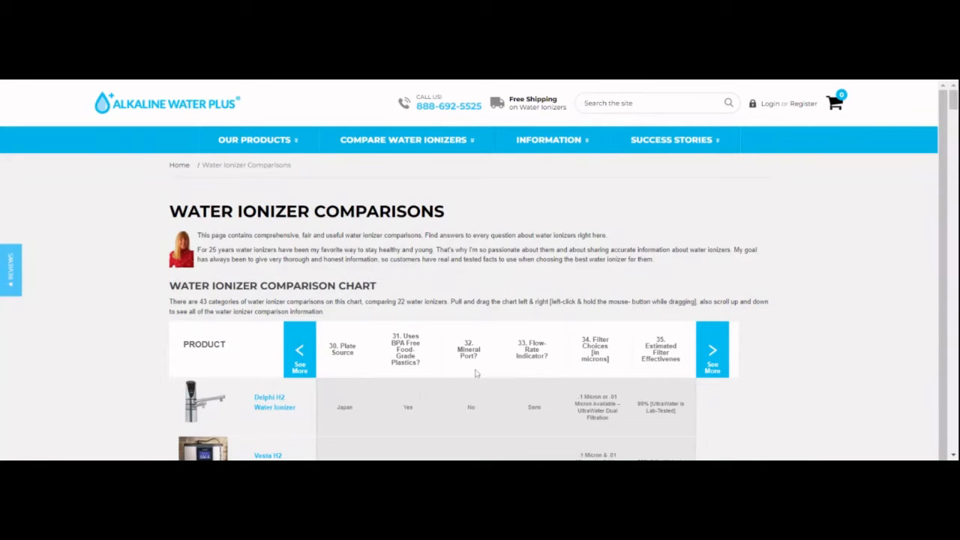
pyautogui.moveTo(522, 339)
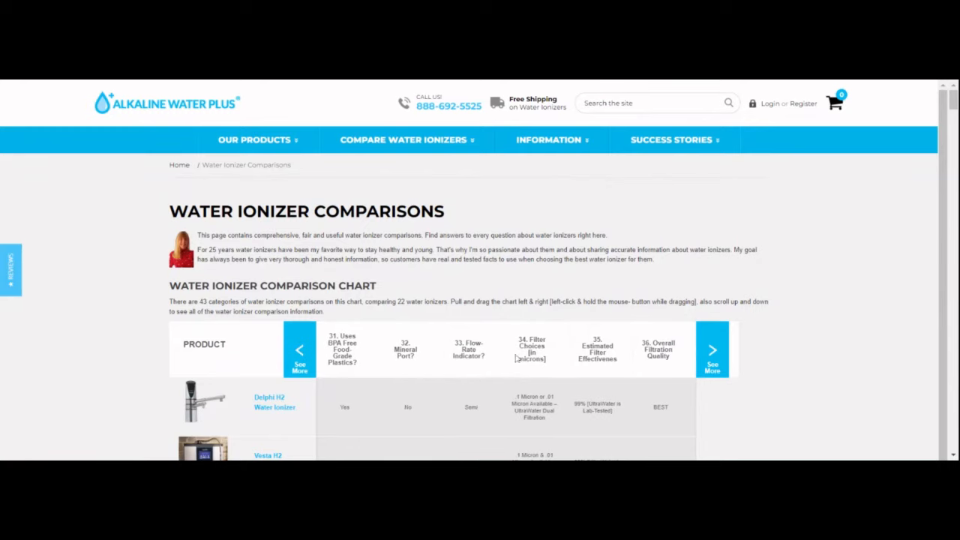
pyautogui.scroll(-3)
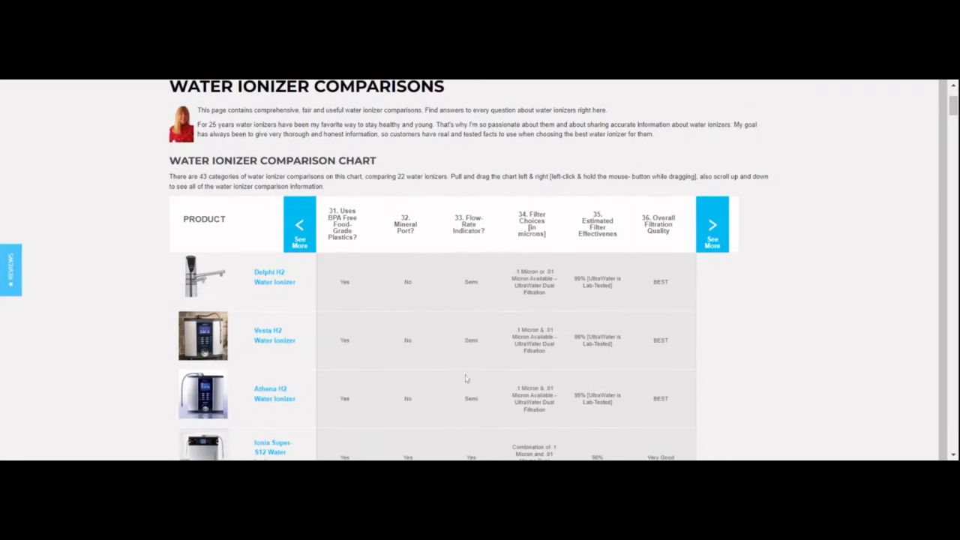
pyautogui.moveTo(471, 352)
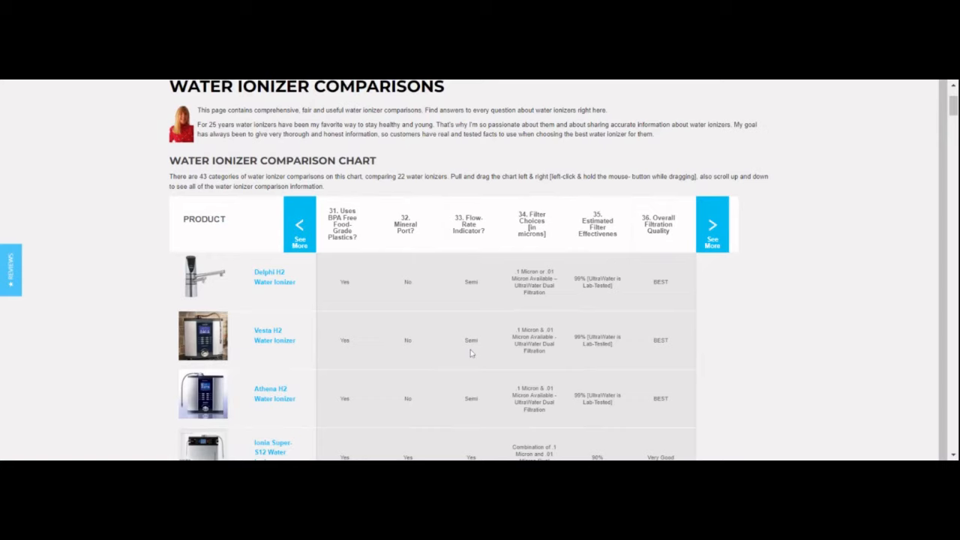
pyautogui.moveTo(477, 387)
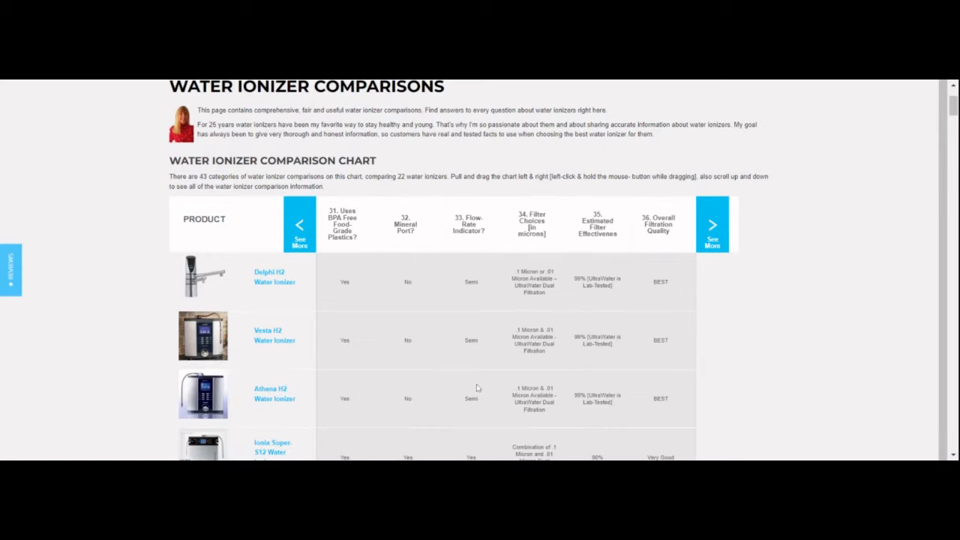
pyautogui.scroll(-3)
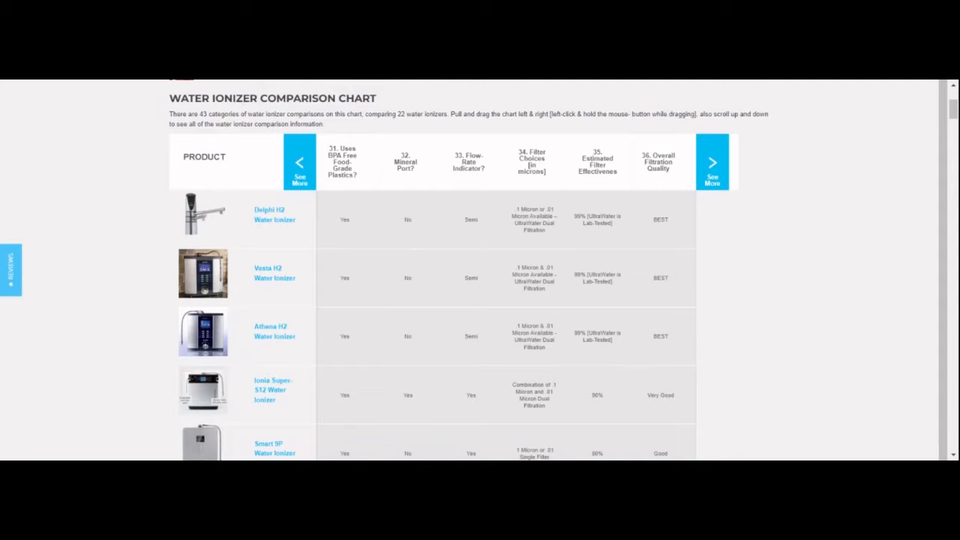
pyautogui.moveTo(471, 376)
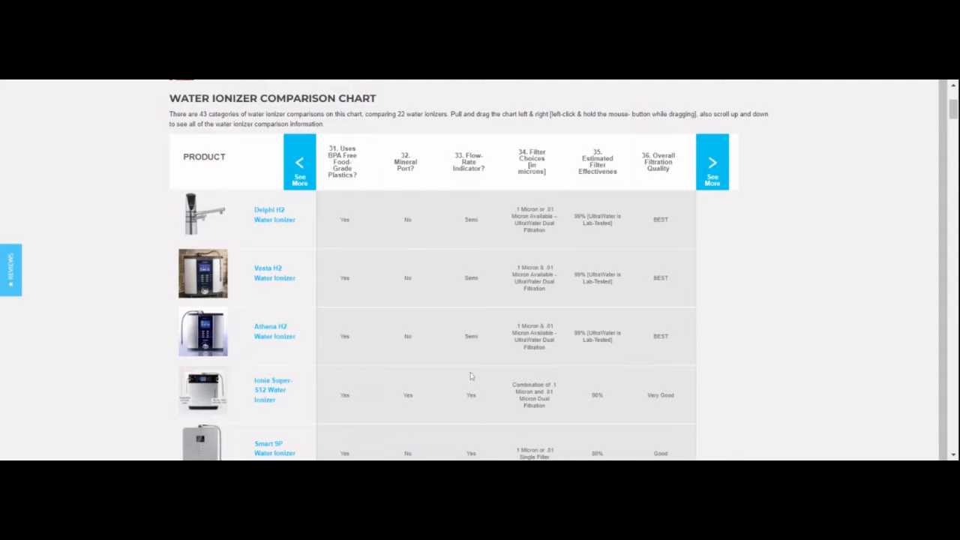
pyautogui.moveTo(450, 333)
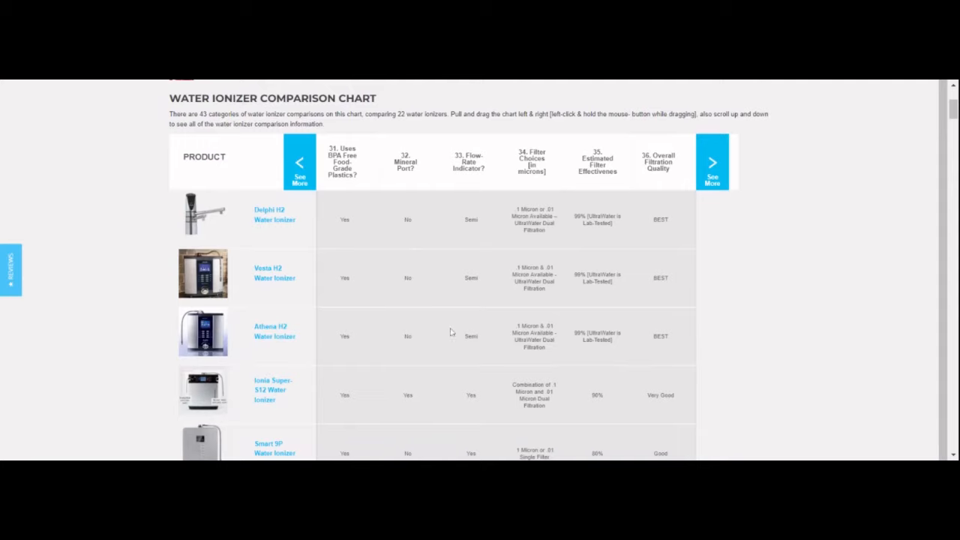
pyautogui.scroll(-3)
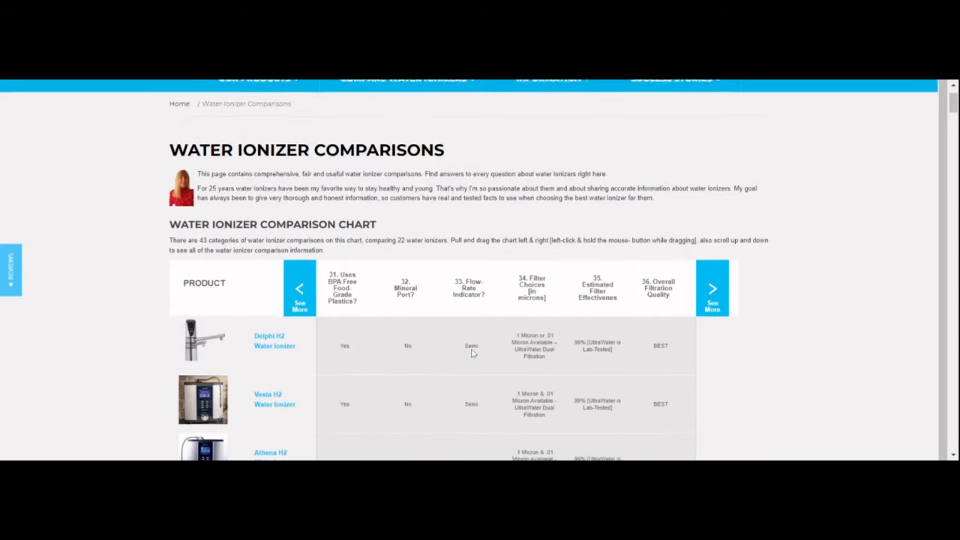
pyautogui.scroll(3)
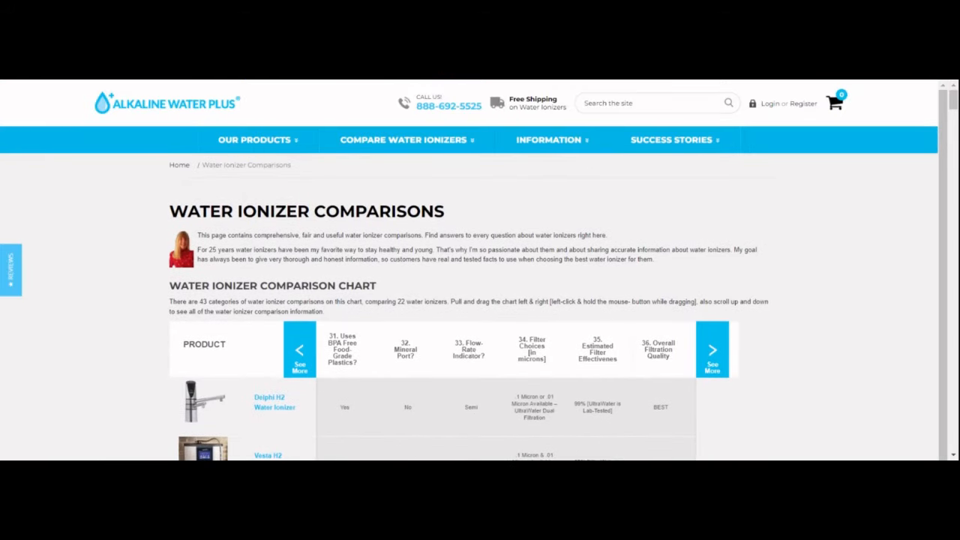
pyautogui.moveTo(479, 382)
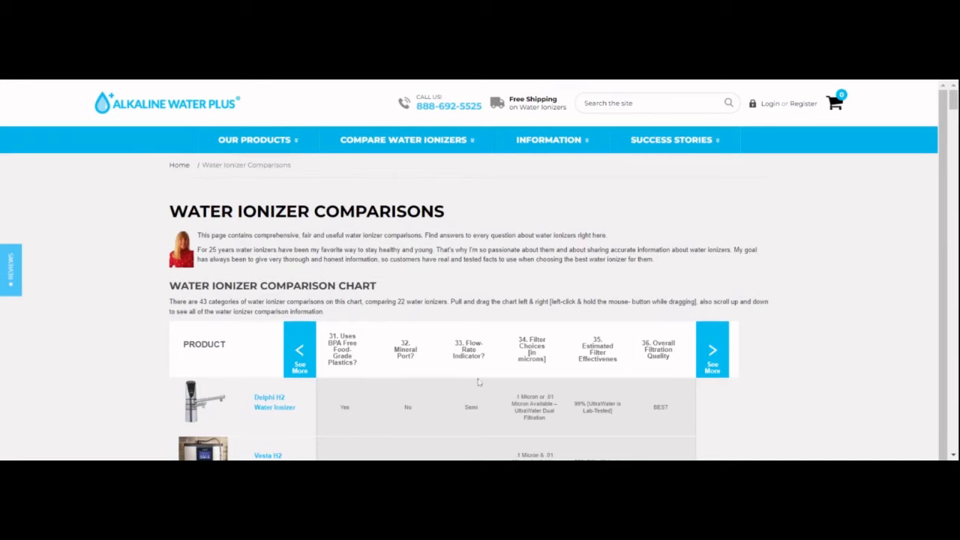
pyautogui.moveTo(477, 406)
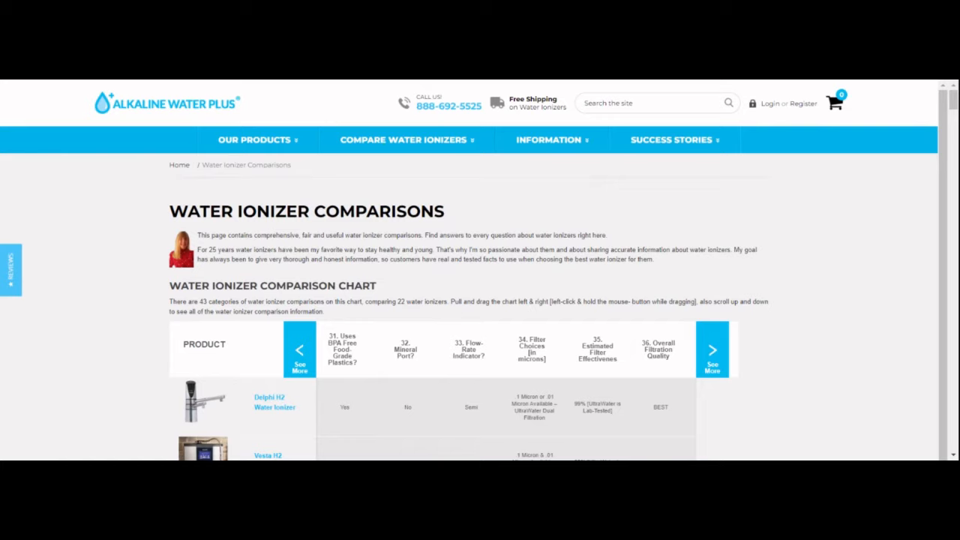
pyautogui.moveTo(418, 317)
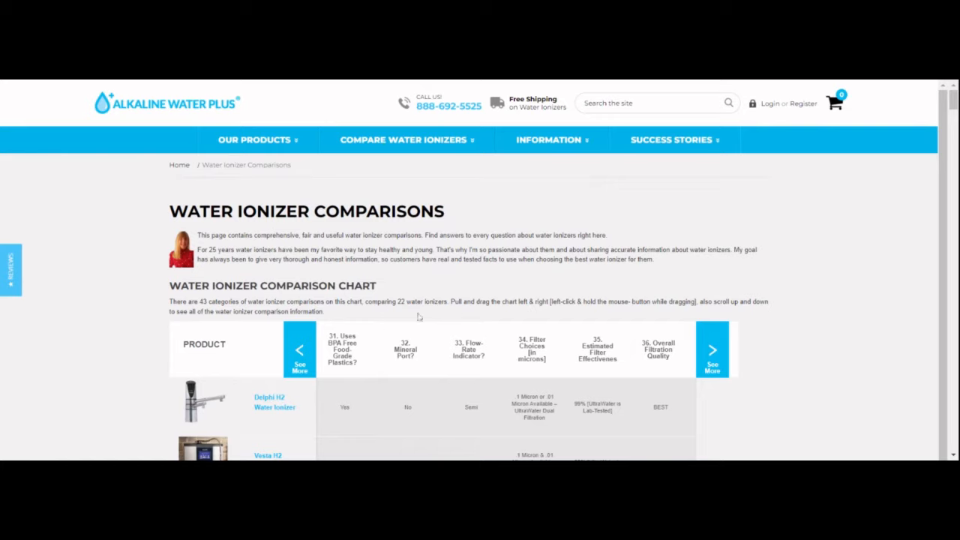
pyautogui.moveTo(453, 309)
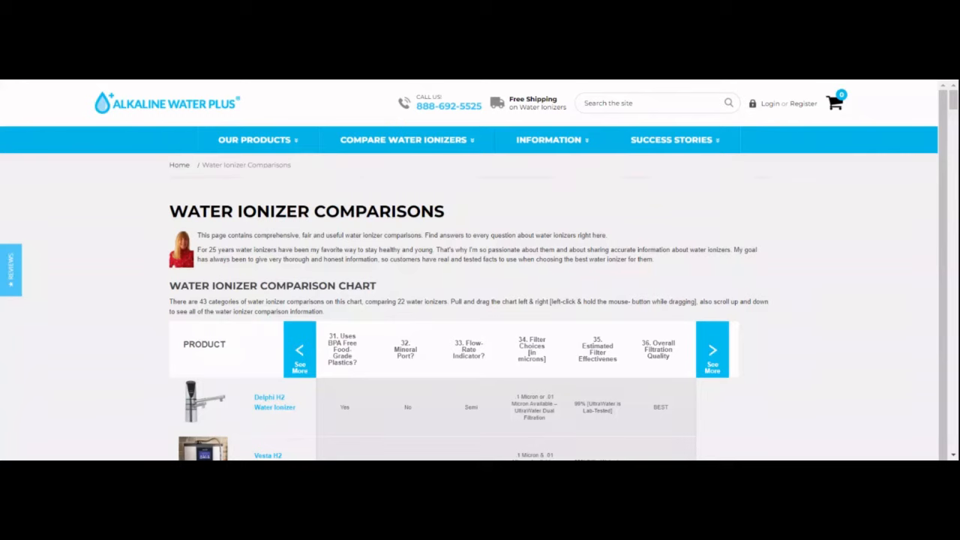
pyautogui.moveTo(555, 375)
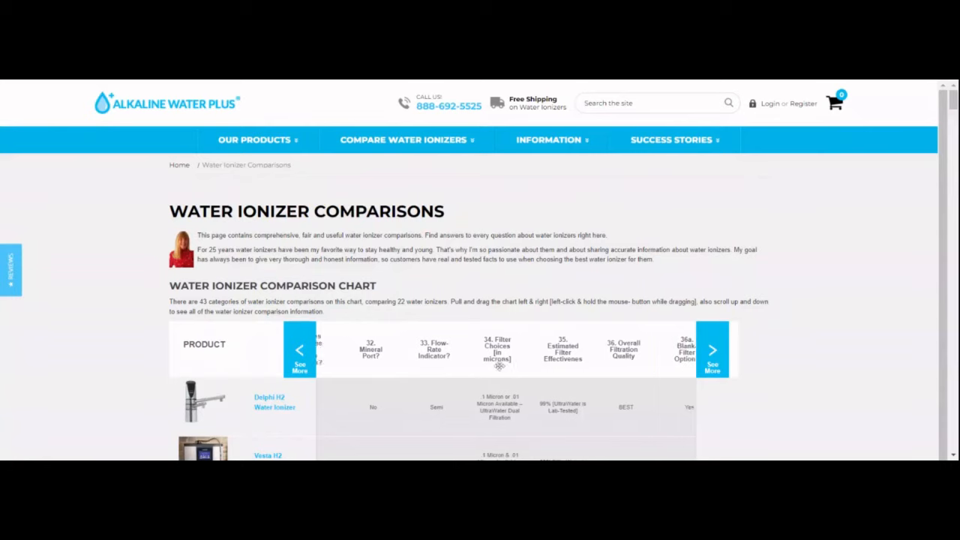
# Shift the comparison chart right to columns 33–37, adding Stock Filter Option and Filter Life Indicator.
pyautogui.click(711, 349)
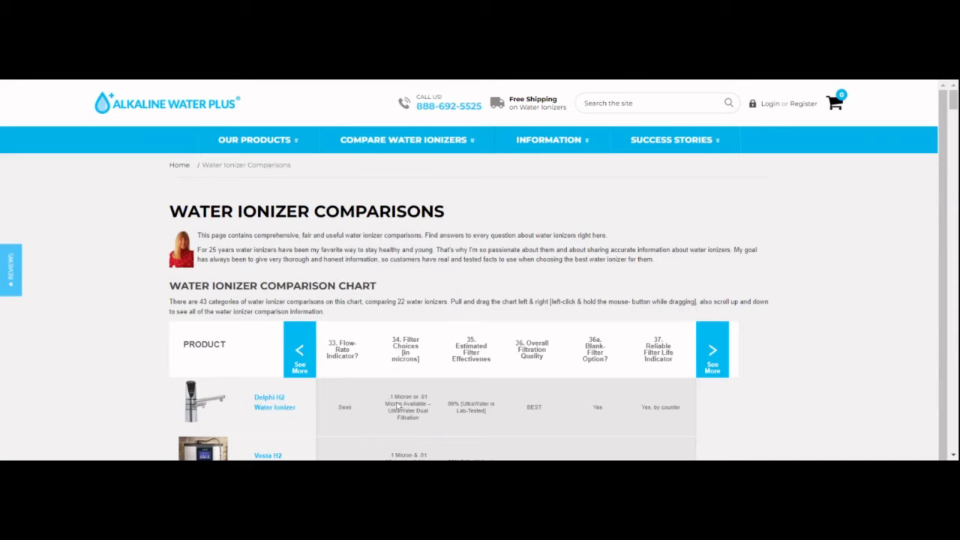
pyautogui.moveTo(399, 408)
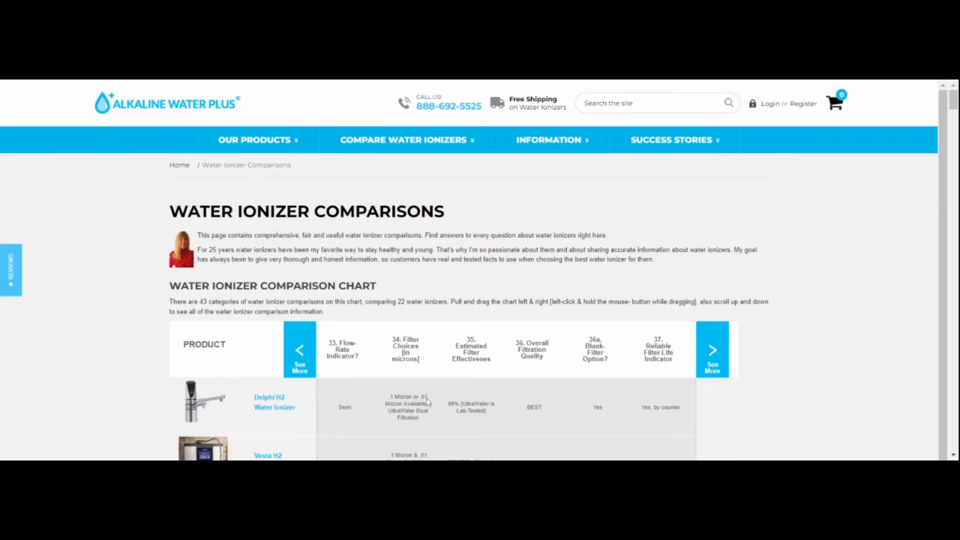
pyautogui.moveTo(426, 405)
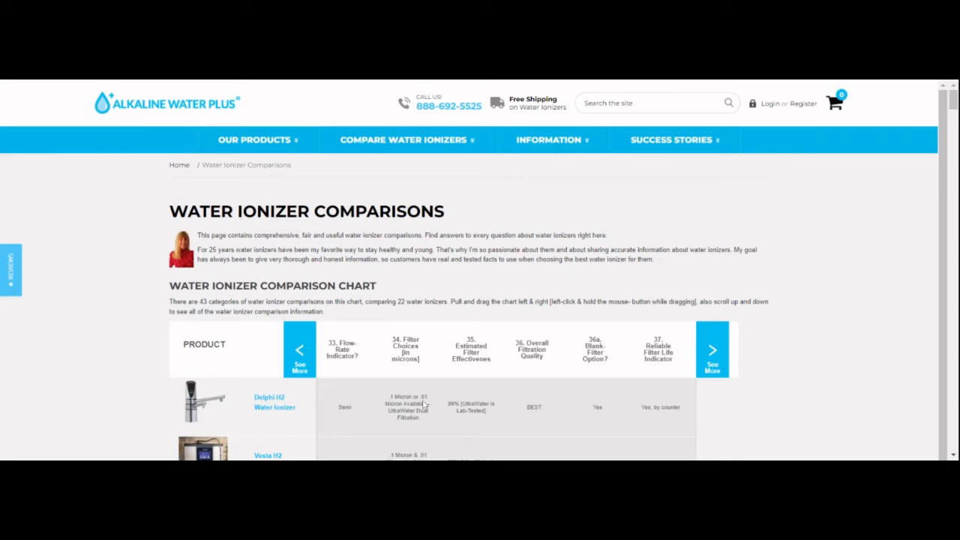
pyautogui.moveTo(429, 408)
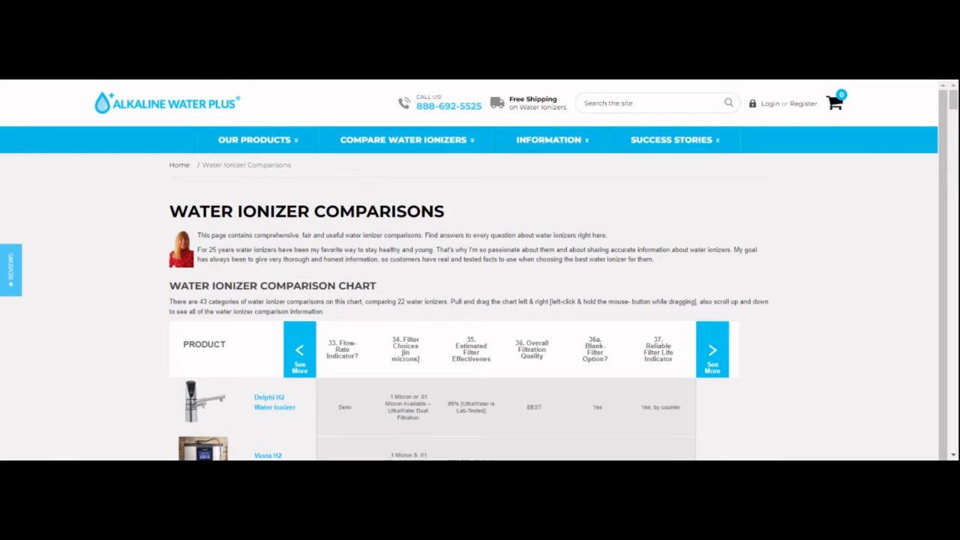
pyautogui.moveTo(441, 383)
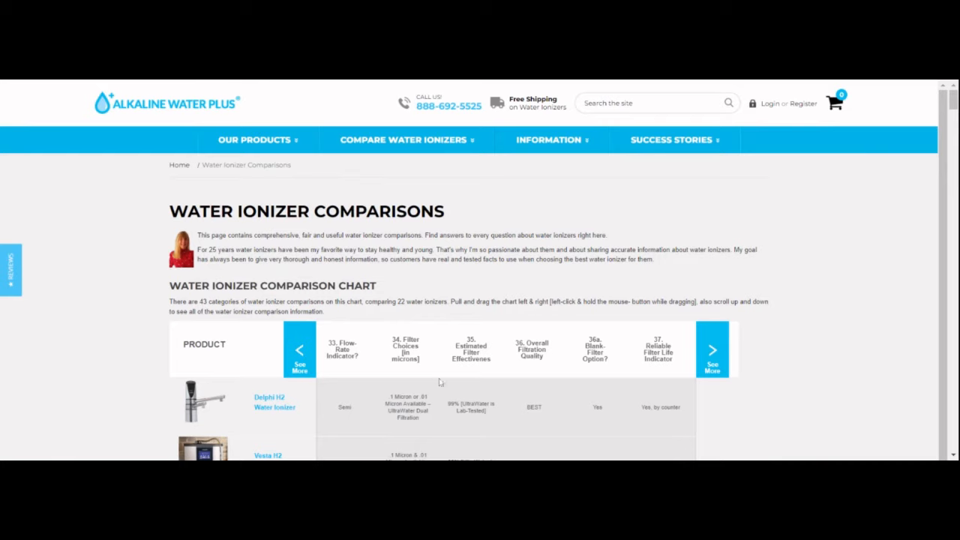
pyautogui.moveTo(444, 372)
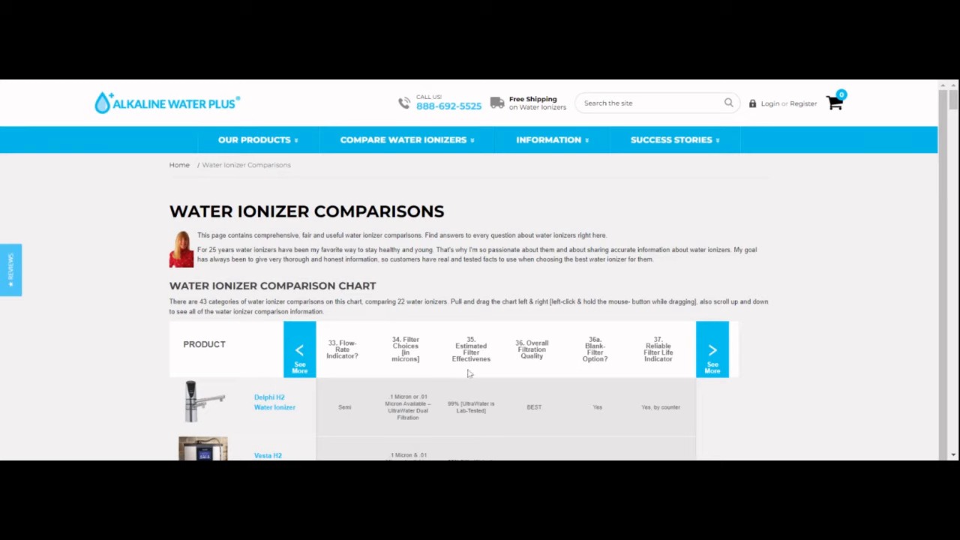
pyautogui.moveTo(945, 120)
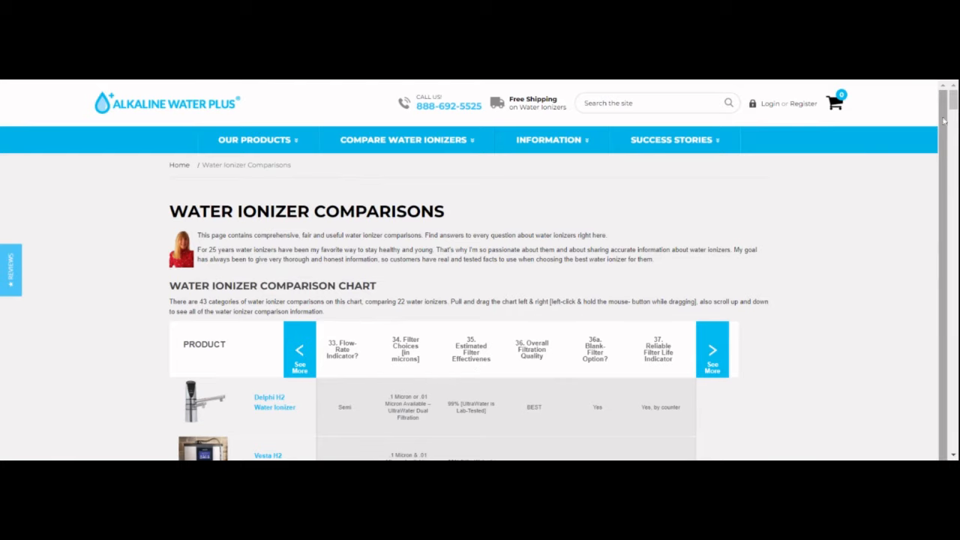
# Read down through the #34–#36 Filtration Quality section with the UltraWater Filter Technology image.
pyautogui.scroll(-3)
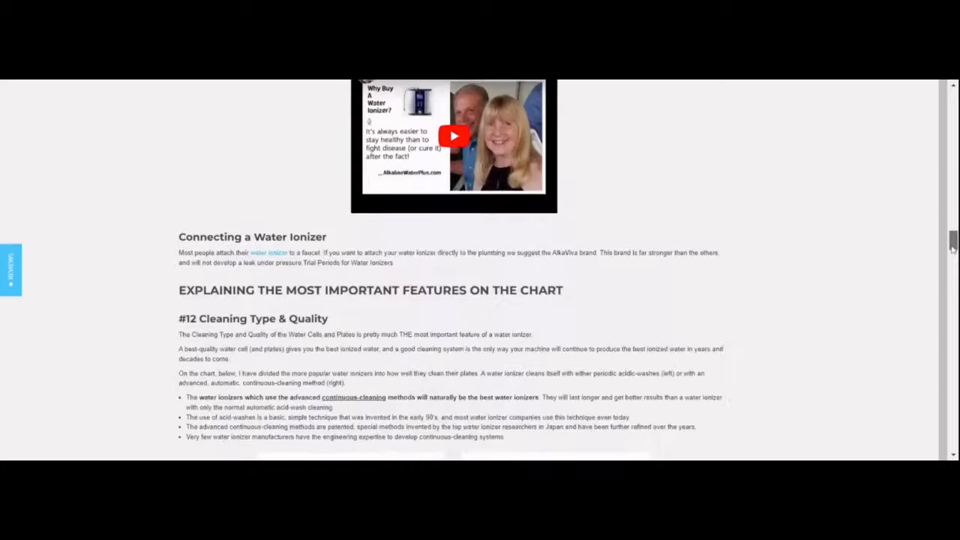
pyautogui.scroll(-3)
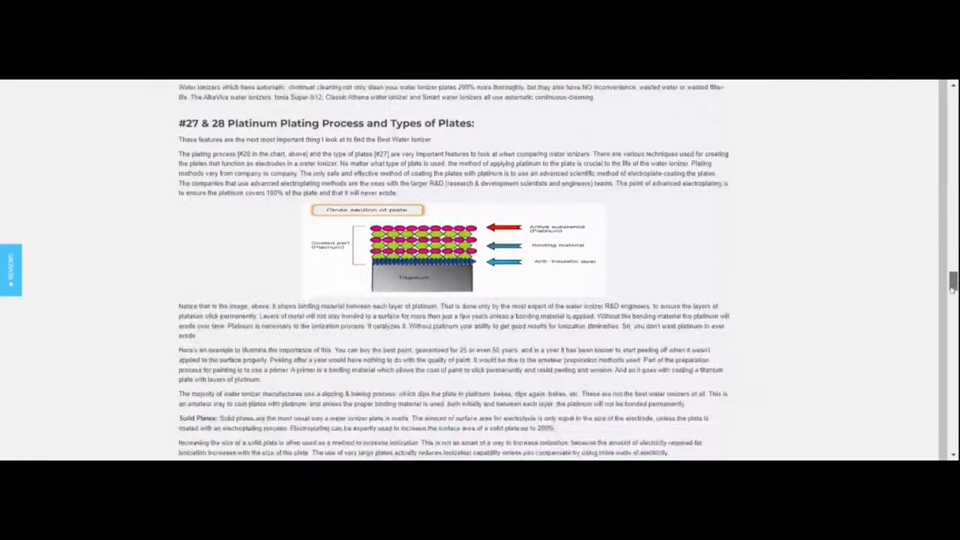
pyautogui.scroll(-3)
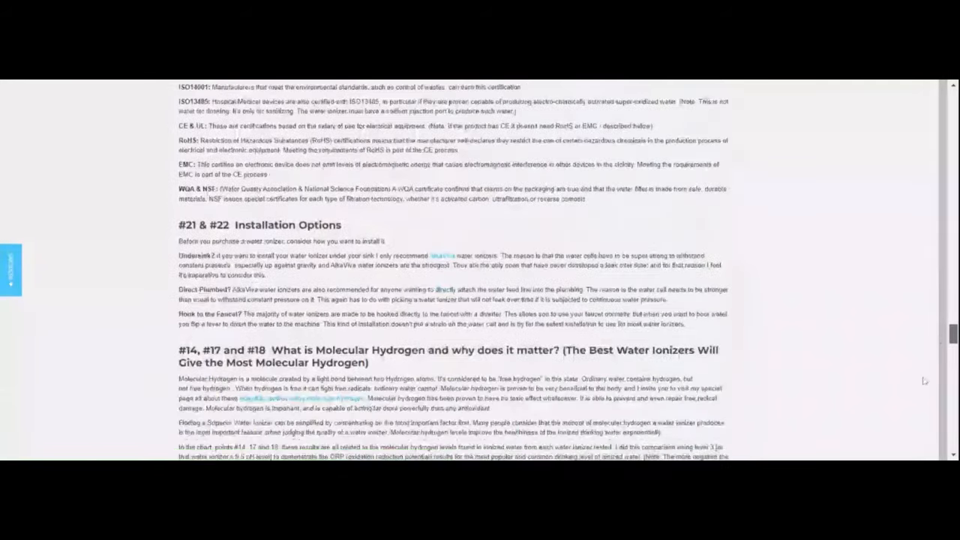
pyautogui.scroll(-3)
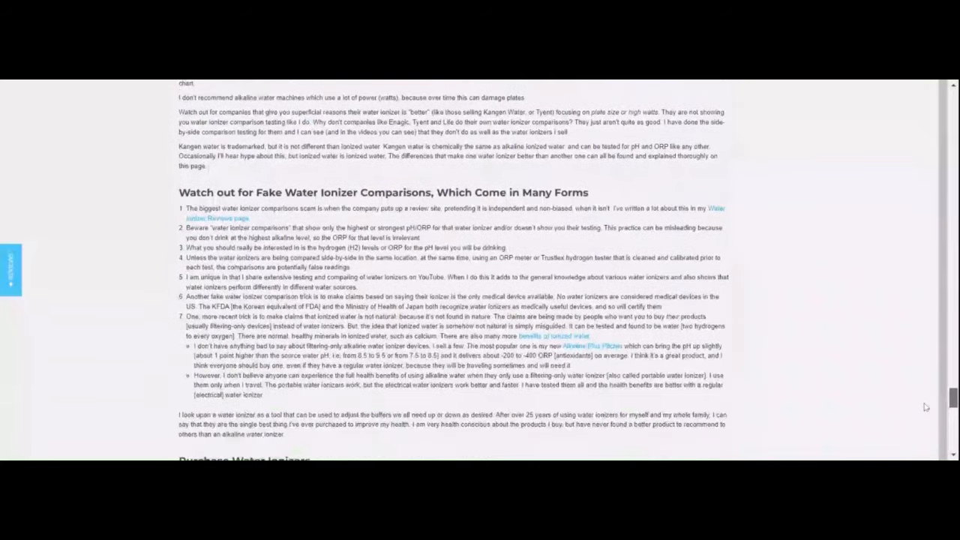
pyautogui.scroll(-3)
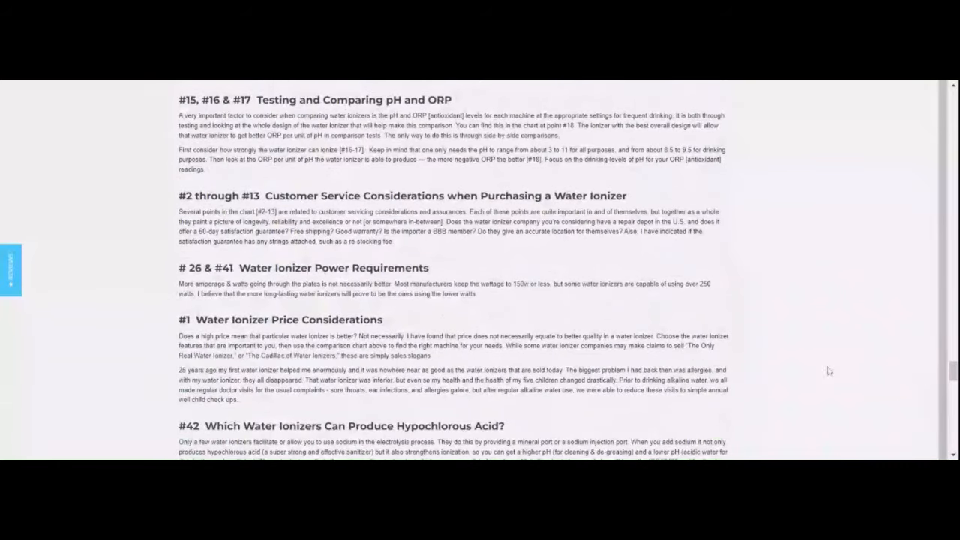
pyautogui.scroll(-3)
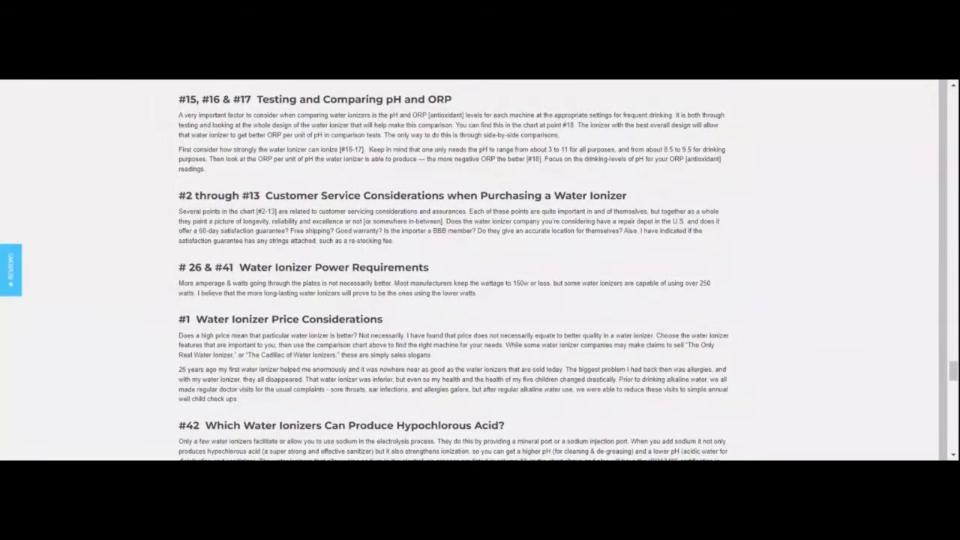
pyautogui.scroll(3)
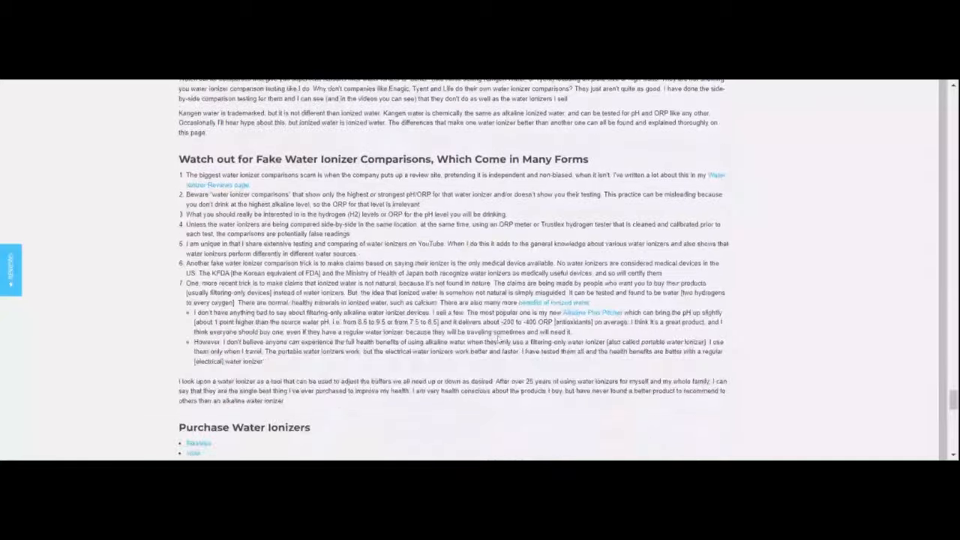
# Move back and forth through the fluoride discussion and return toward the comparison chart.
pyautogui.scroll(-3)
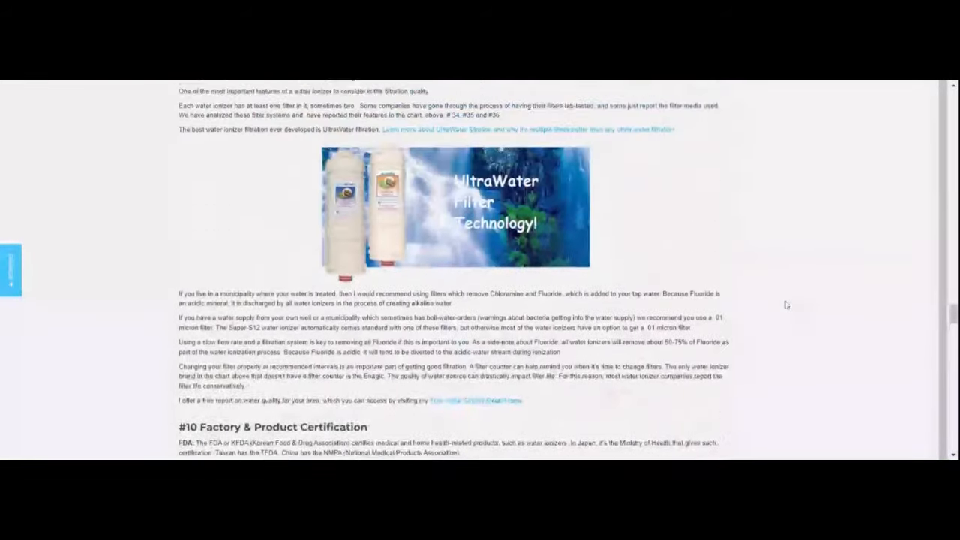
pyautogui.scroll(3)
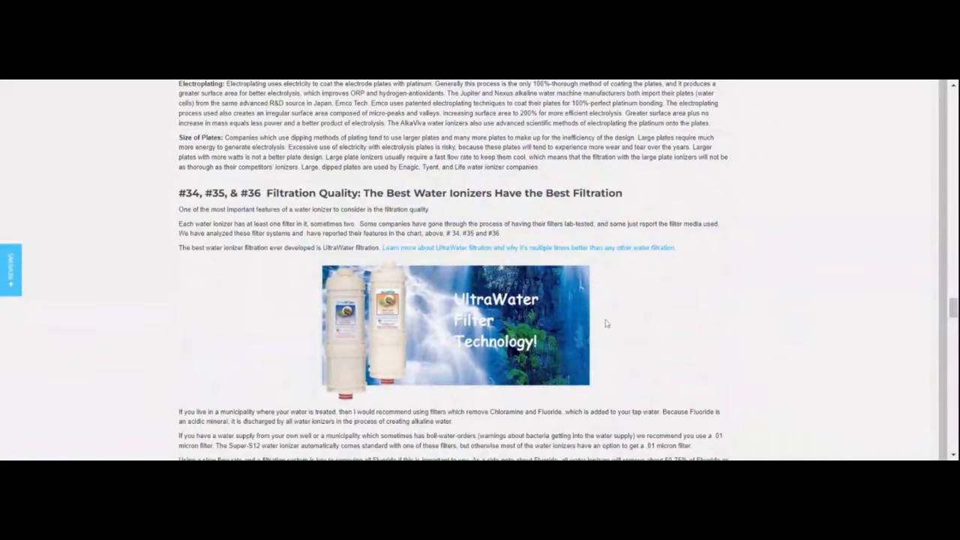
pyautogui.scroll(-3)
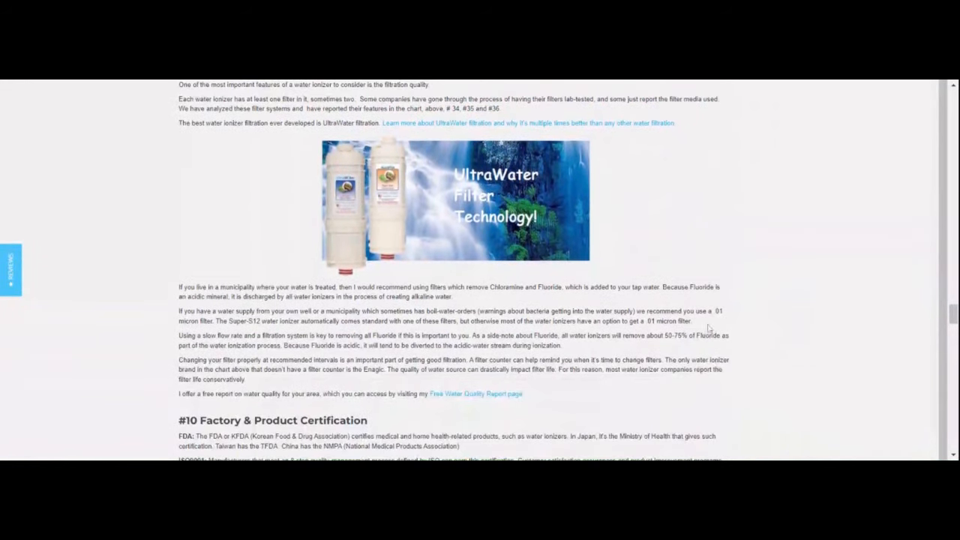
pyautogui.scroll(3)
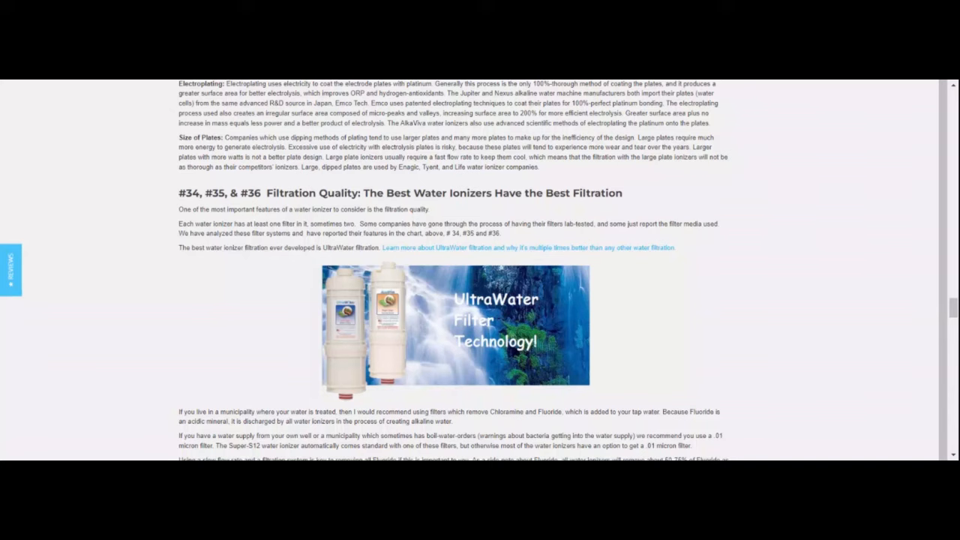
pyautogui.moveTo(309, 333)
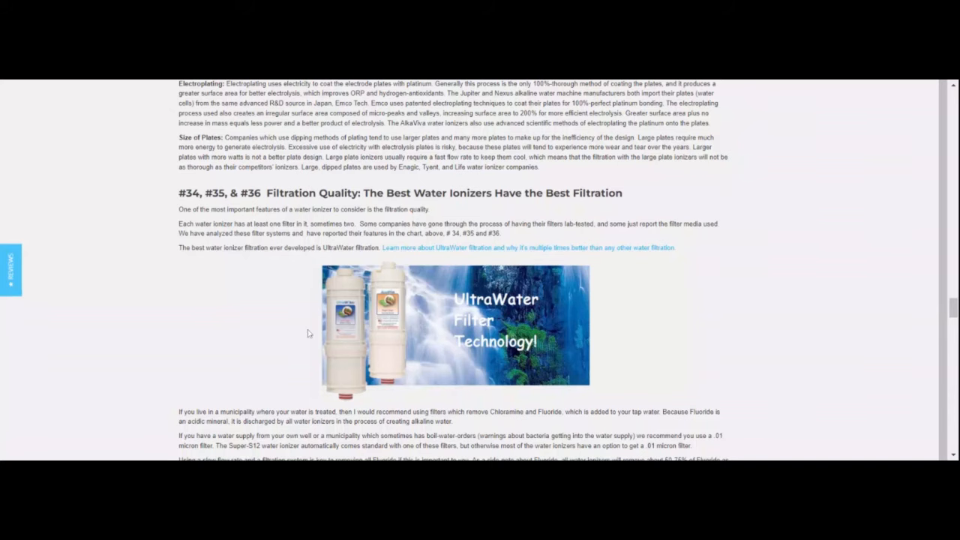
pyautogui.scroll(-3)
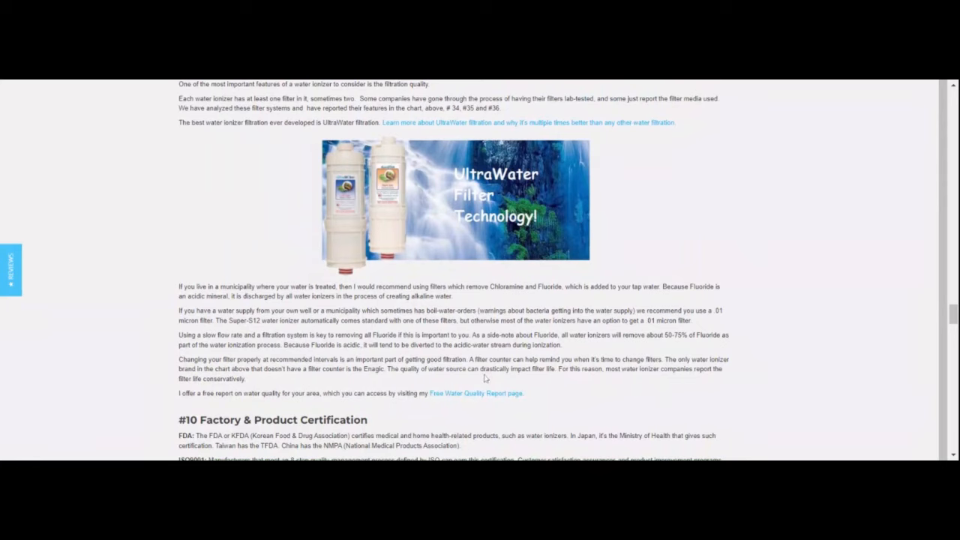
pyautogui.moveTo(779, 258)
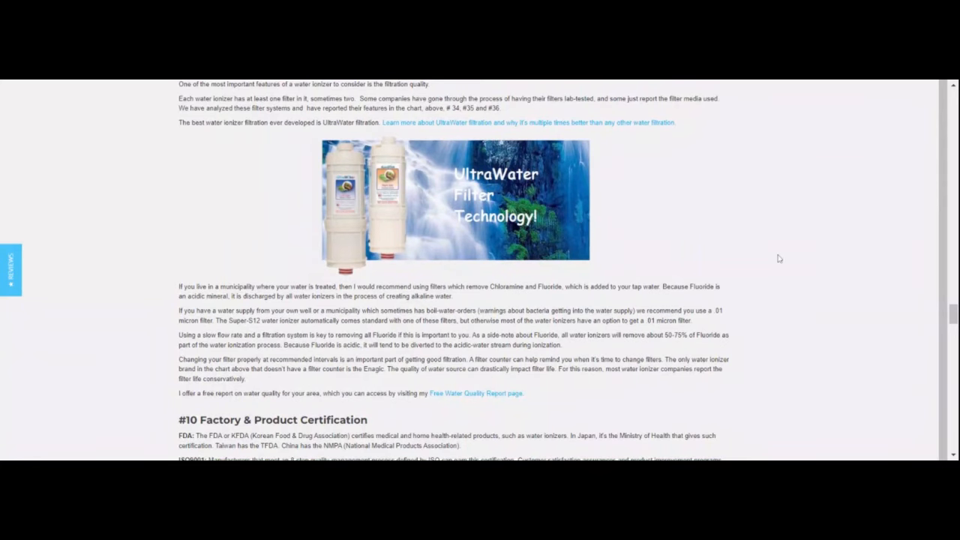
pyautogui.scroll(3)
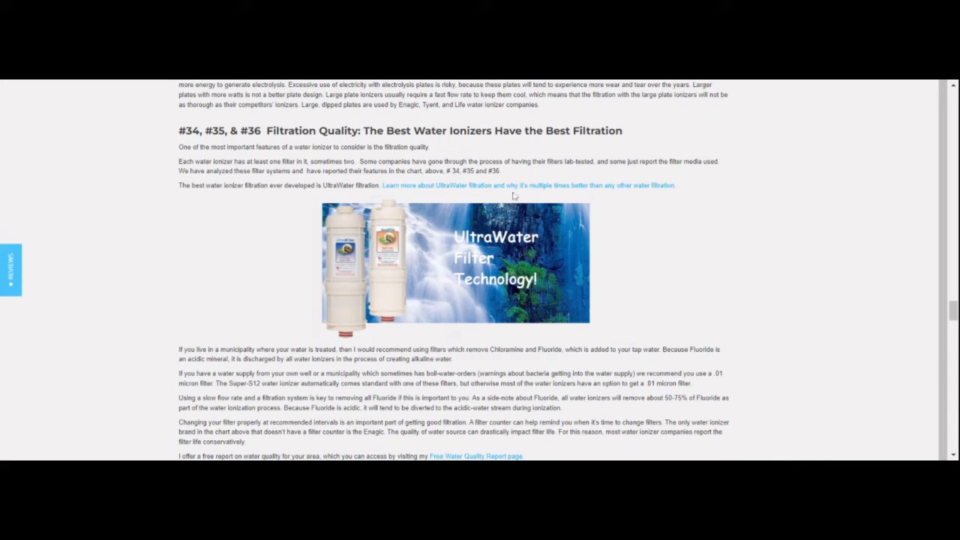
pyautogui.moveTo(572, 200)
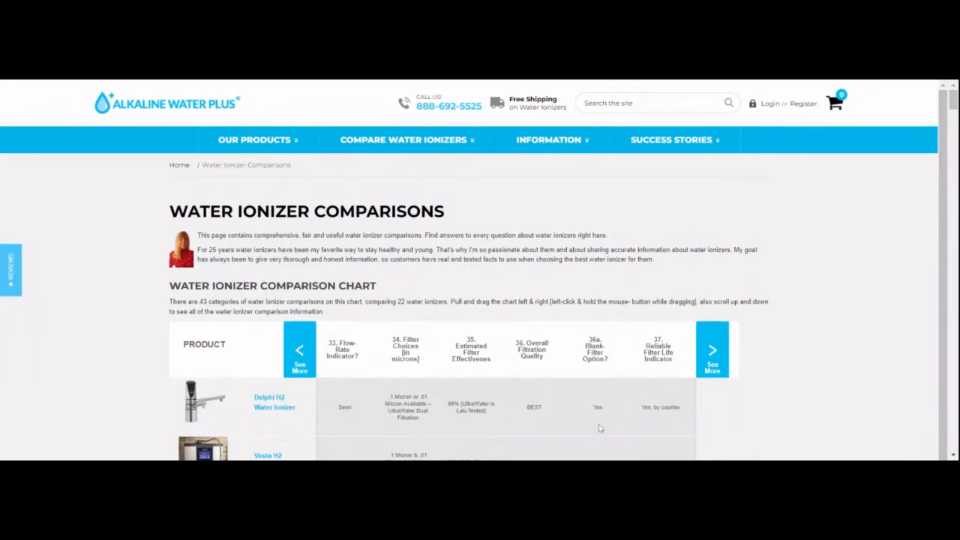
# Shift the chart to columns 36a–41 showing Filter Cost, Power Surge Protection and Hot Water Alarm.
pyautogui.click(711, 349)
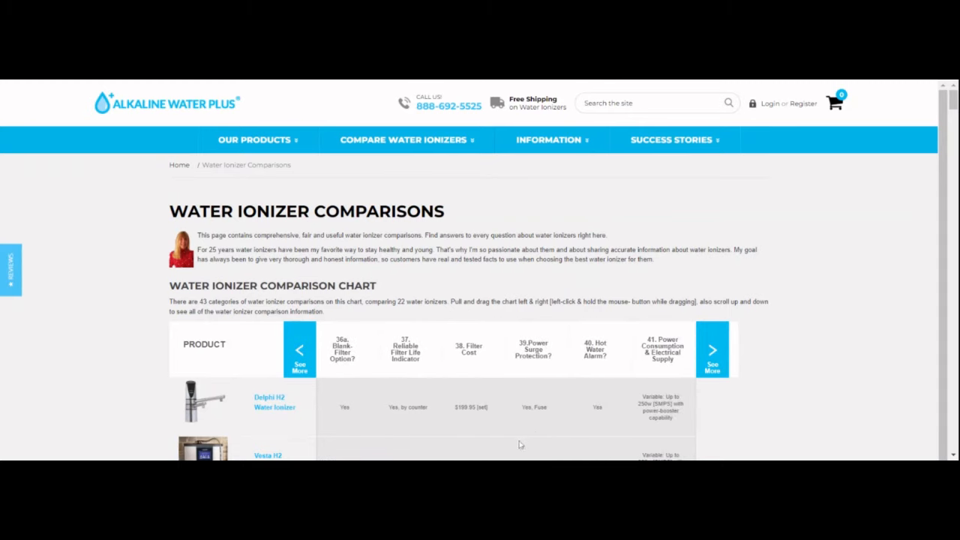
pyautogui.moveTo(555, 369)
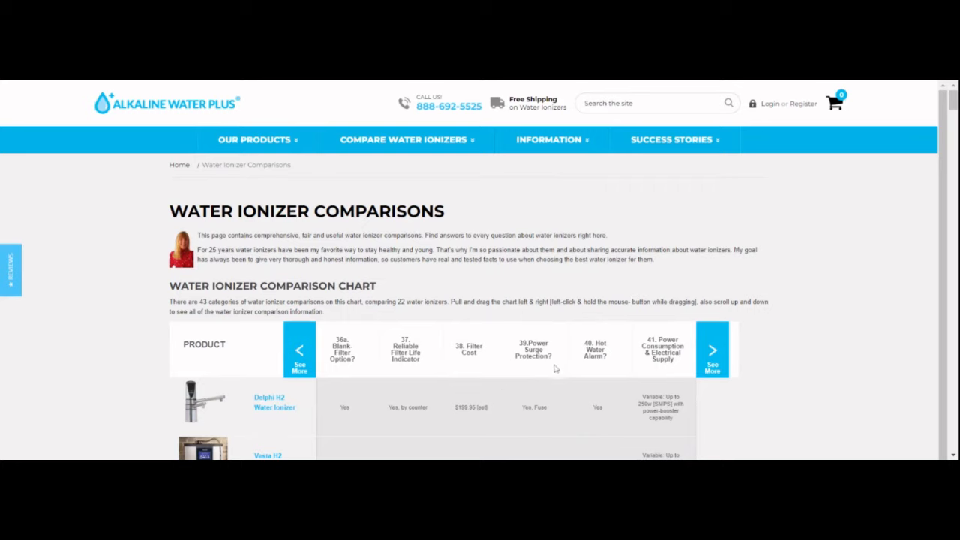
pyautogui.moveTo(548, 390)
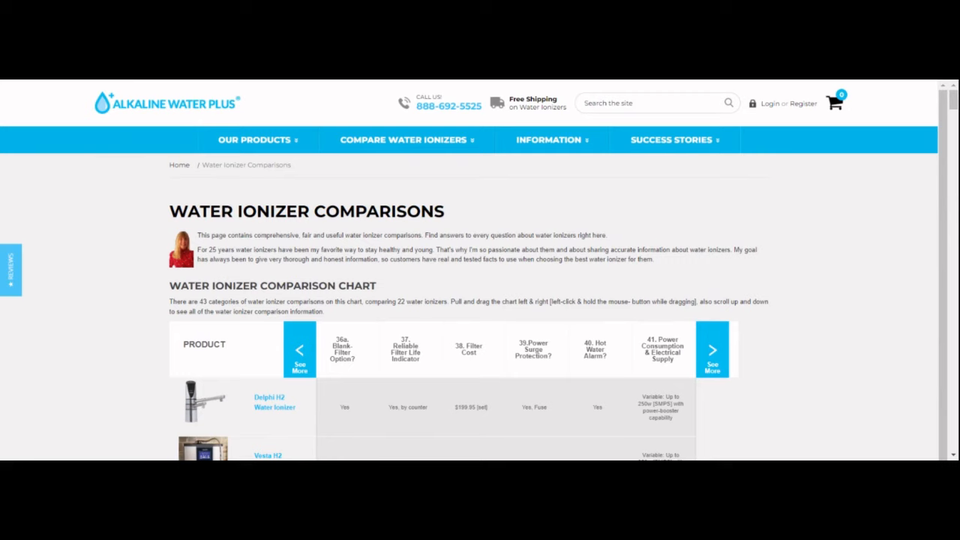
pyautogui.scroll(-3)
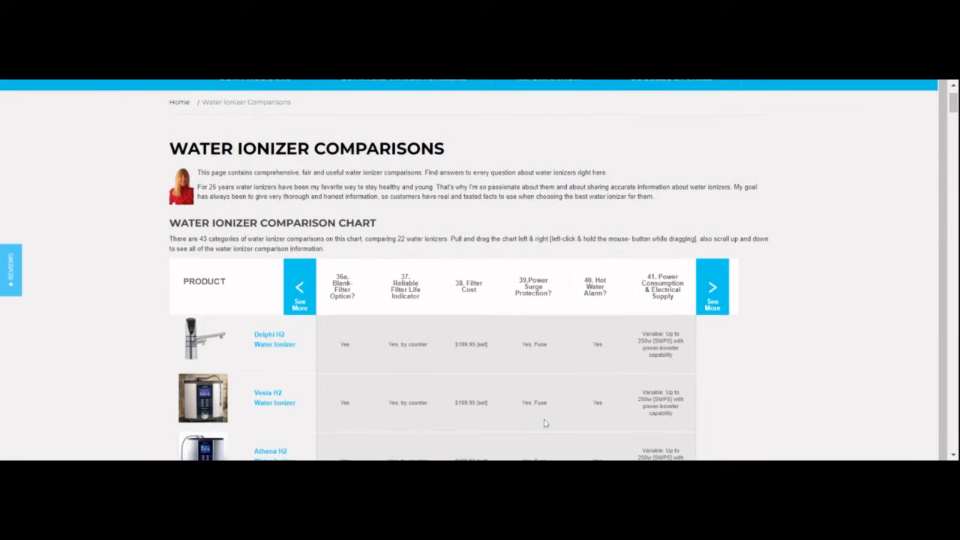
pyautogui.moveTo(553, 387)
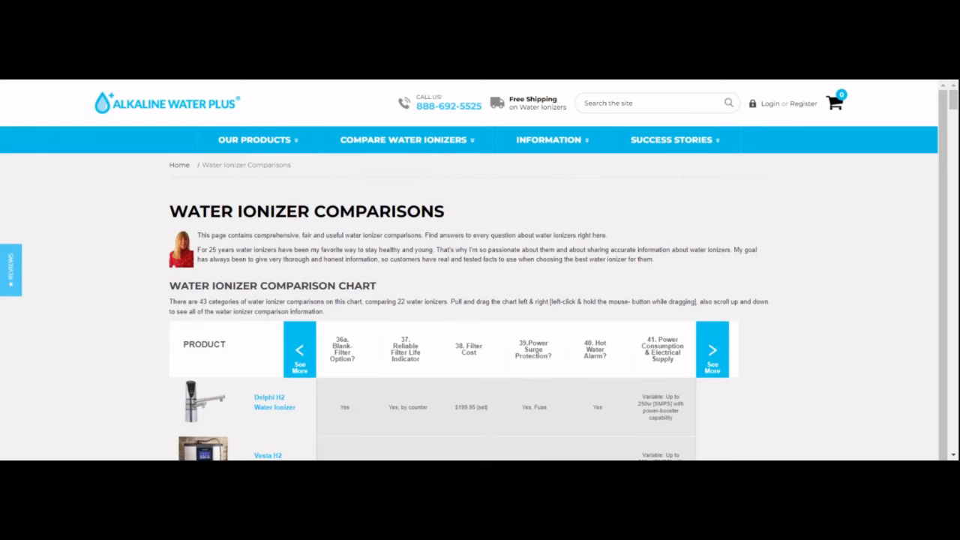
pyautogui.moveTo(540, 381)
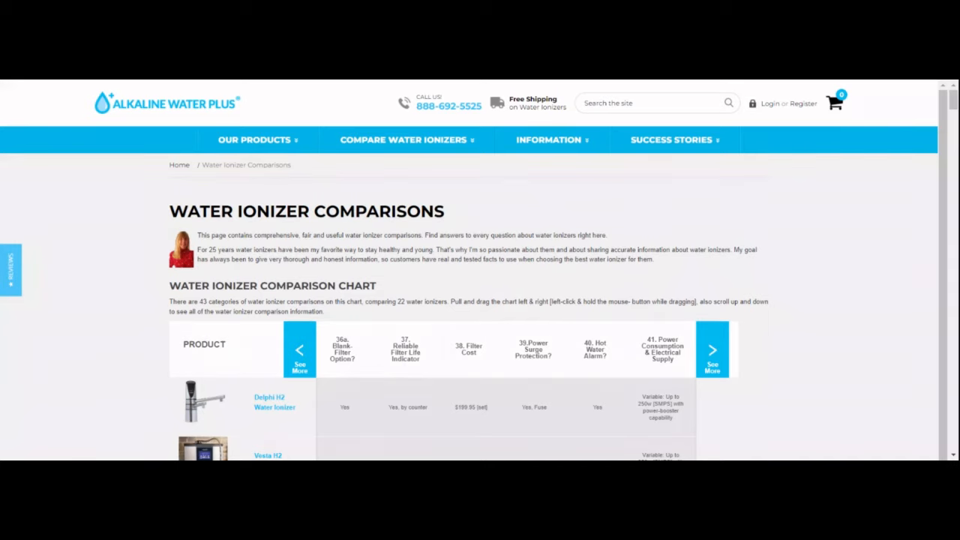
pyautogui.moveTo(432, 396)
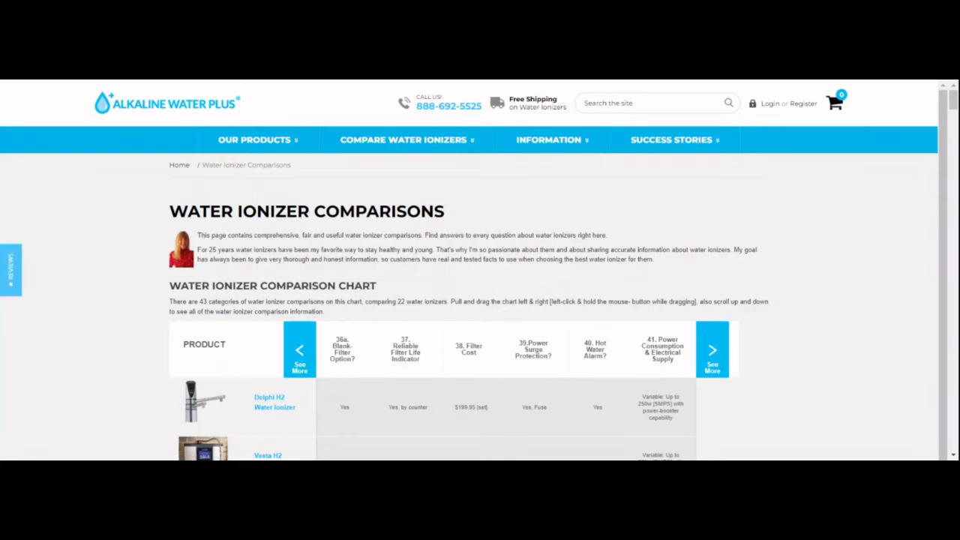
pyautogui.moveTo(614, 276)
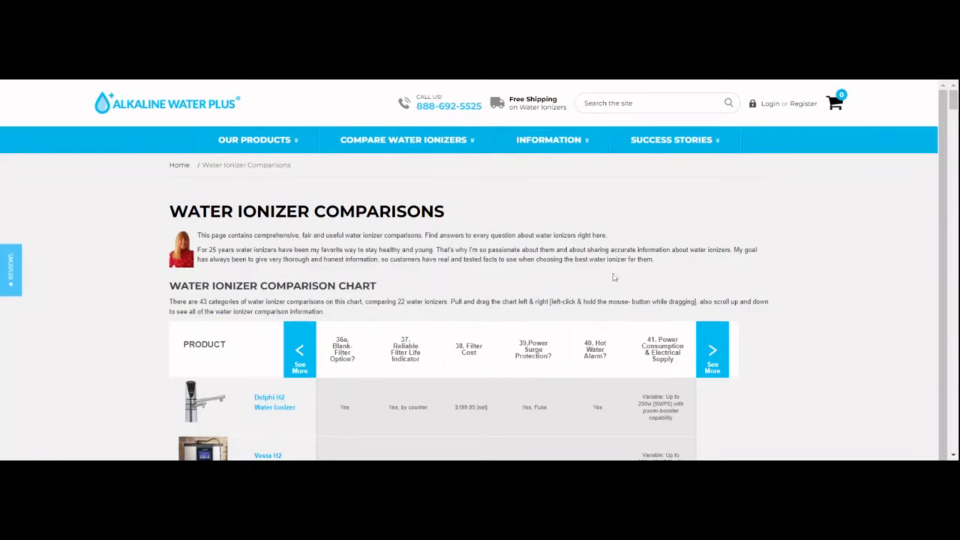
# Move down past the video embeds to the 'Watch out for Fake Water Ionizer Comparisons' heading.
pyautogui.scroll(-3)
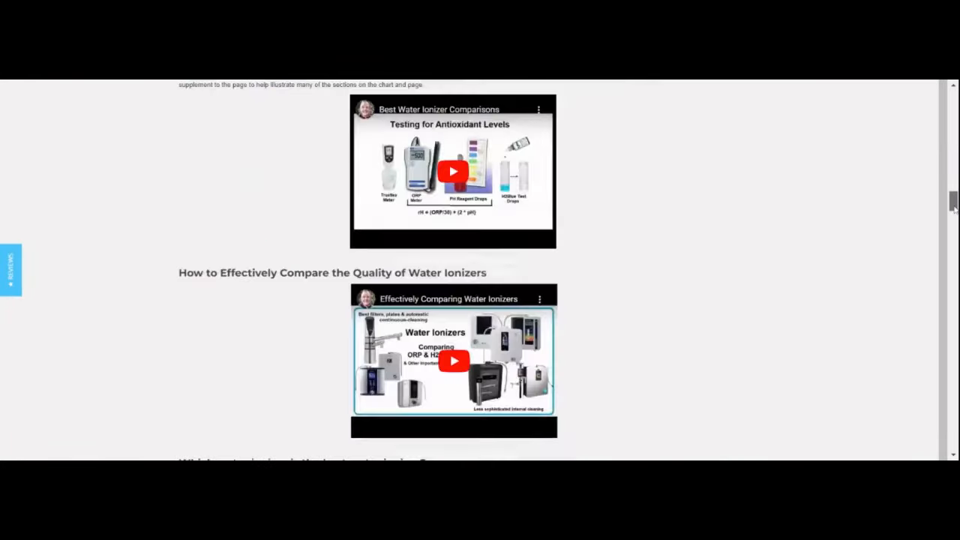
pyautogui.scroll(-3)
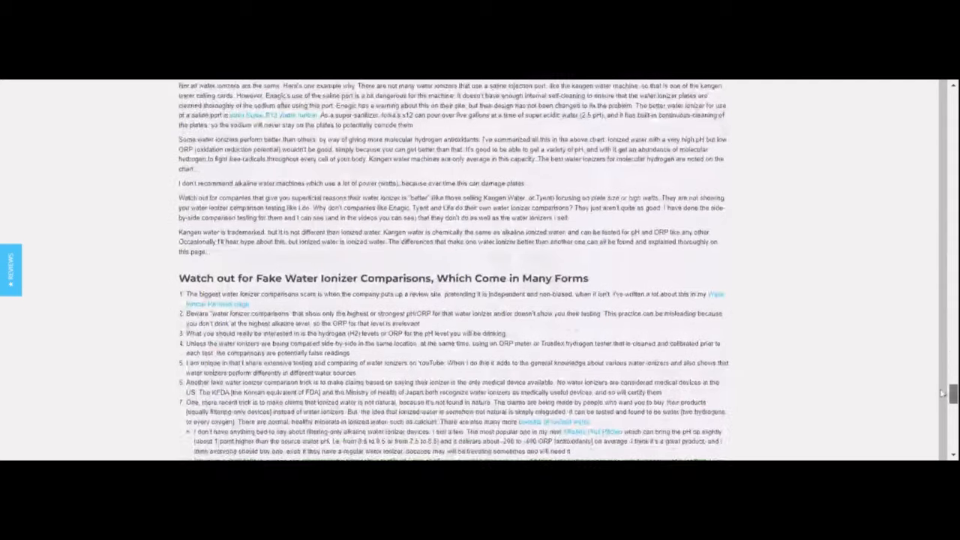
pyautogui.scroll(-3)
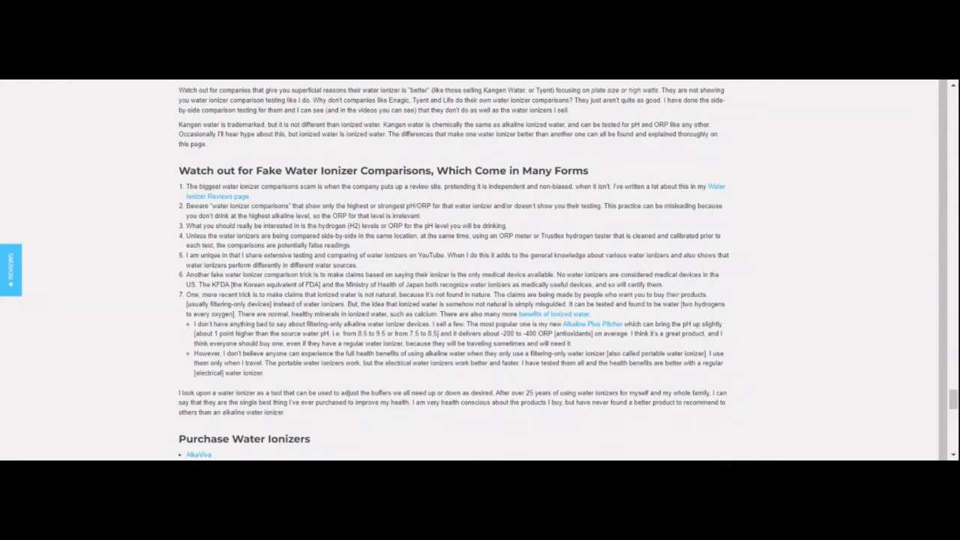
pyautogui.moveTo(173, 383)
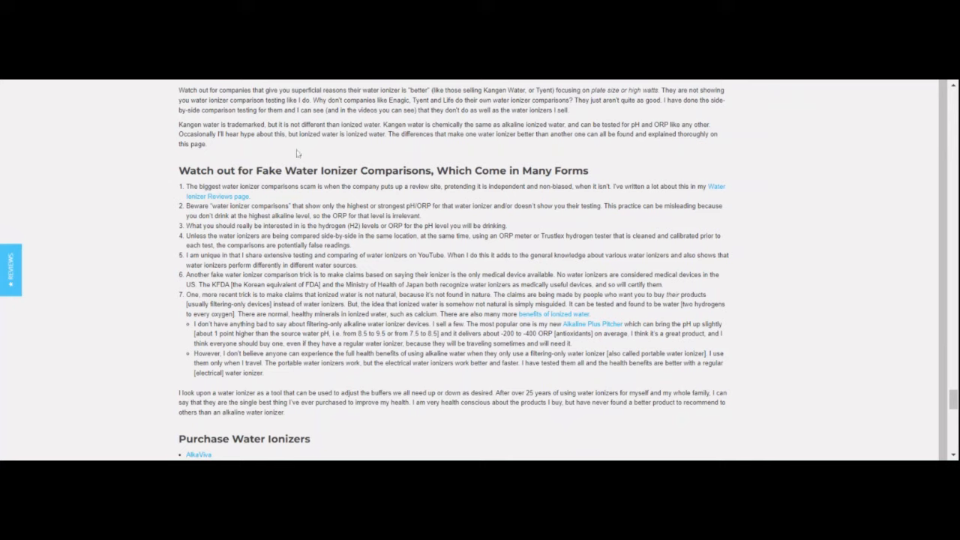
pyautogui.moveTo(347, 82)
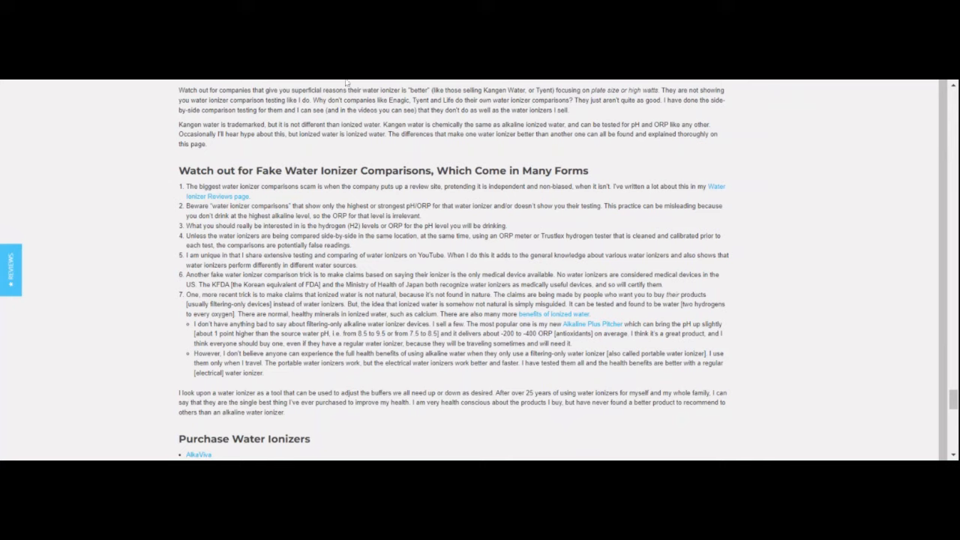